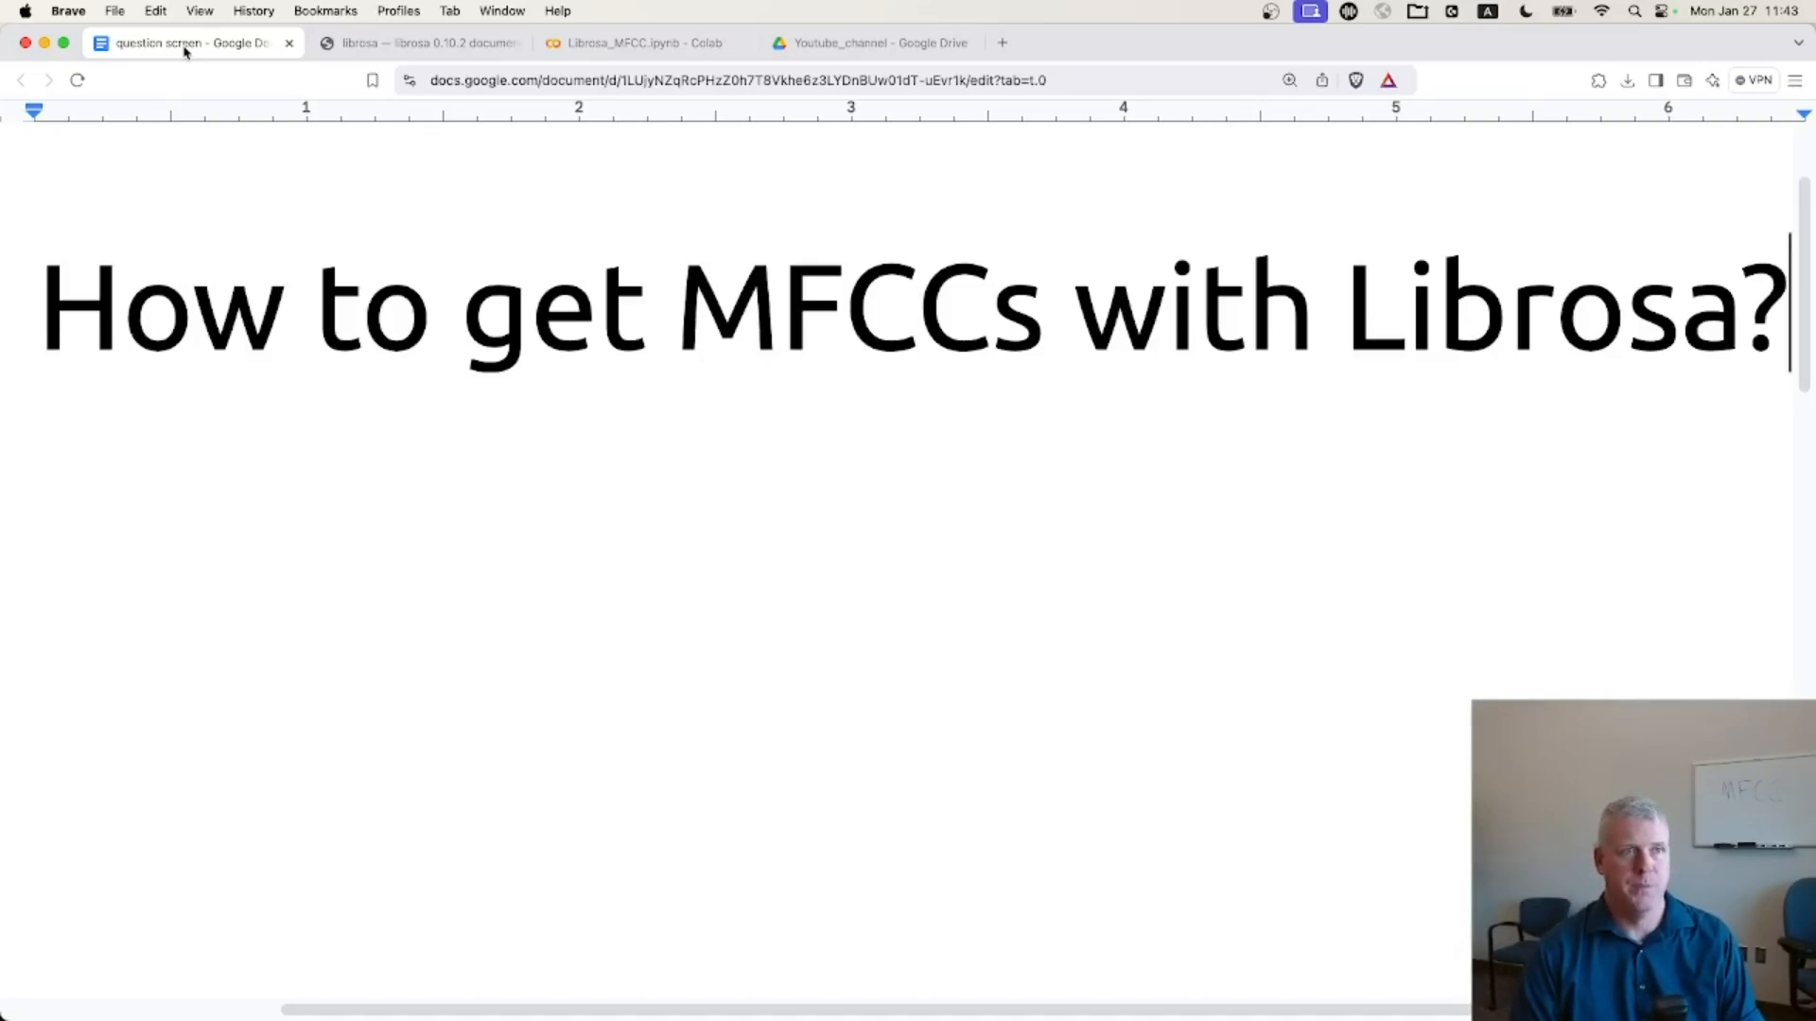
pyautogui.moveTo(716, 309)
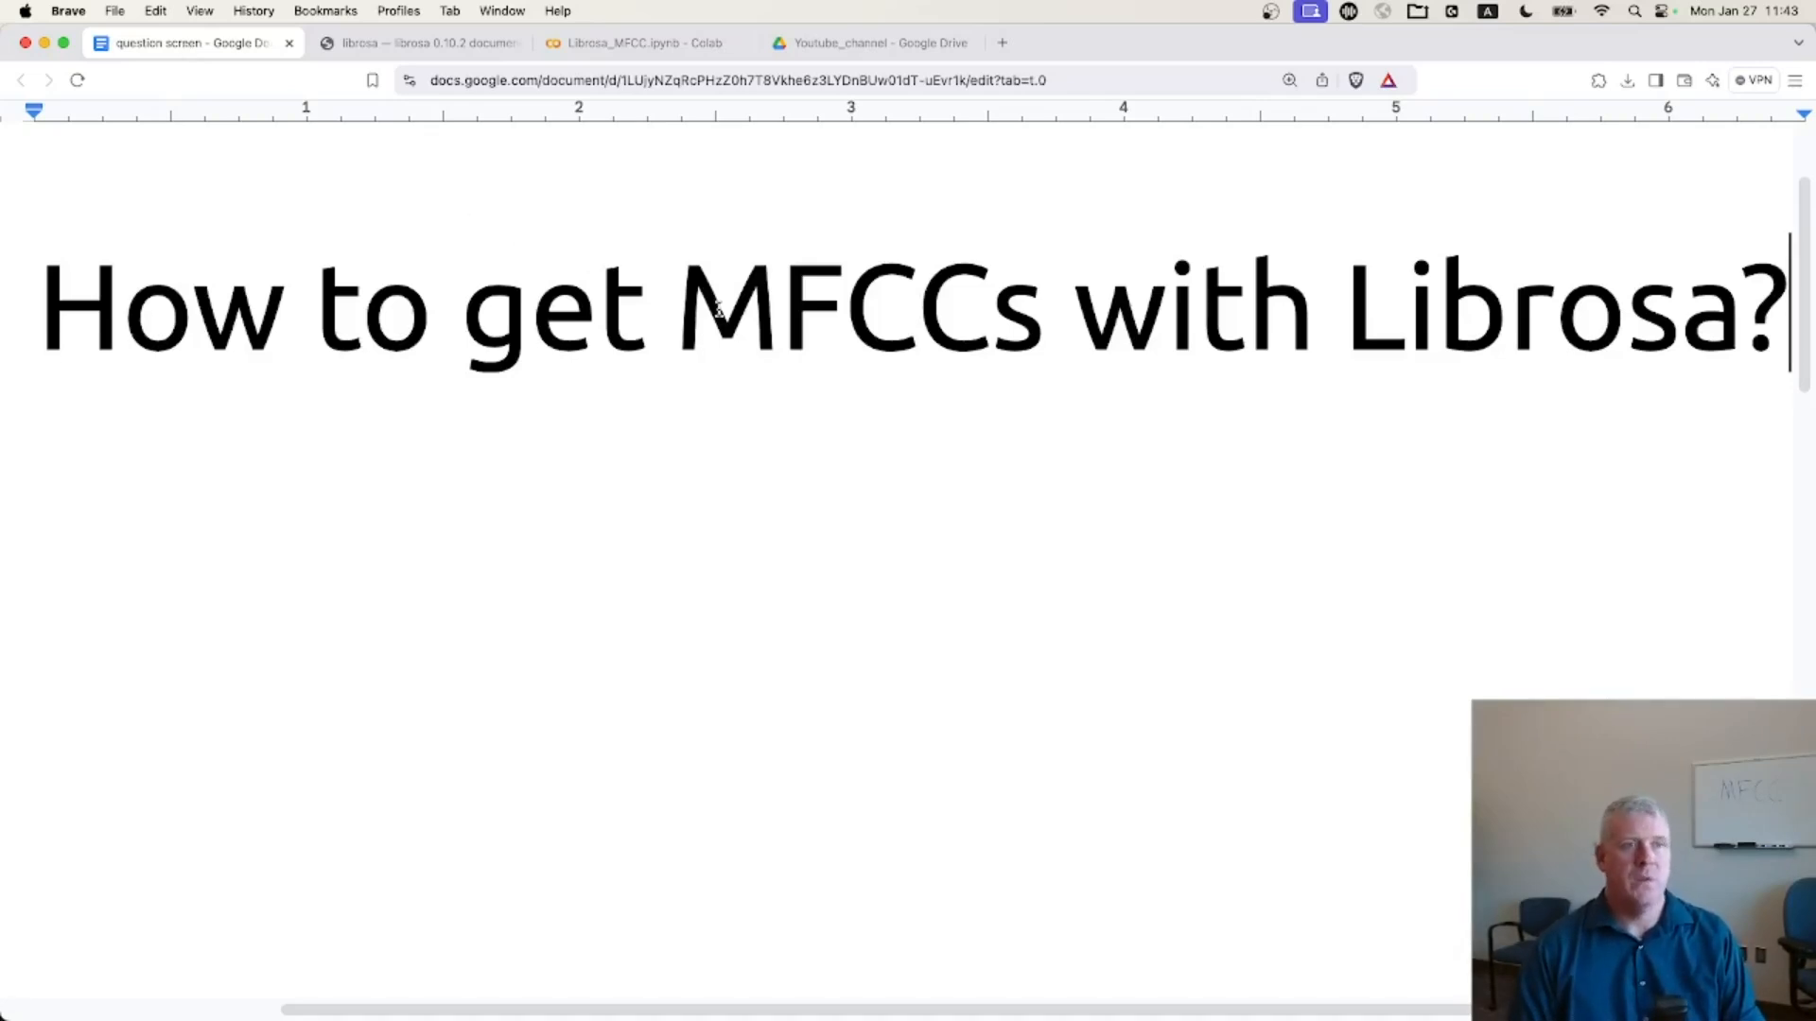
# - Highlight 'MFCC' in the Google Docs question title, then switch to the librosa documentation
pyautogui.doubleClick(794, 306)
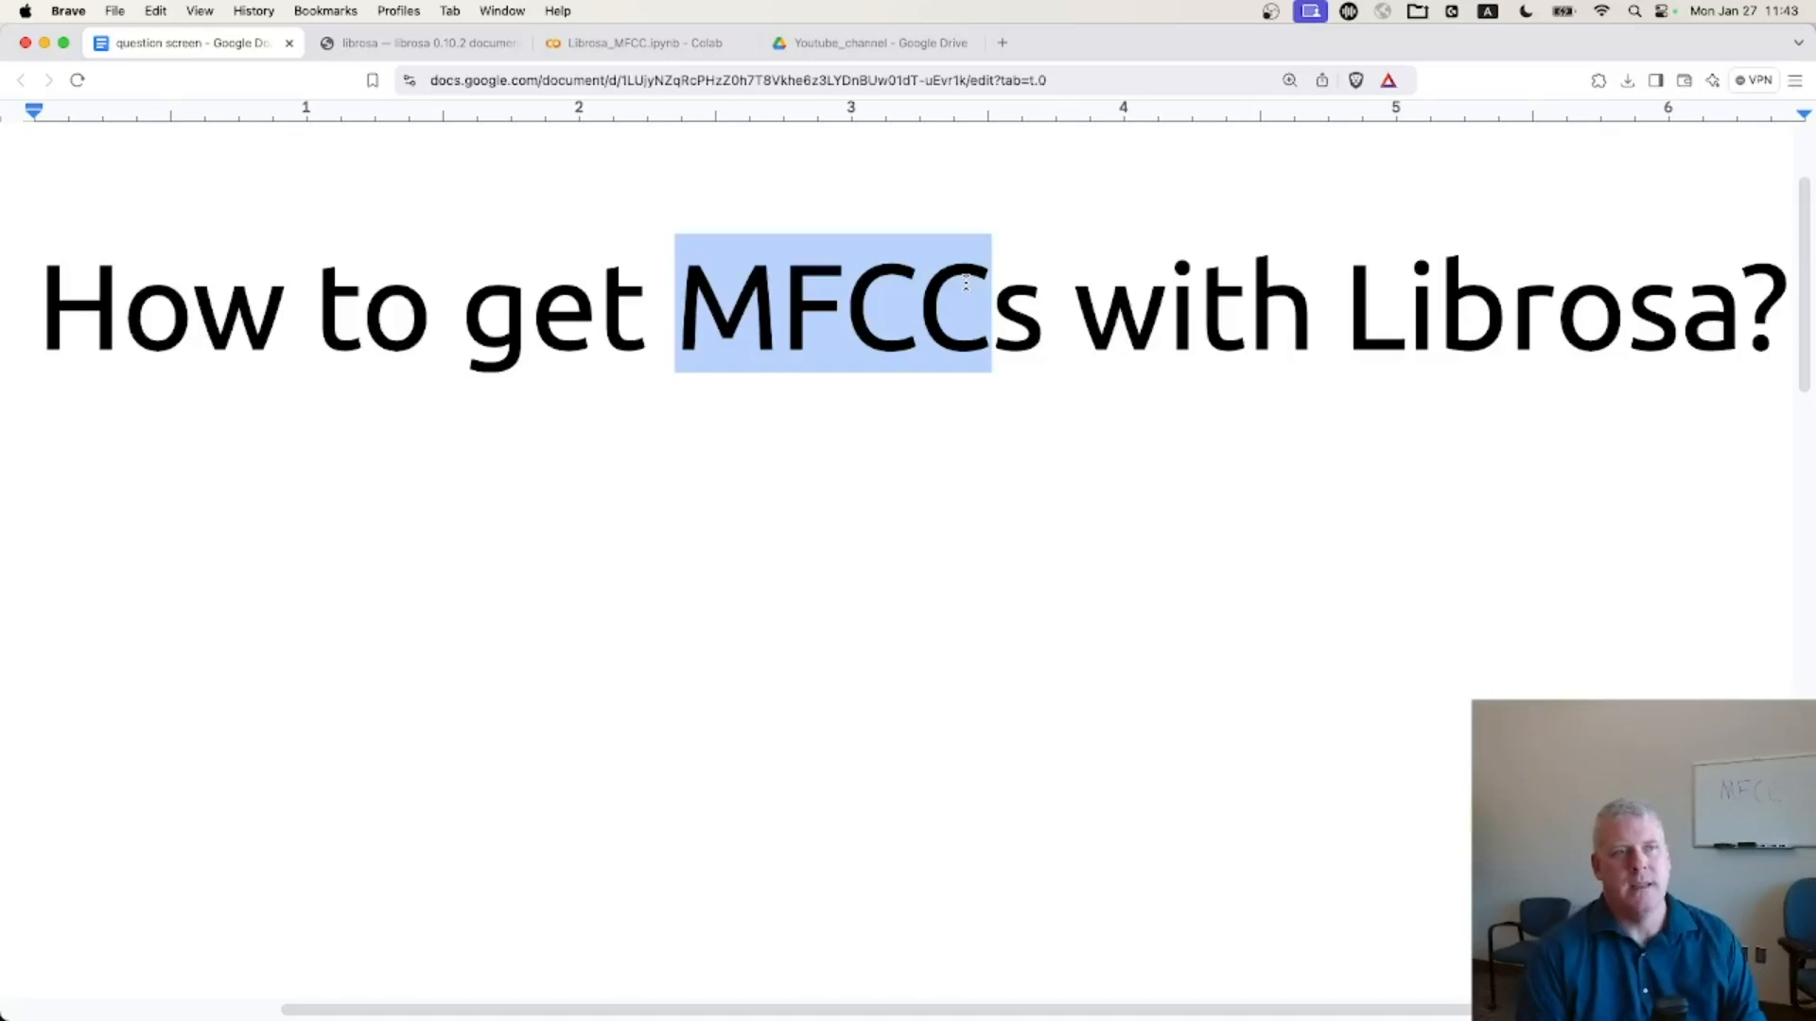
pyautogui.moveTo(1569, 387)
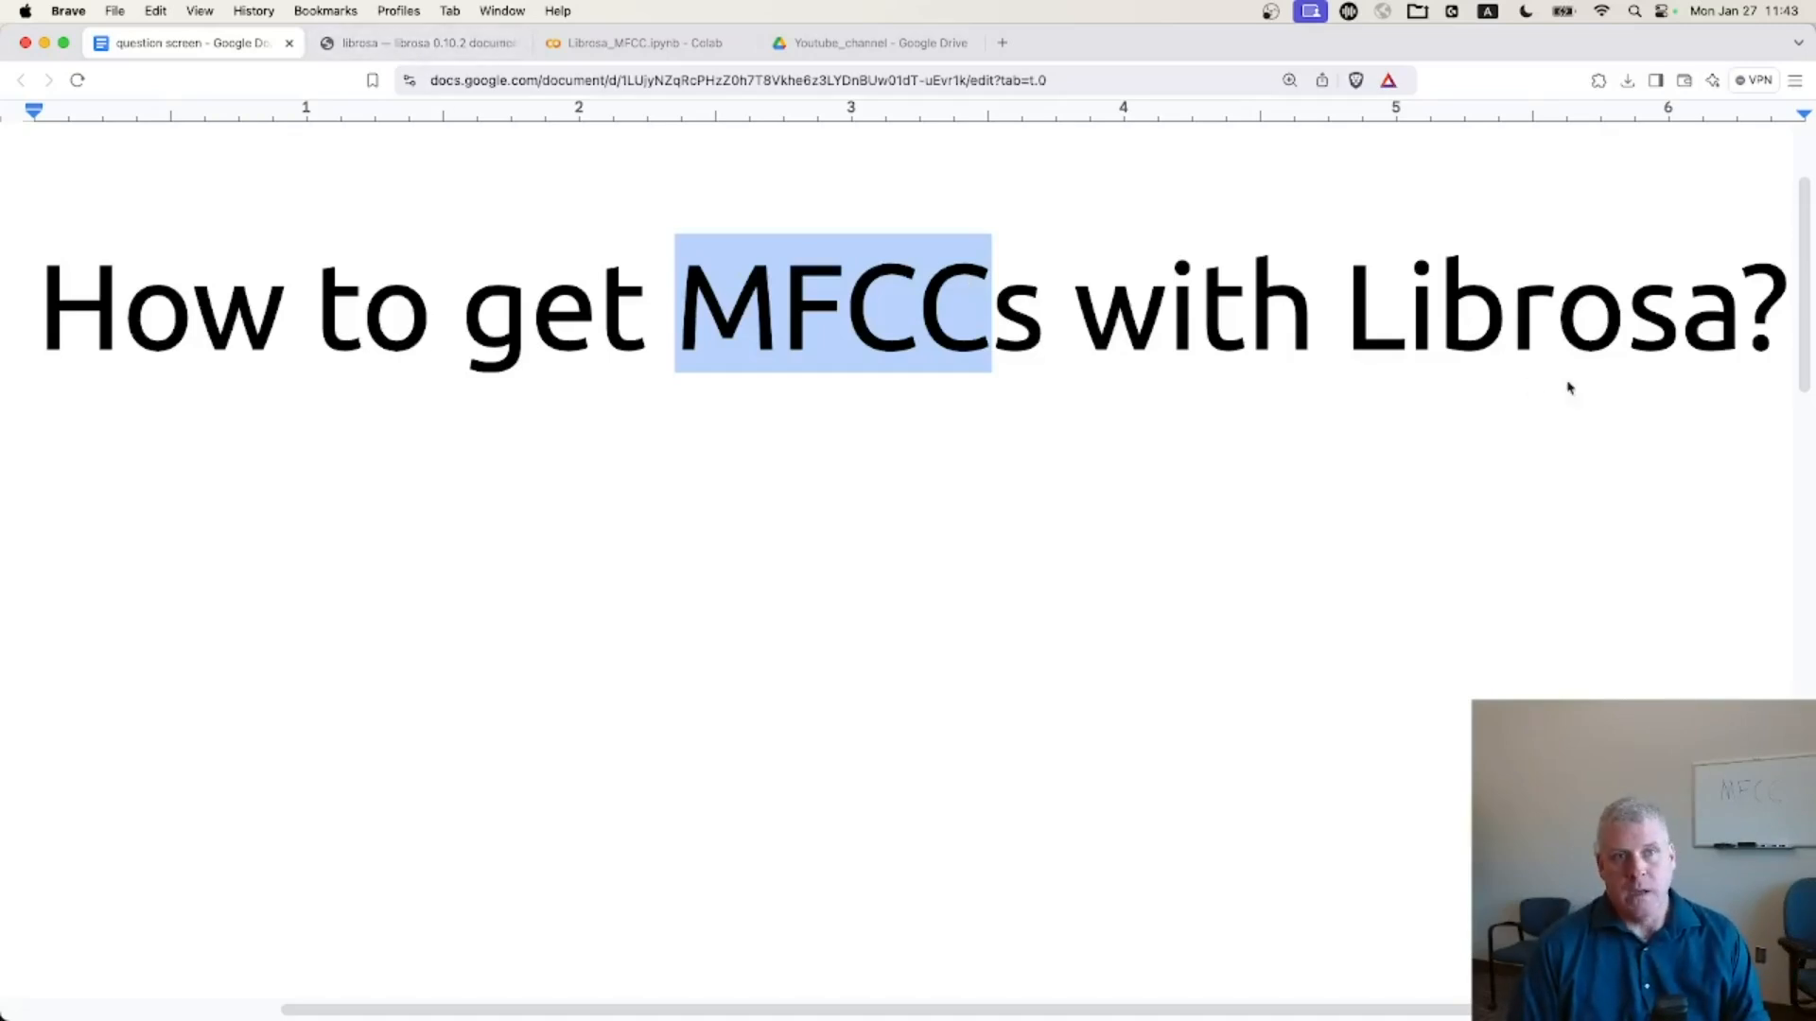
pyautogui.click(417, 42)
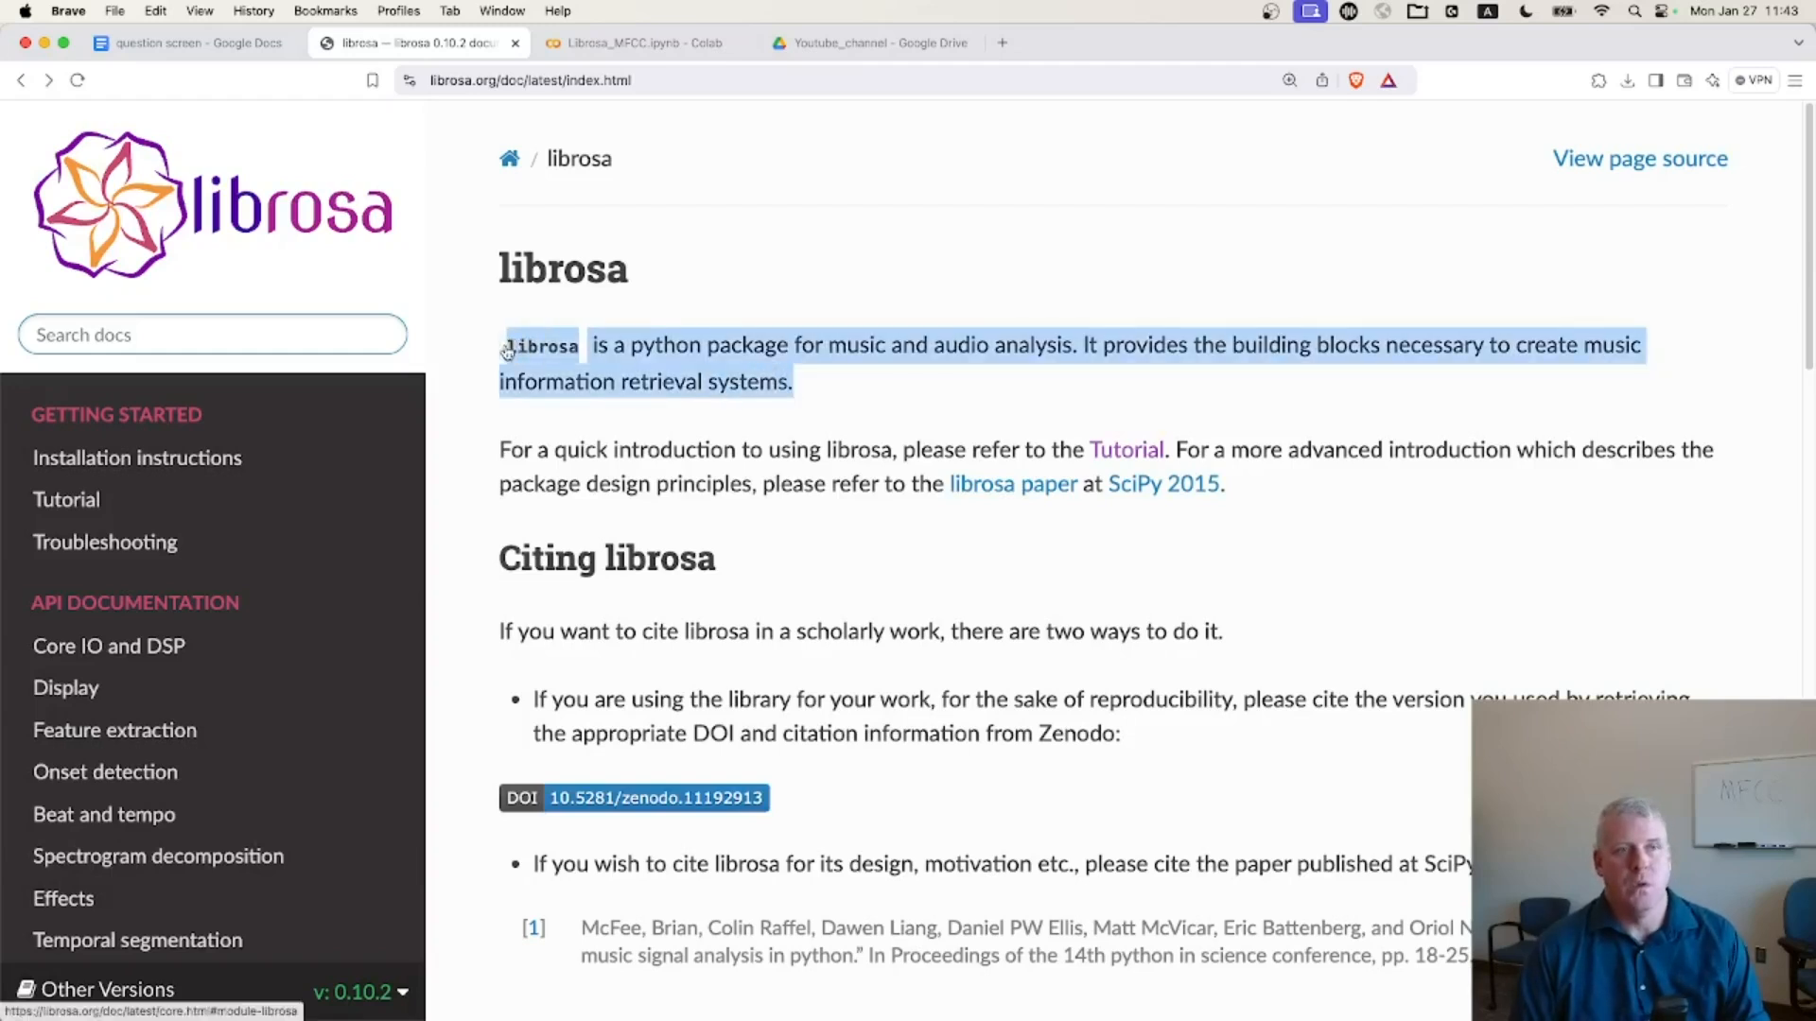
pyautogui.moveTo(539, 345)
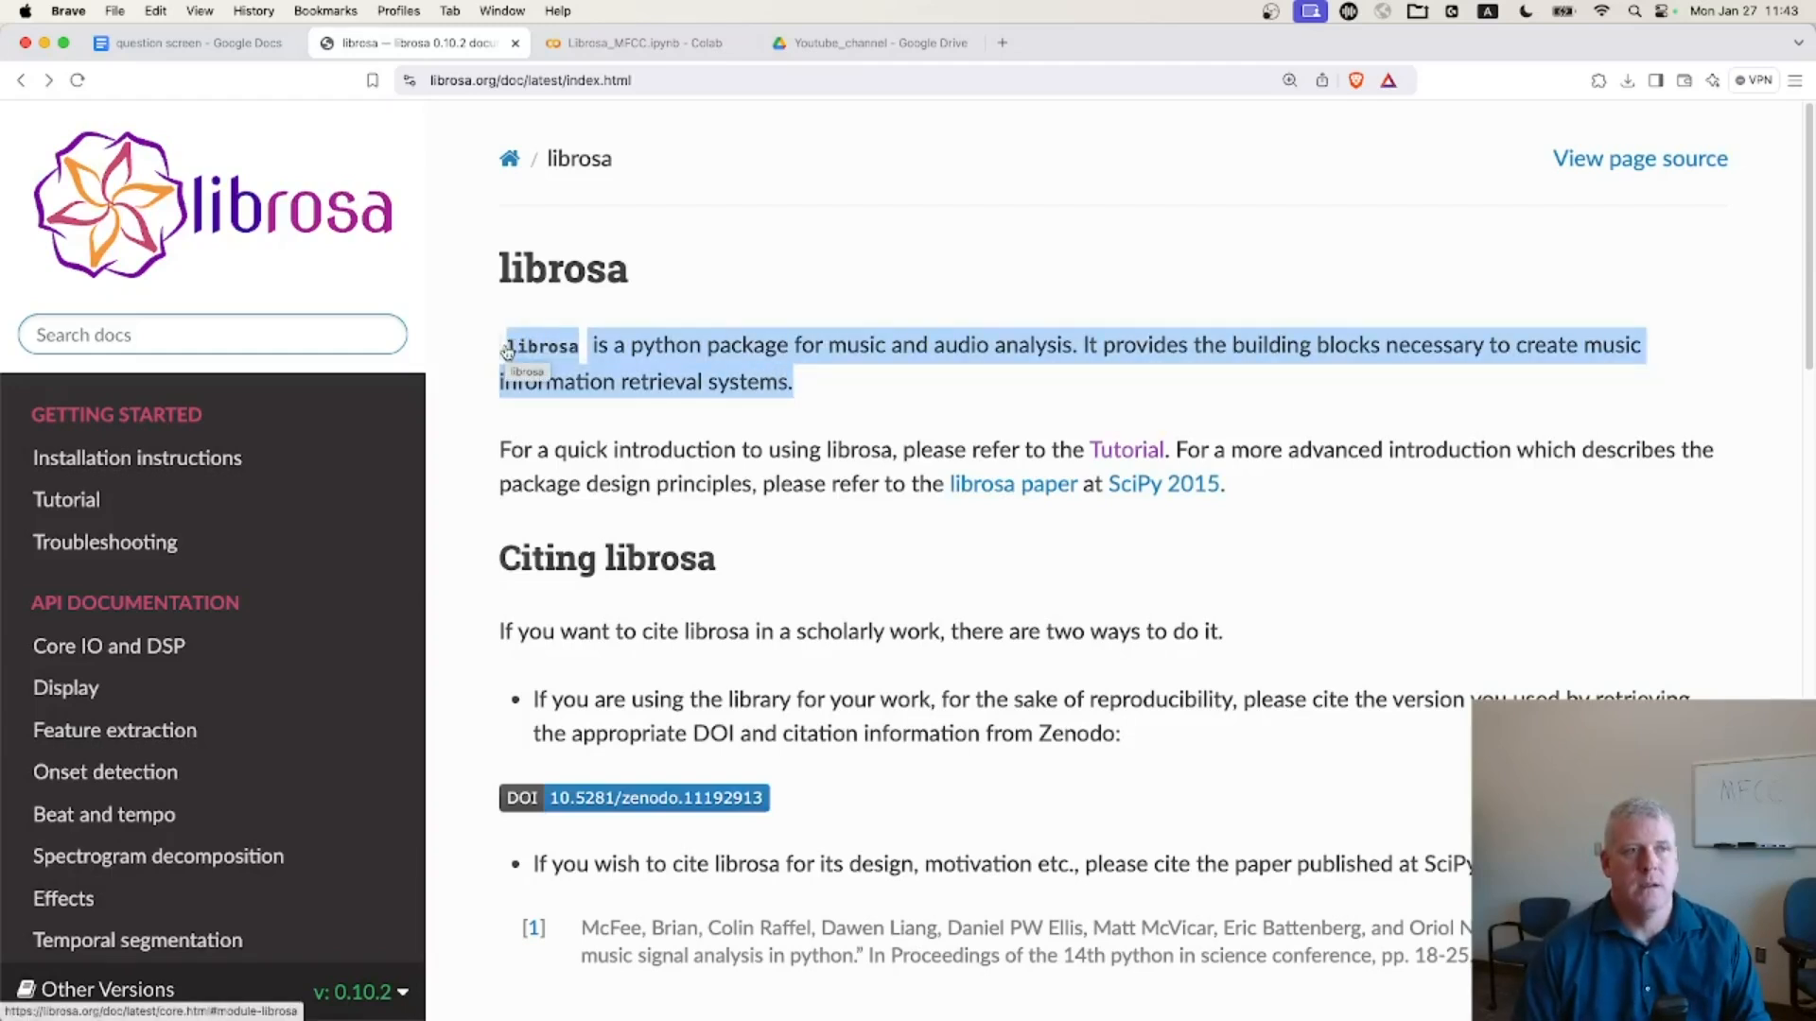
pyautogui.moveTo(114, 729)
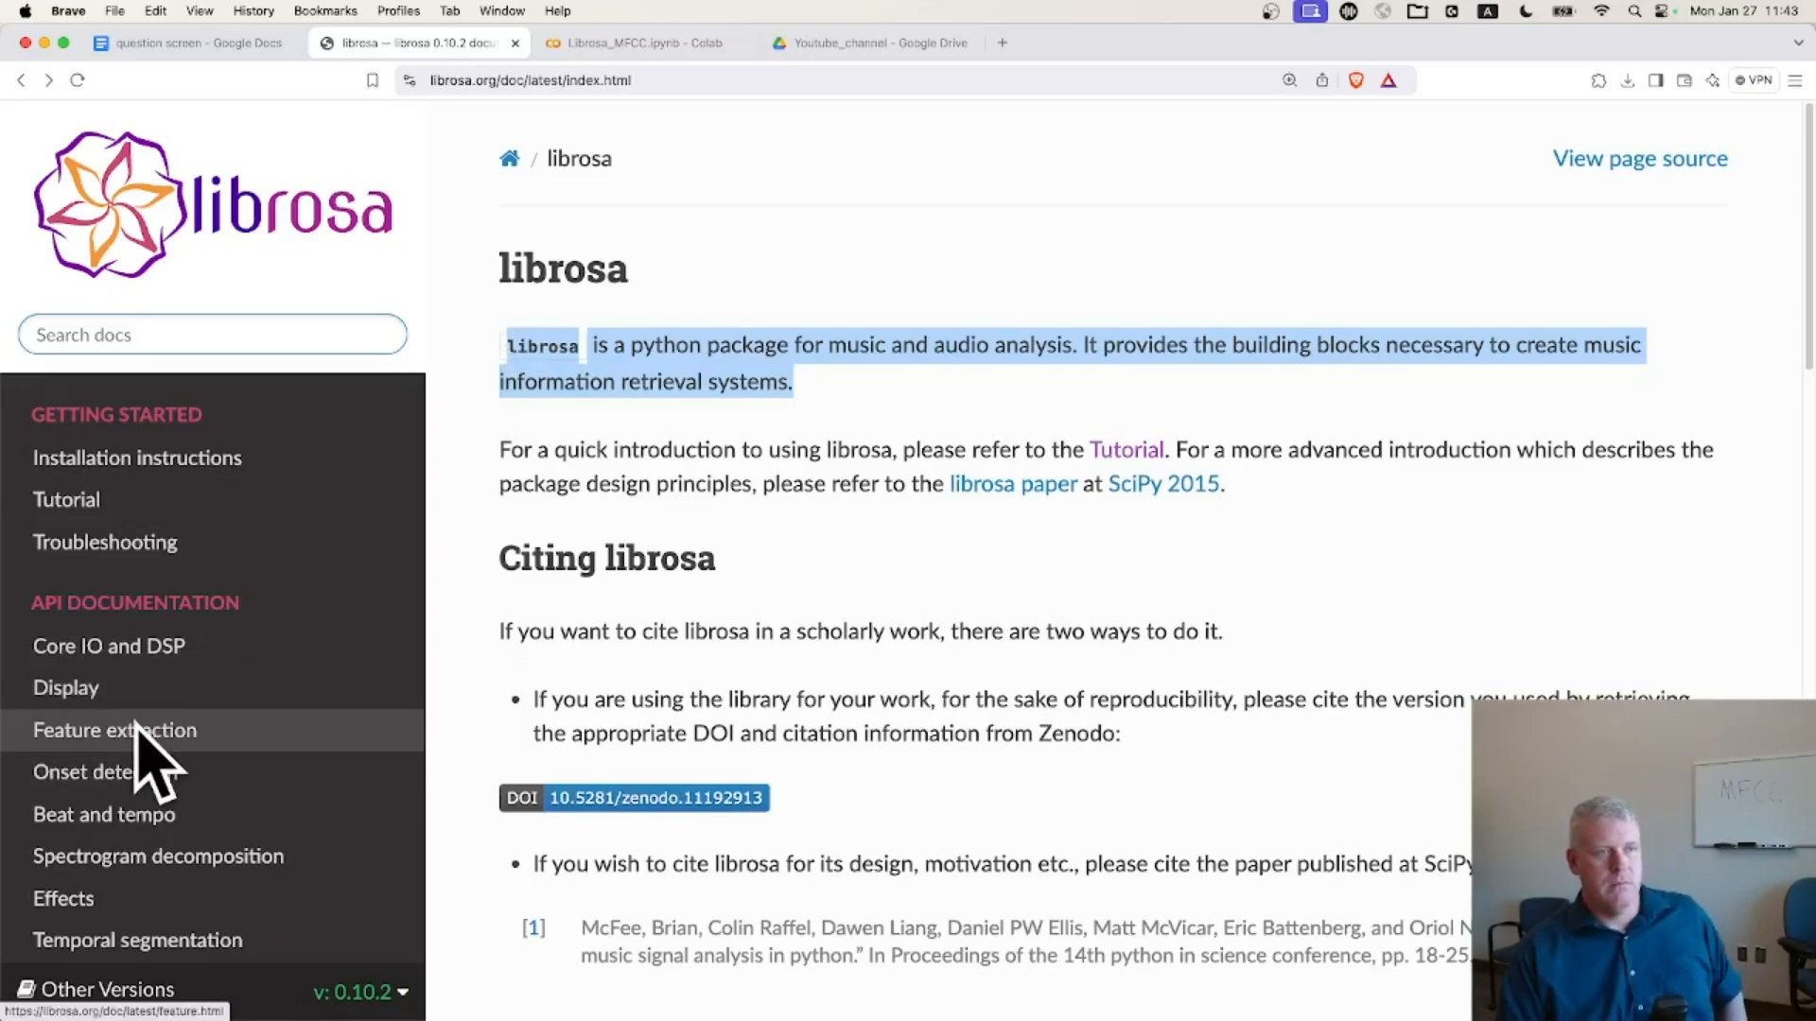
# - Open librosa's Feature extraction reference and browse the Spectral features table to mfcc
pyautogui.click(114, 729)
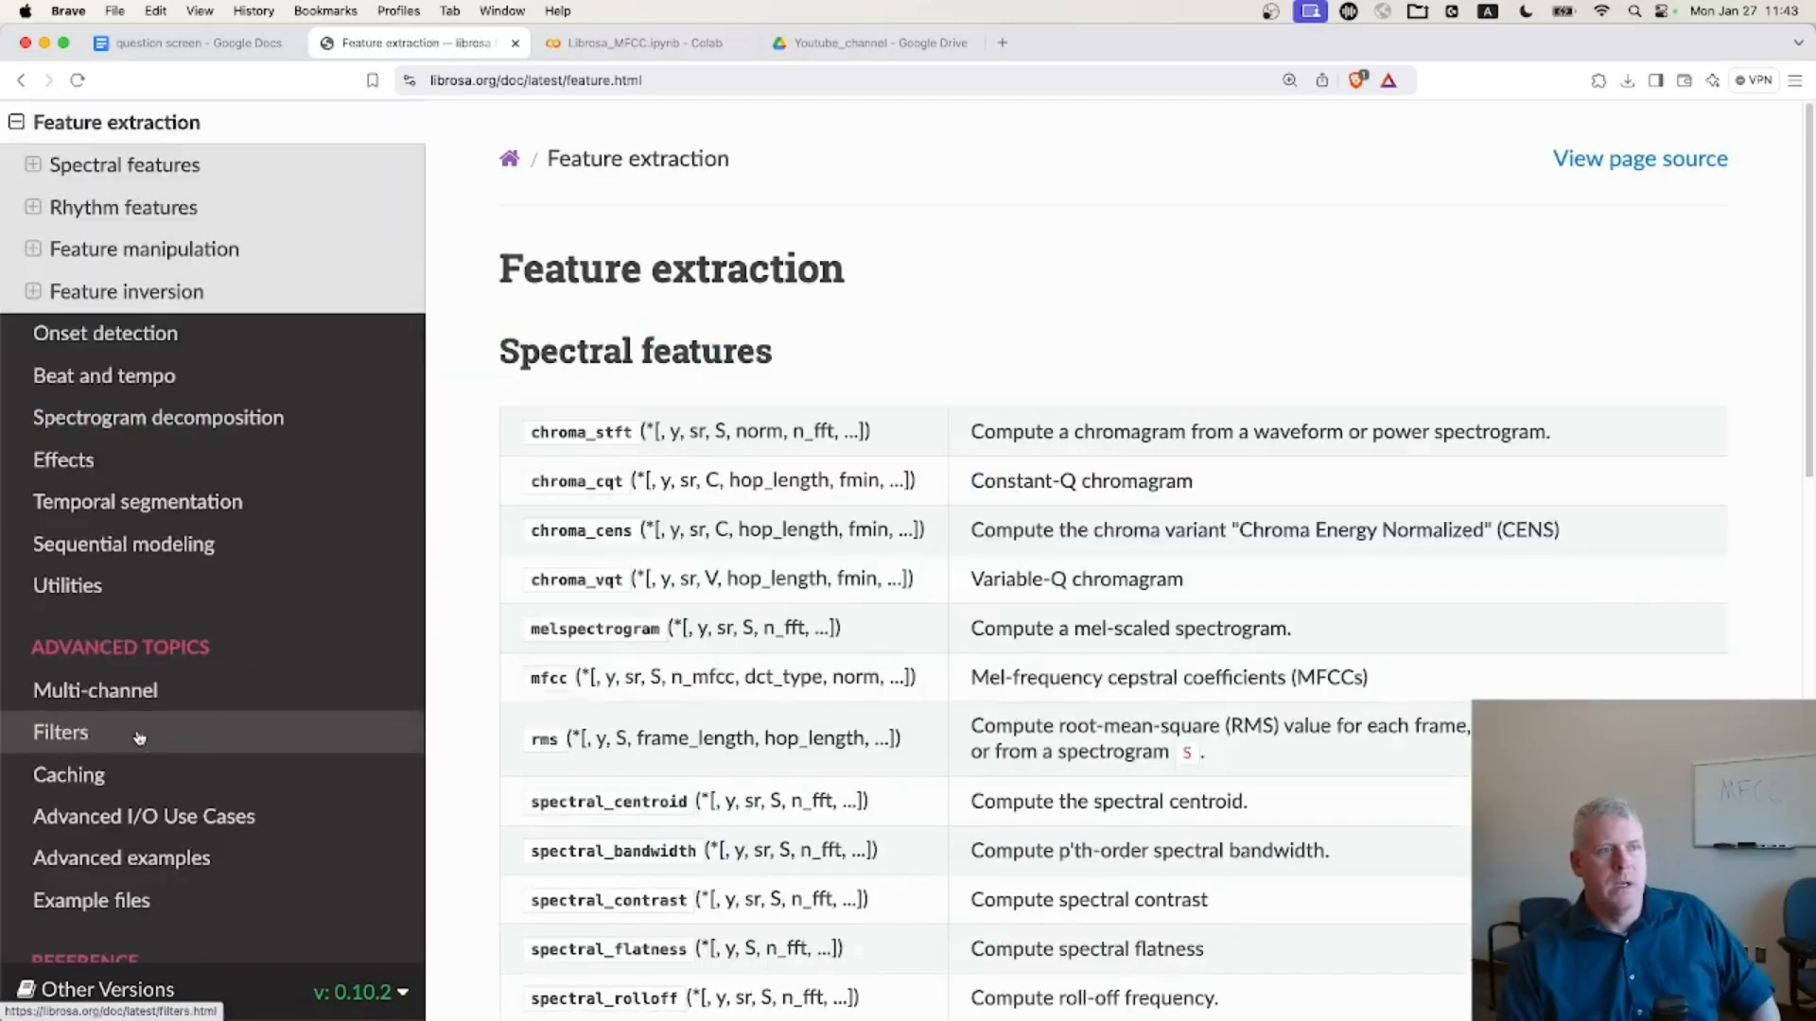
pyautogui.scroll(-3)
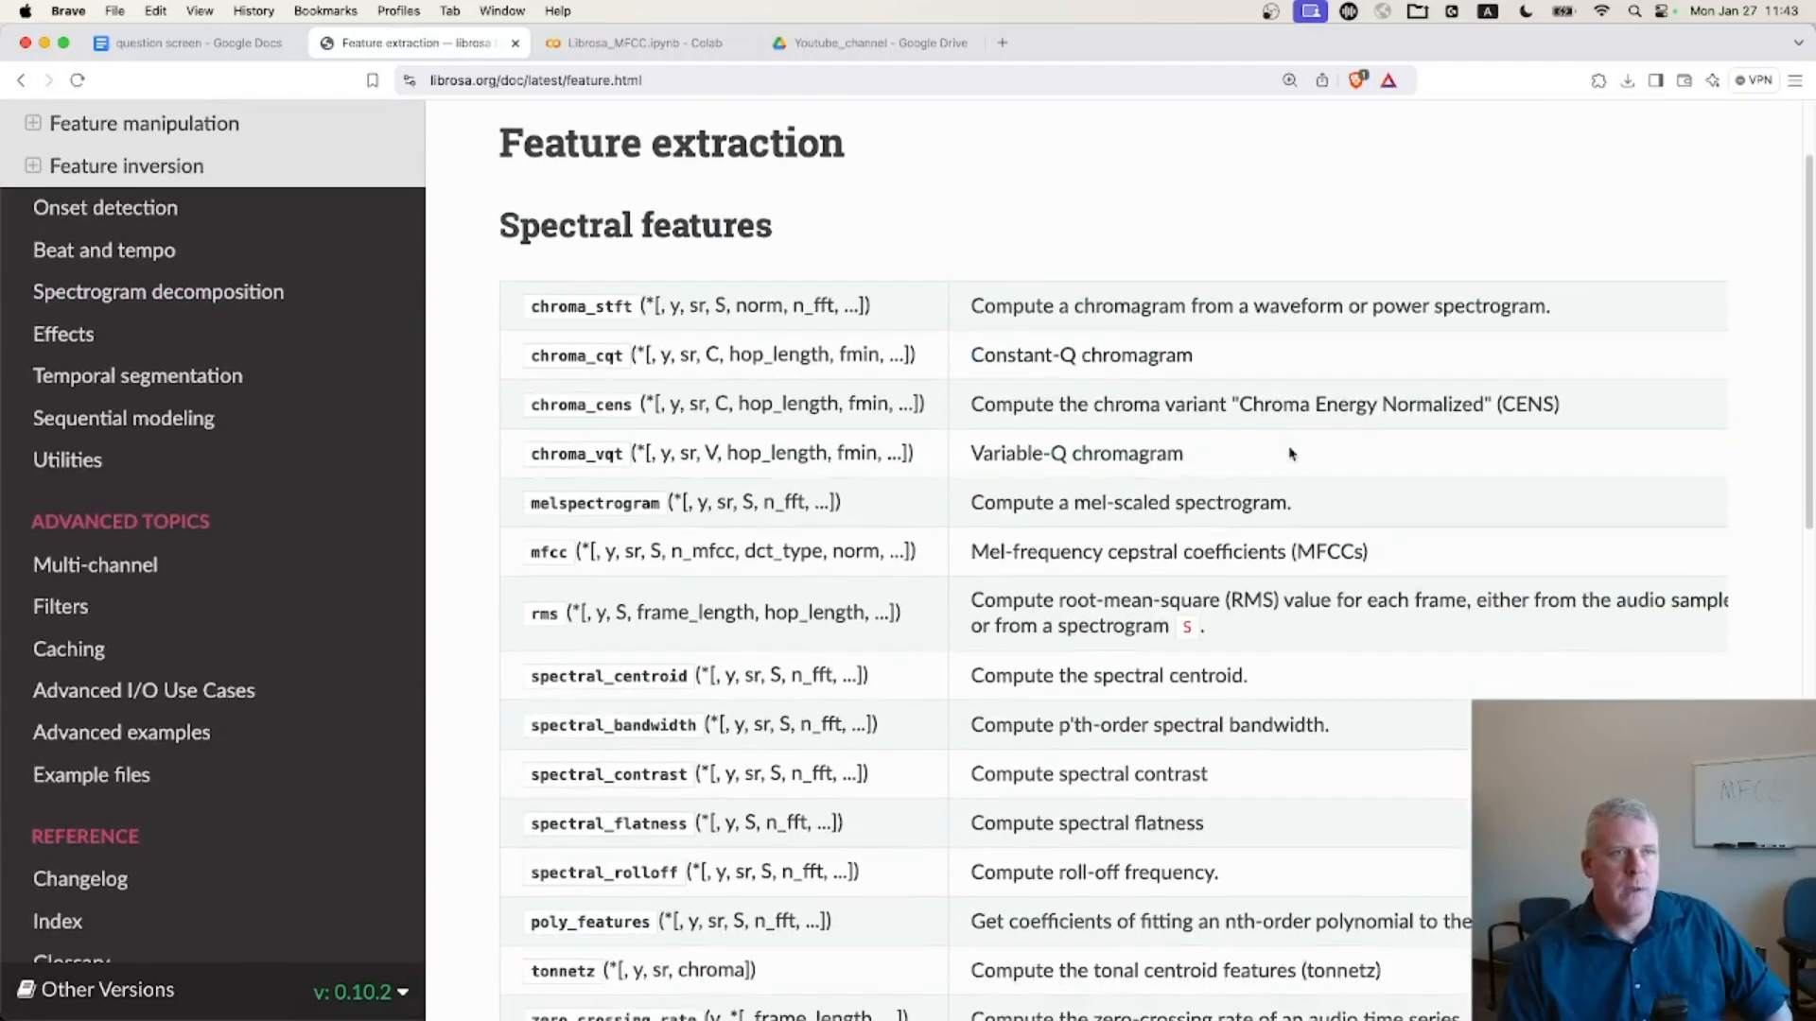
pyautogui.scroll(-3)
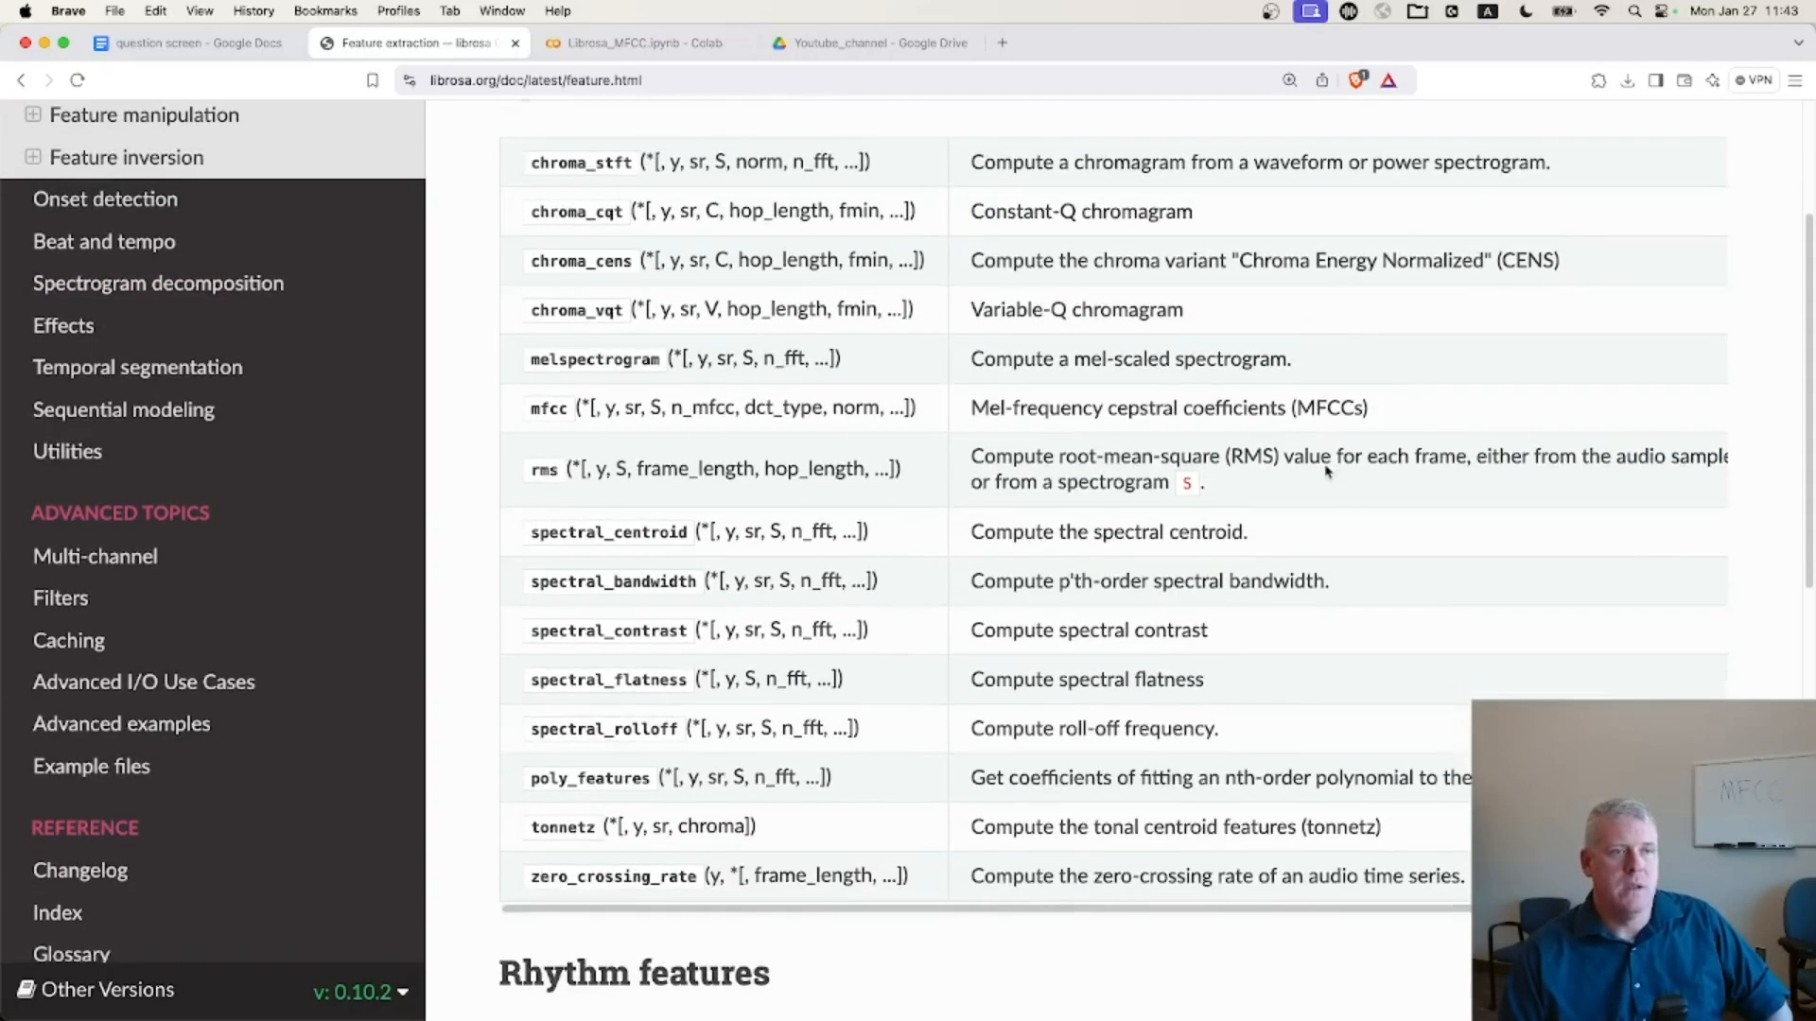
pyautogui.scroll(3)
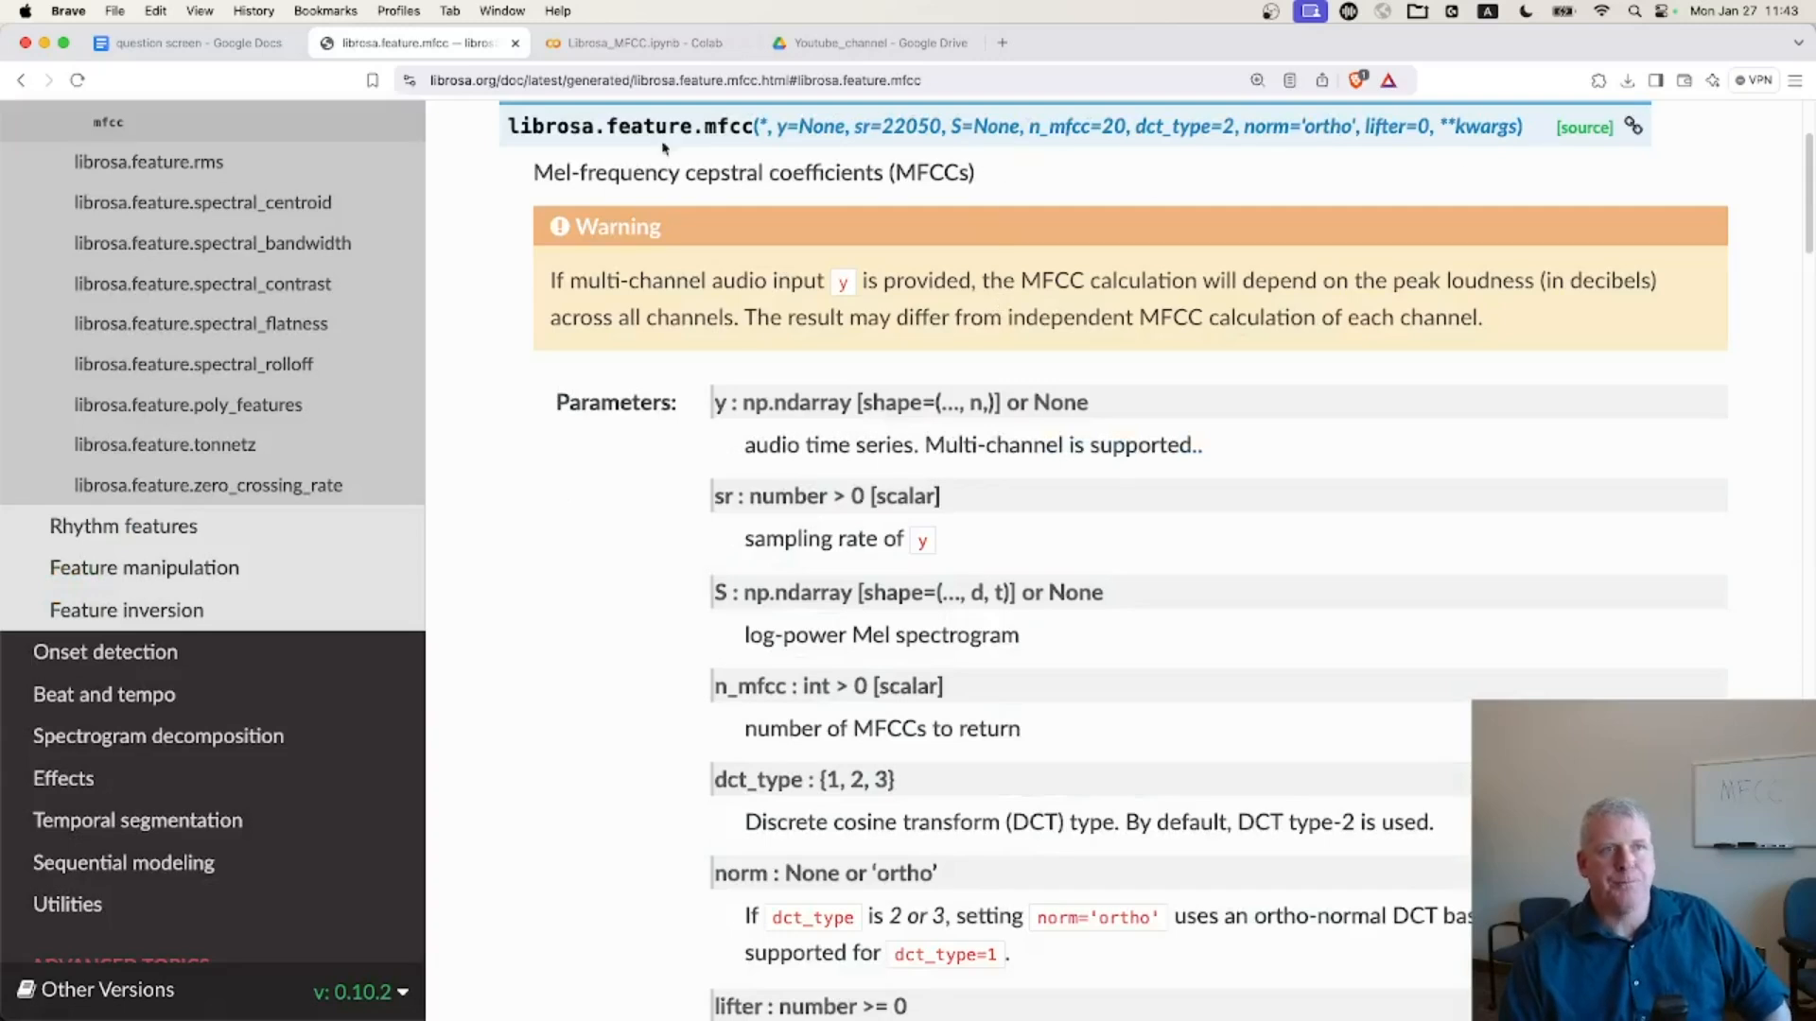
pyautogui.moveTo(953, 221)
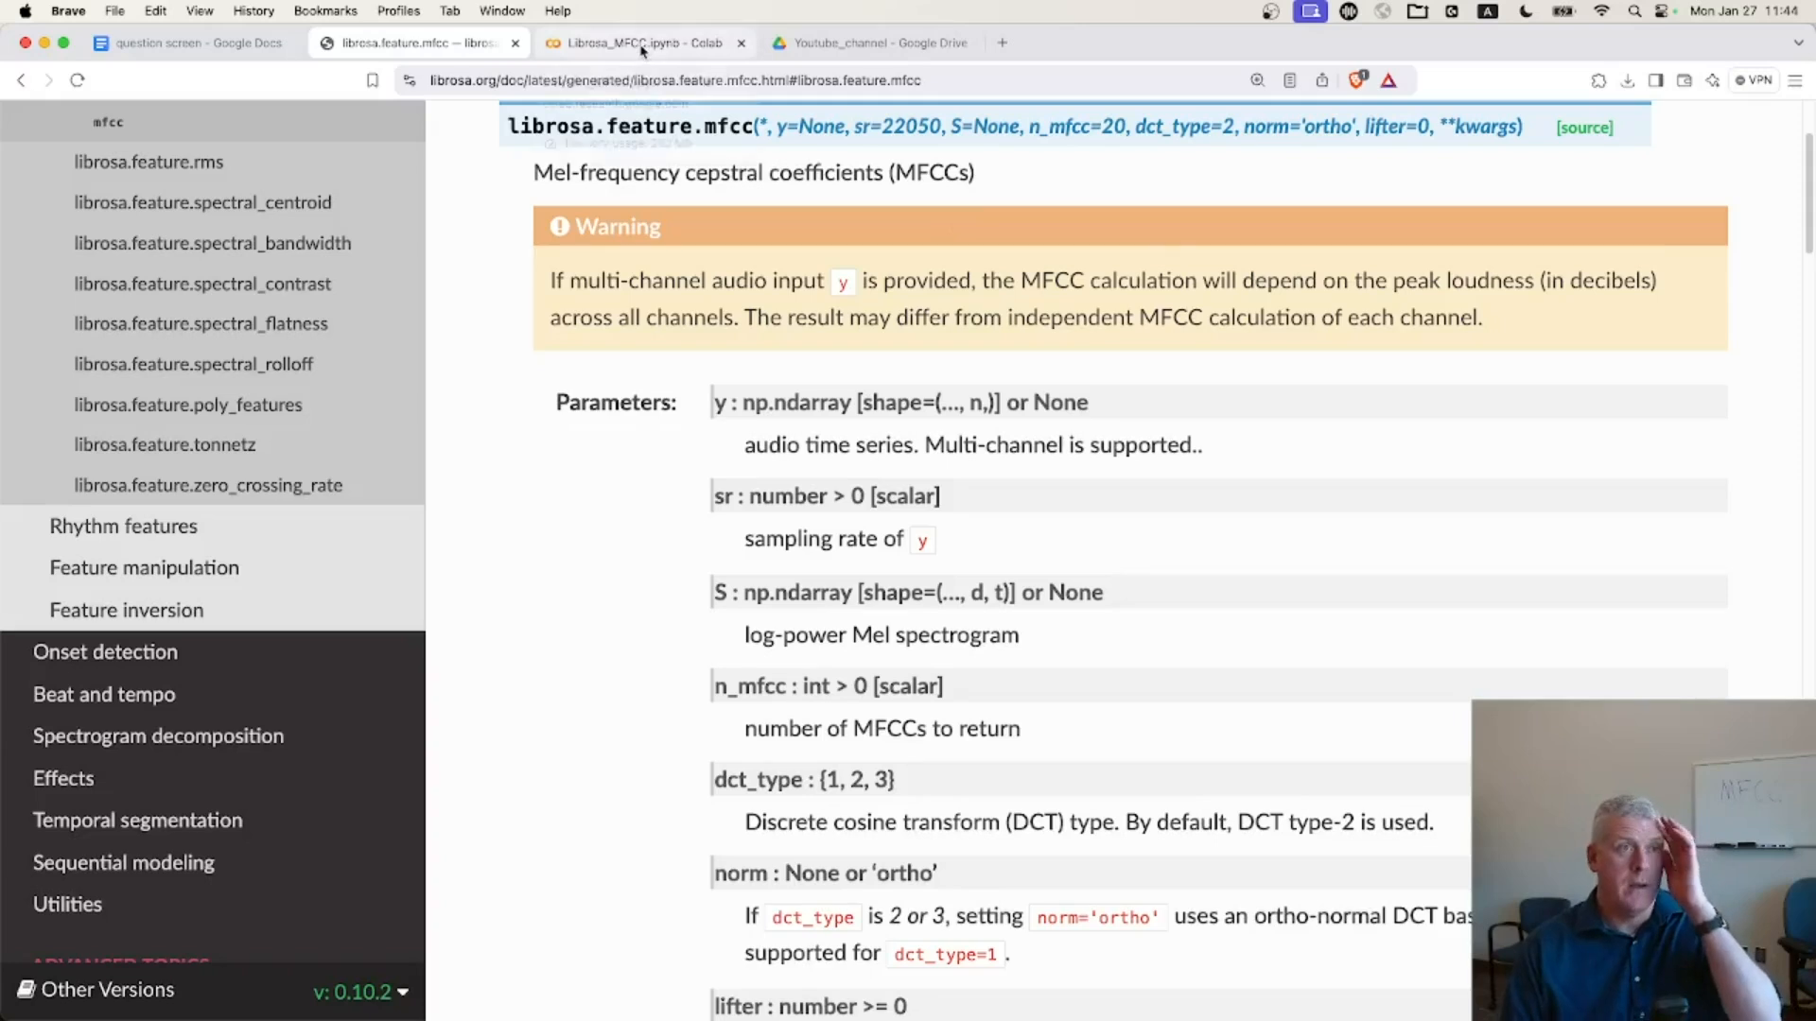
# - Switch to the Librosa_MFCC.ipynb notebook tab in Colab
pyautogui.click(643, 42)
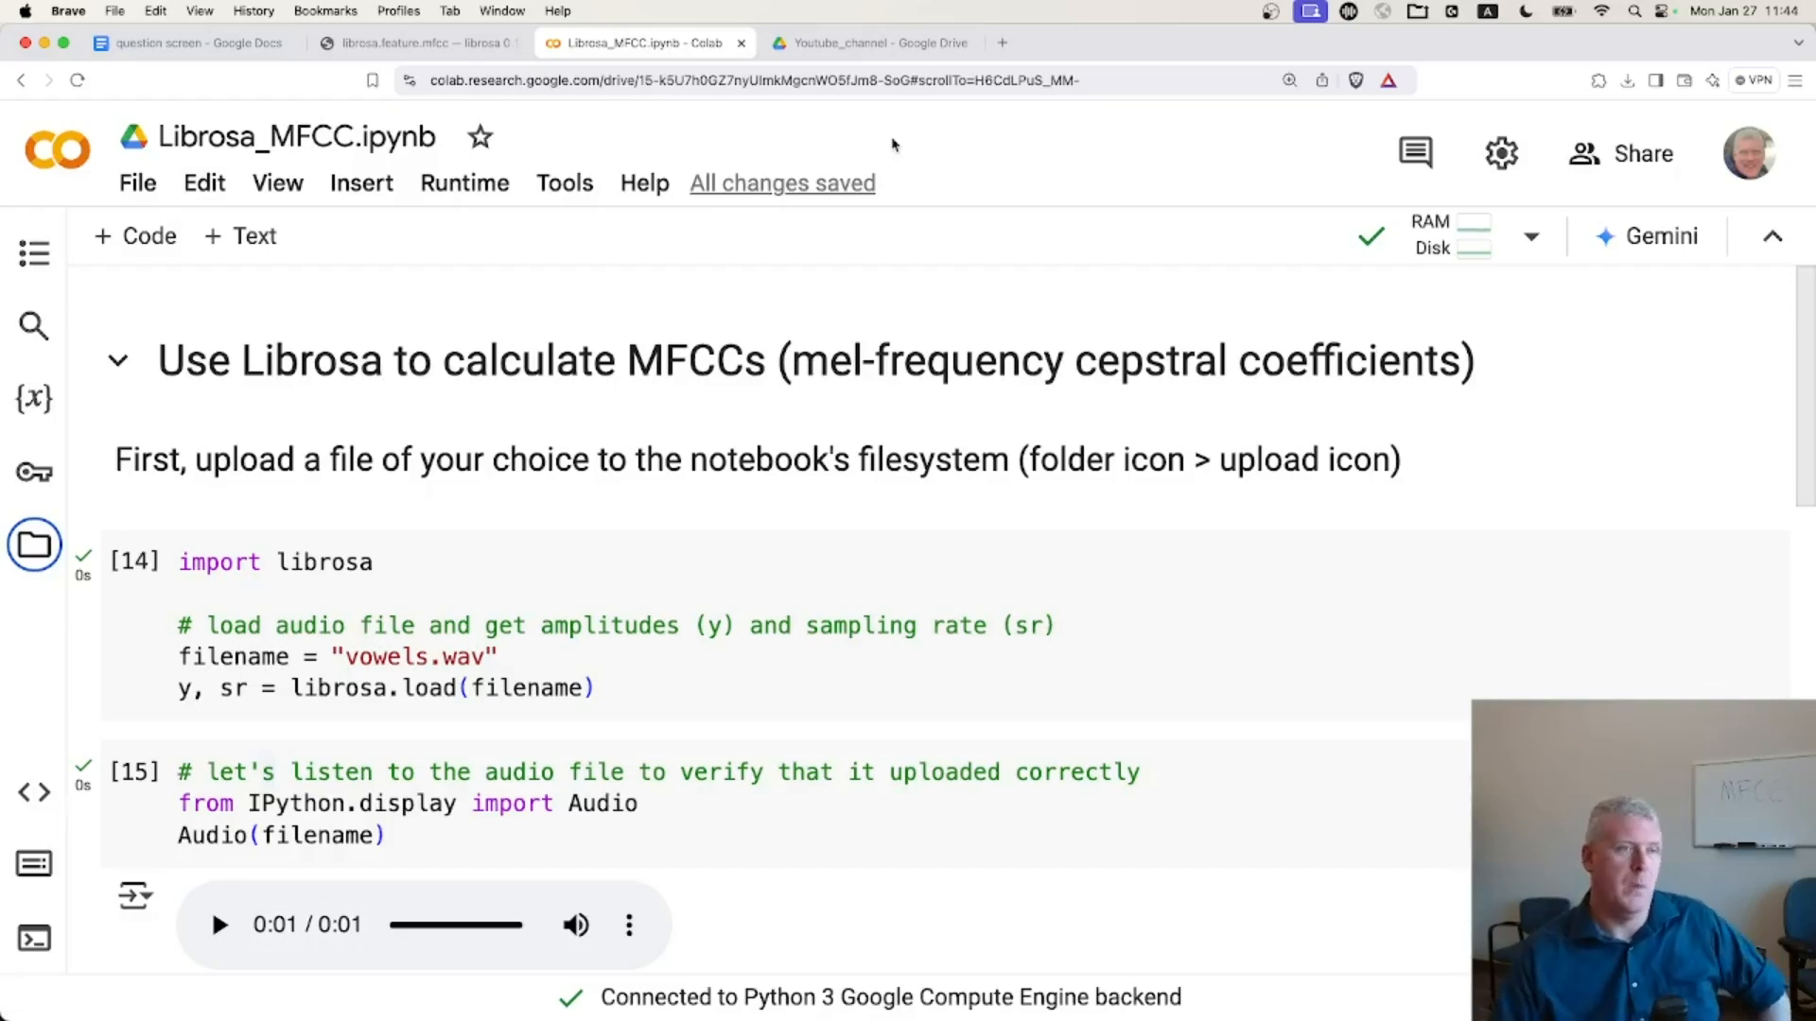
pyautogui.moveTo(246, 399)
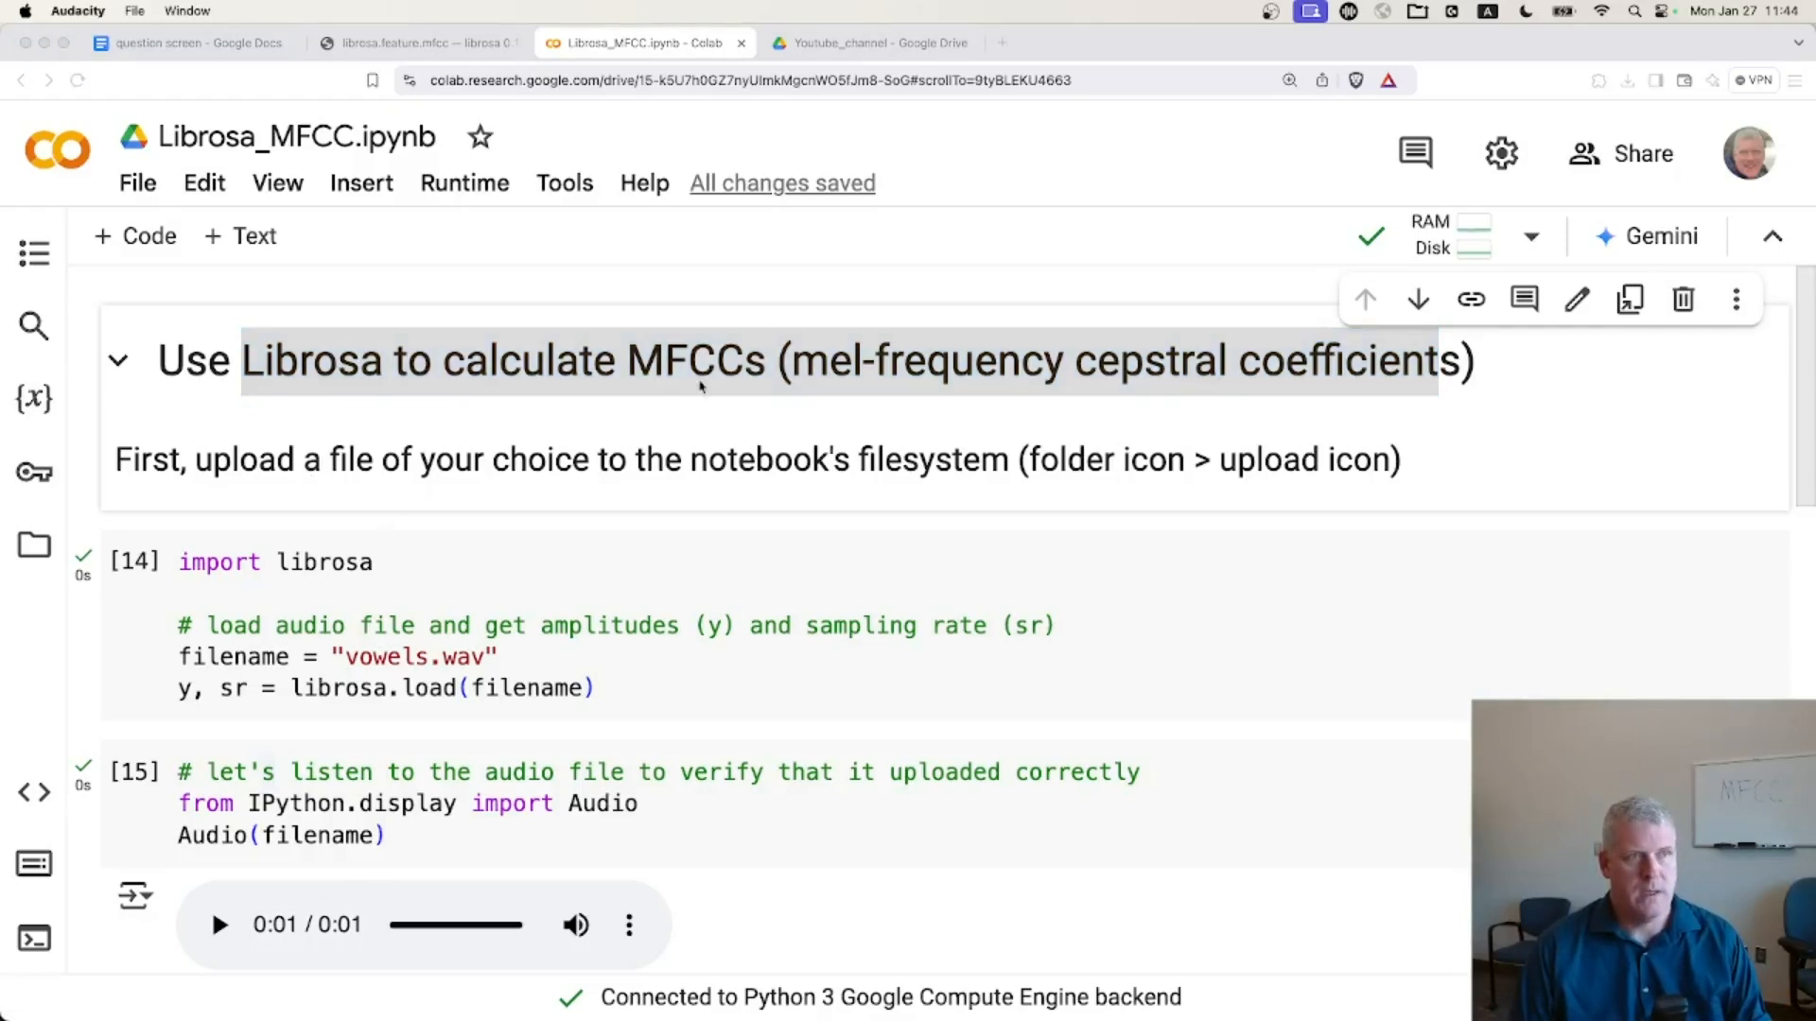
# - Keep the checked microphone in Audio Setup, then record five spoken vowels and stop
pyautogui.click(78, 11)
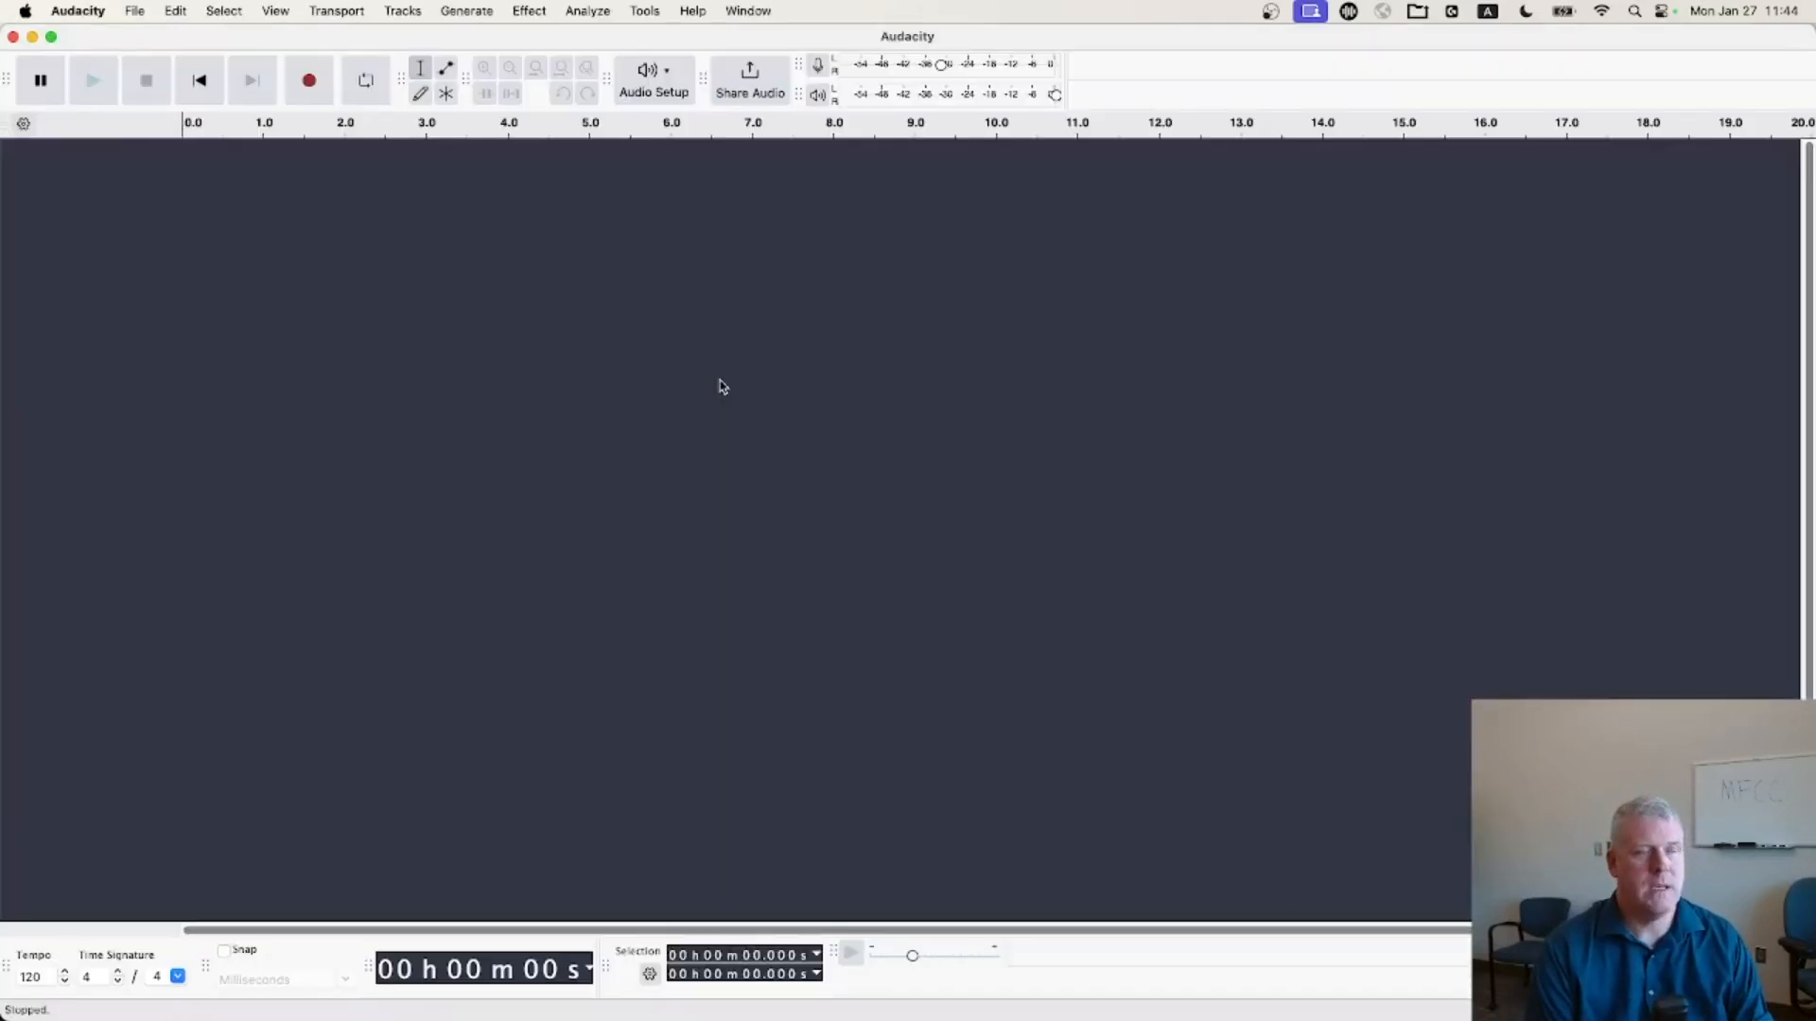
pyautogui.click(654, 81)
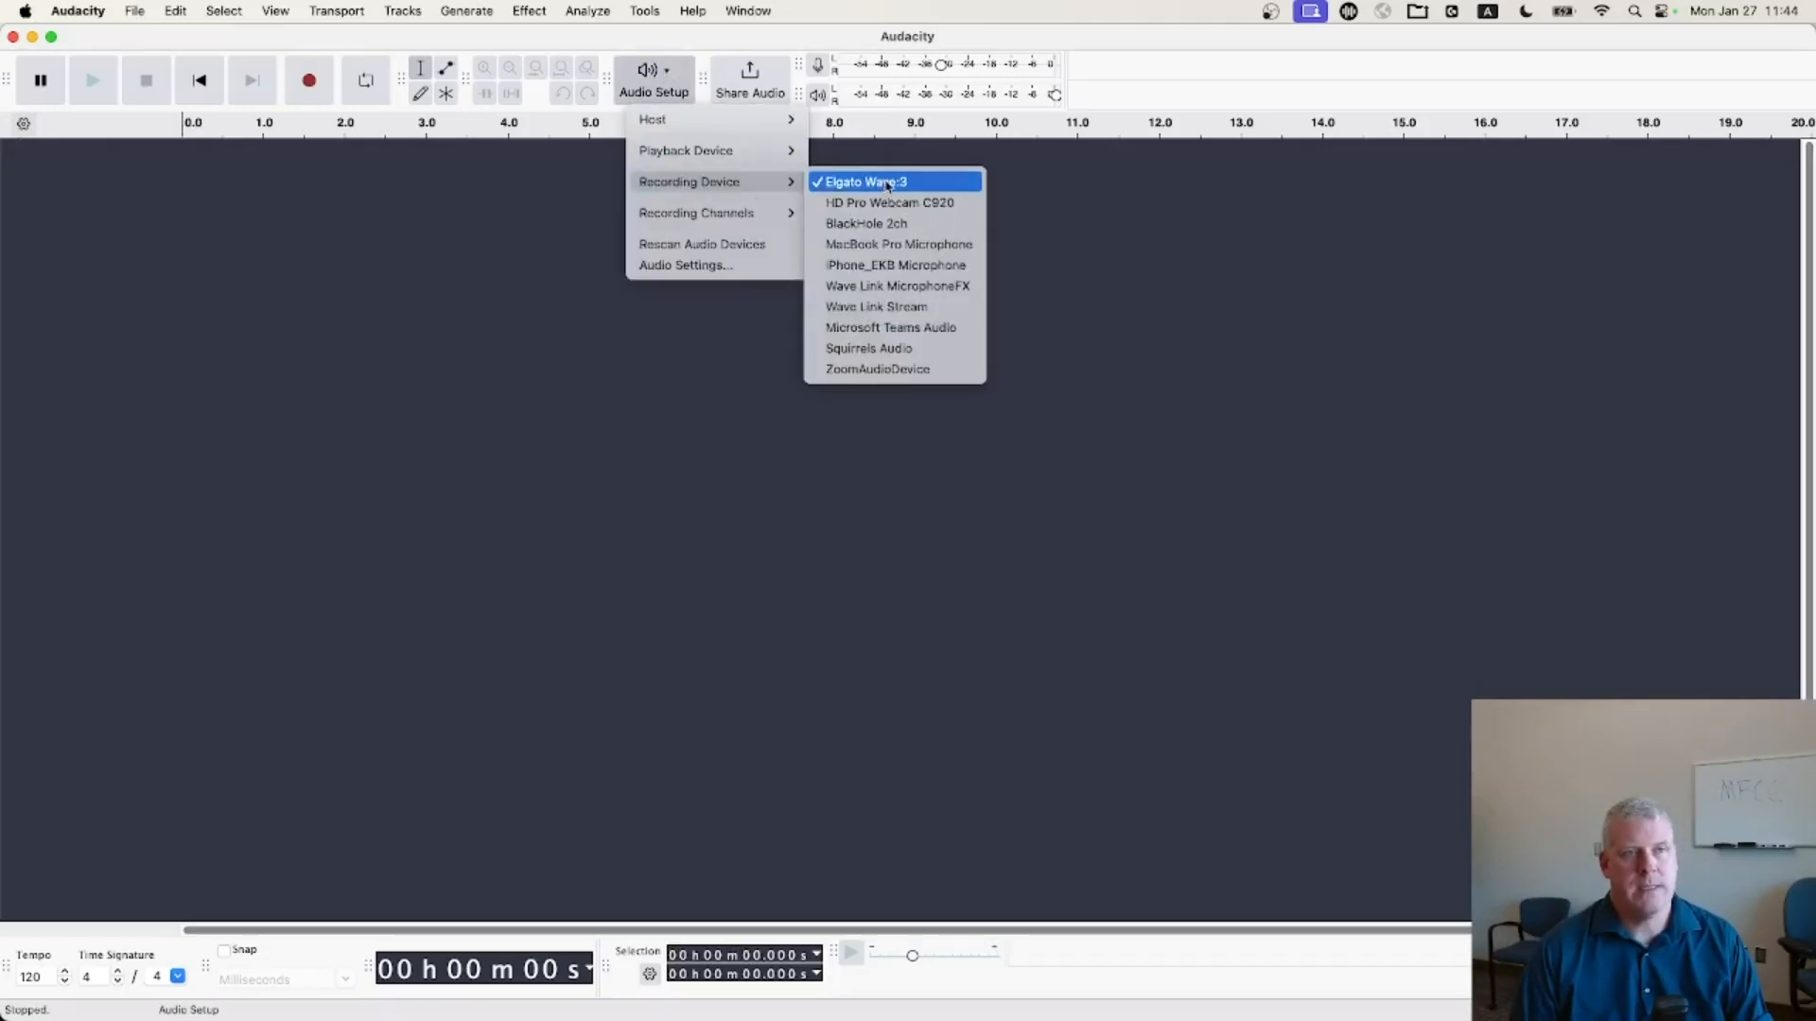
pyautogui.click(866, 180)
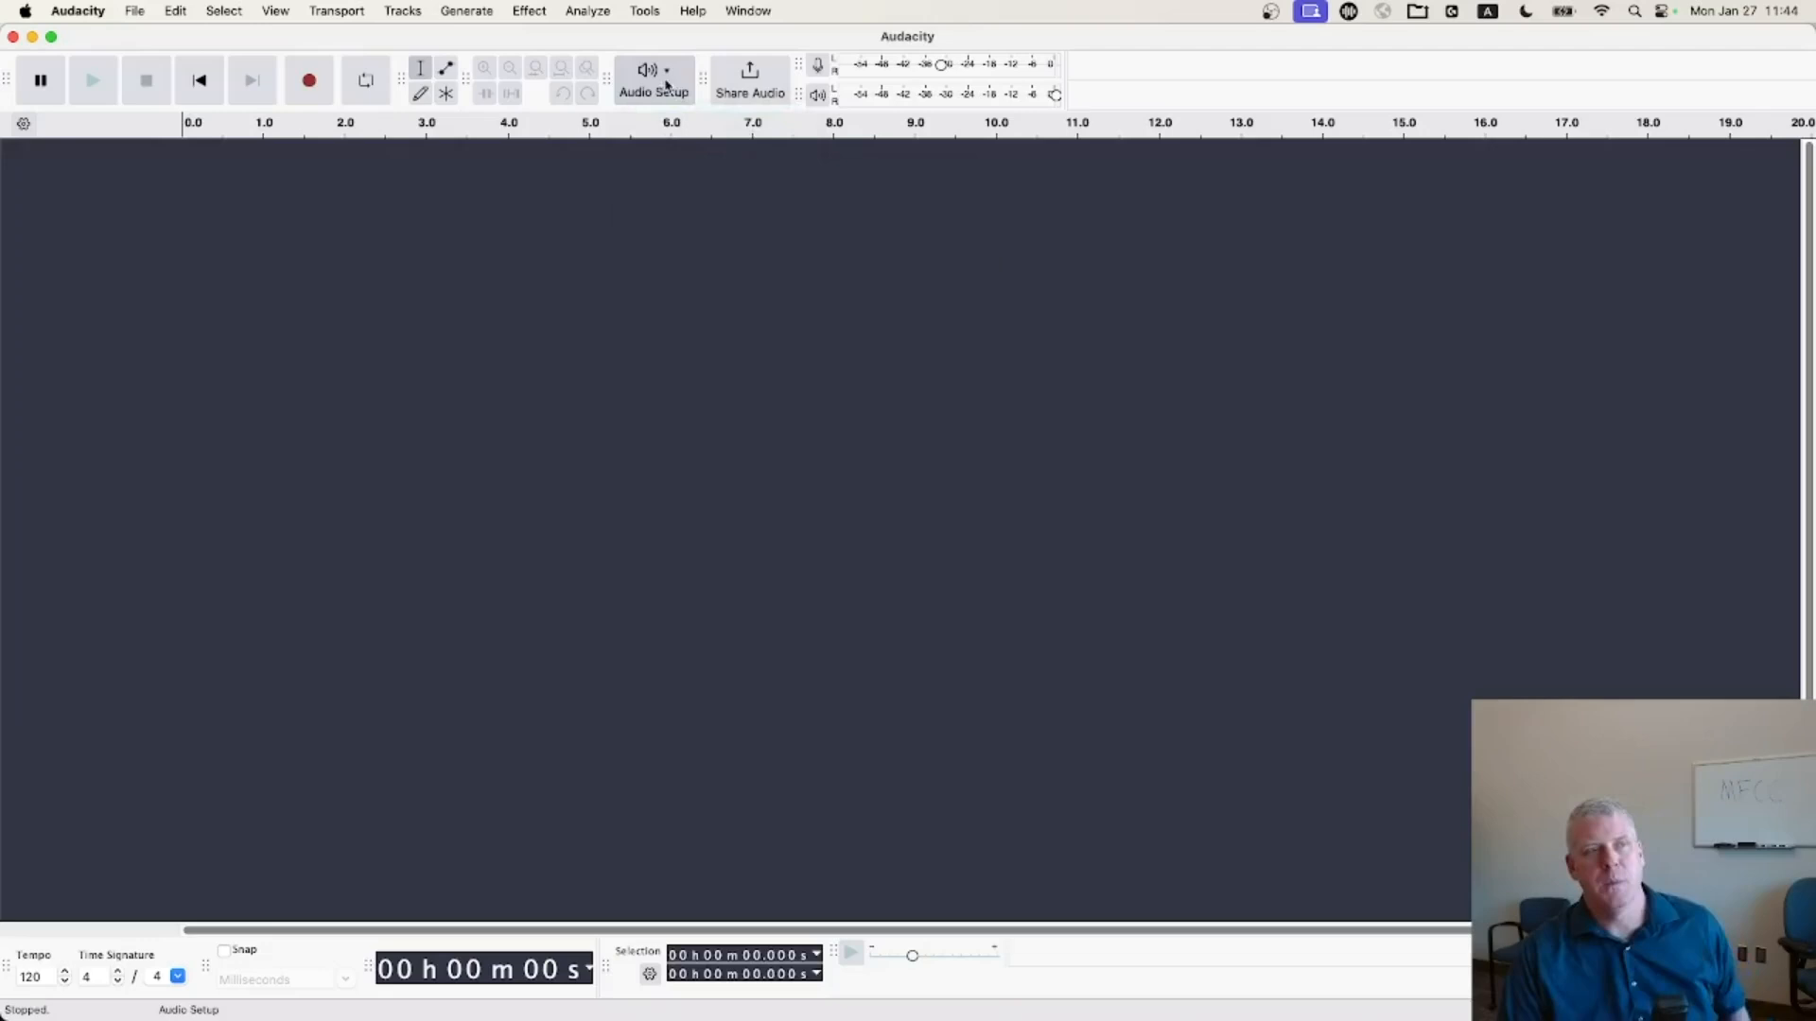
pyautogui.moveTo(310, 79)
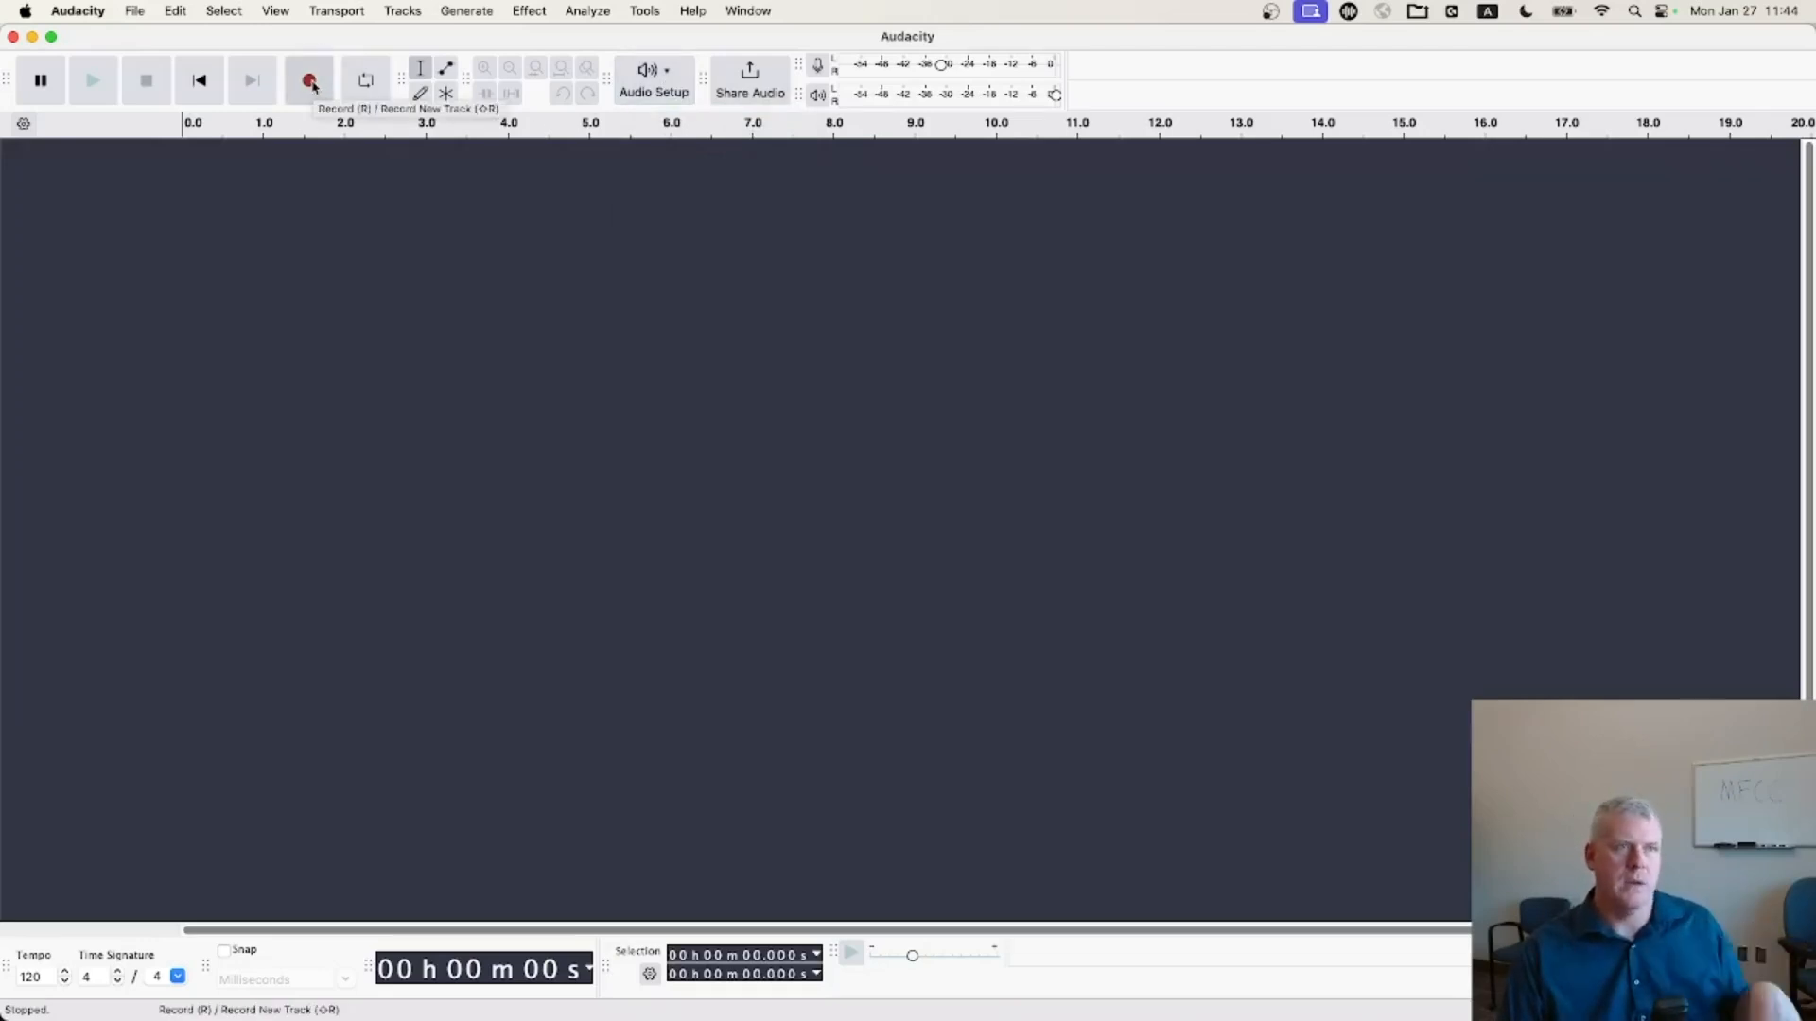
pyautogui.click(310, 79)
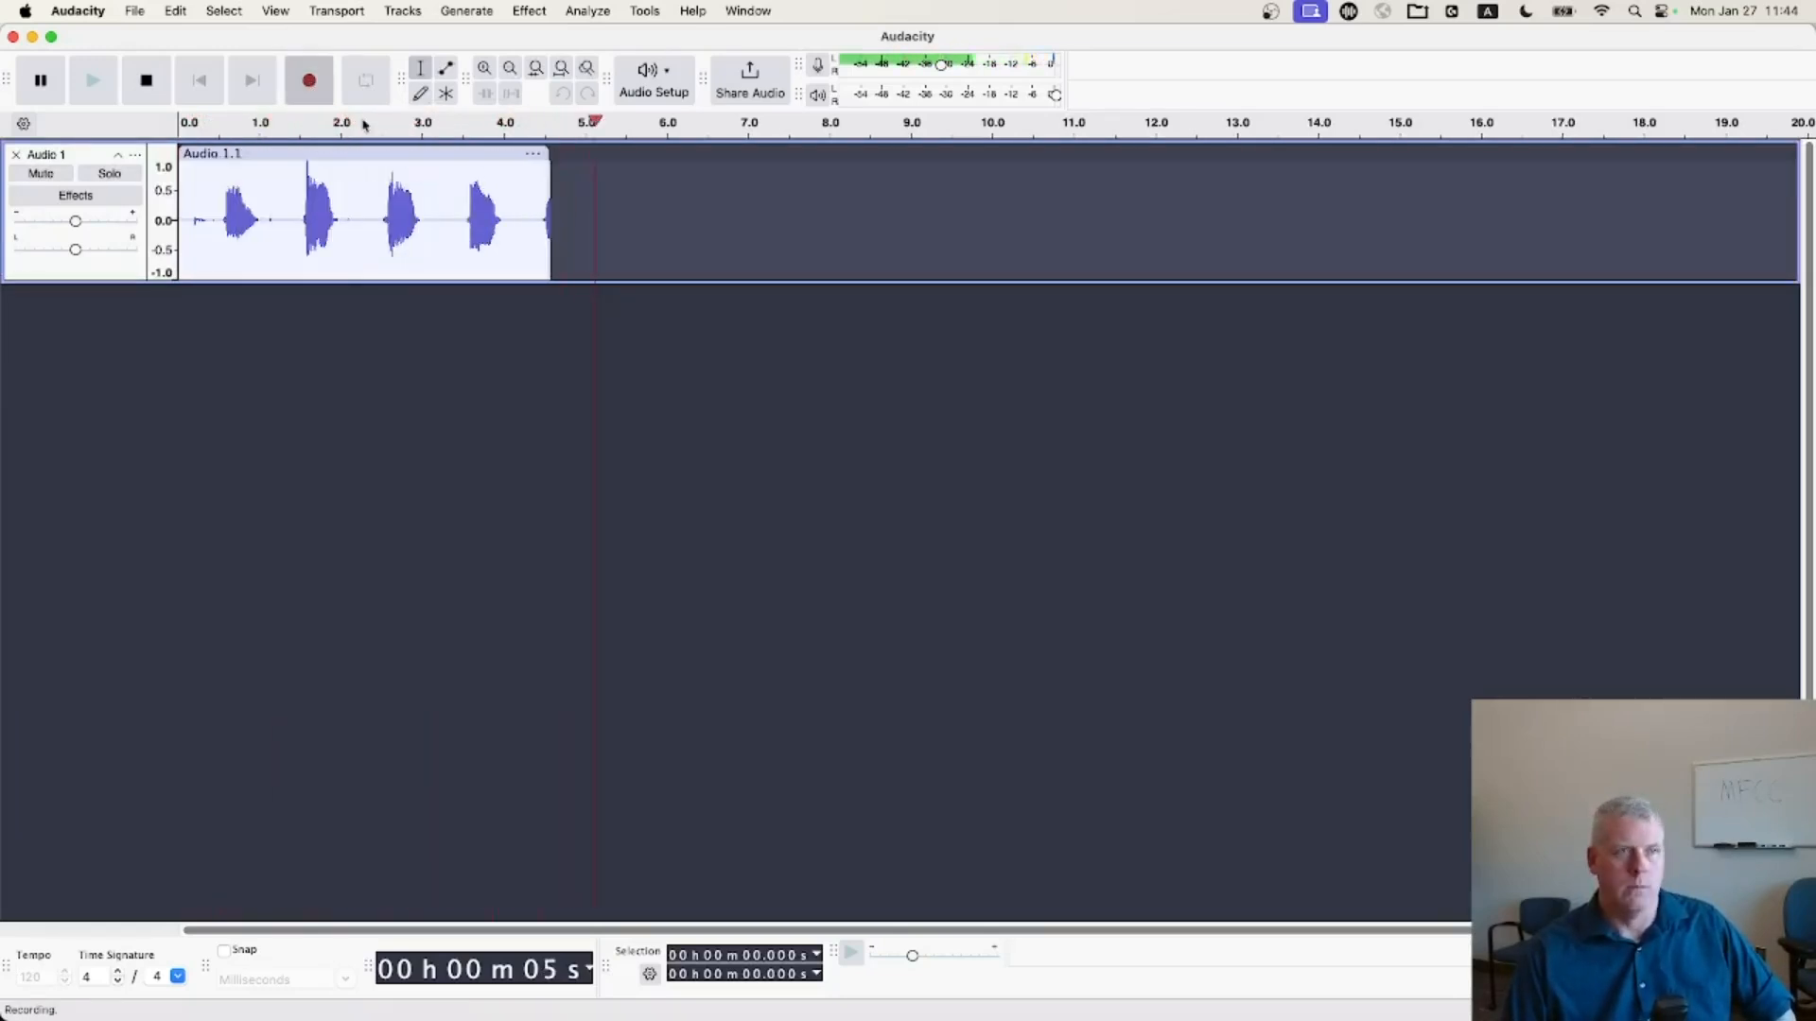
pyautogui.click(146, 79)
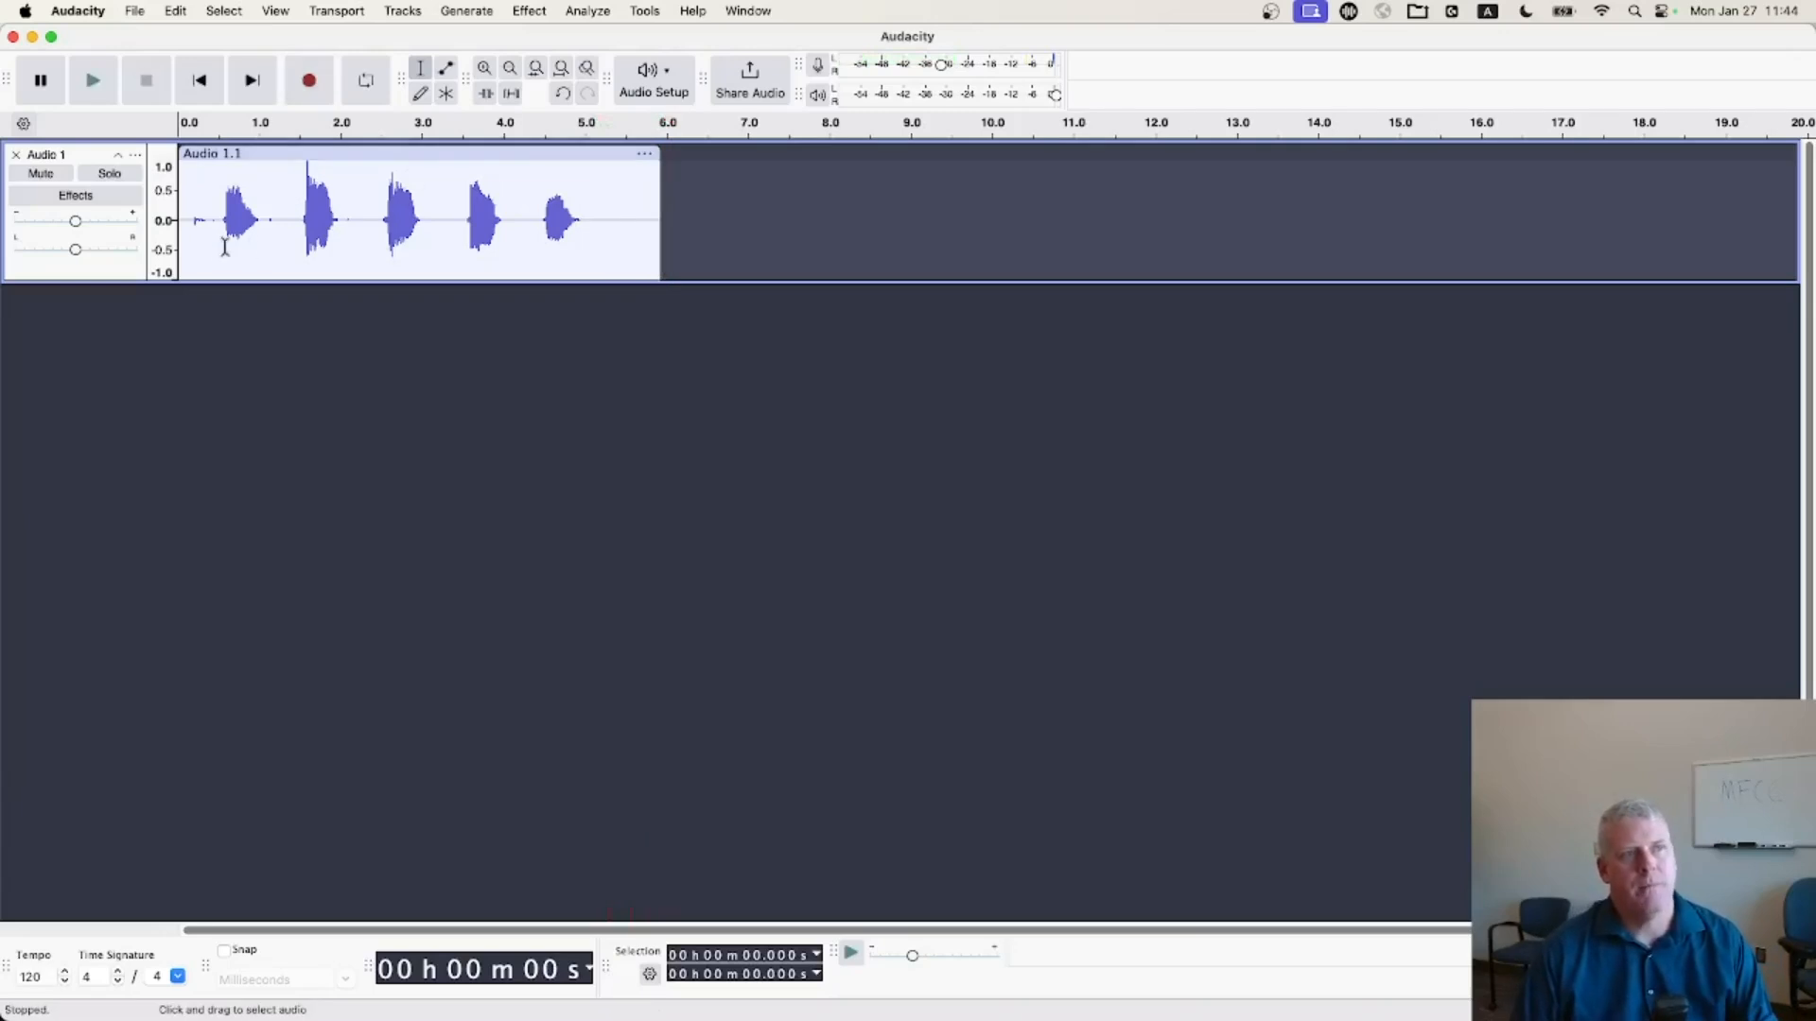
# - Cut the three silent gaps between vowels, refit the view, and play from the start
pyautogui.click(484, 68)
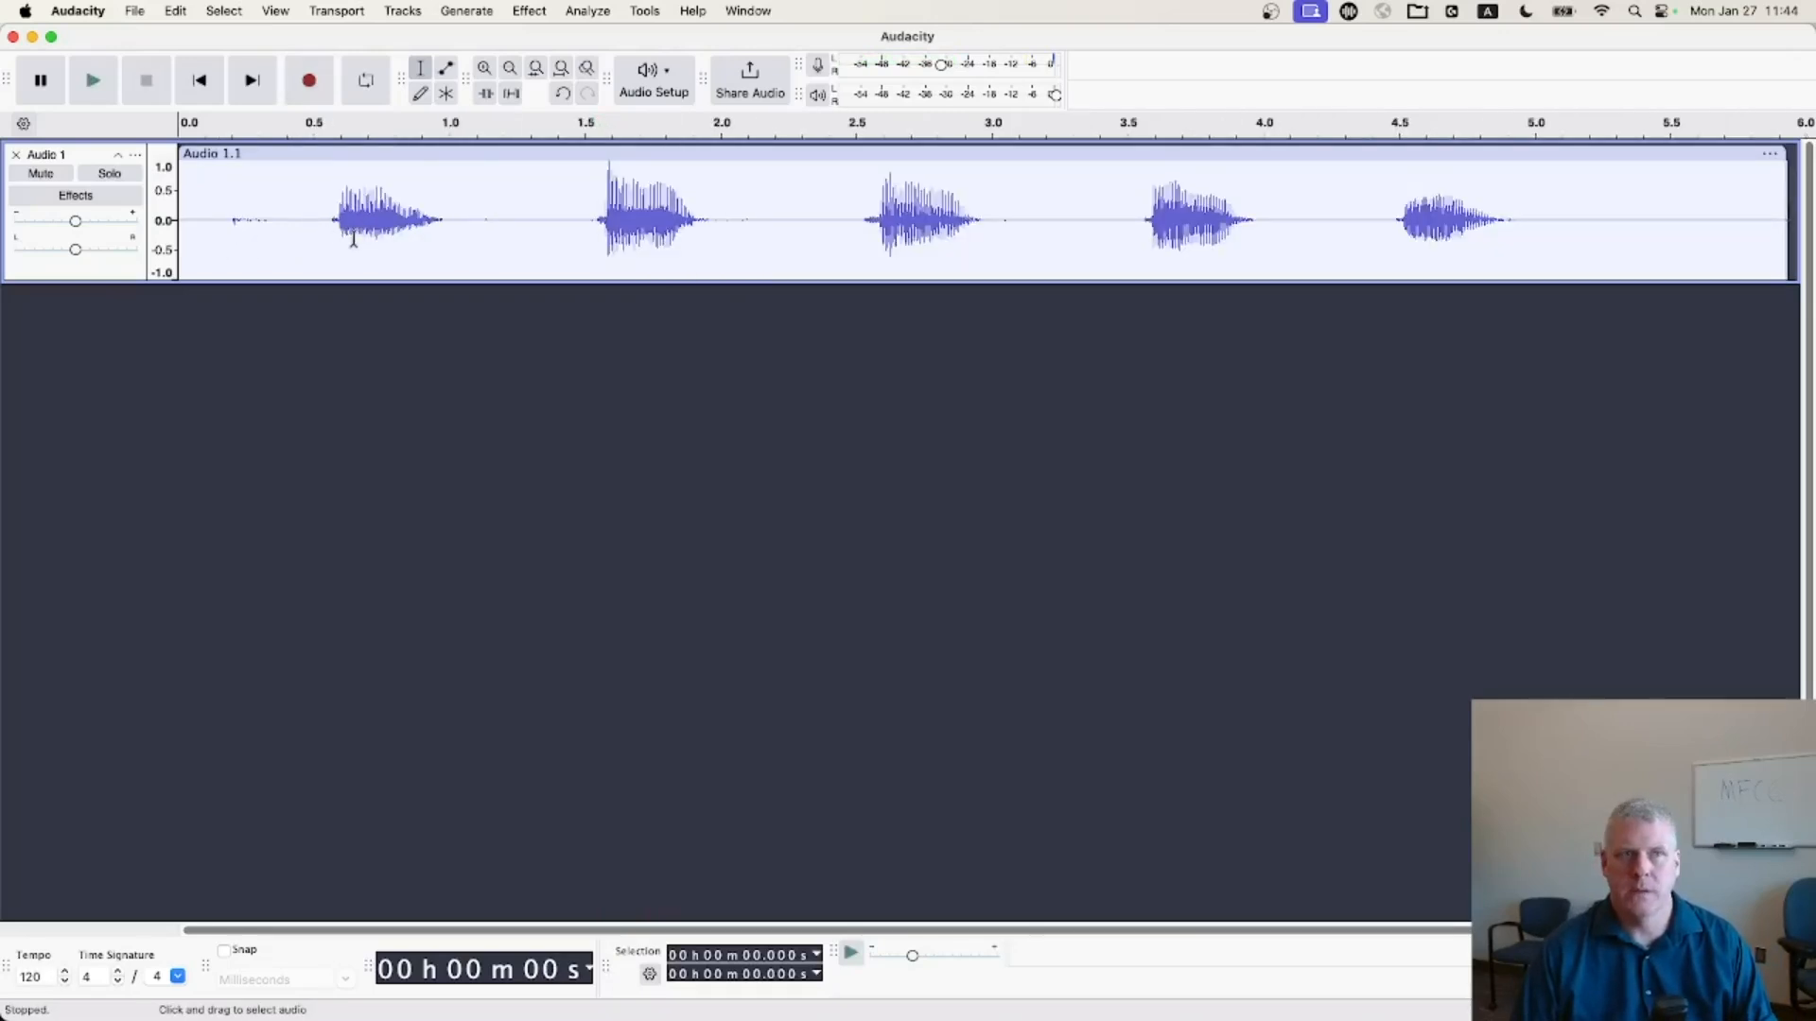
pyautogui.moveTo(196, 220); pyautogui.dragTo(336, 220)
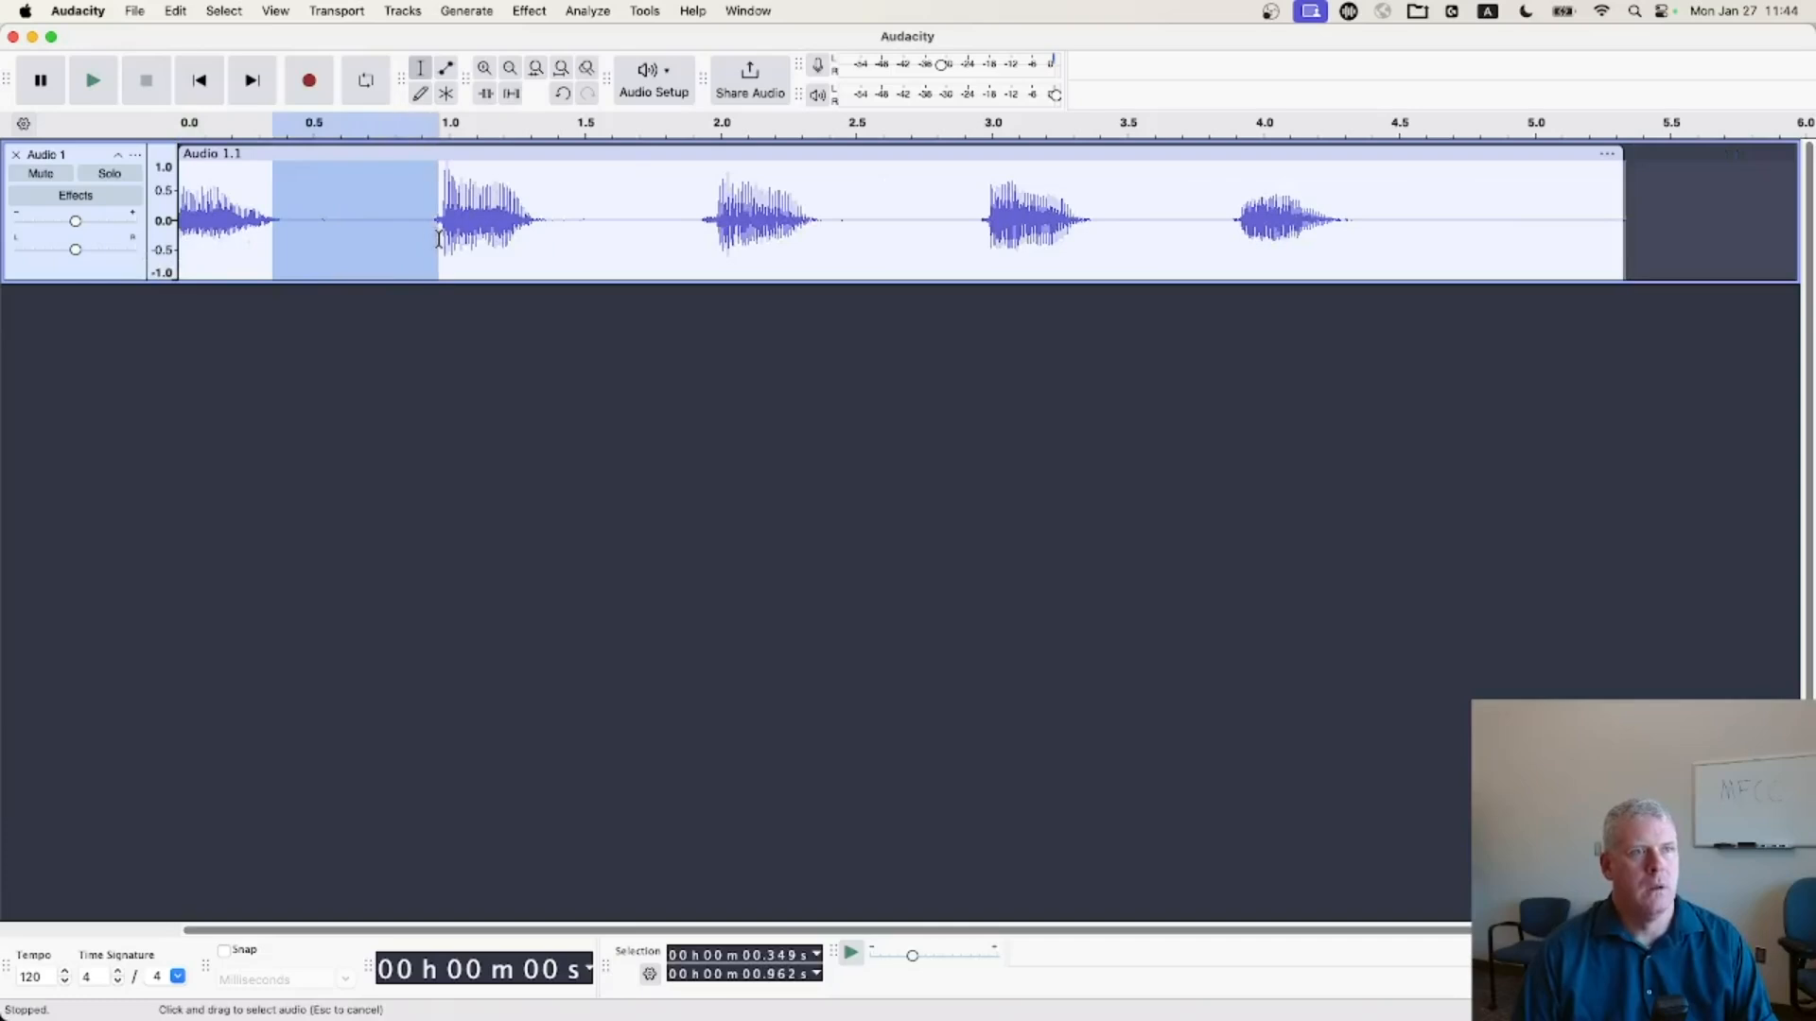
pyautogui.moveTo(437, 237)
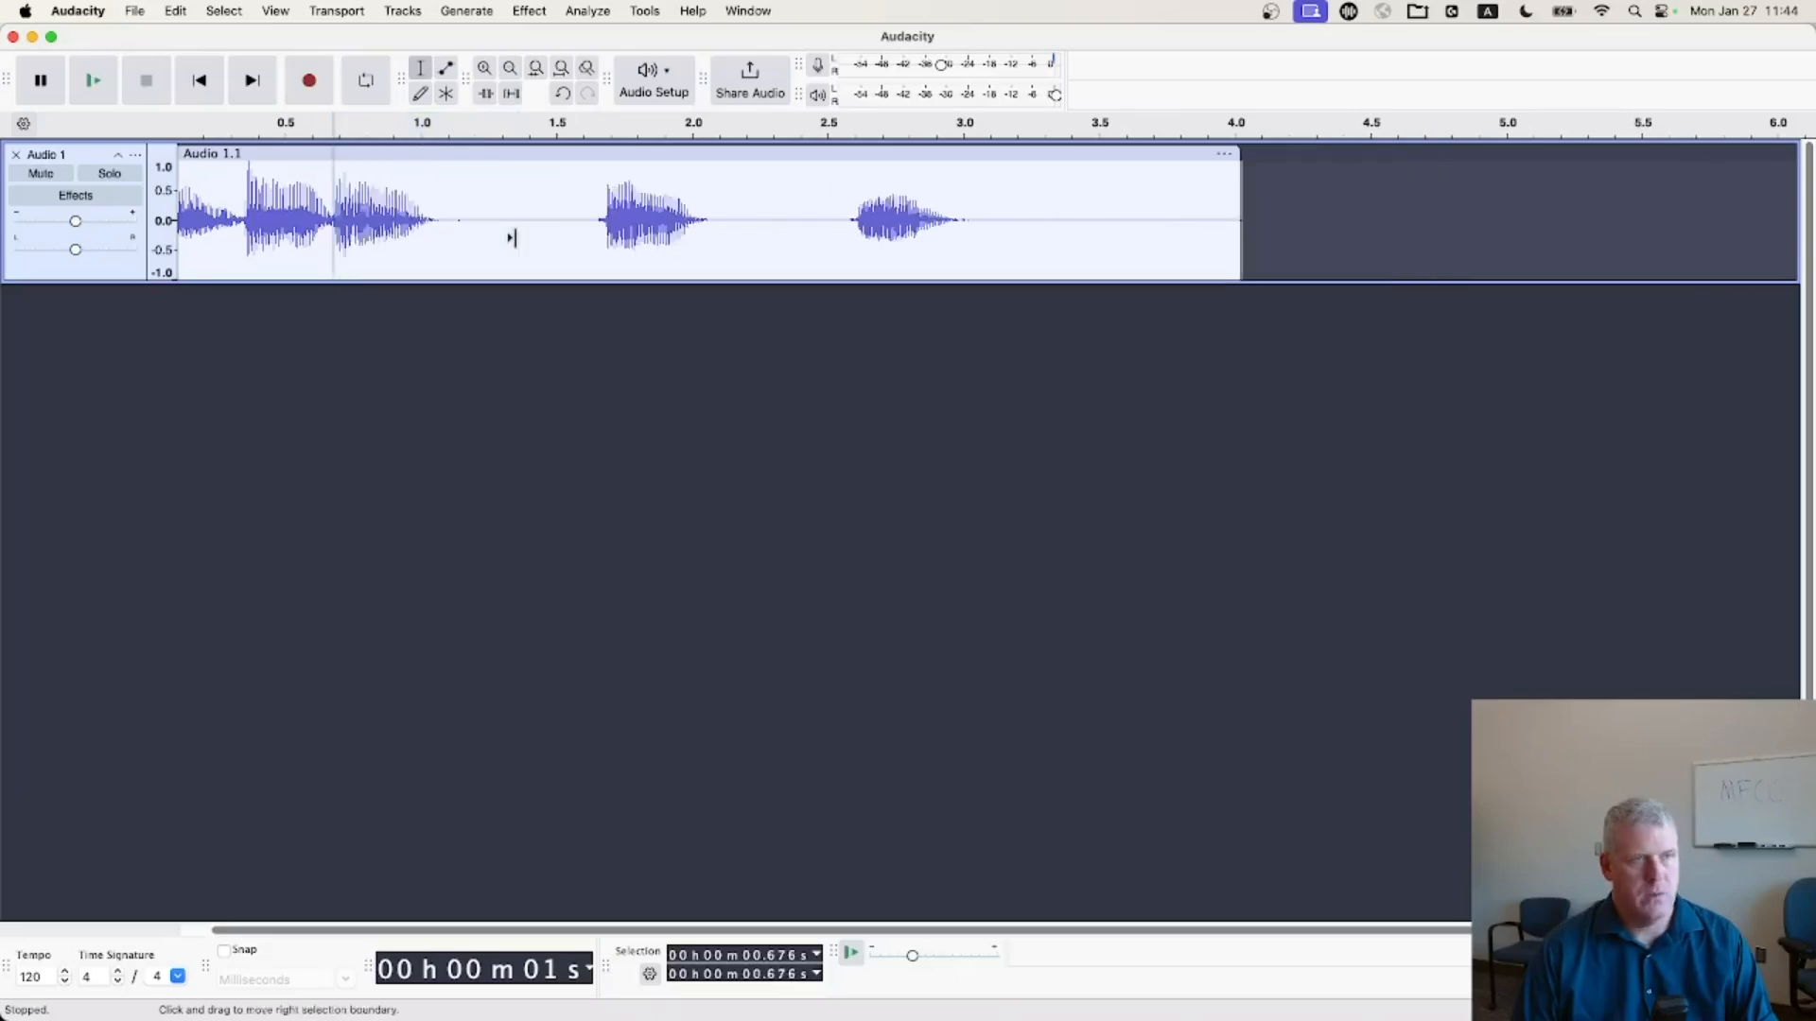
pyautogui.moveTo(427, 220); pyautogui.dragTo(559, 221)
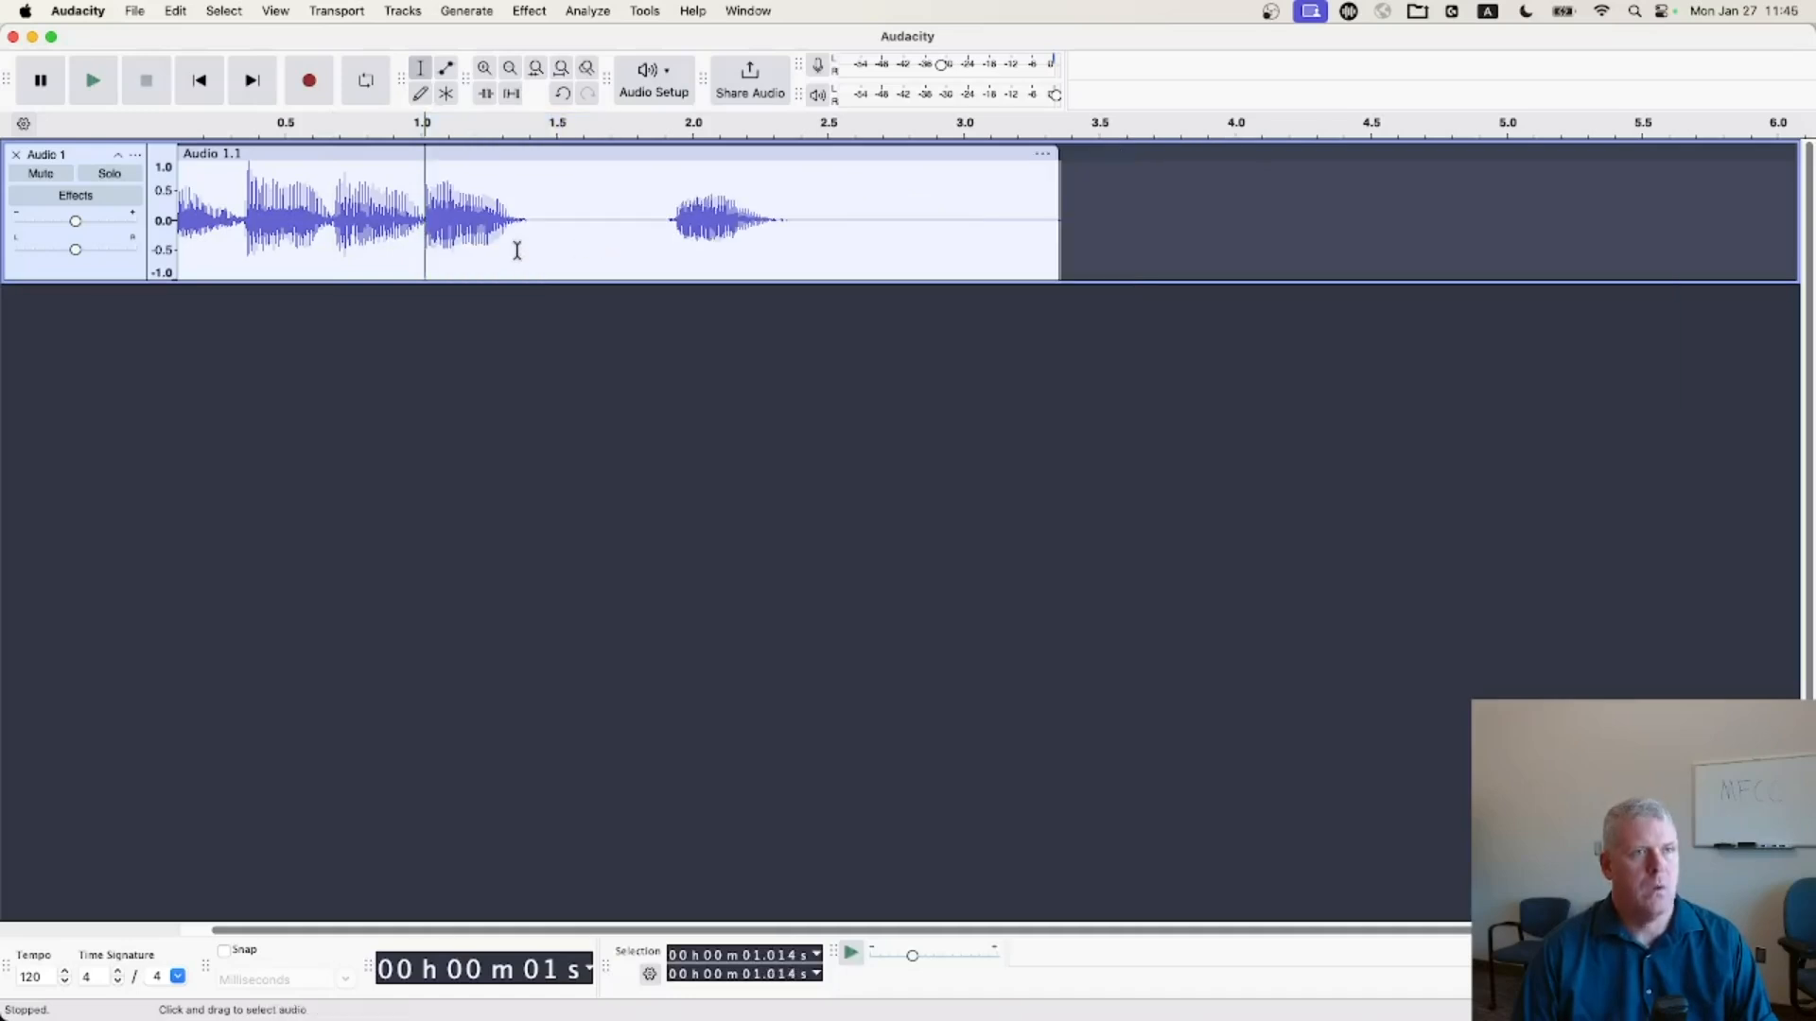
pyautogui.moveTo(515, 215); pyautogui.dragTo(677, 215)
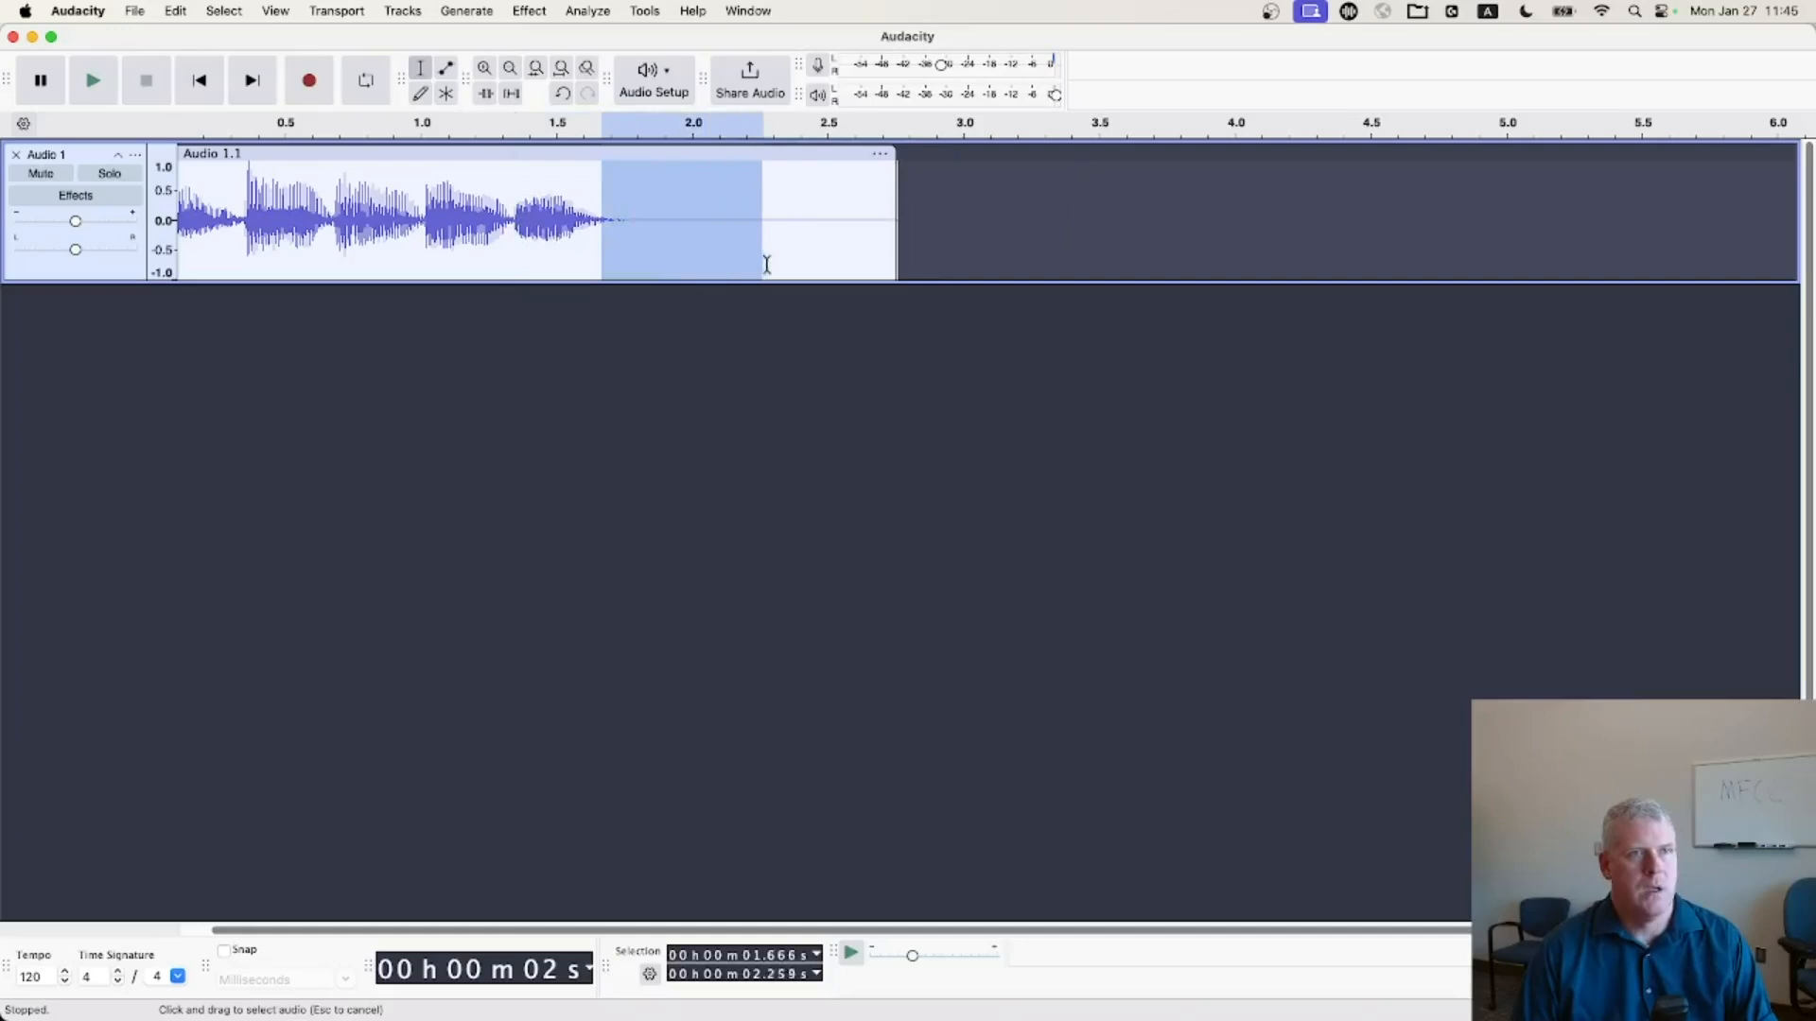
pyautogui.click(776, 263)
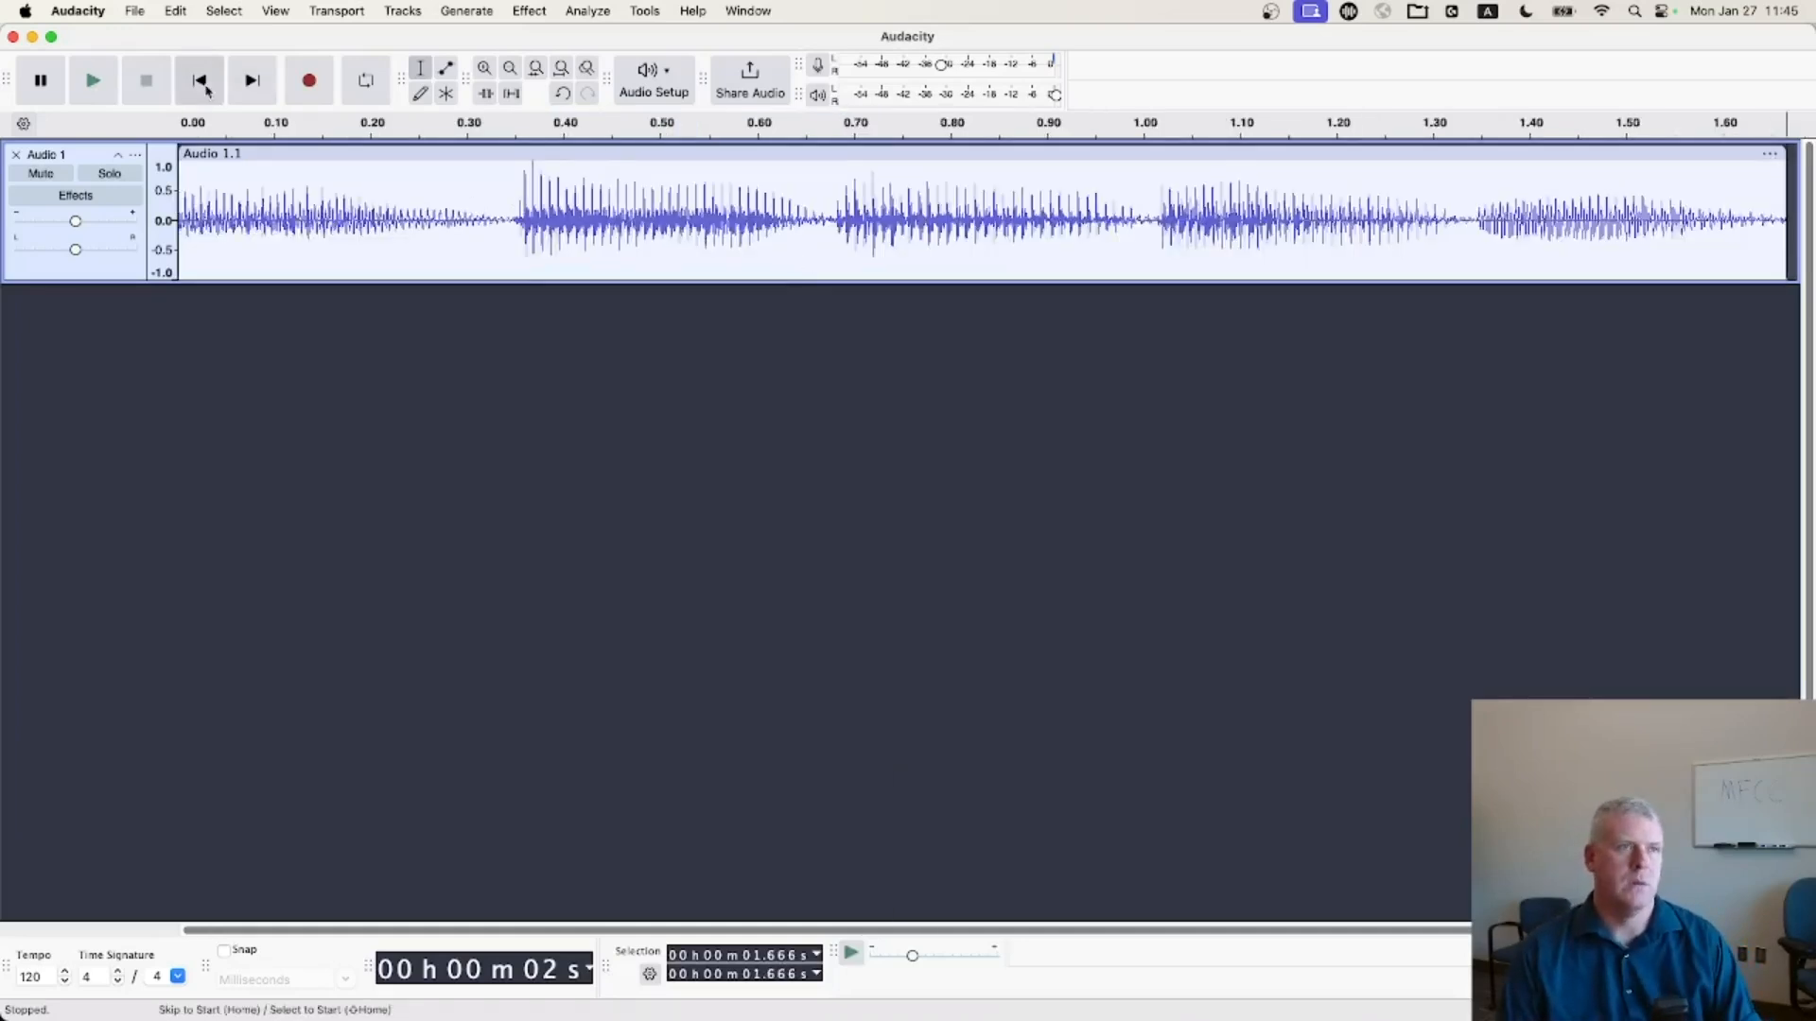
pyautogui.click(92, 79)
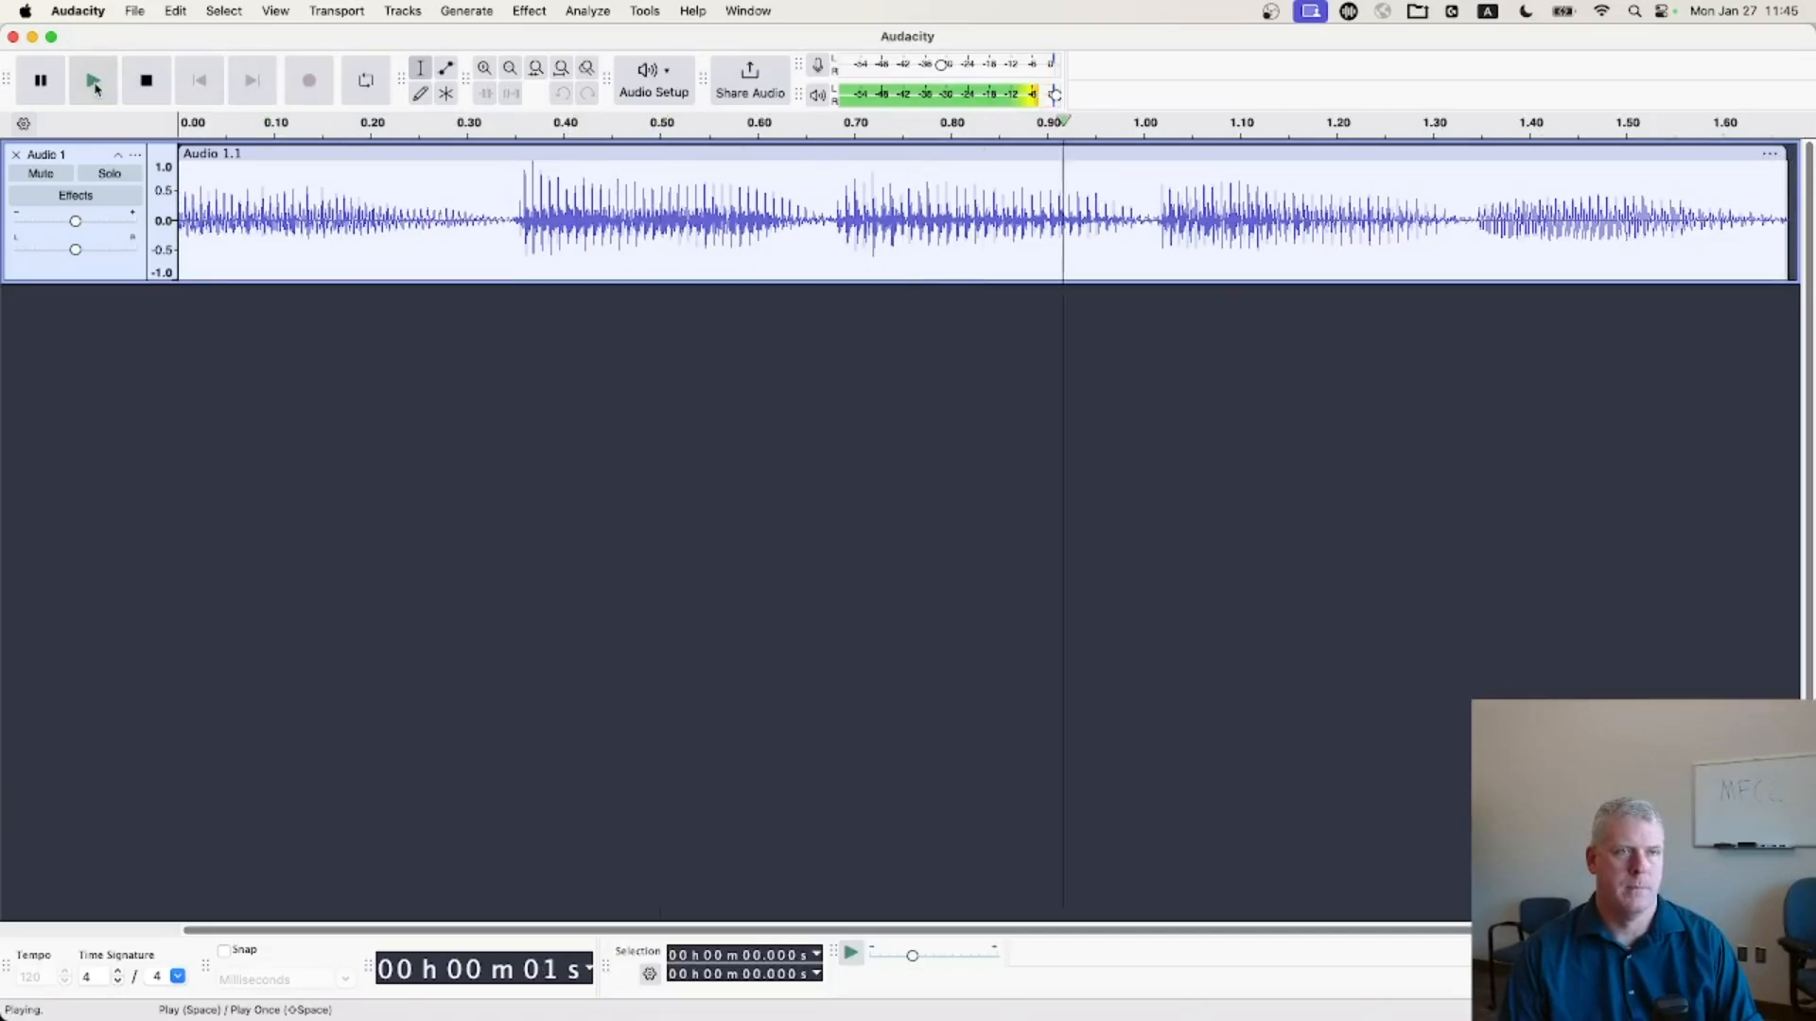
pyautogui.click(145, 80)
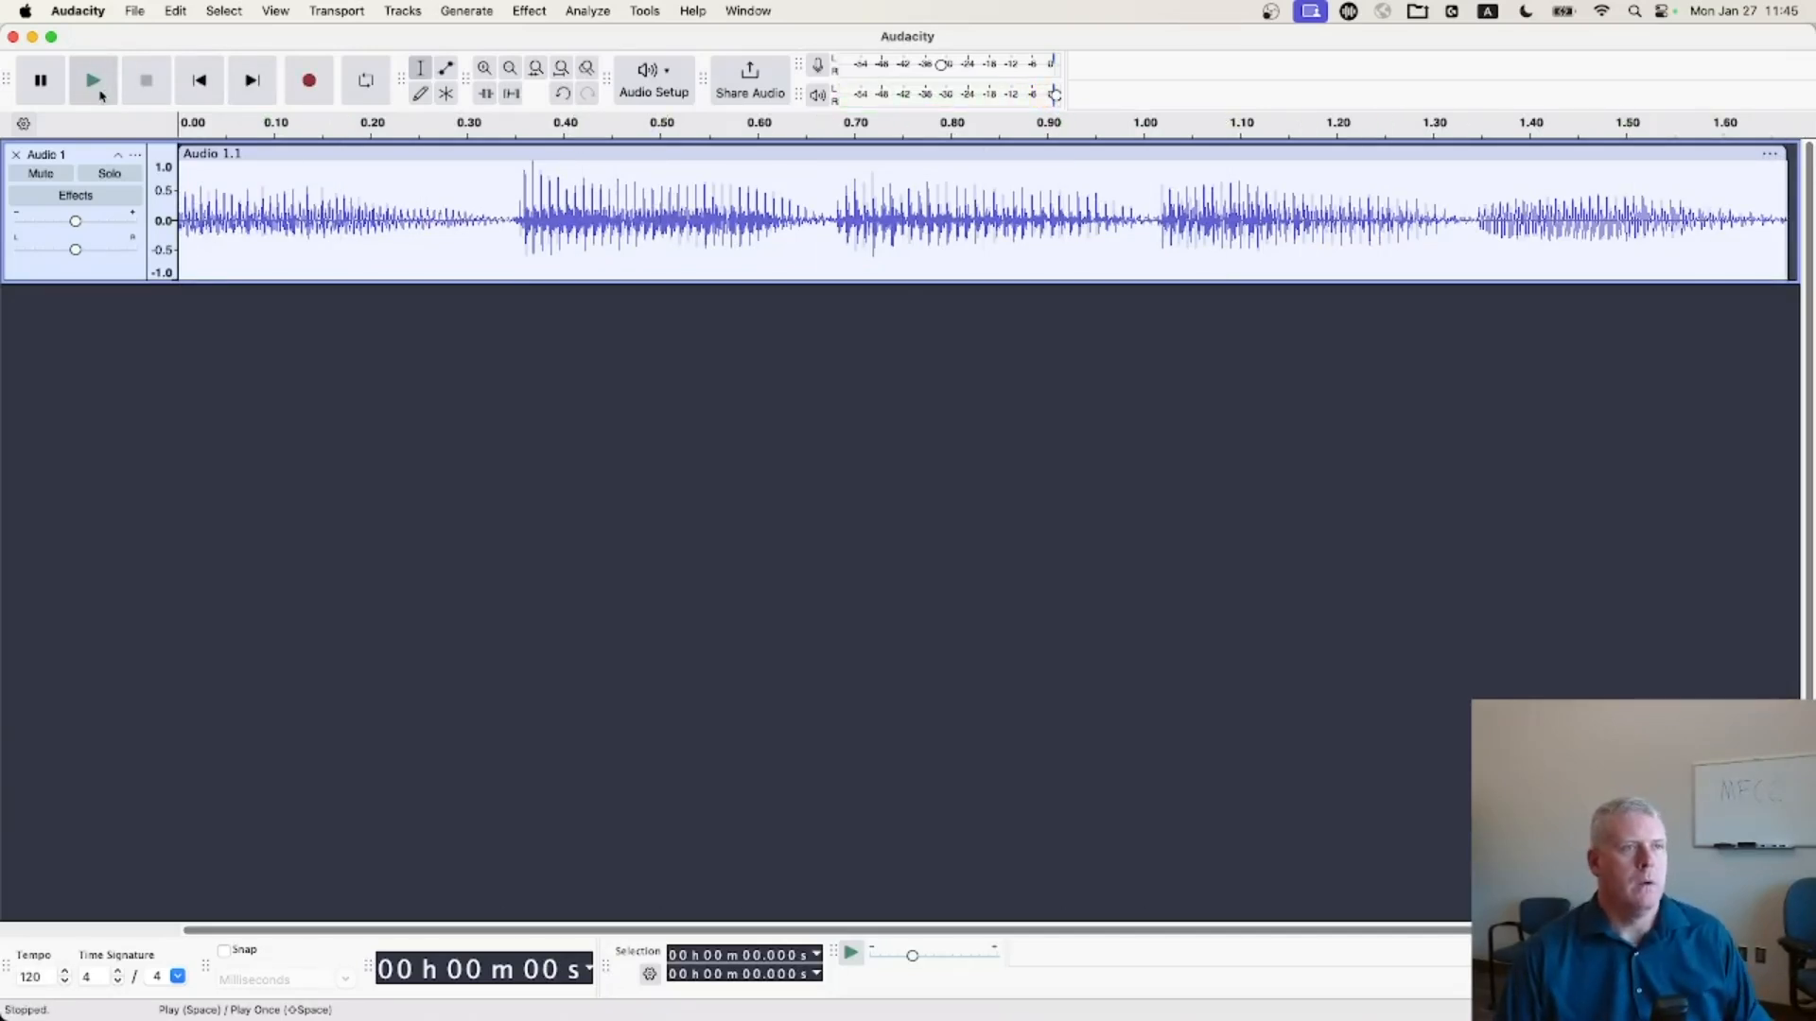
# - Play the trimmed vowel clip again in Audacity
pyautogui.click(134, 10)
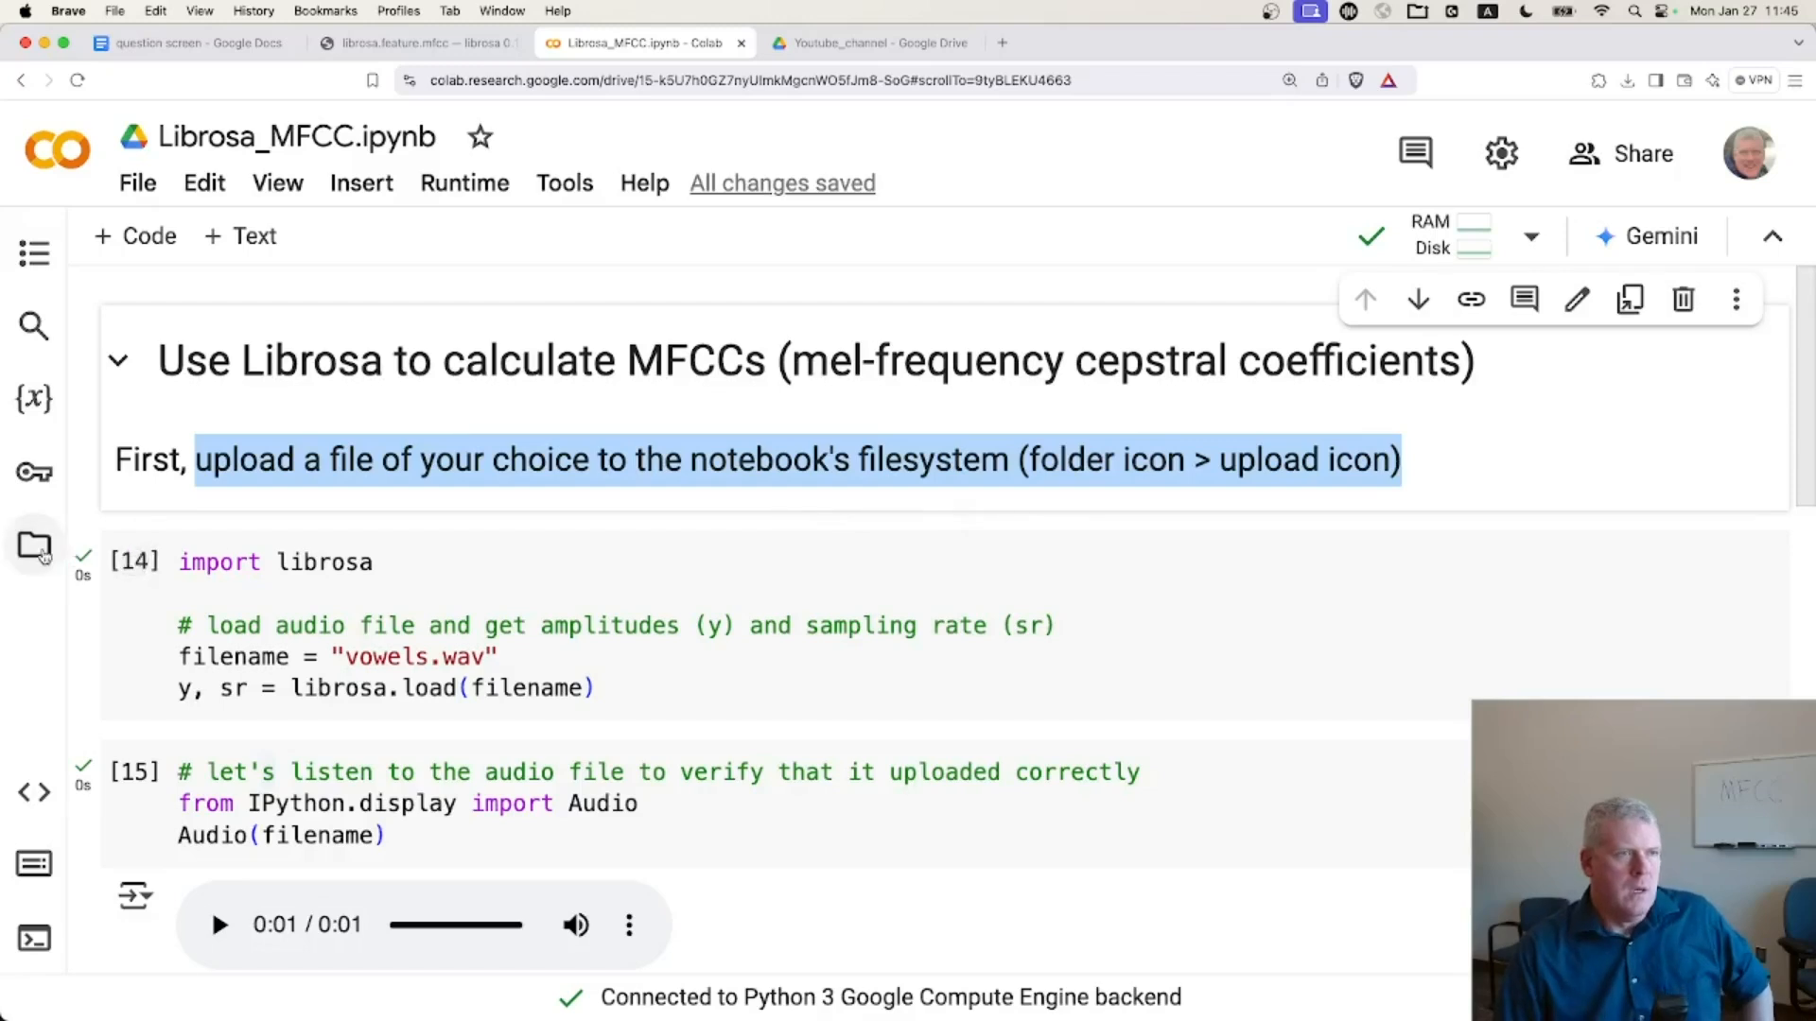
# - Upload vowels.wav through the Colab Files sidebar
pyautogui.click(34, 546)
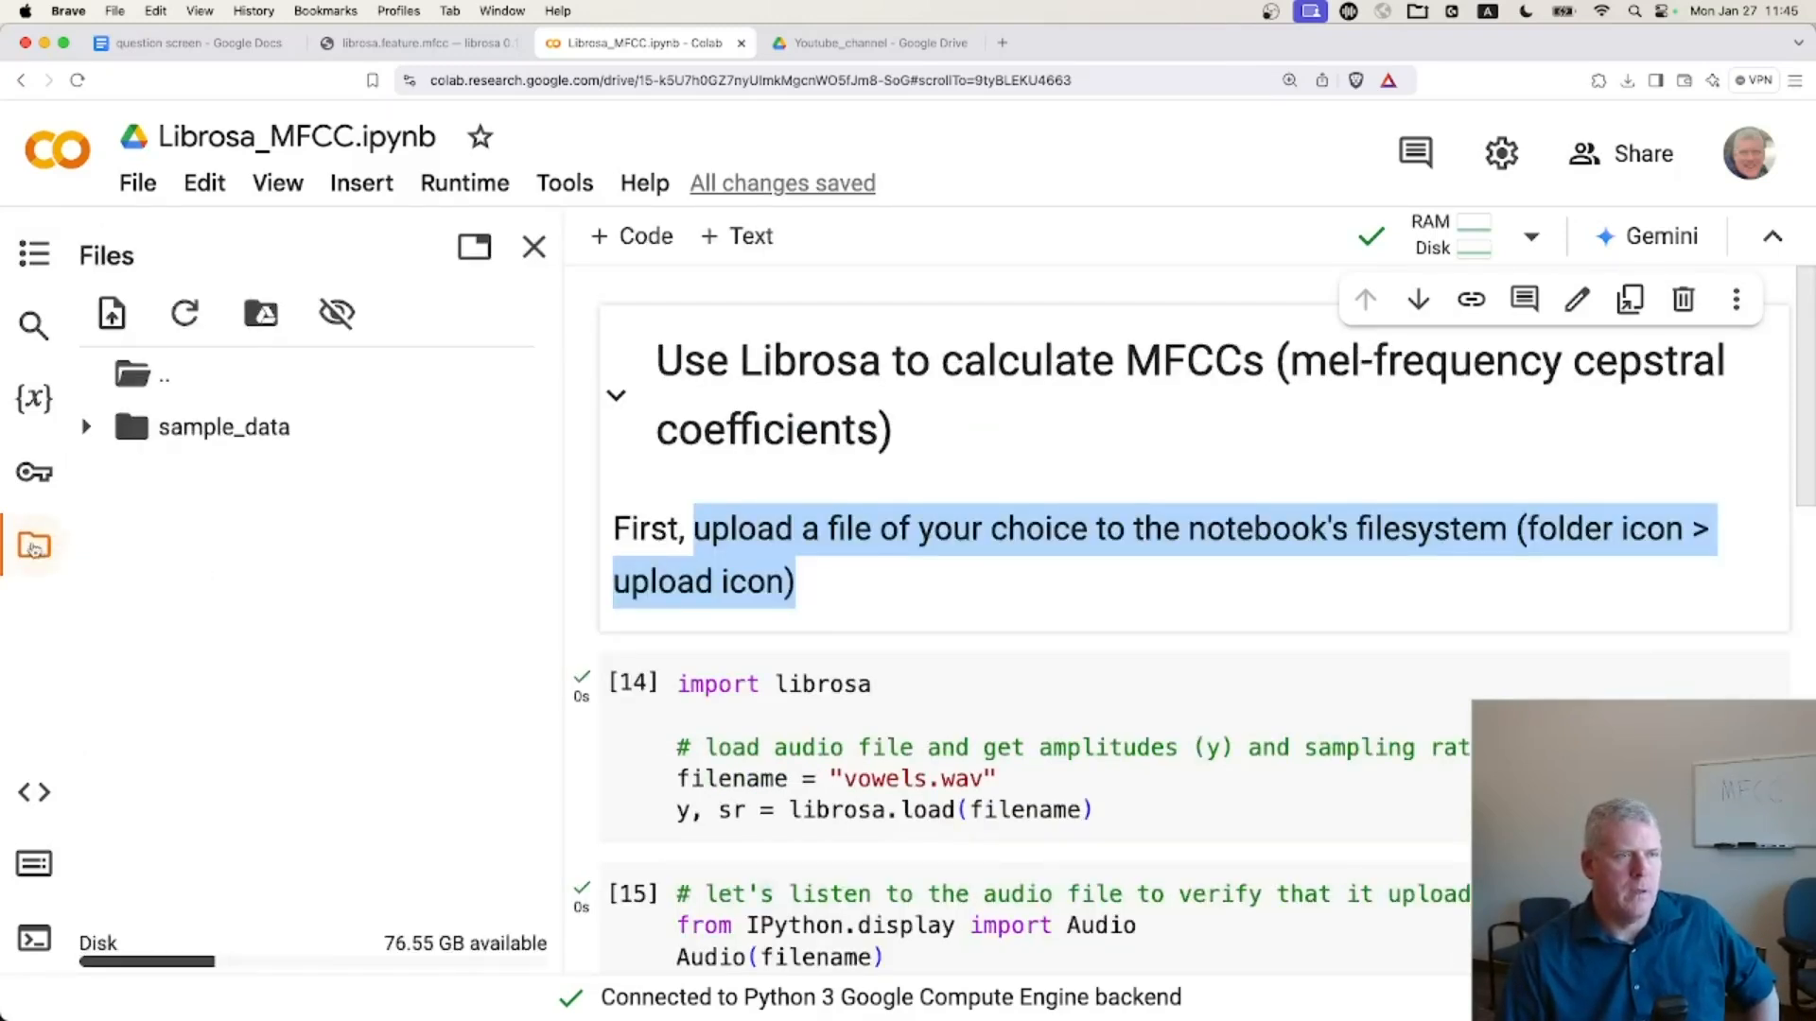
pyautogui.moveTo(32, 546)
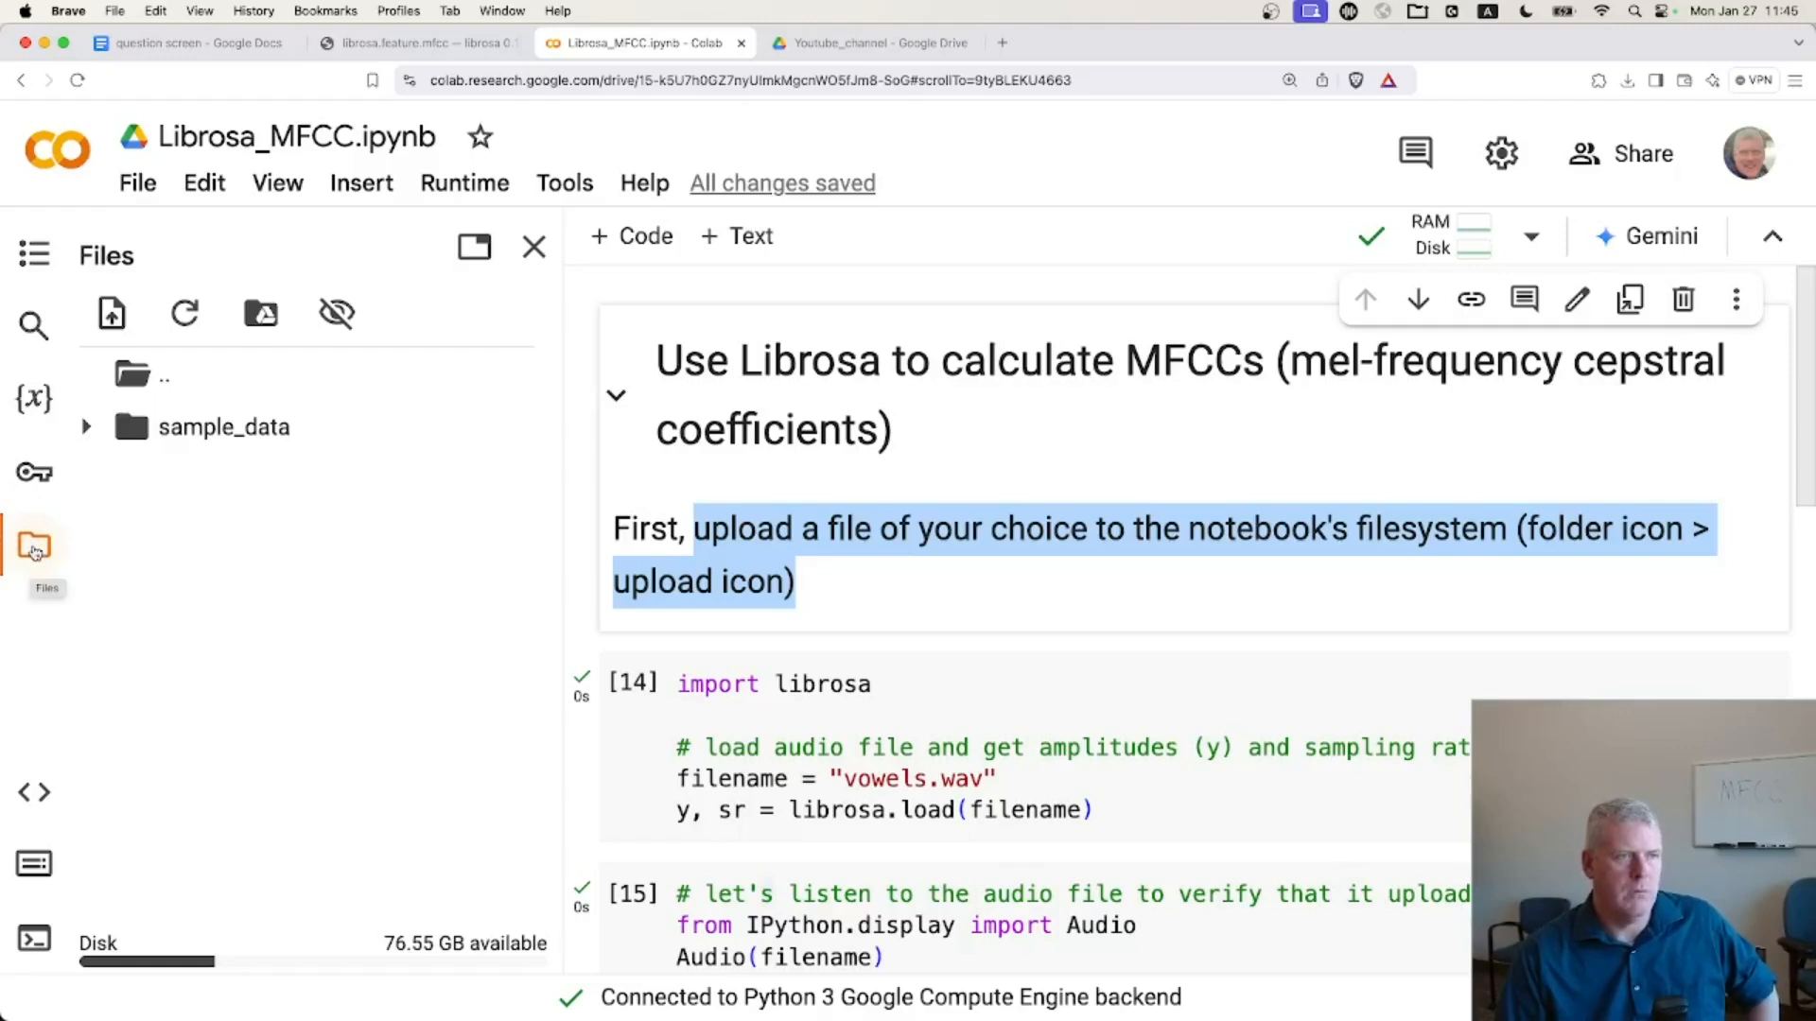
pyautogui.moveTo(111, 313)
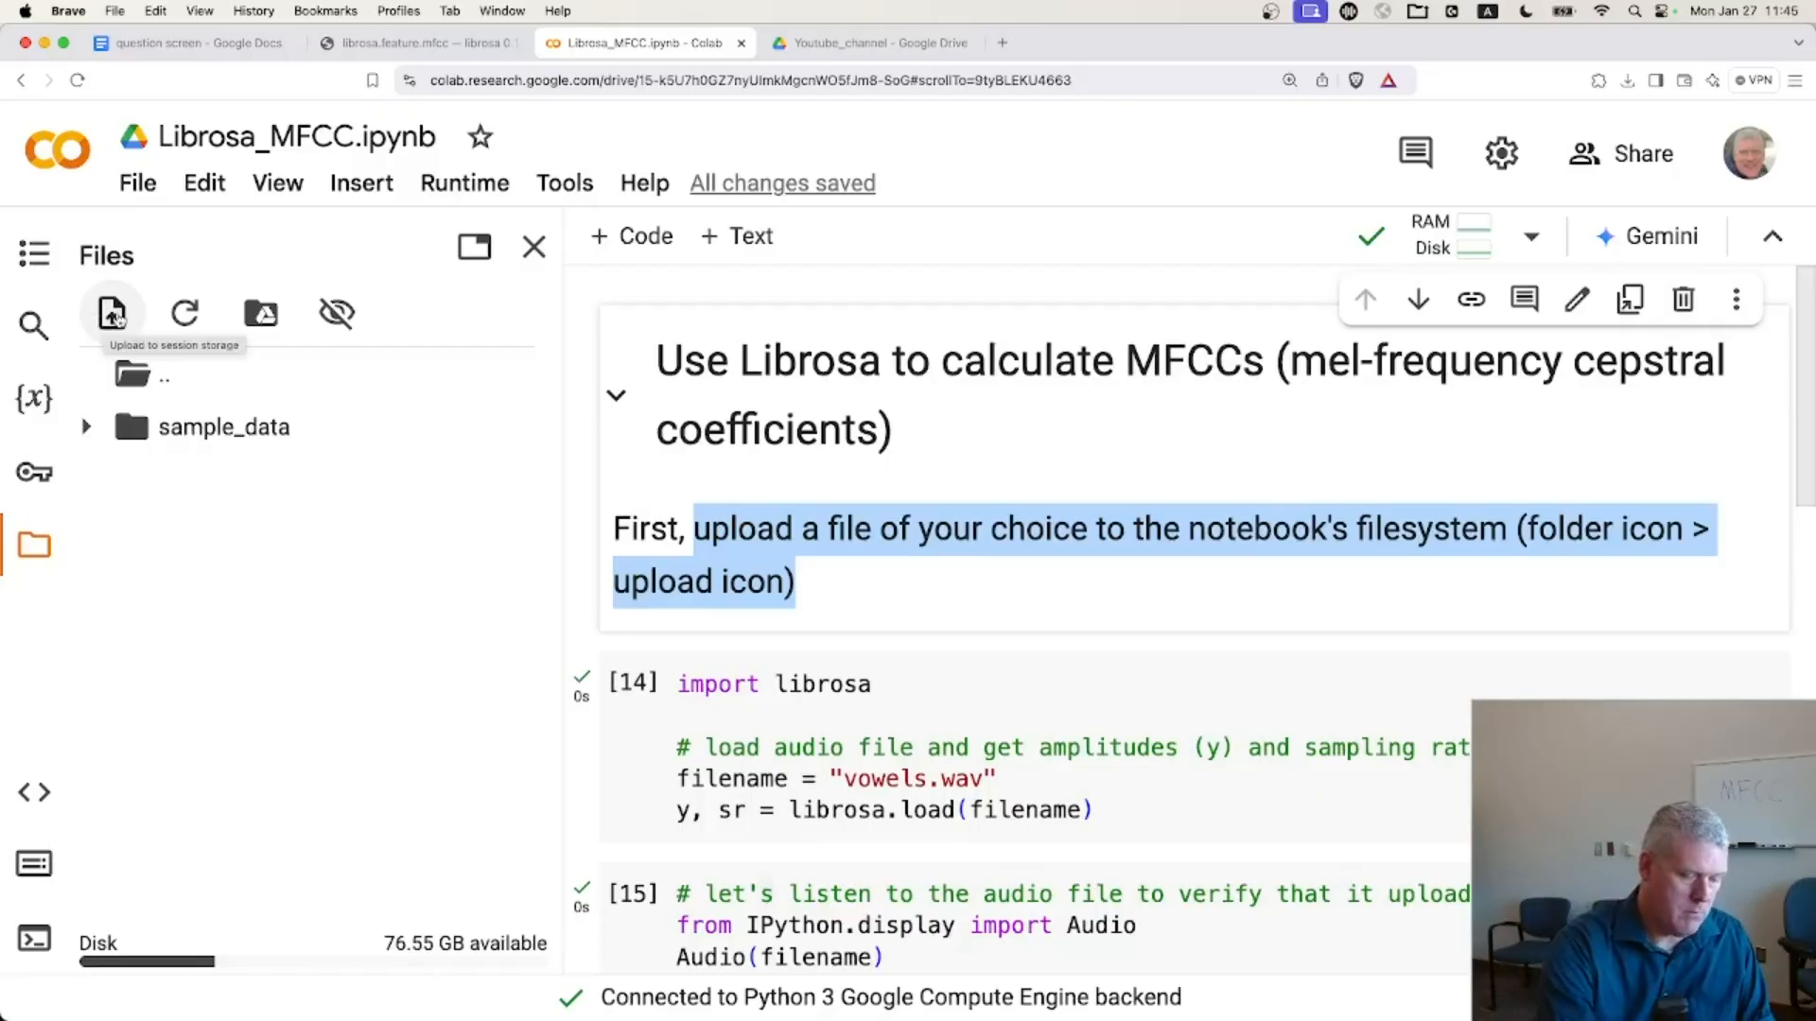
pyautogui.click(112, 313)
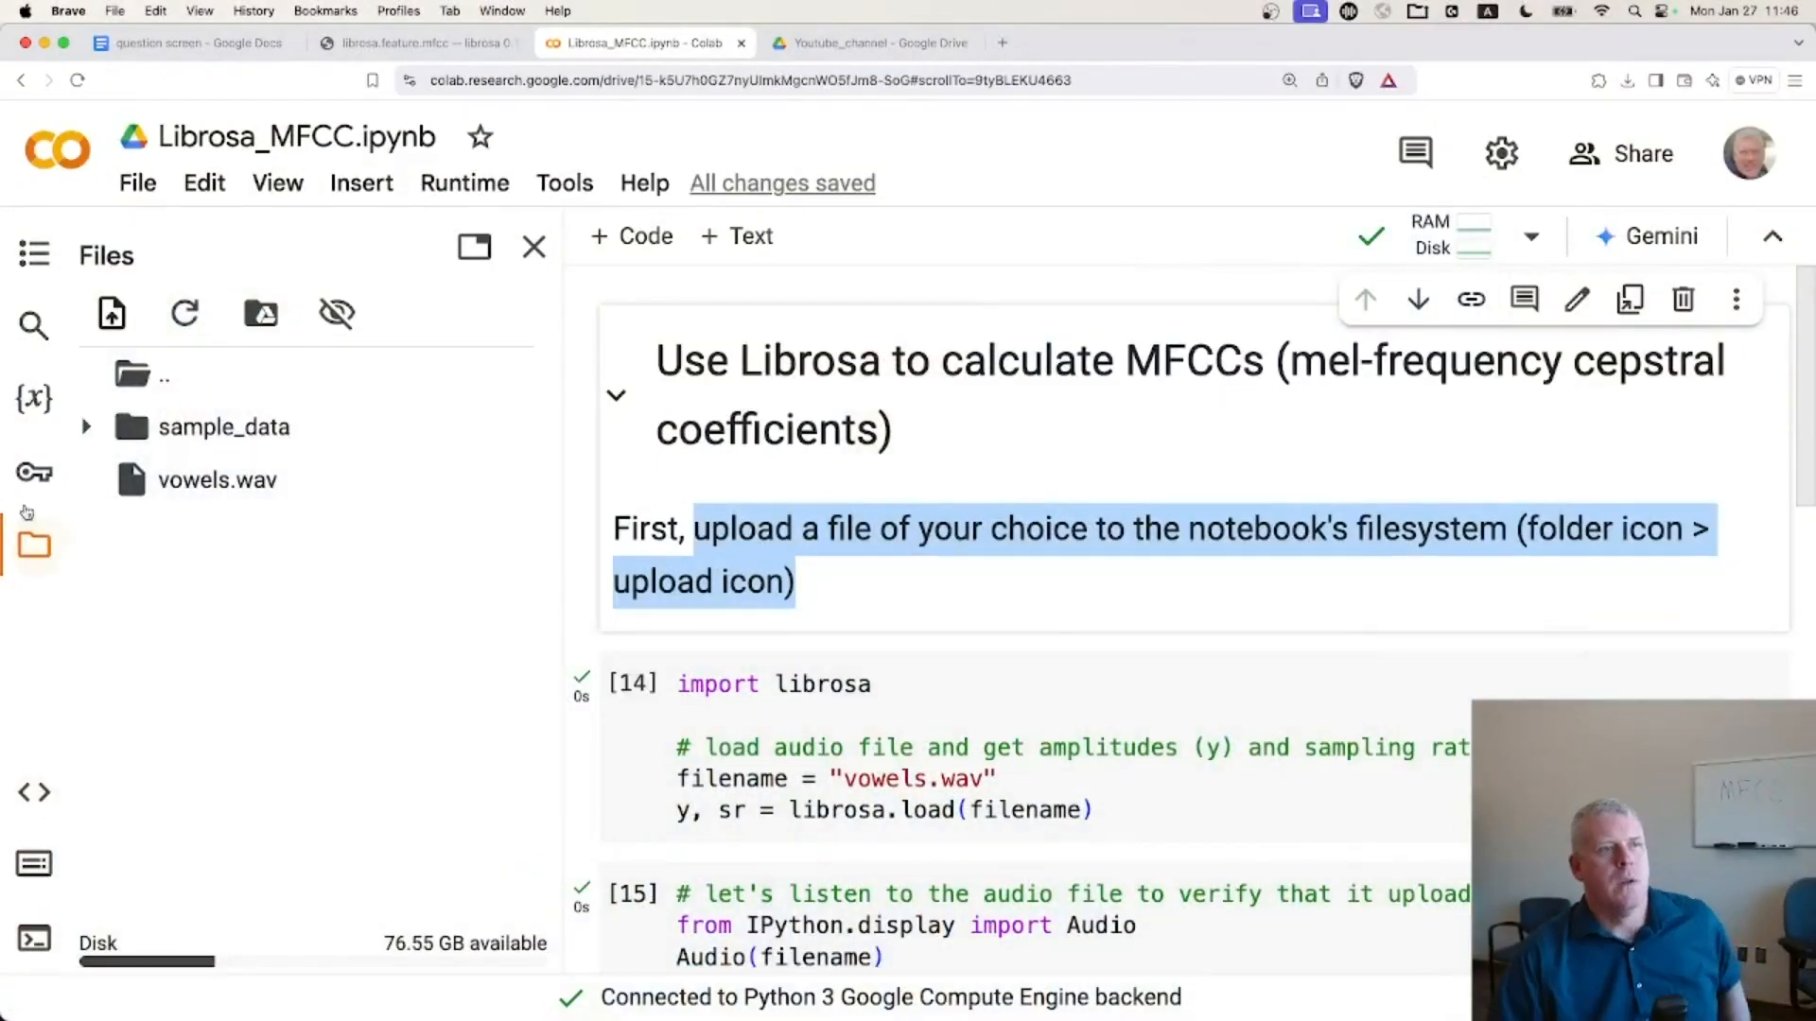
pyautogui.scroll(-3)
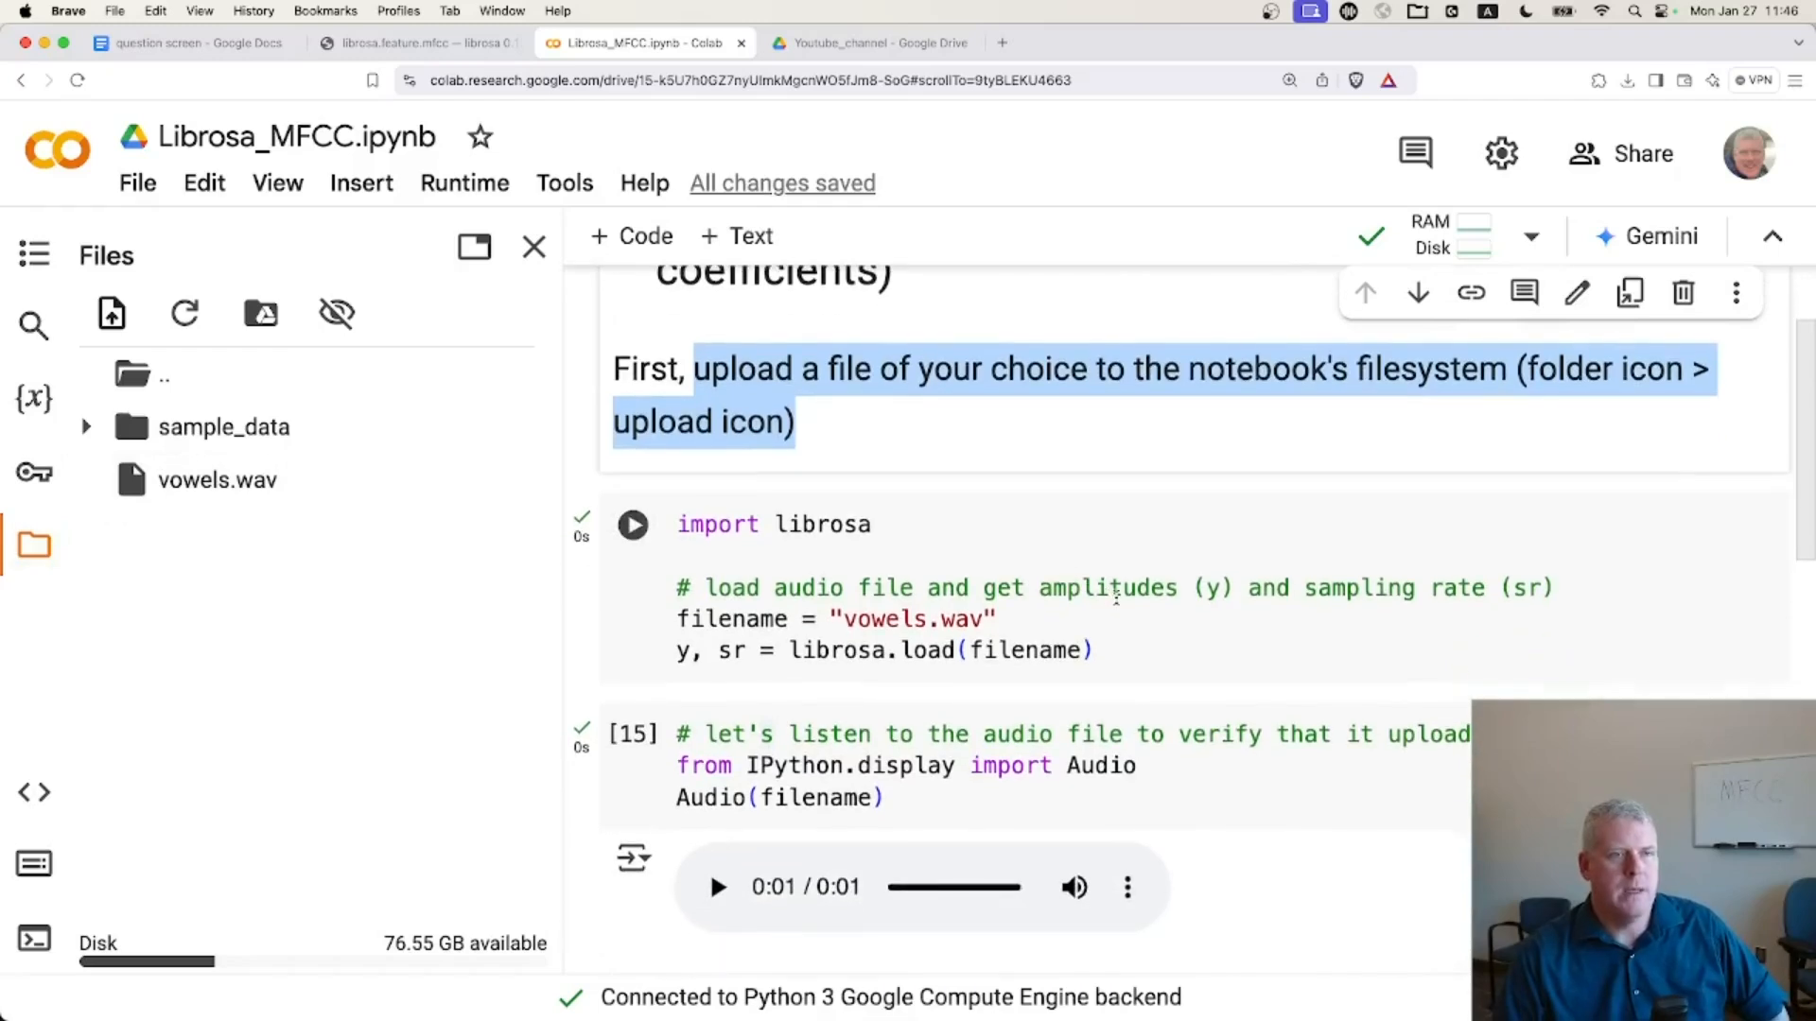
# - Rerun the librosa.load cell for vowels.wav and run a new print(y) cell
pyautogui.scroll(3)
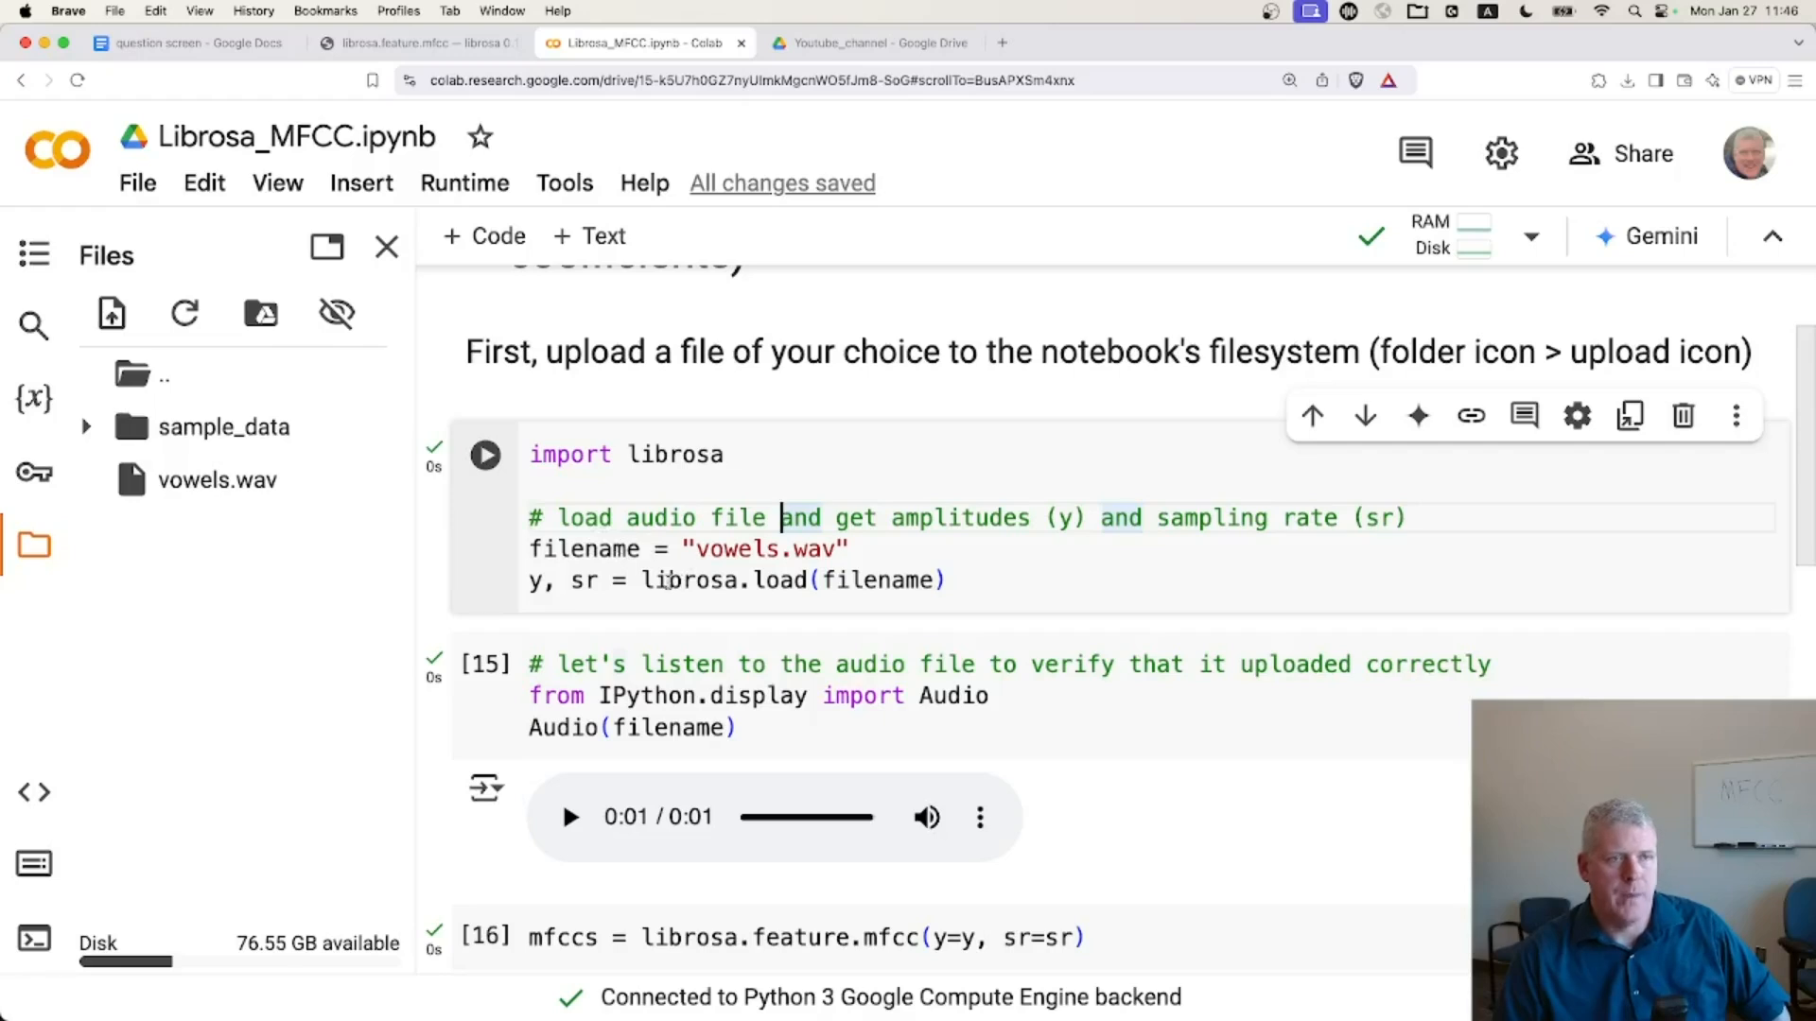
pyautogui.doubleClick(555, 579)
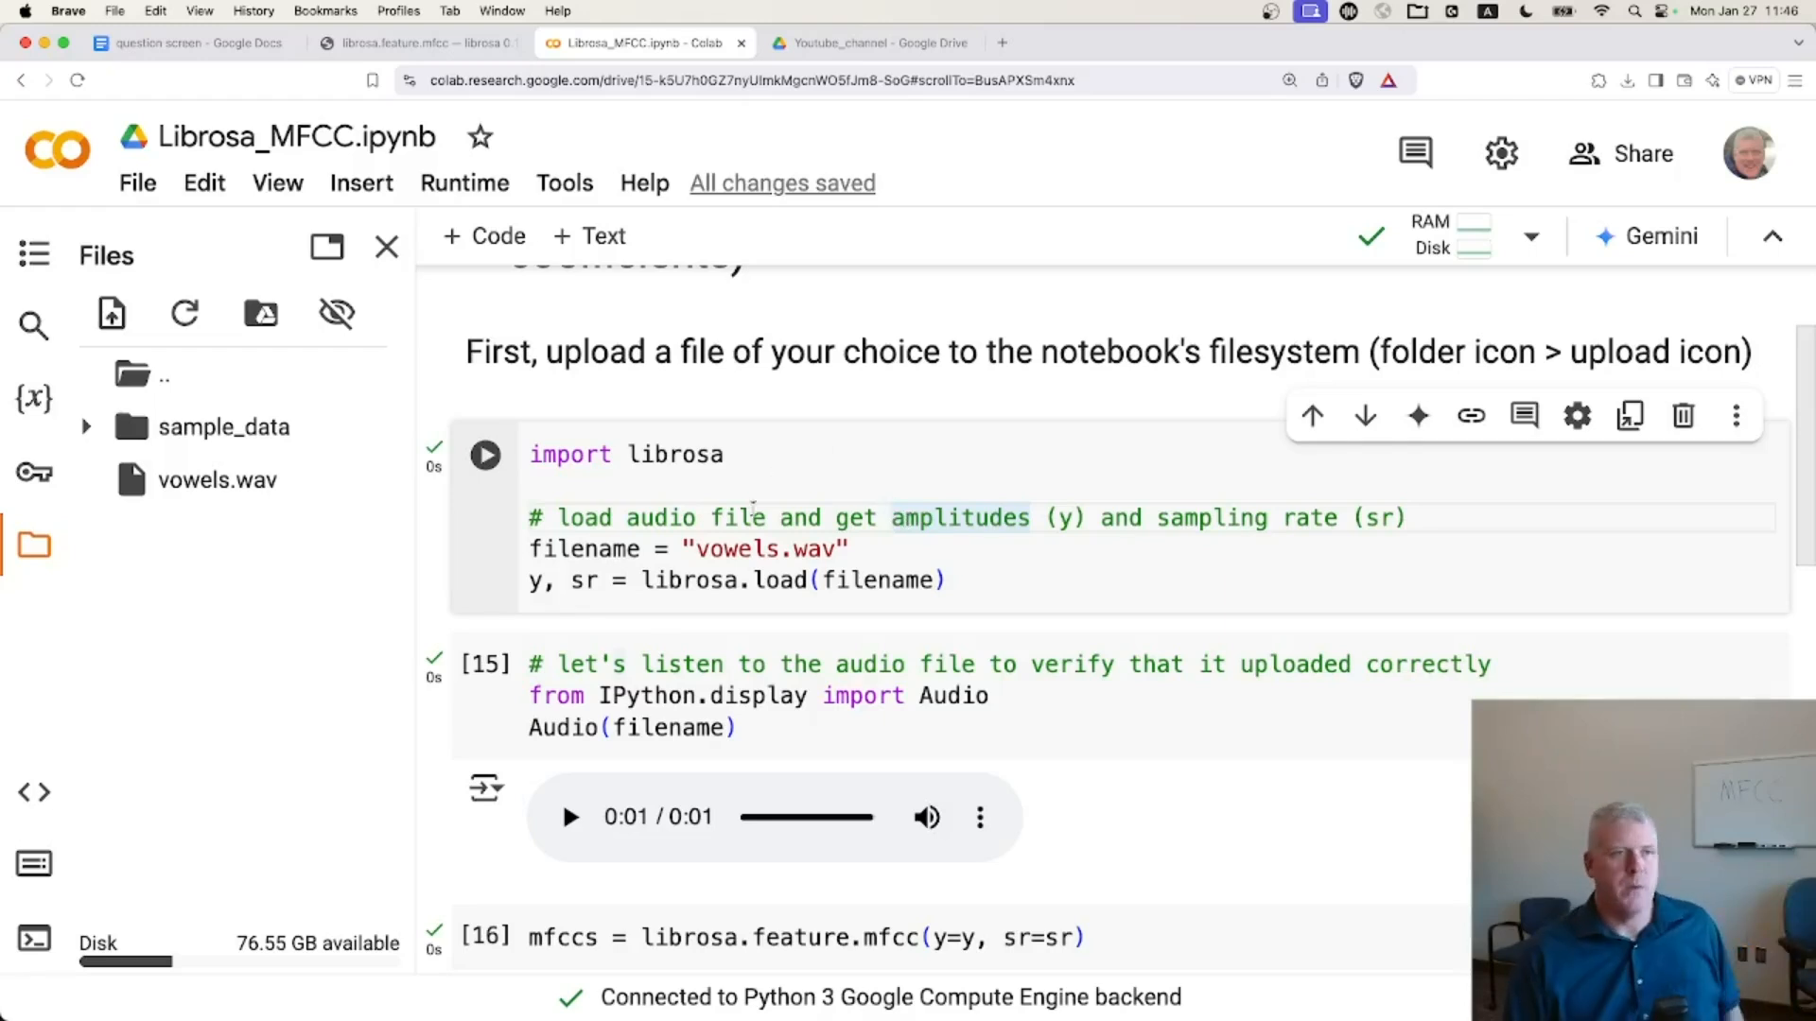
pyautogui.click(485, 454)
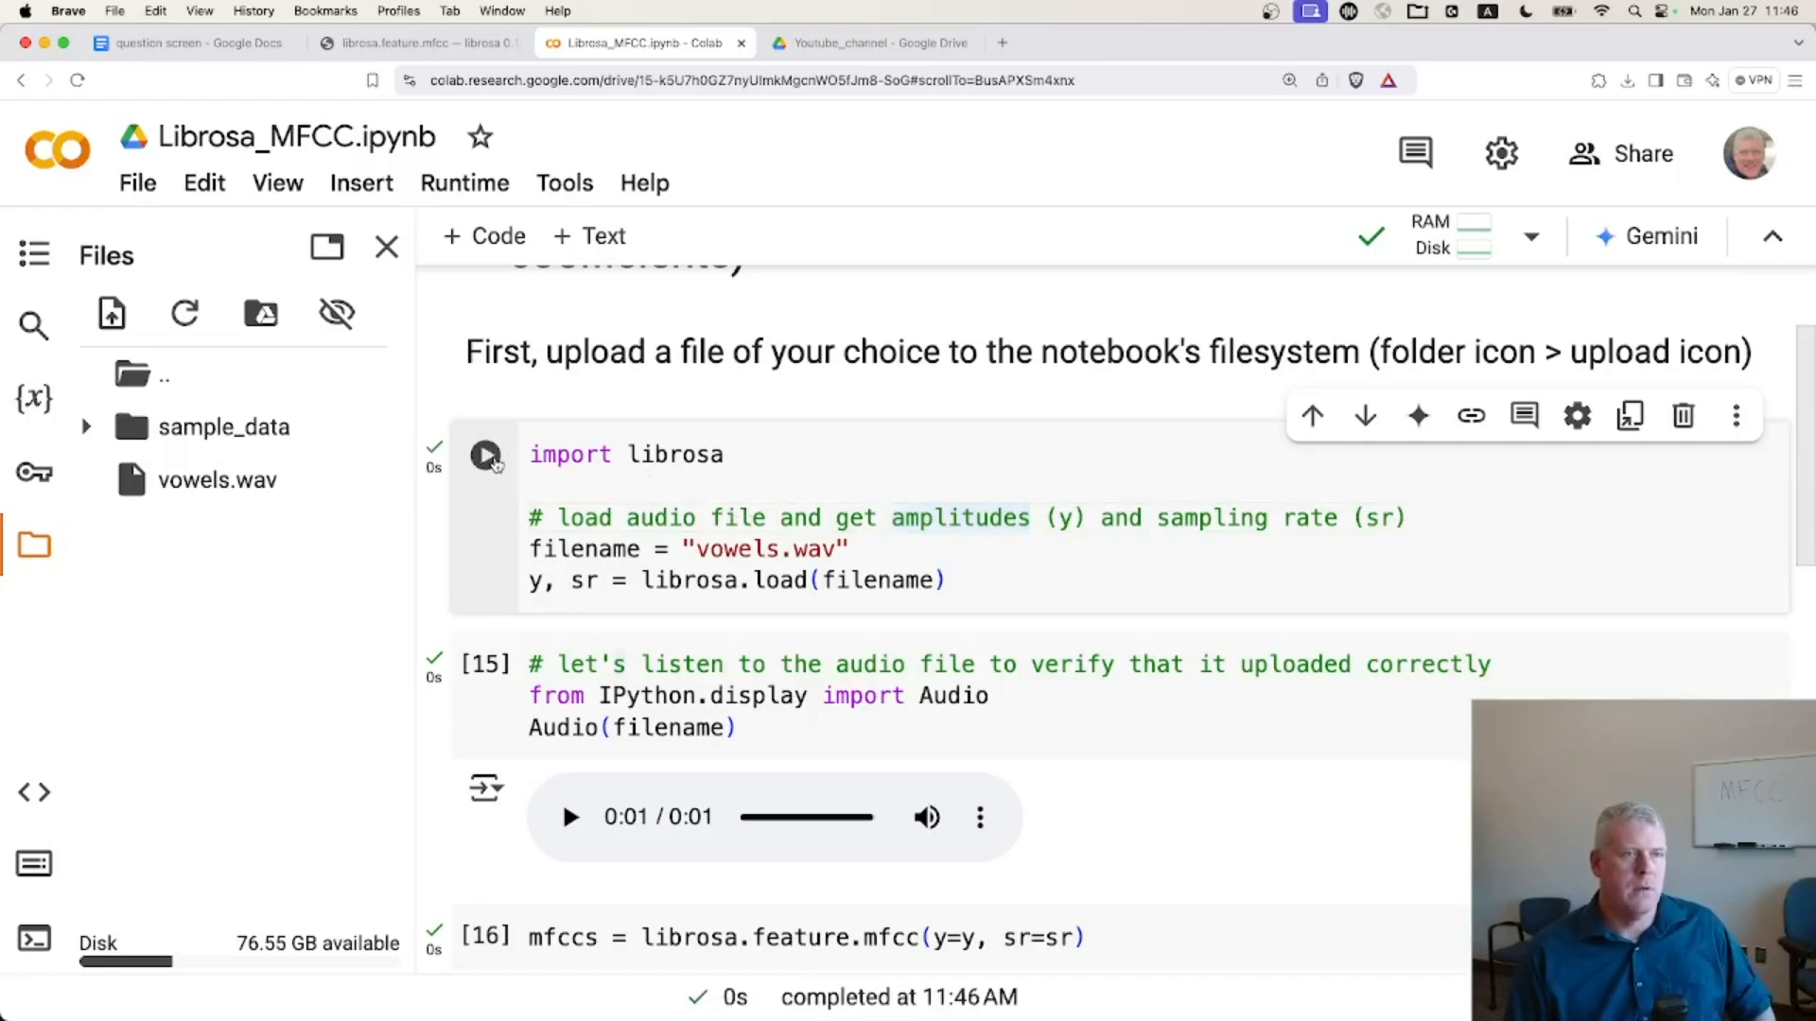
pyautogui.moveTo(1021, 574)
pyautogui.write('print(y)')
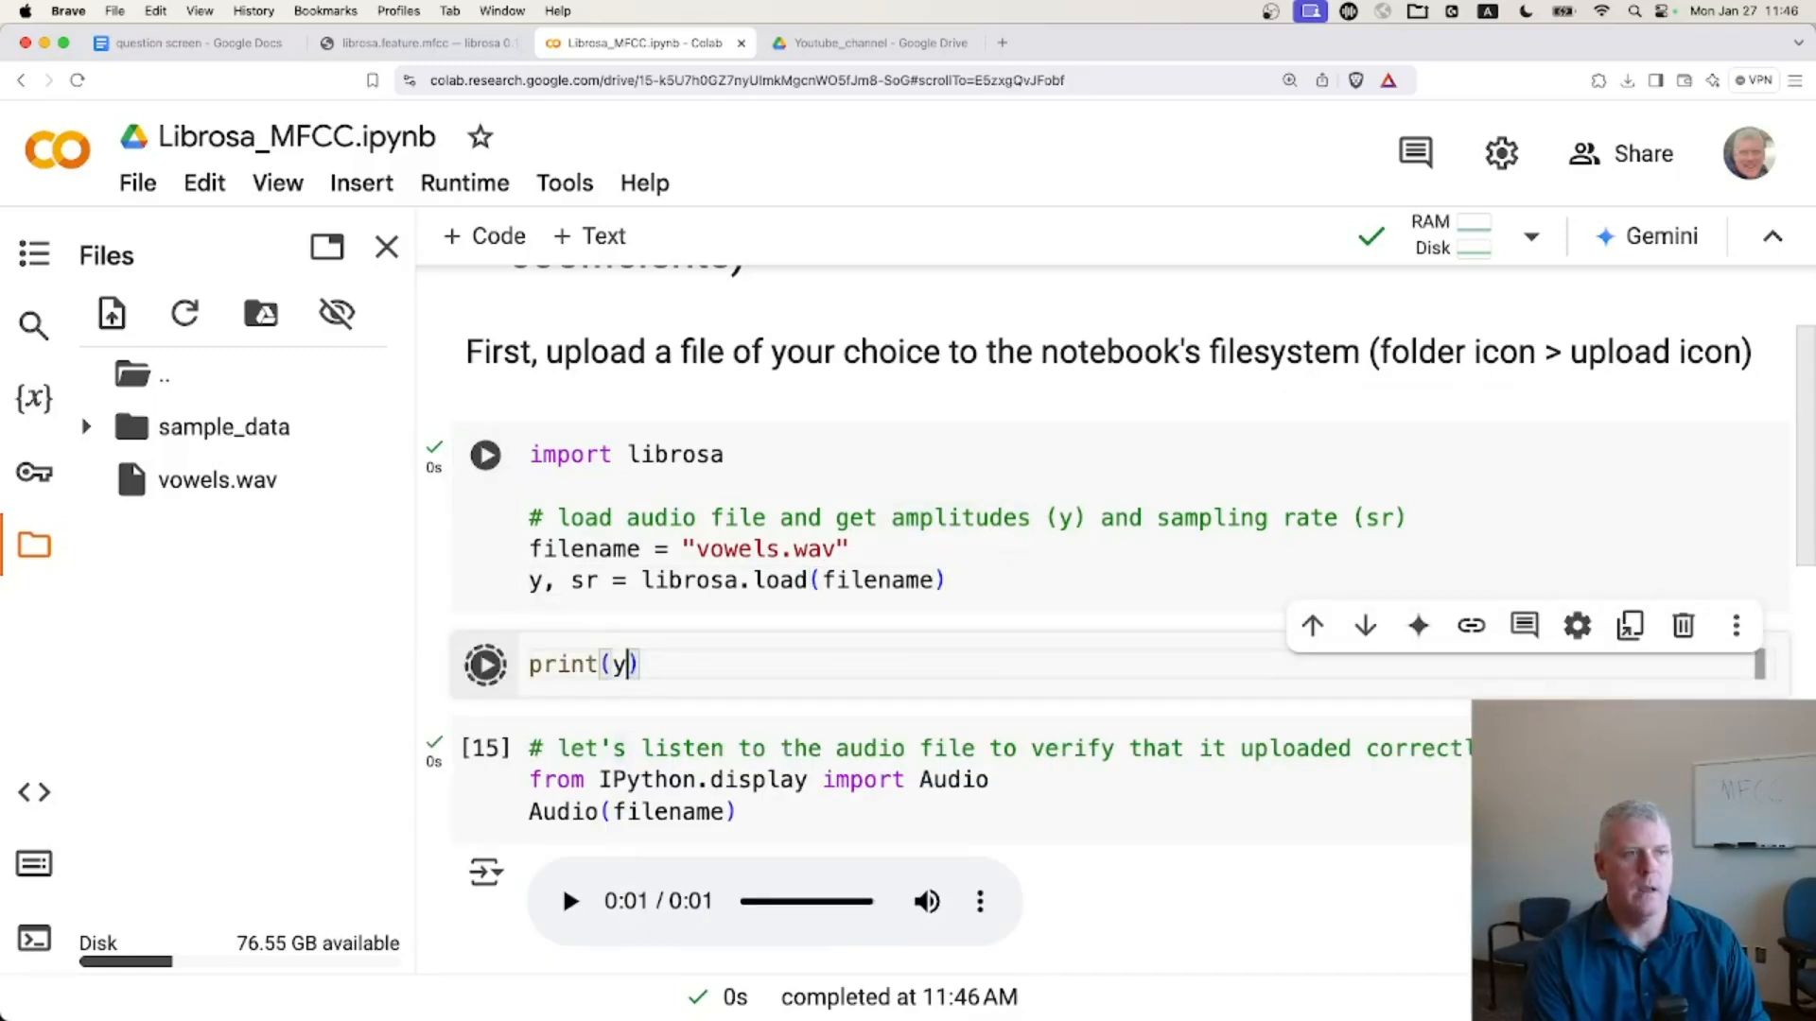
pyautogui.click(485, 664)
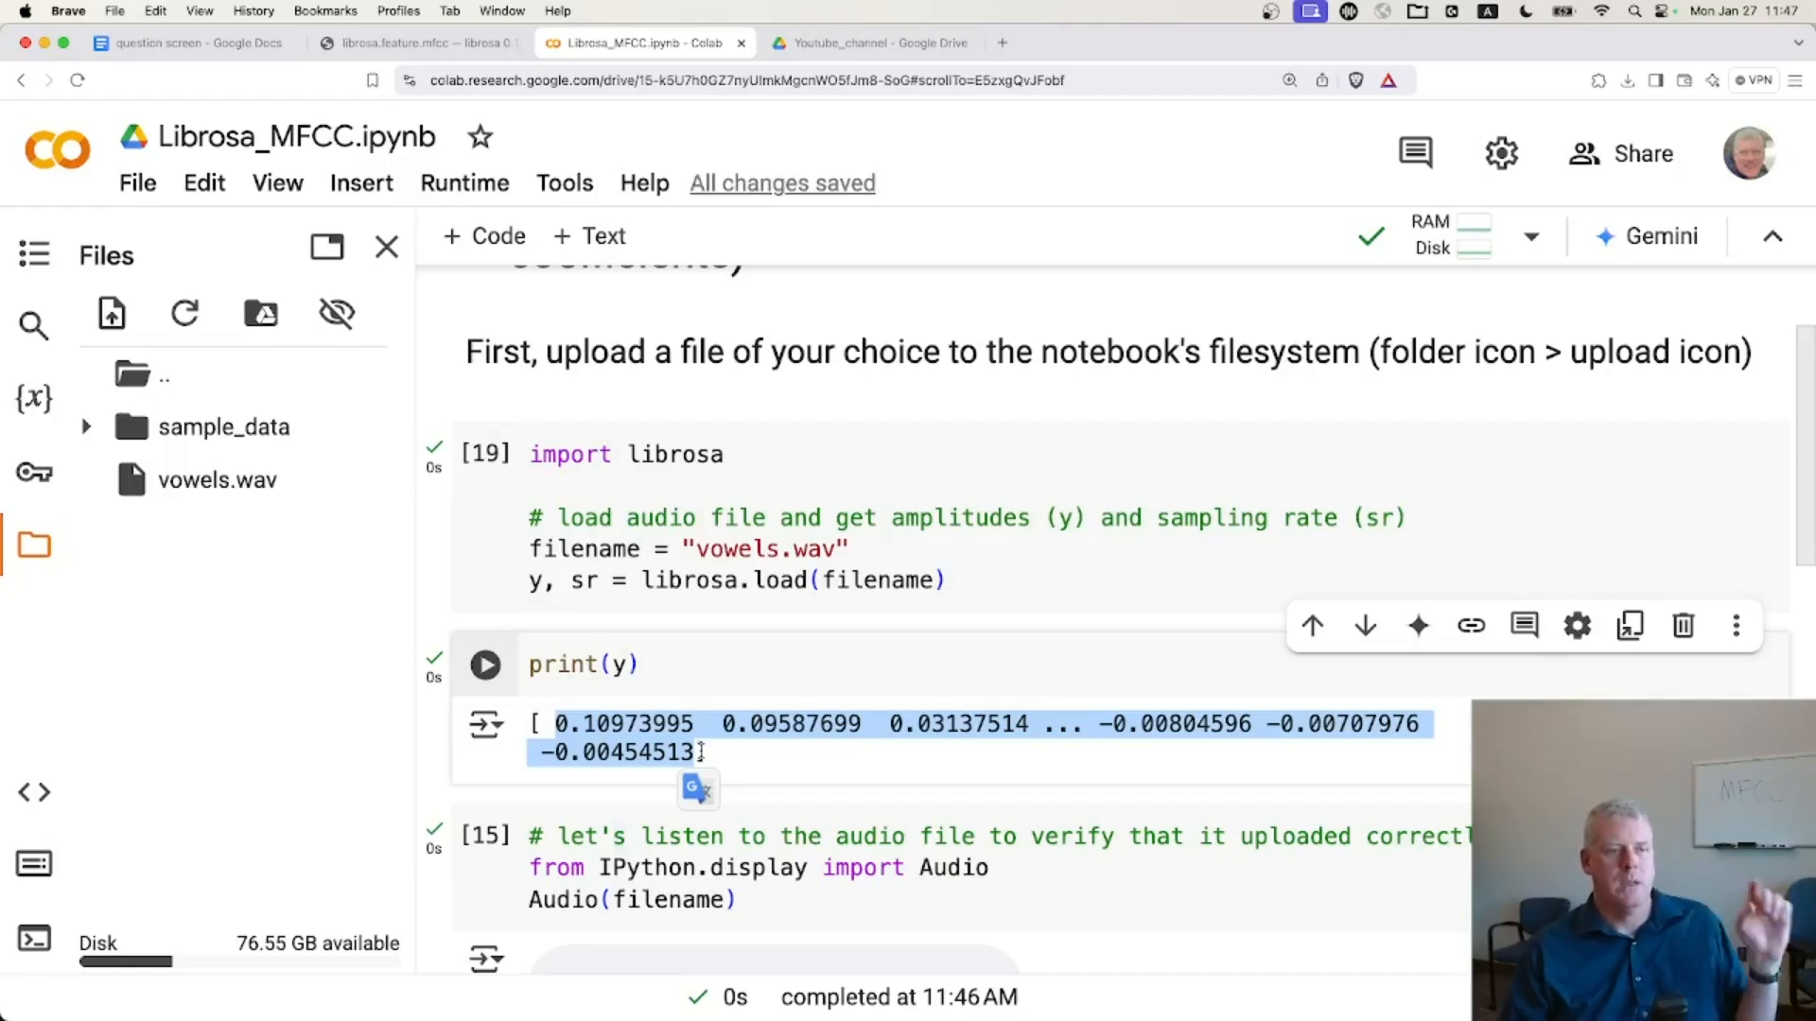
pyautogui.moveTo(520, 643)
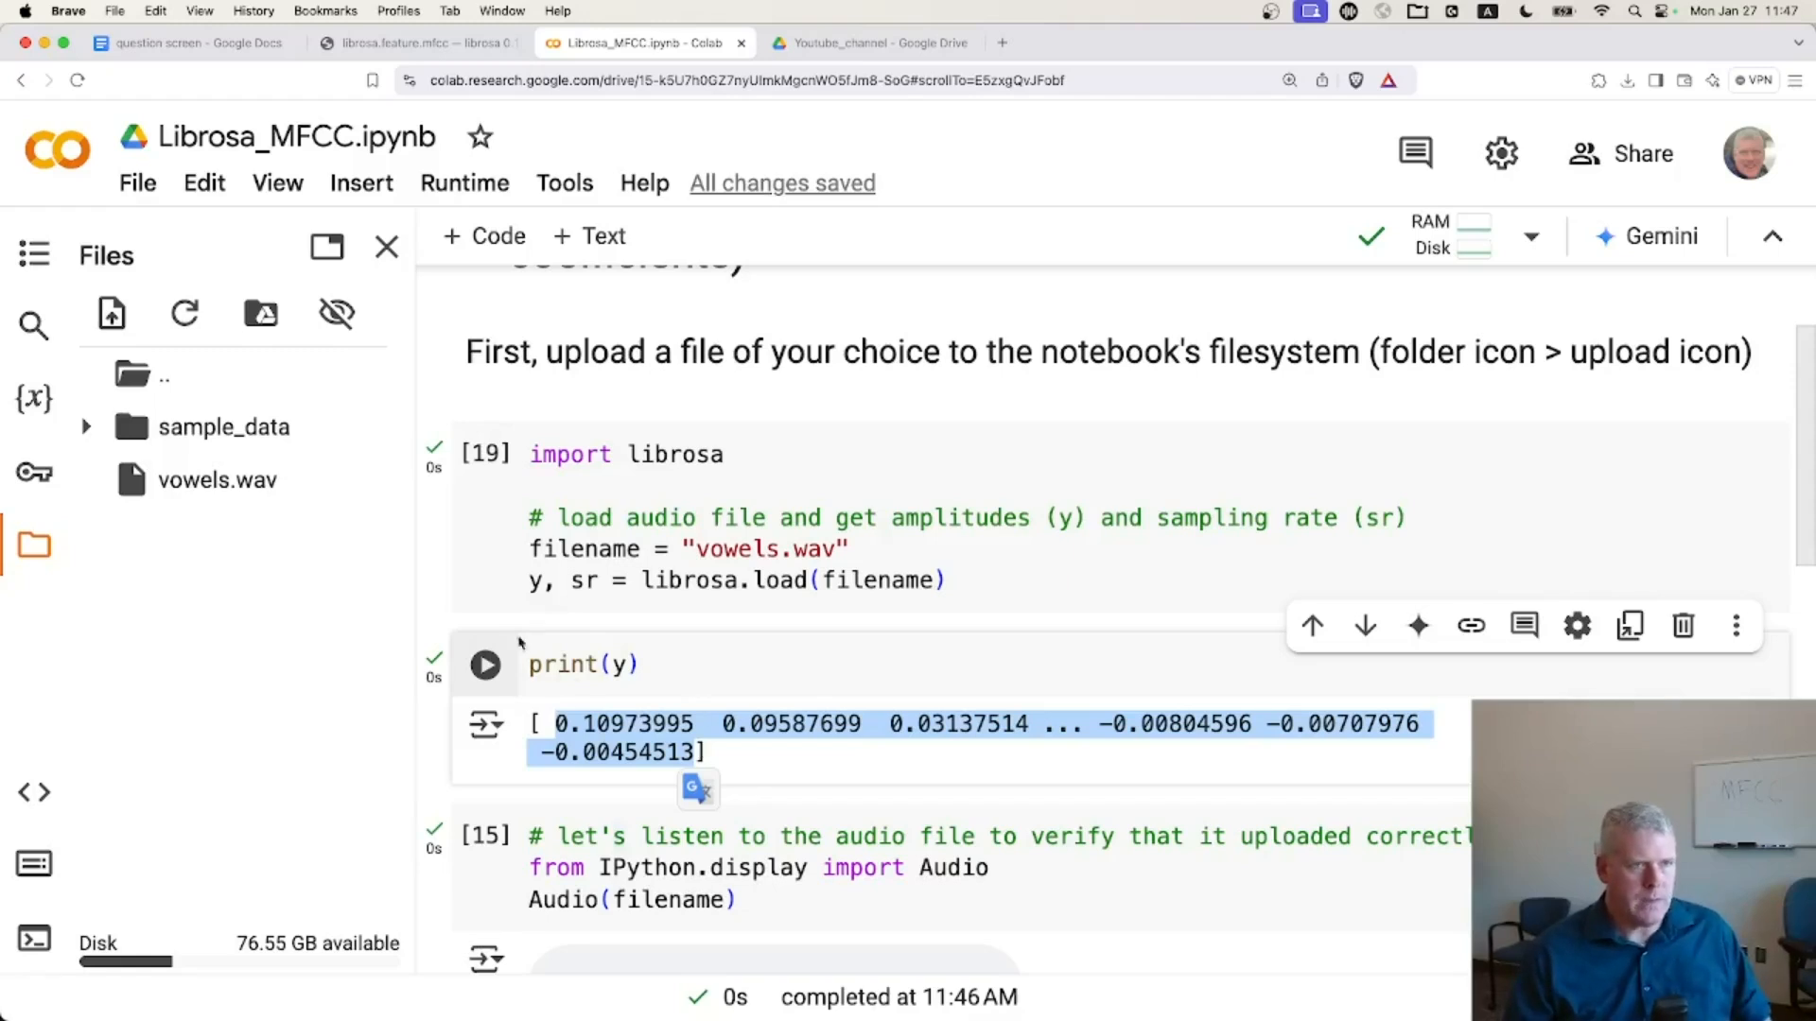
# - Delete the print(y) cell and replay the vowels recording in the audio widget
pyautogui.click(1681, 625)
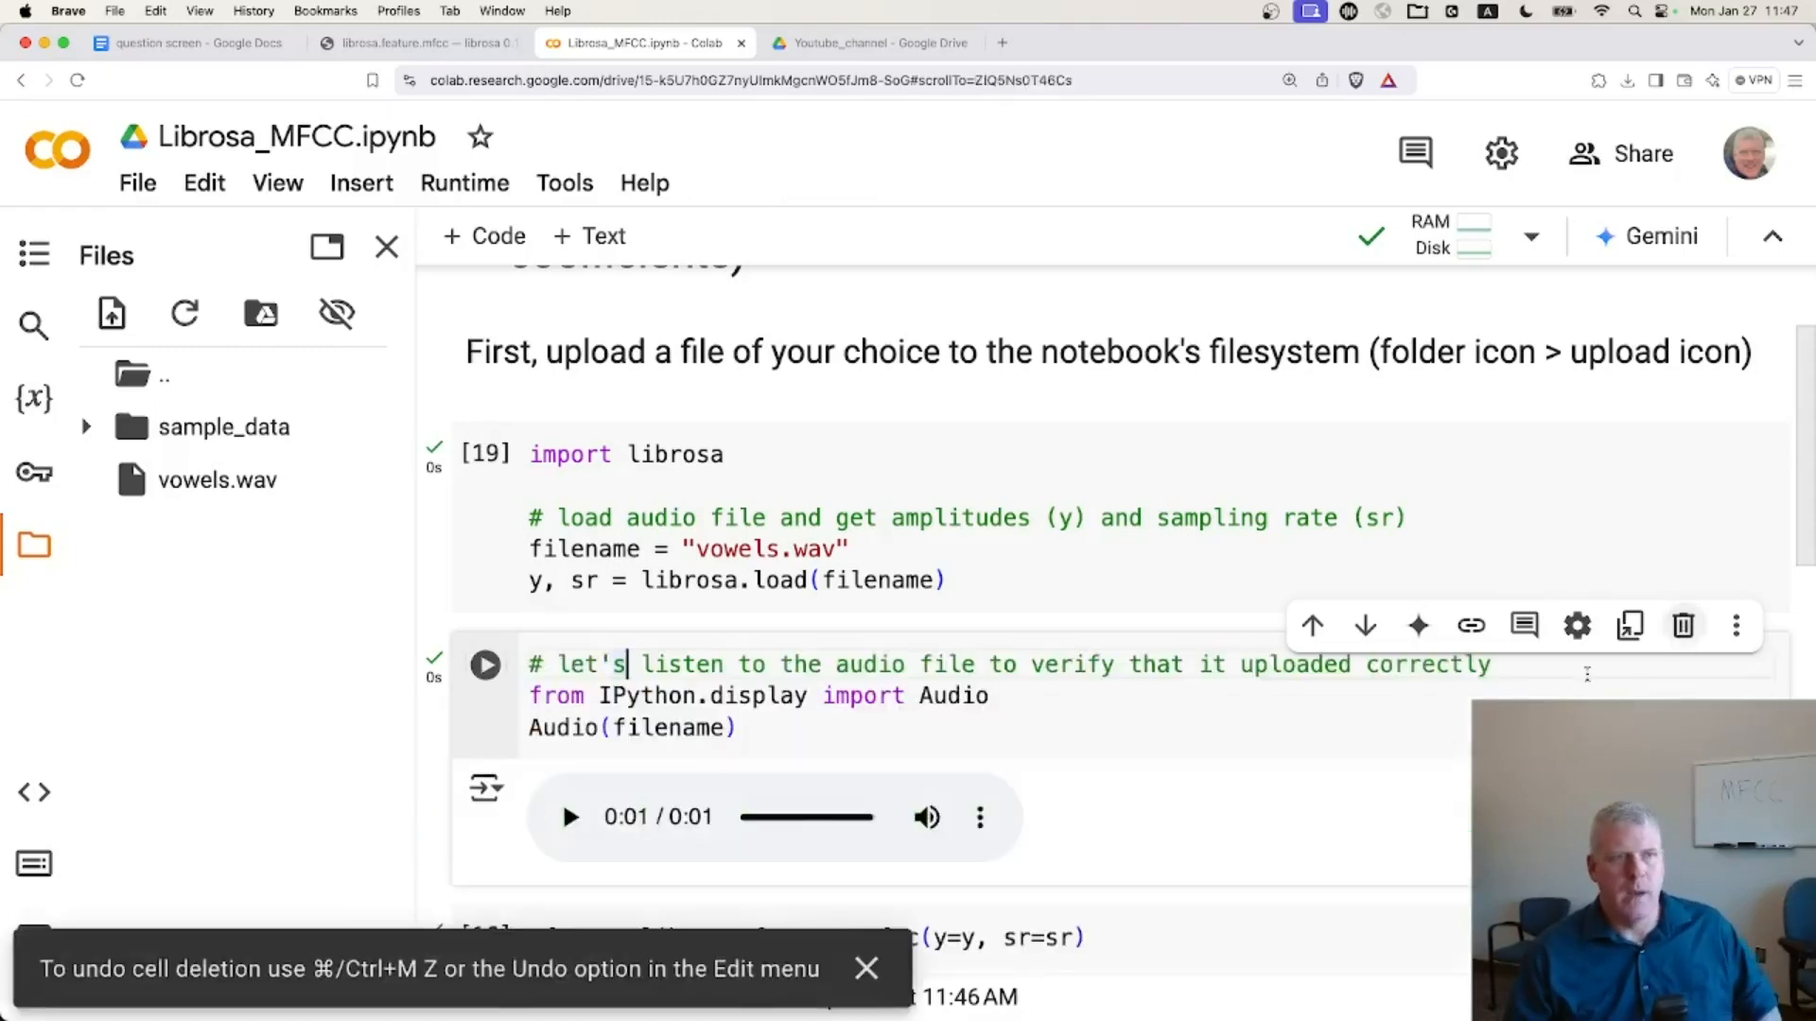
pyautogui.click(485, 664)
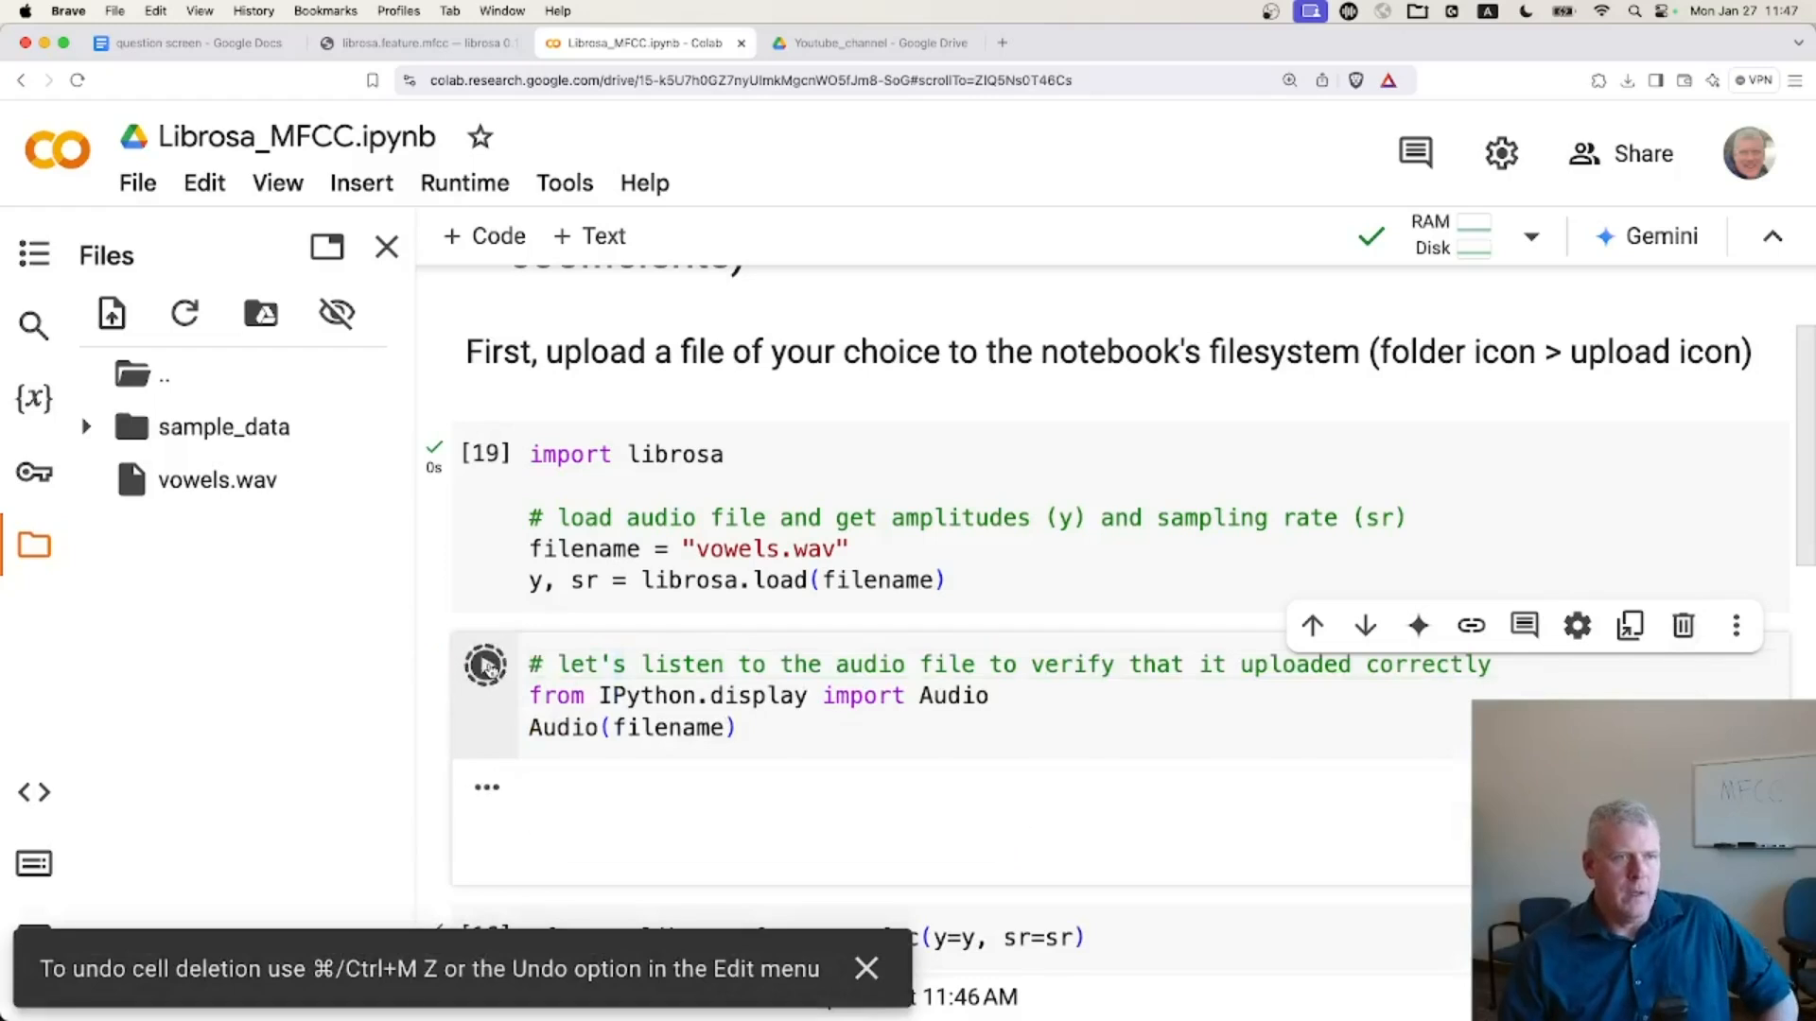
pyautogui.click(485, 664)
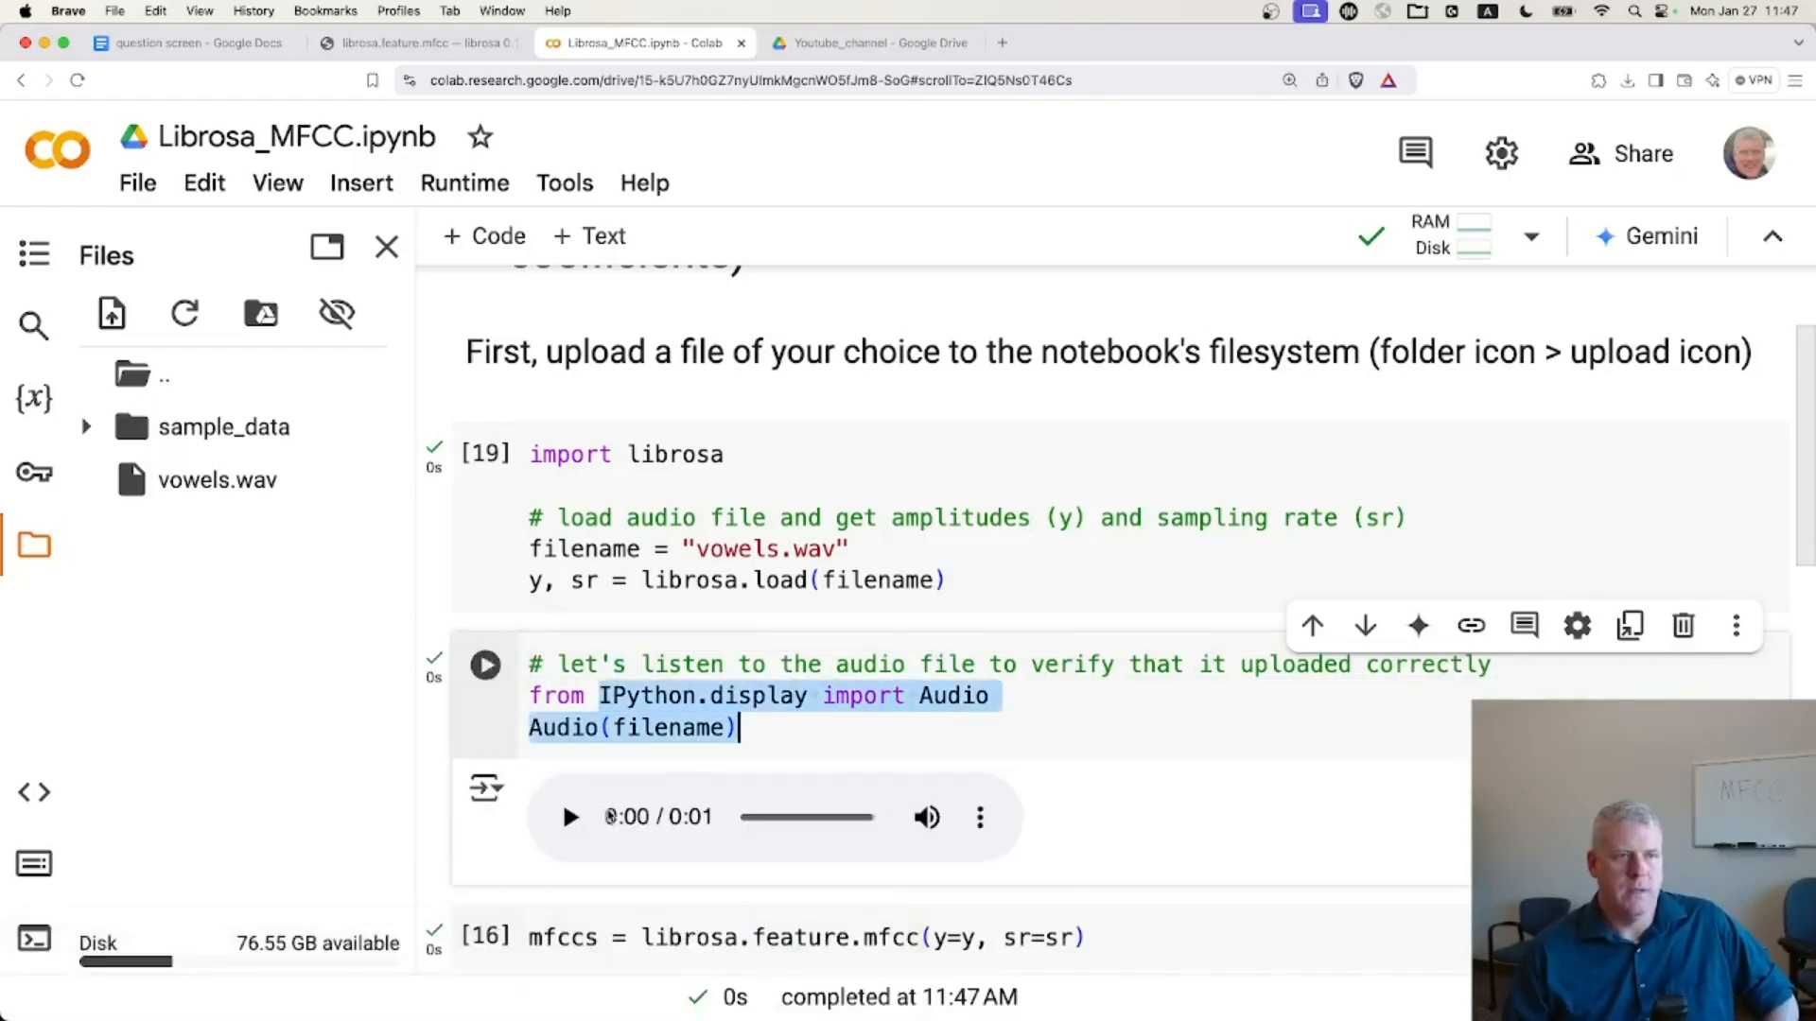
pyautogui.click(569, 816)
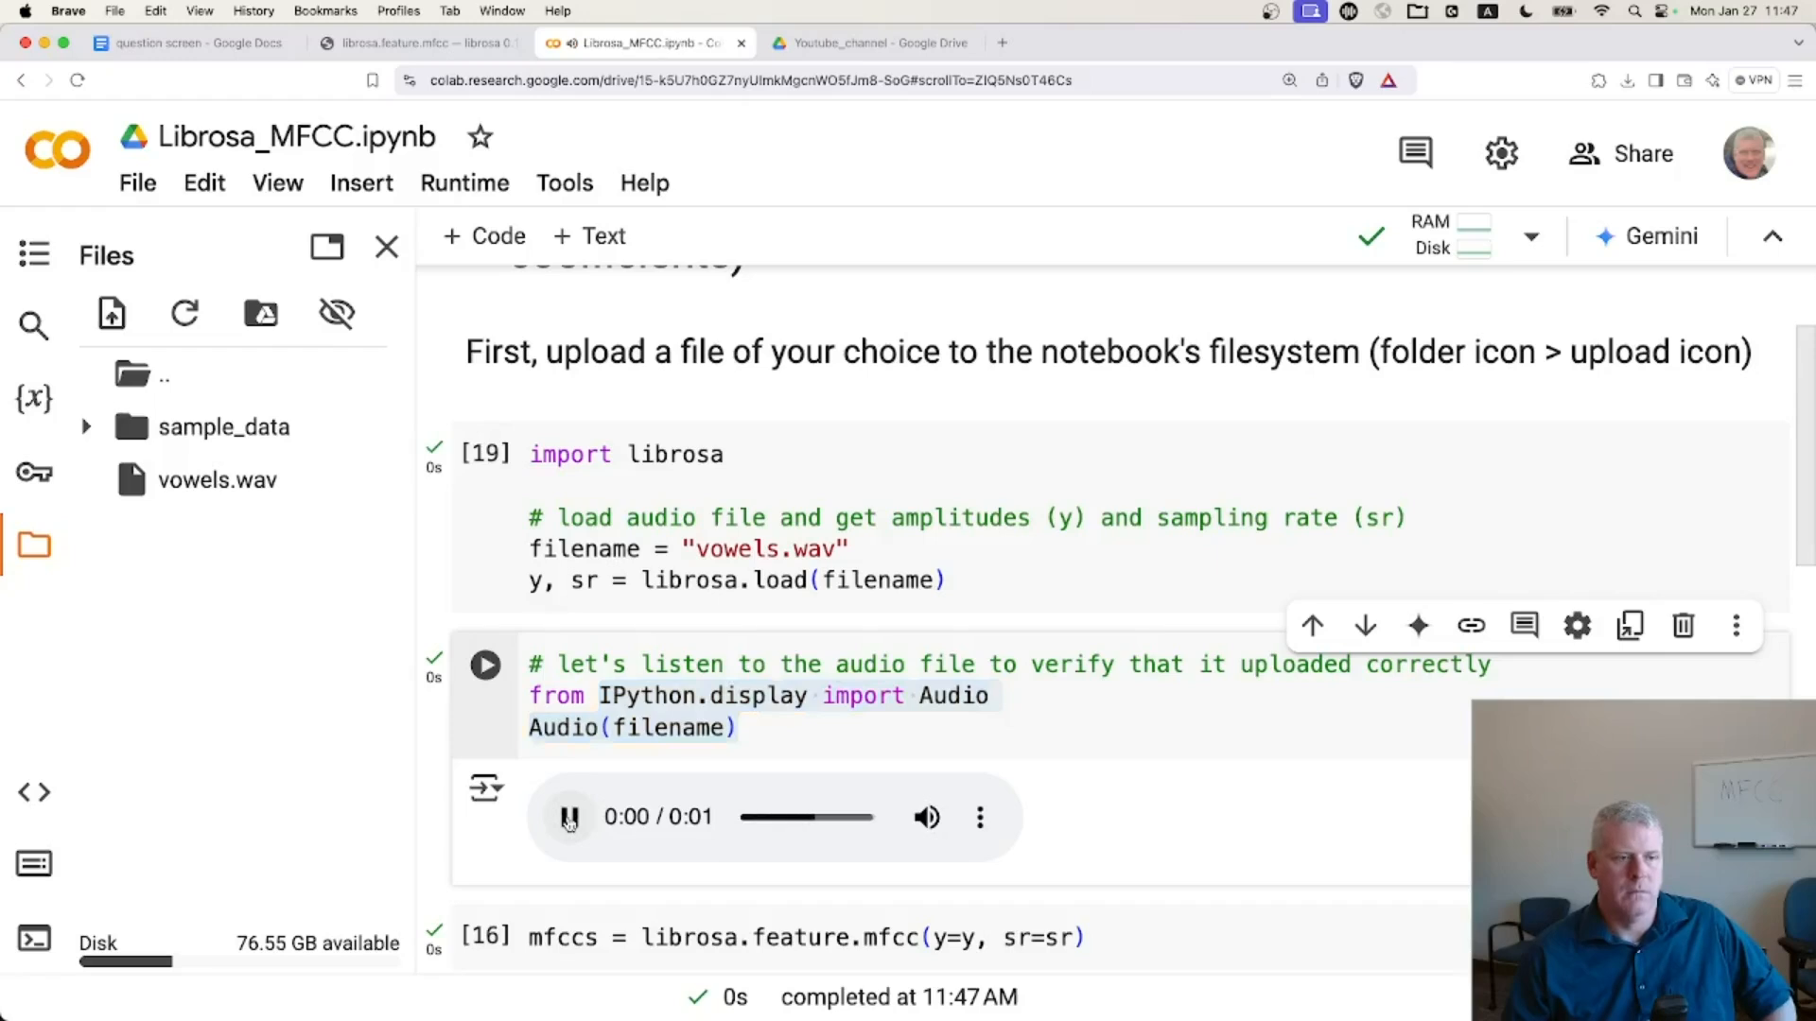
pyautogui.click(568, 817)
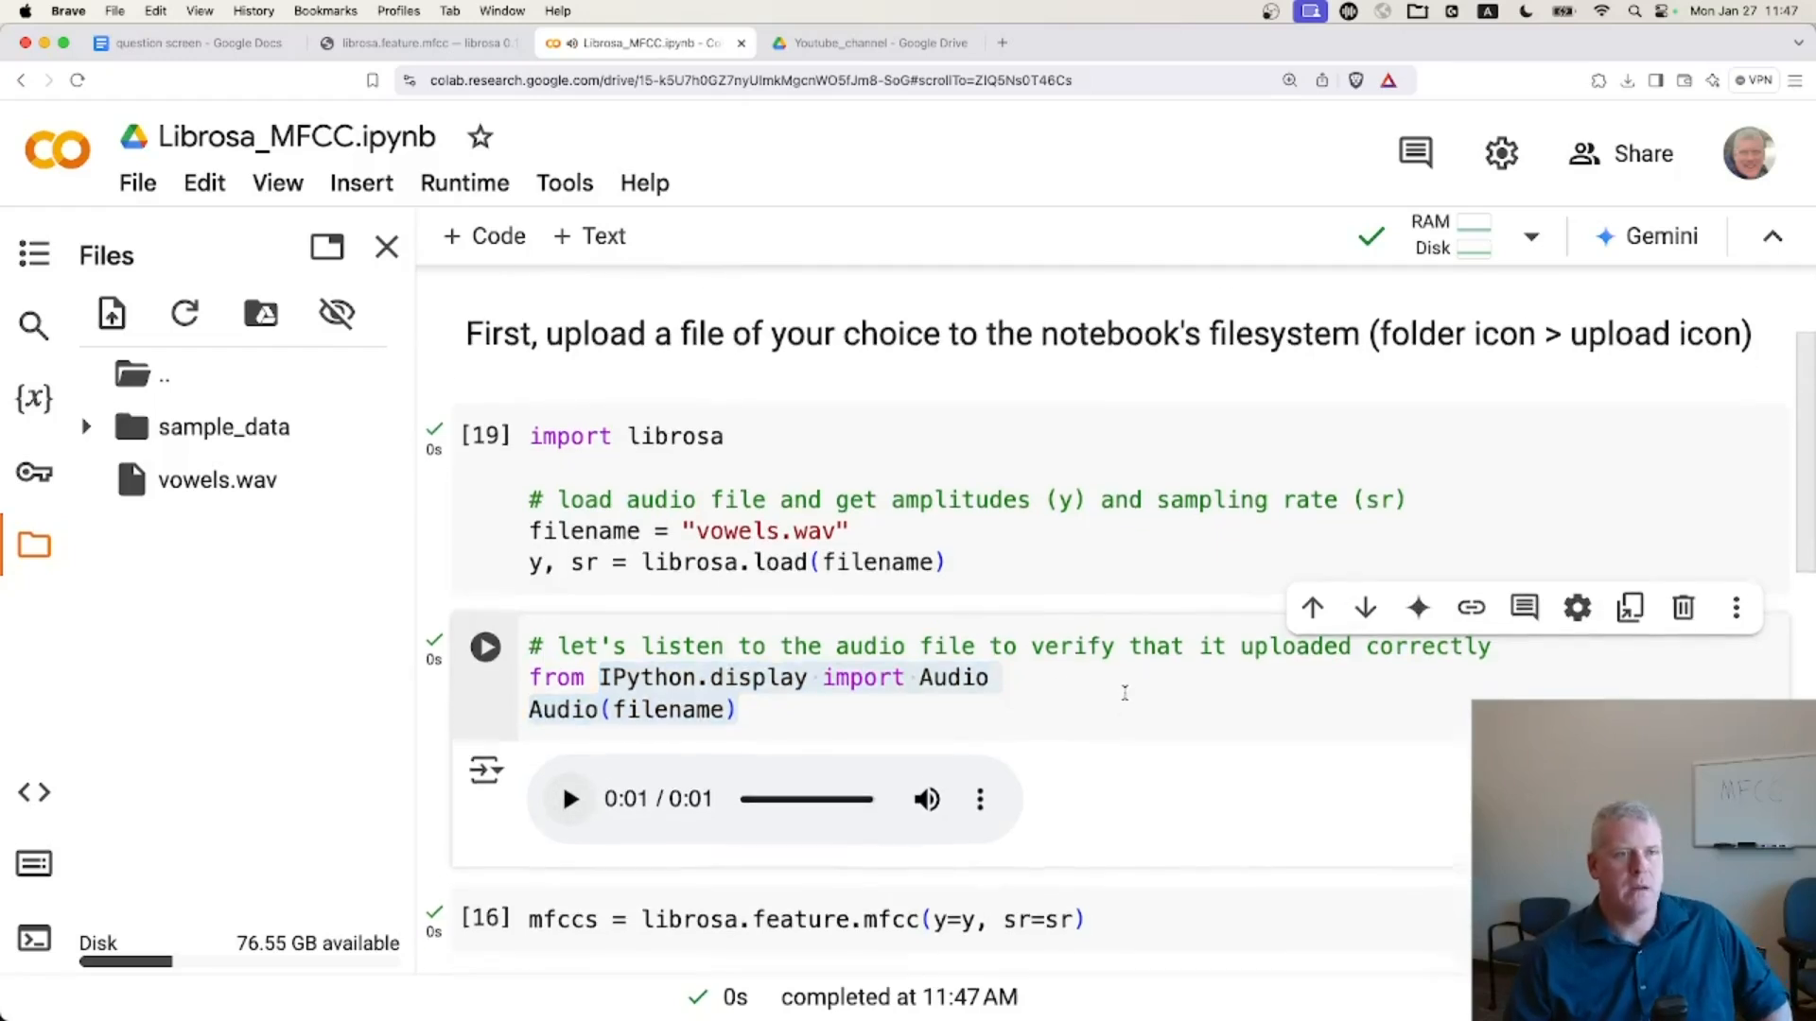
pyautogui.scroll(-3)
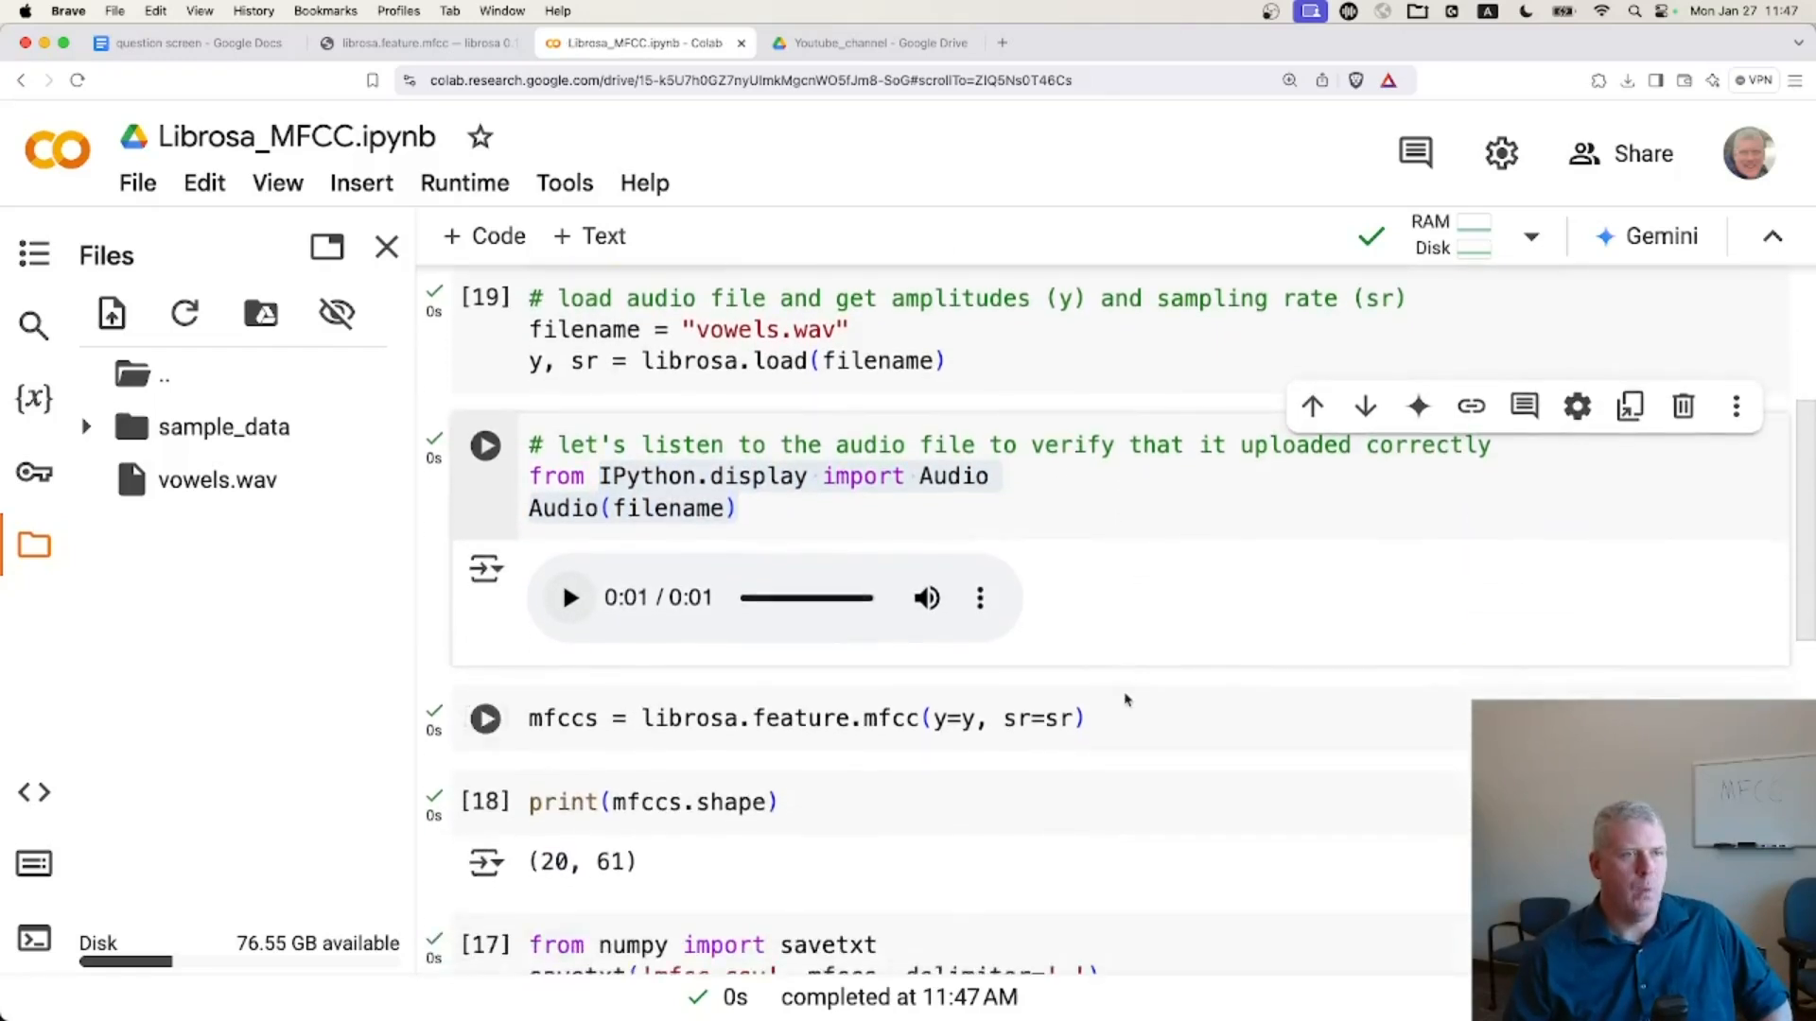
pyautogui.moveTo(1124, 700)
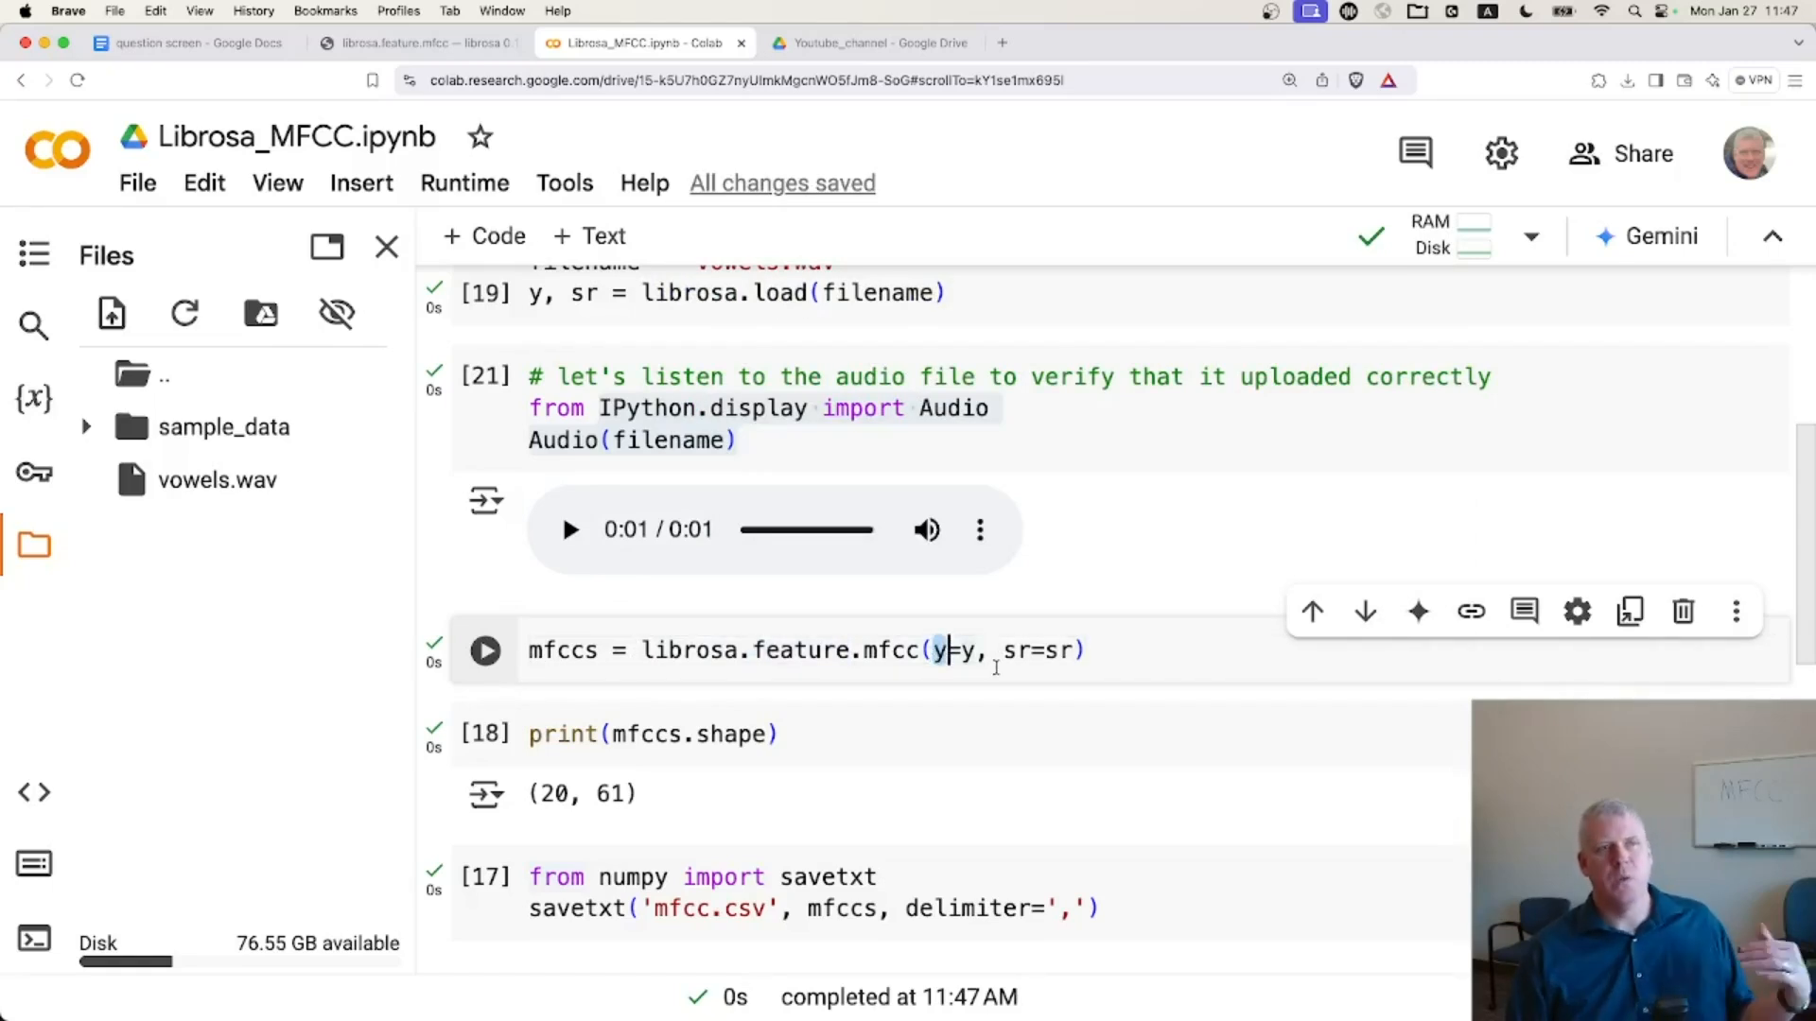
# - Check the mfcc docs, then recompute the MFCCs so the shape prints (20, 72)
pyautogui.click(417, 42)
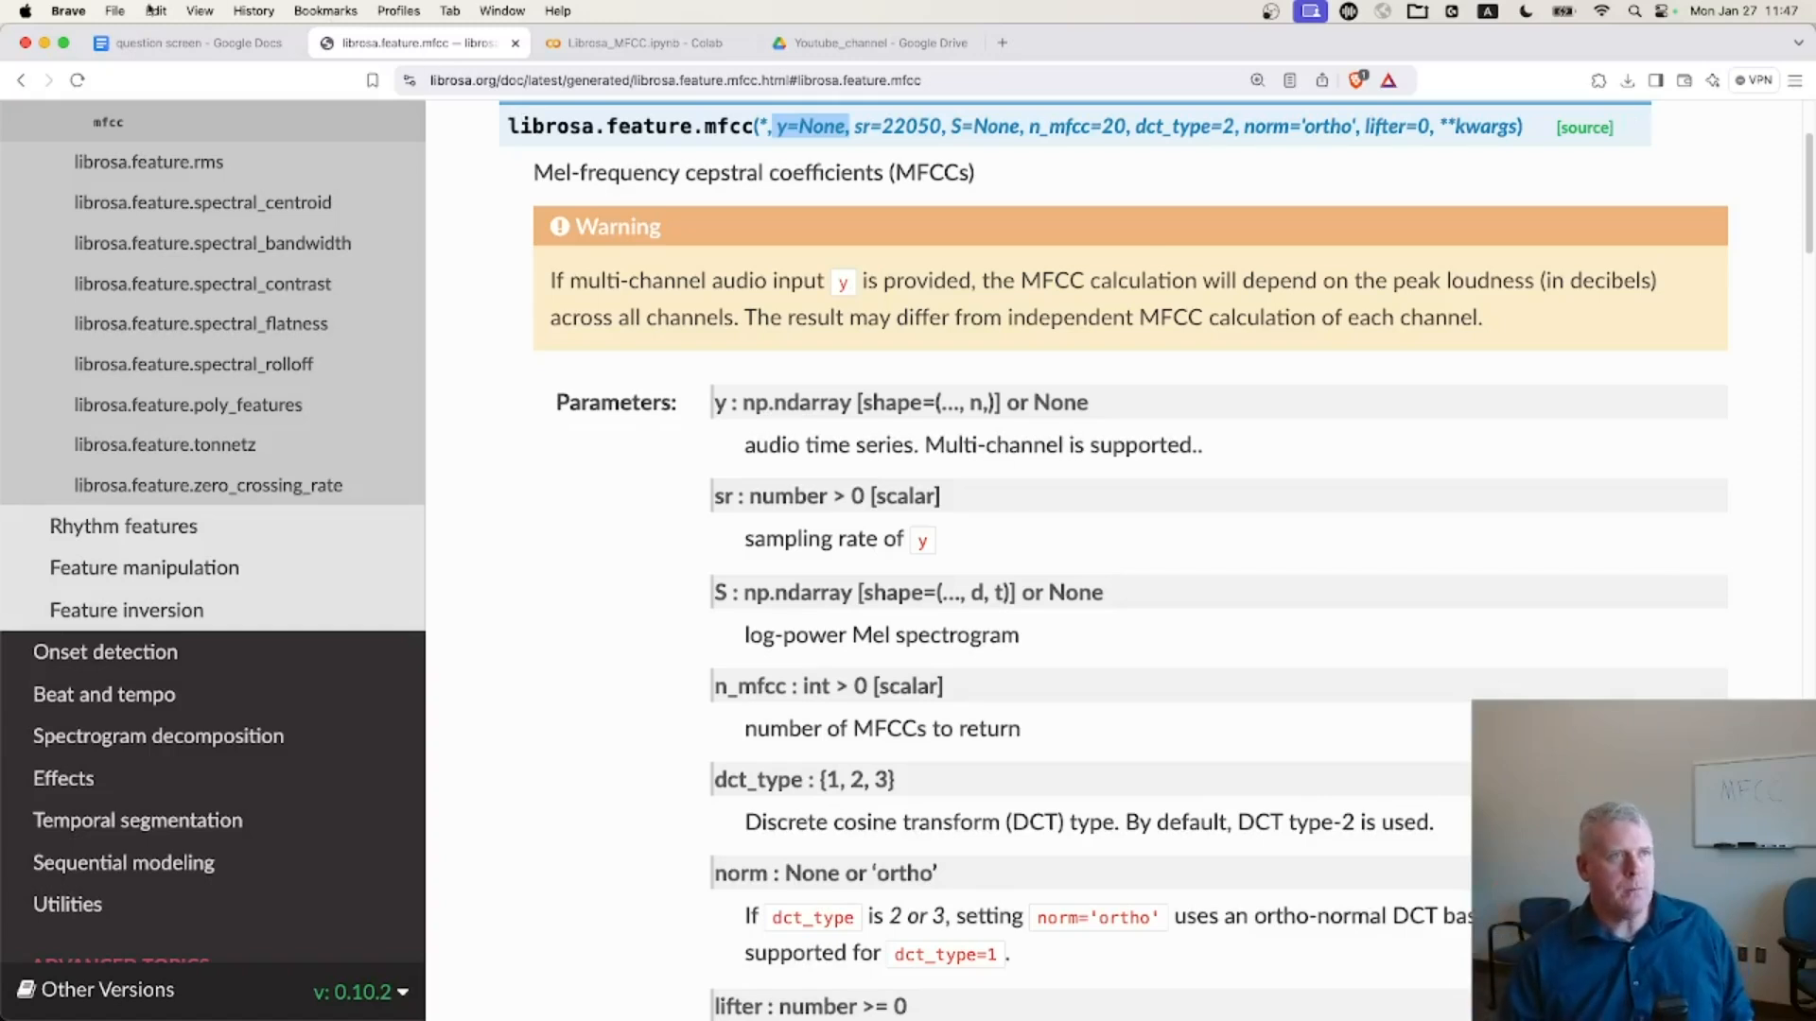
pyautogui.click(636, 43)
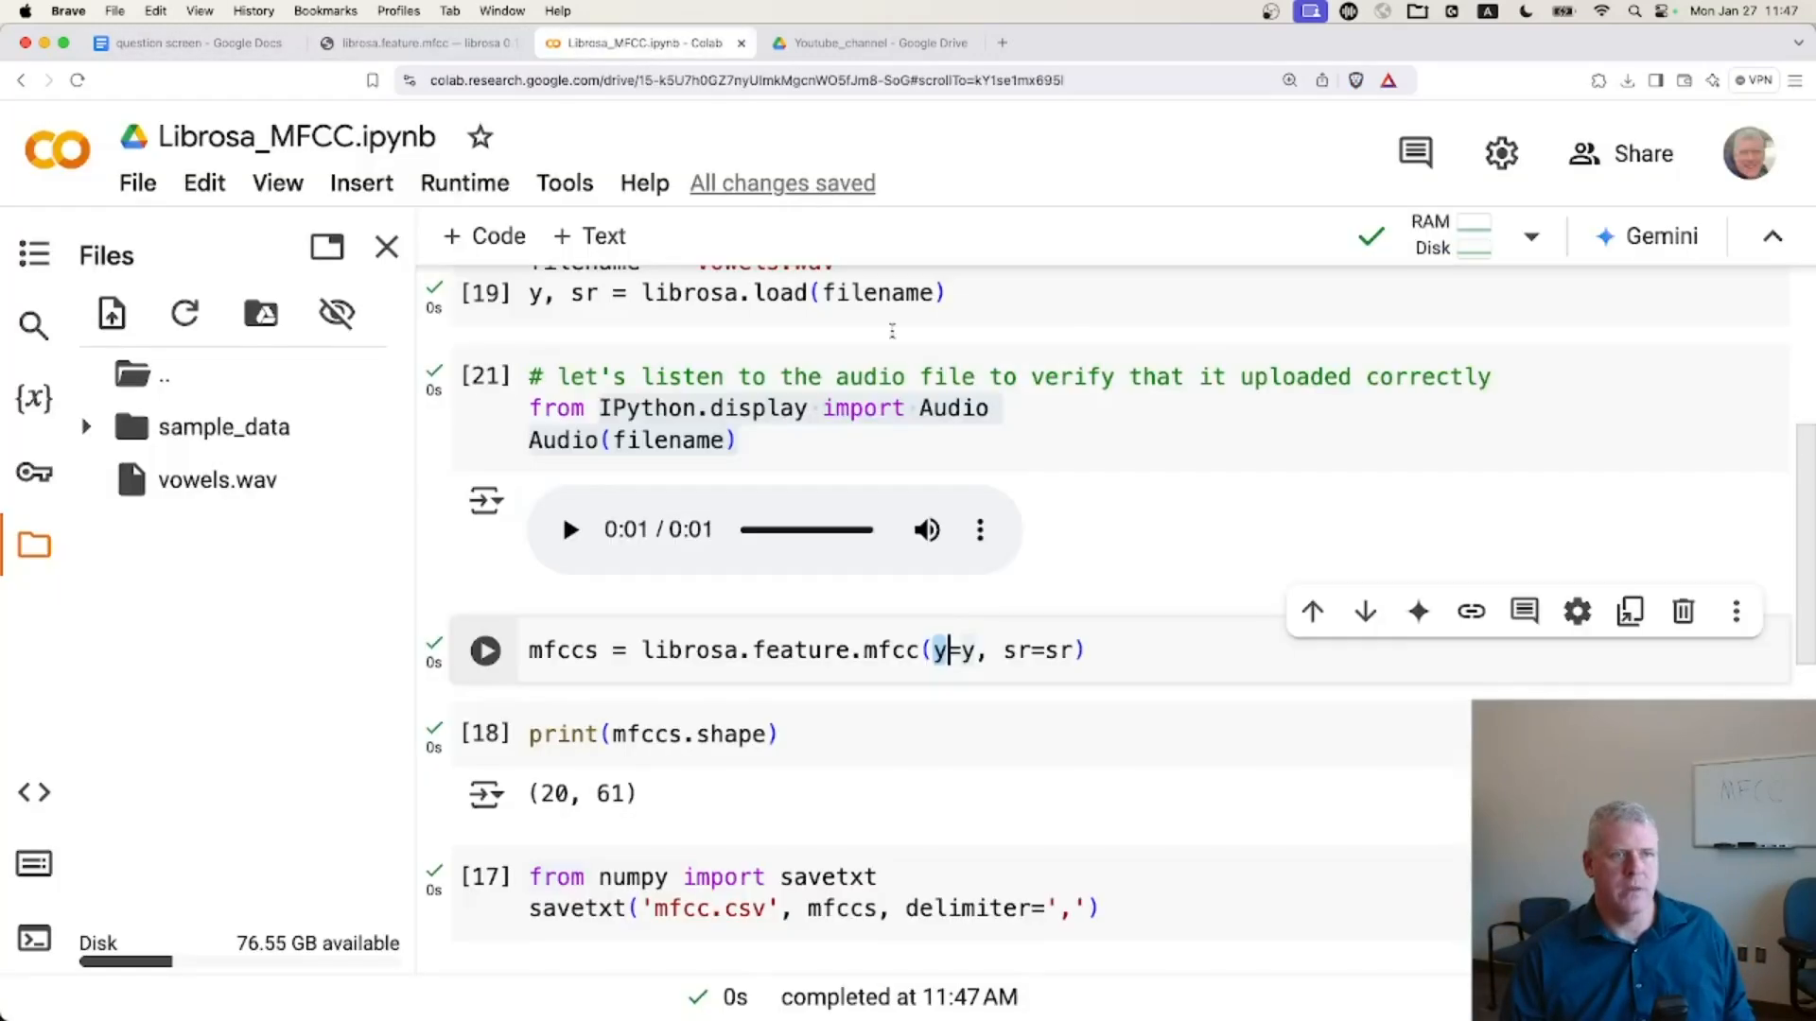
pyautogui.doubleClick(1039, 649)
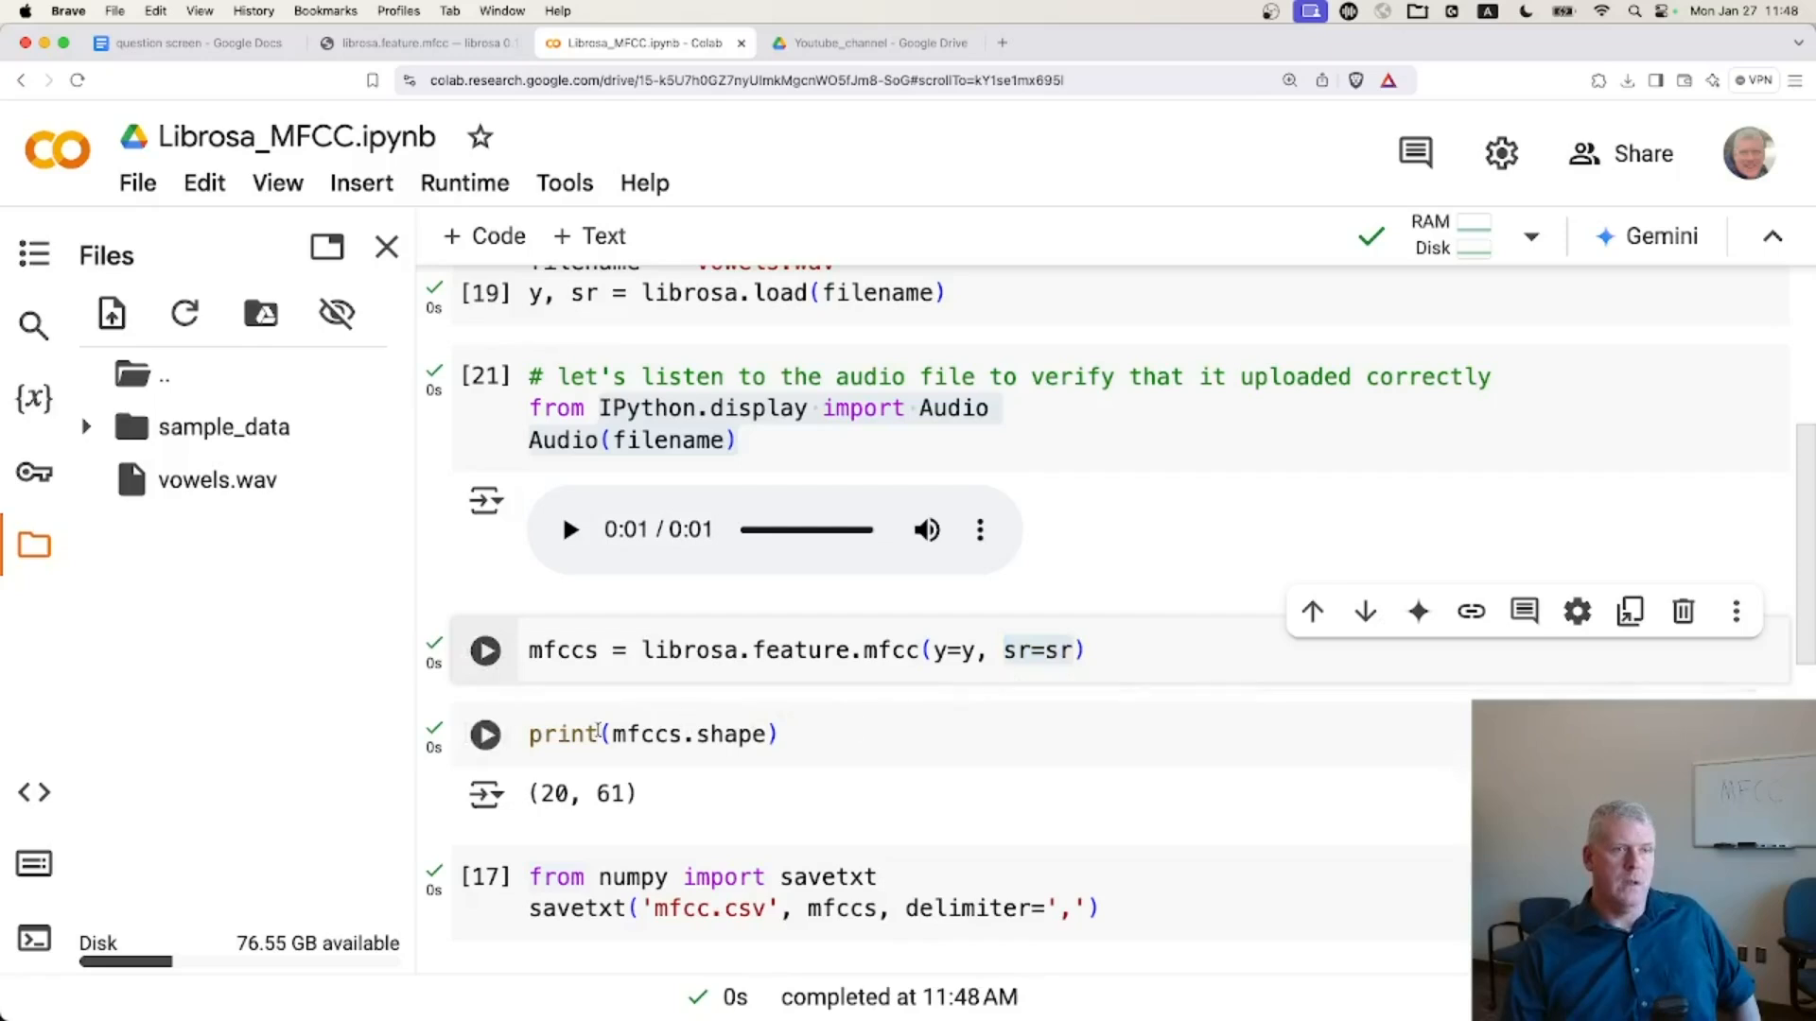
pyautogui.click(485, 650)
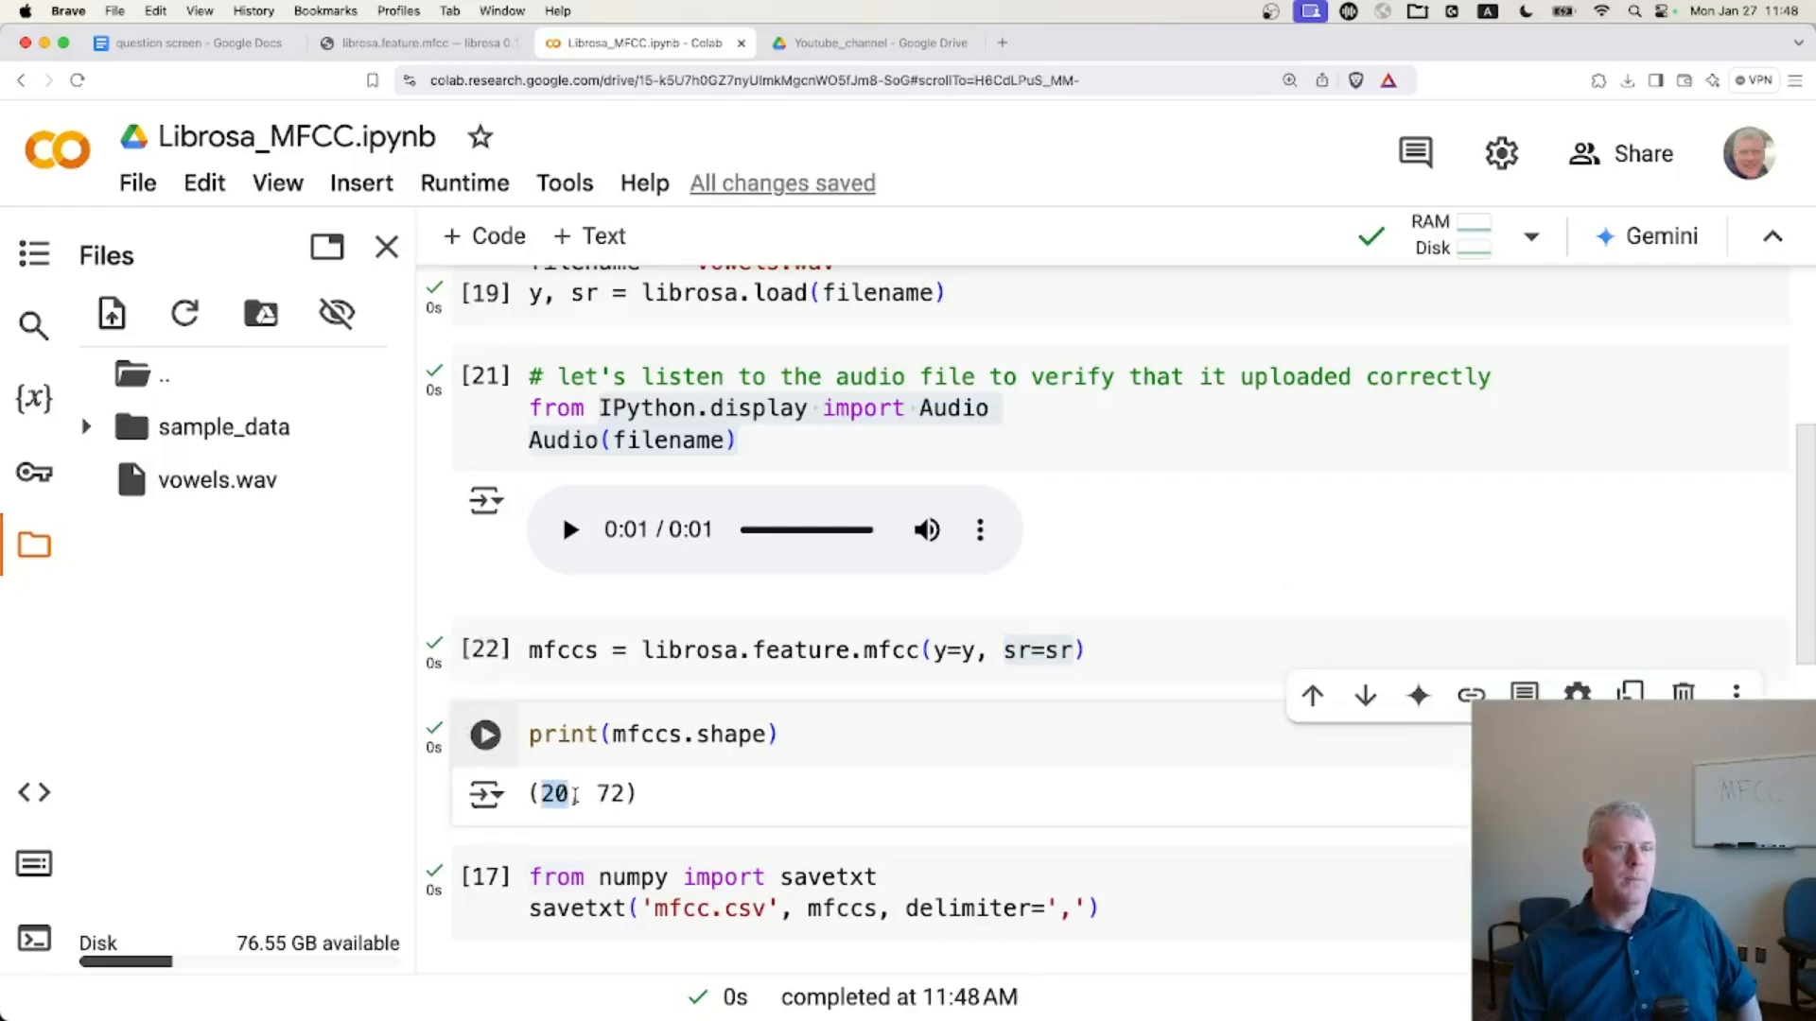
pyautogui.moveTo(417, 42)
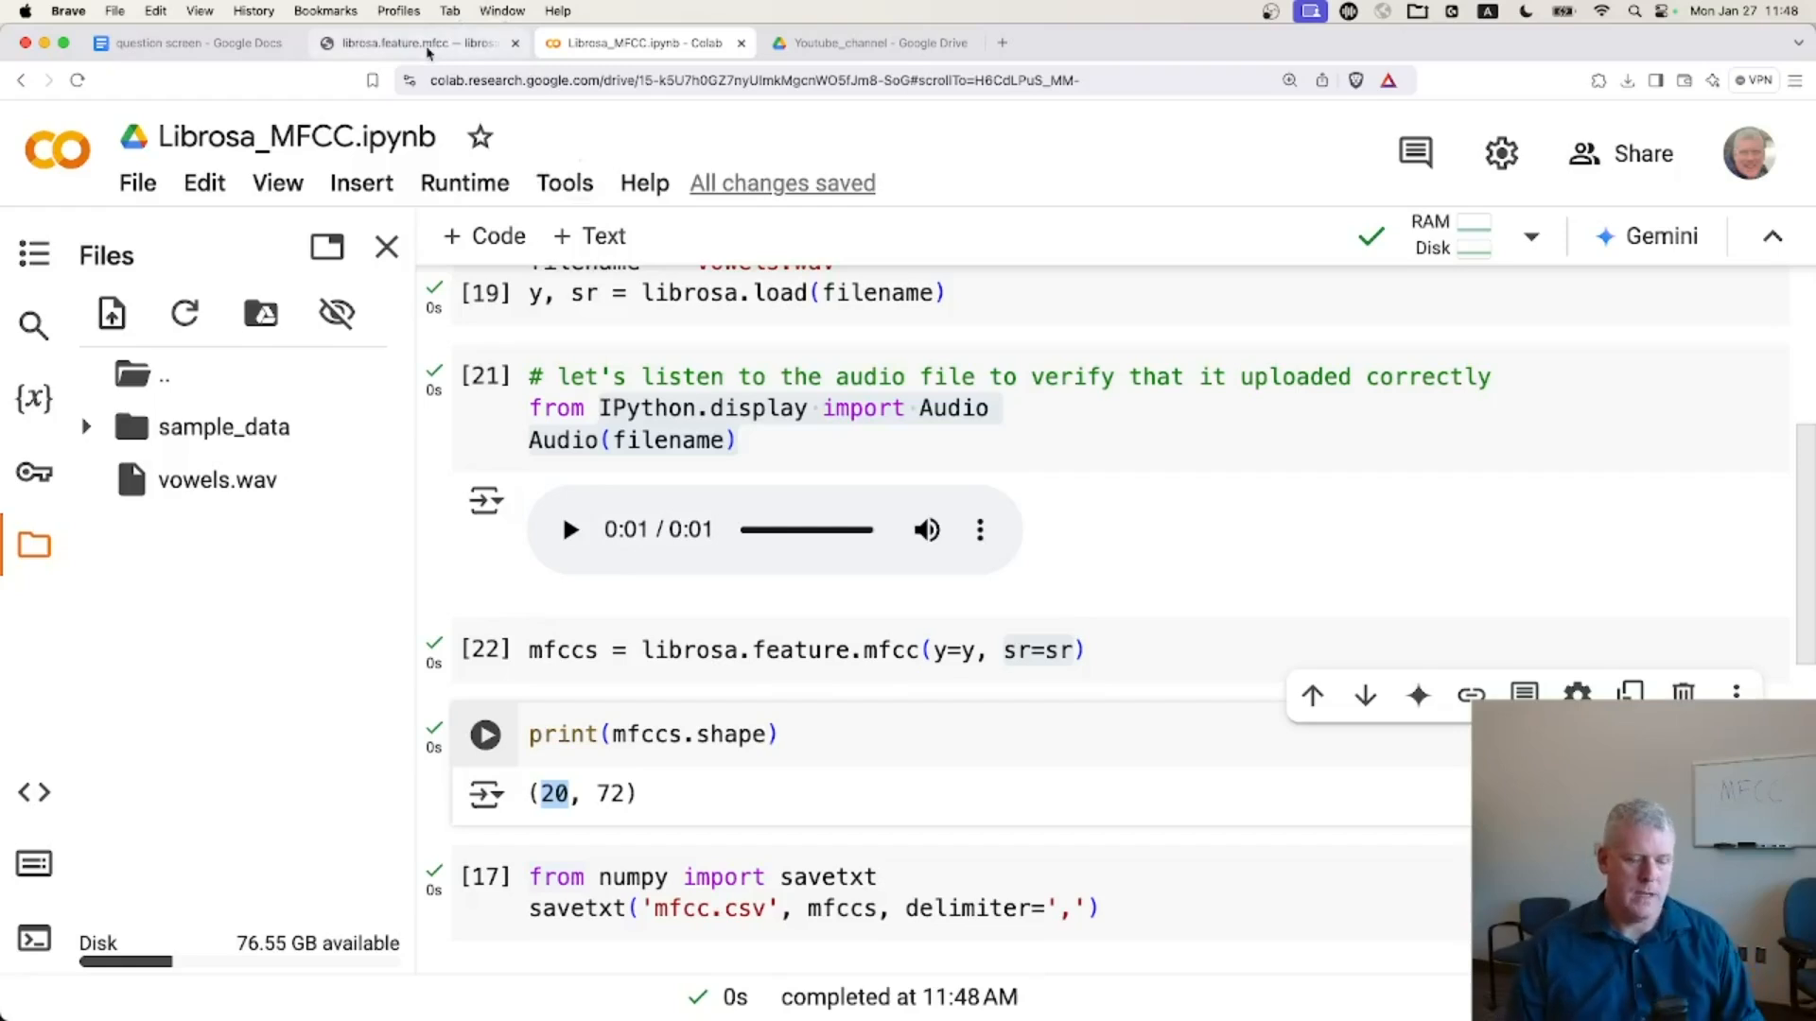
pyautogui.click(417, 43)
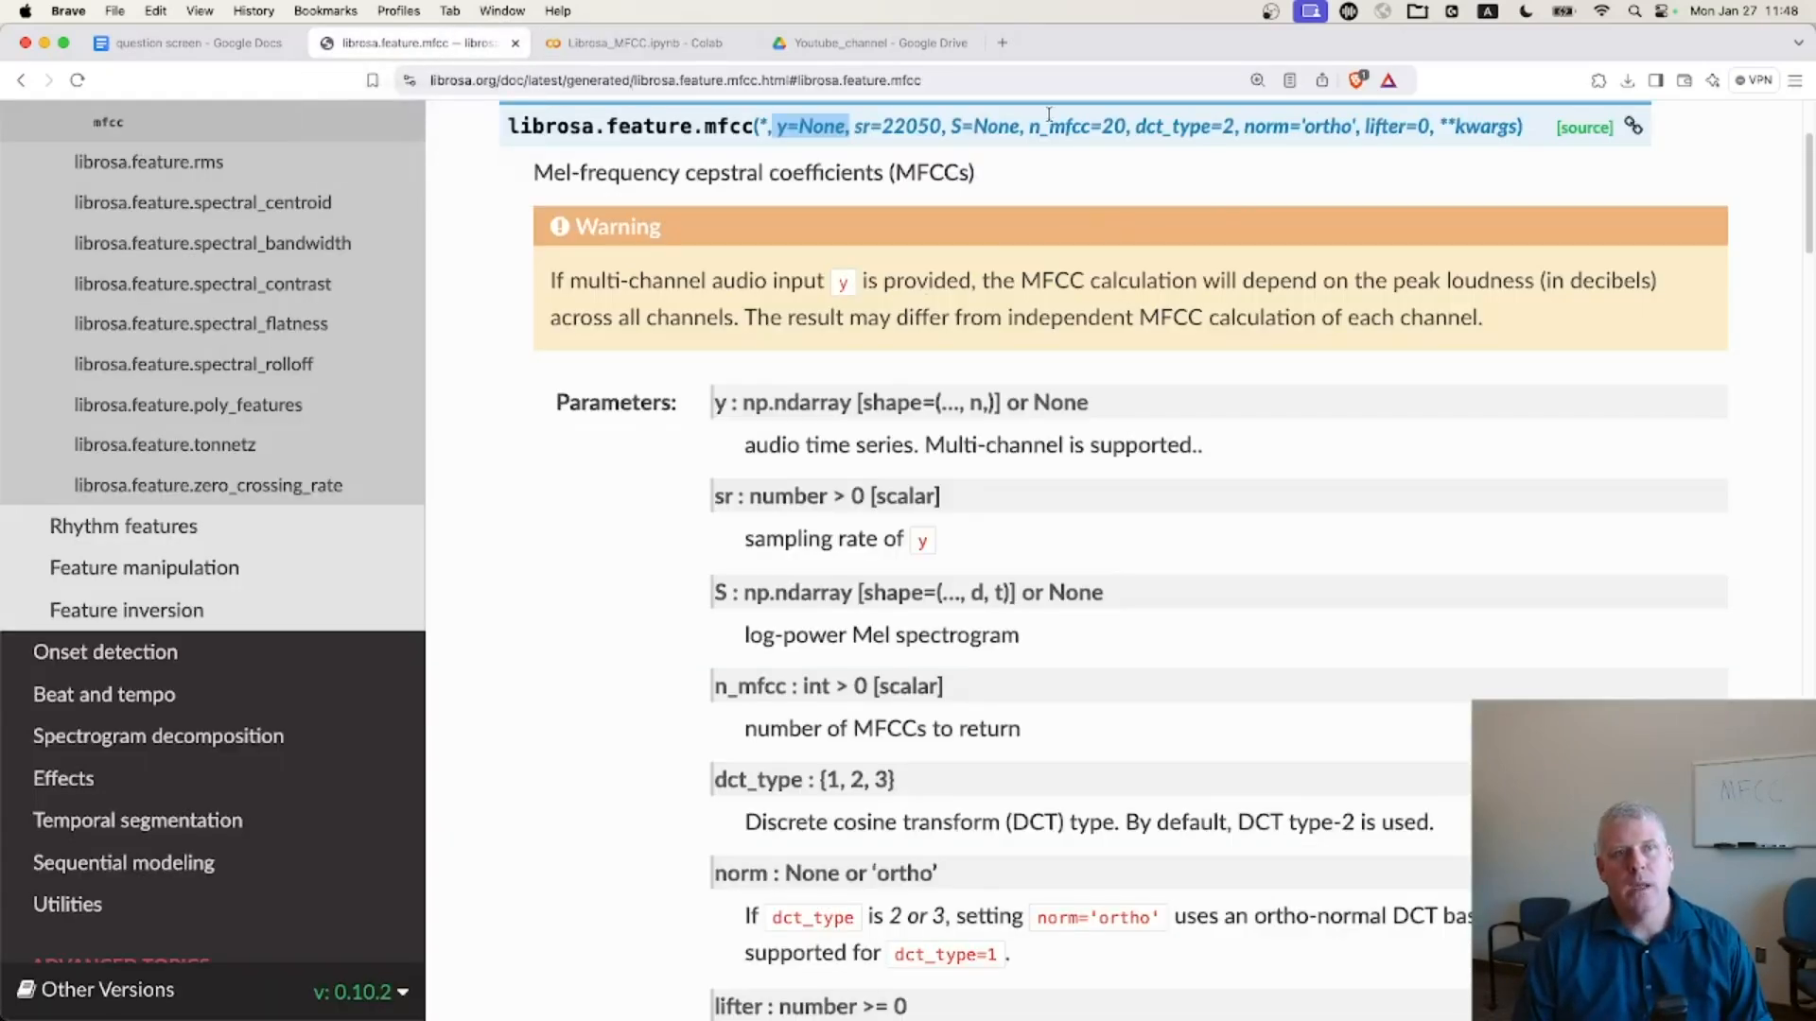
pyautogui.doubleClick(1085, 125)
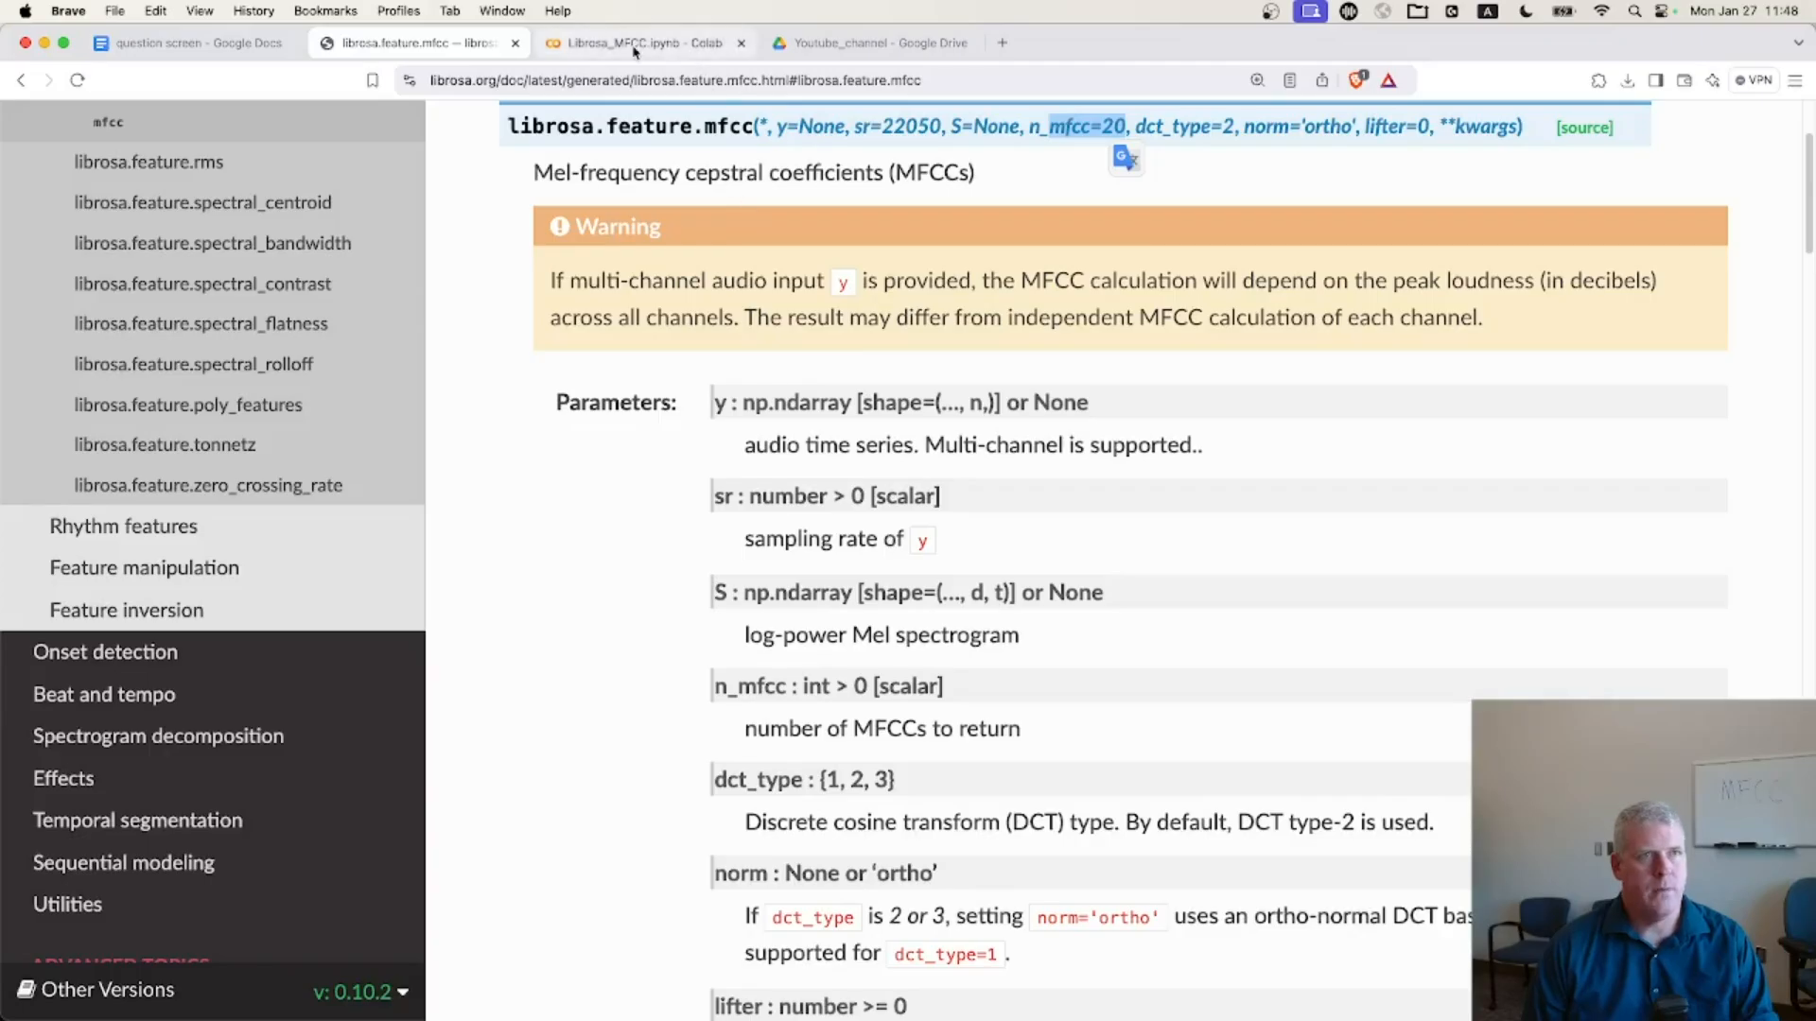
pyautogui.click(635, 42)
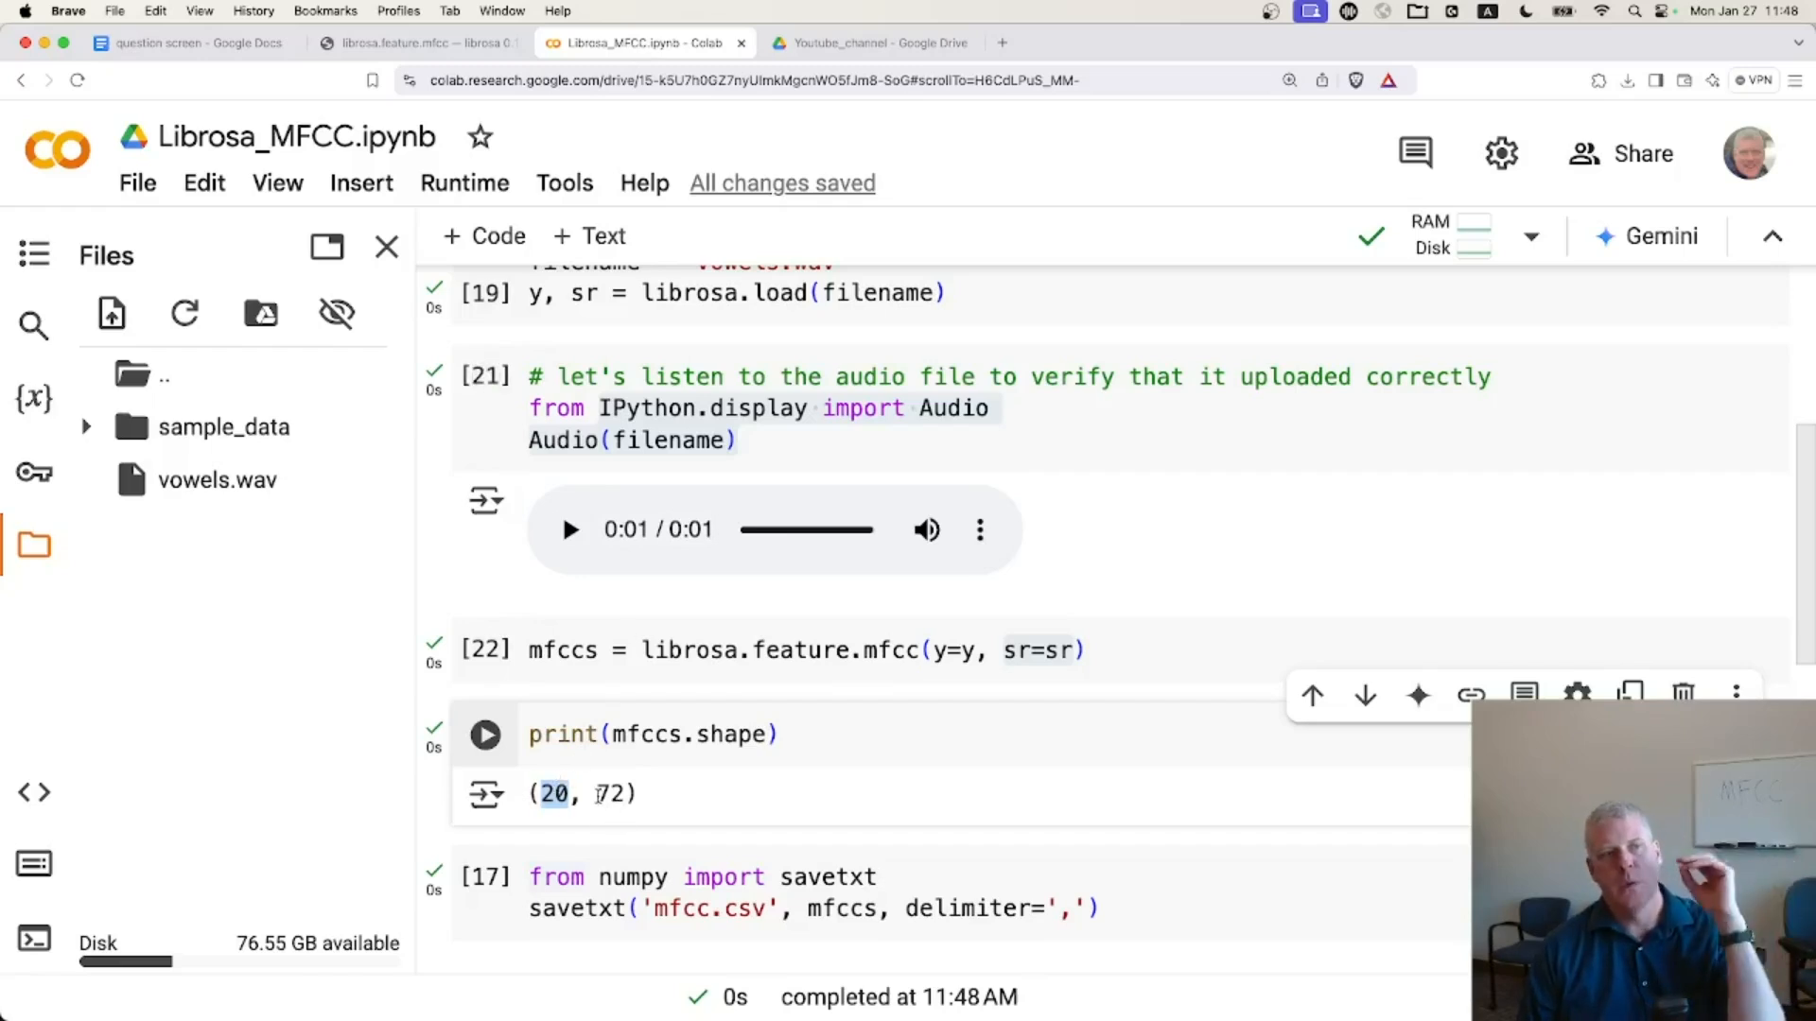
# - Add and run a print(mfccs) cell showing the full 20×72 coefficient matrix
pyautogui.doubleClick(610, 794)
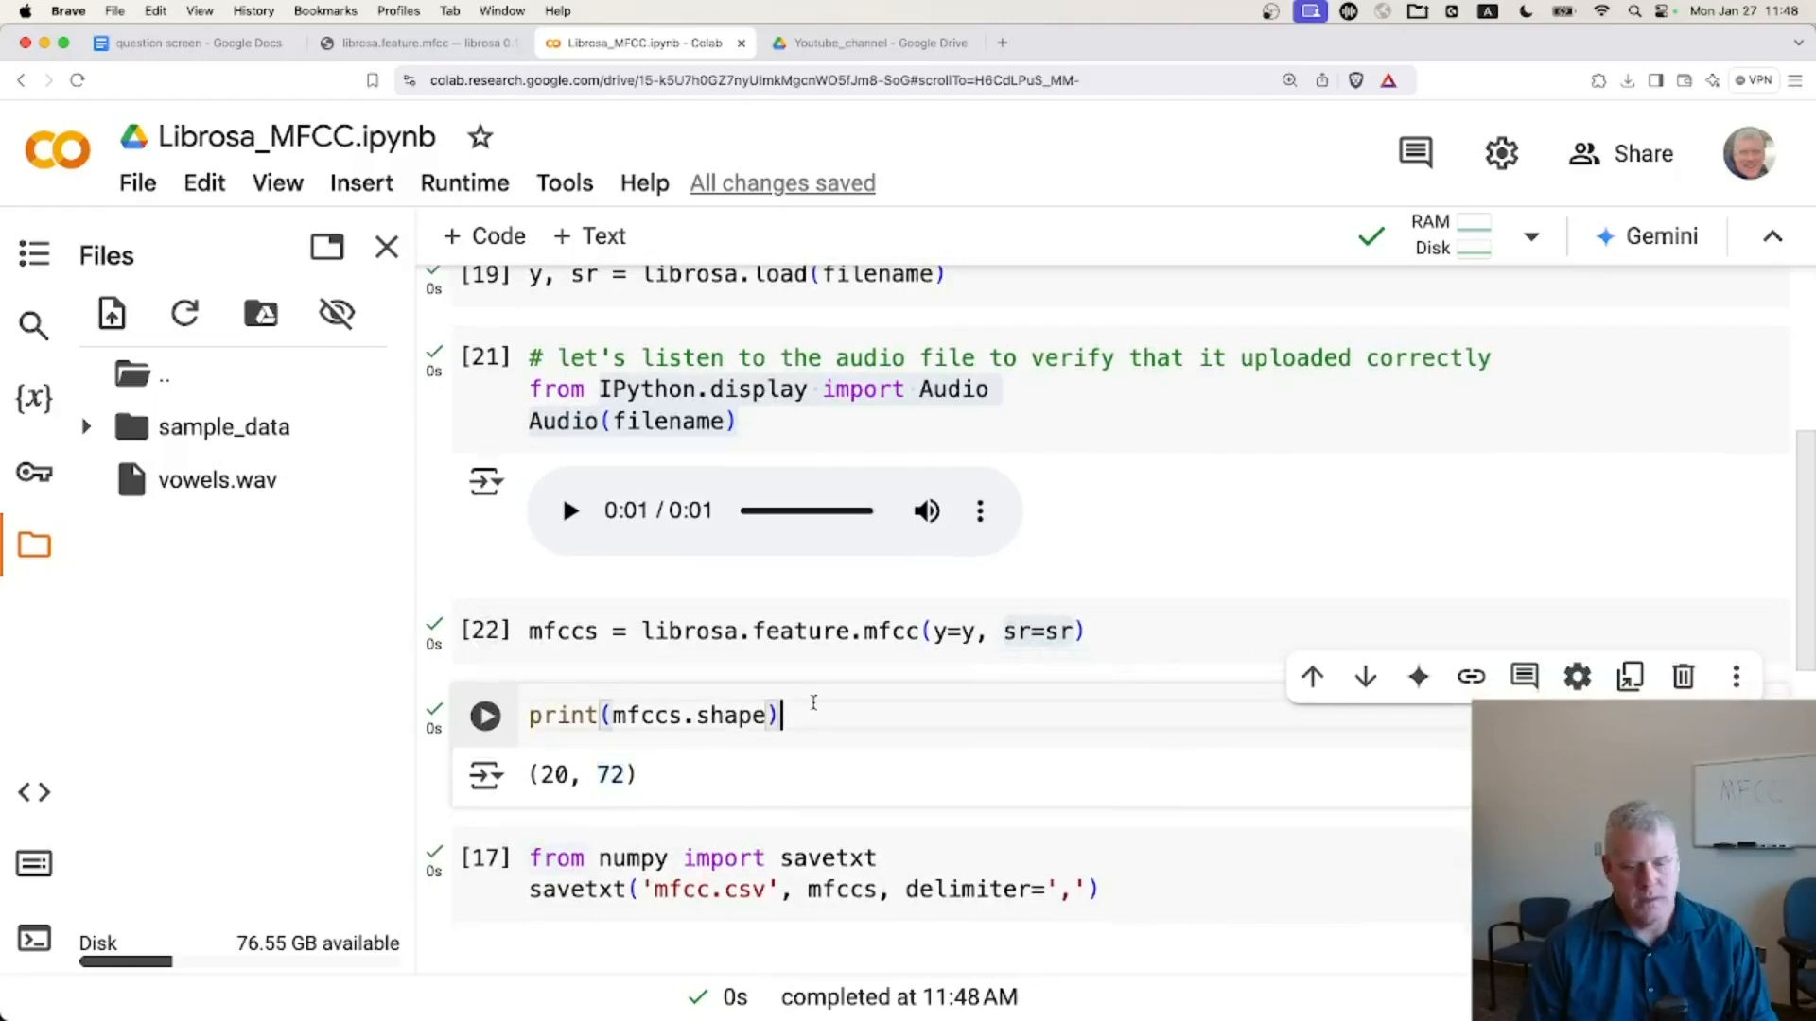
pyautogui.write('p')
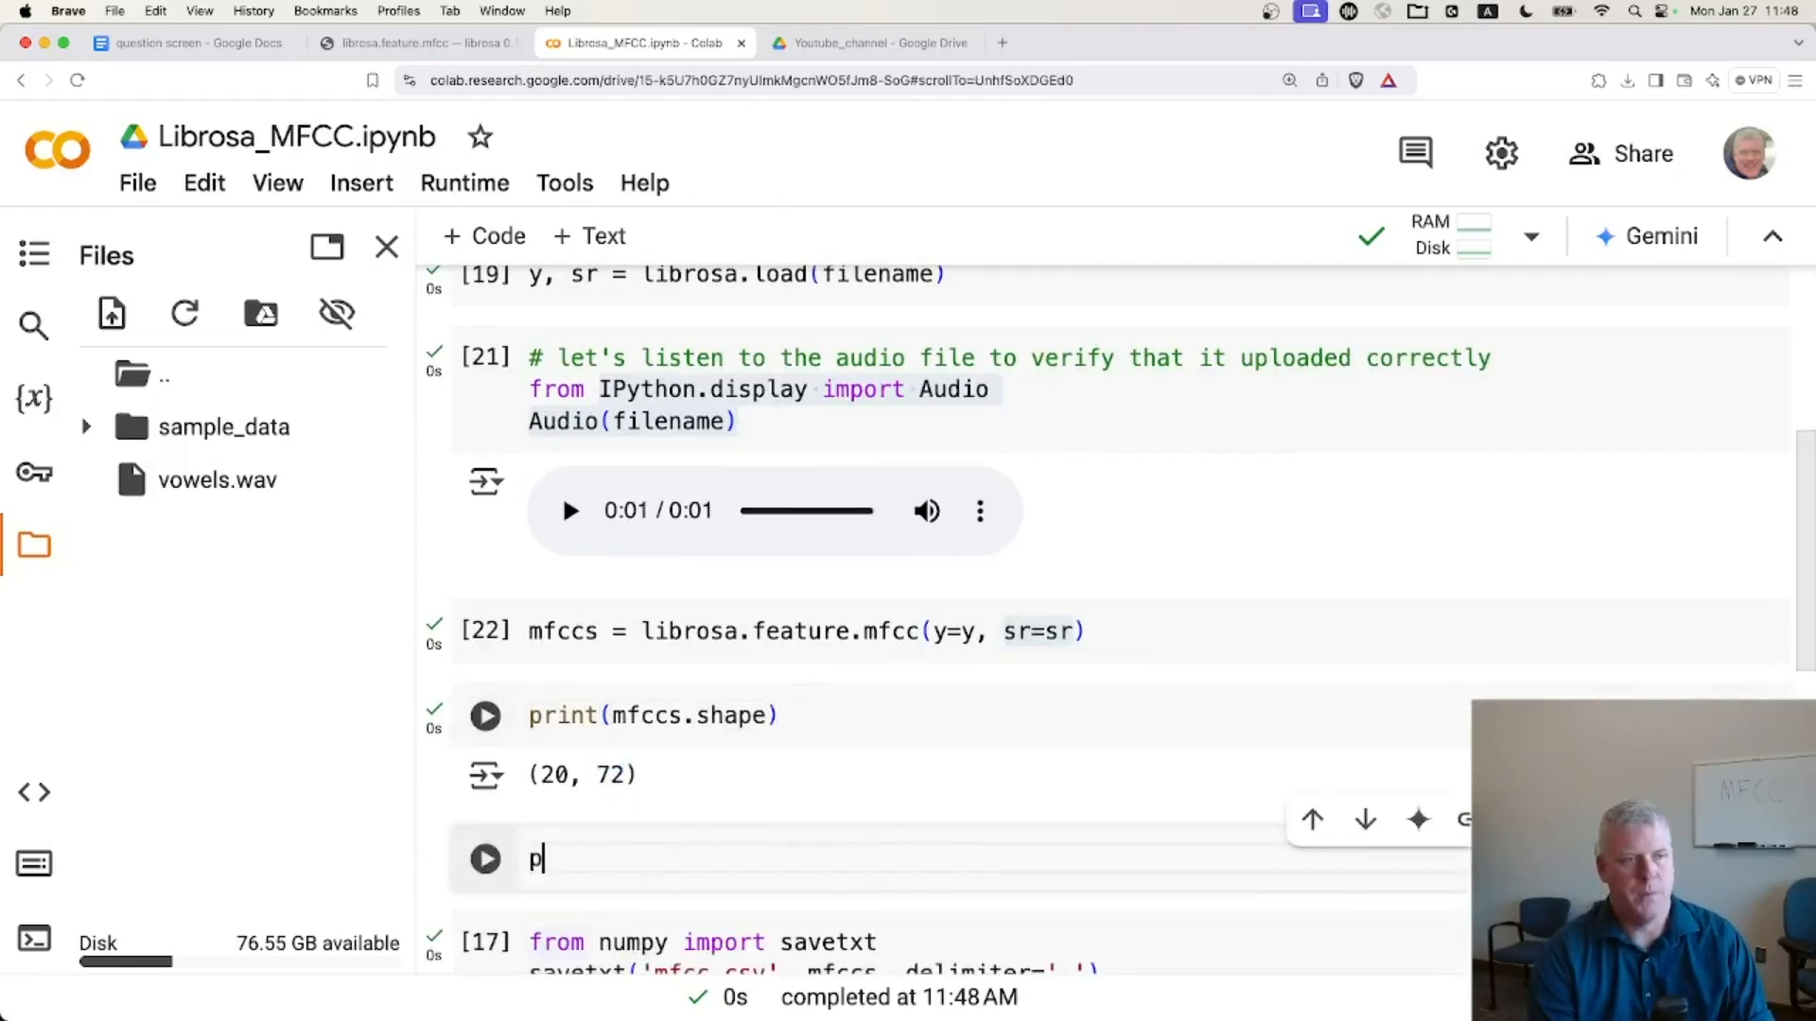
pyautogui.write('rint(mfccs')
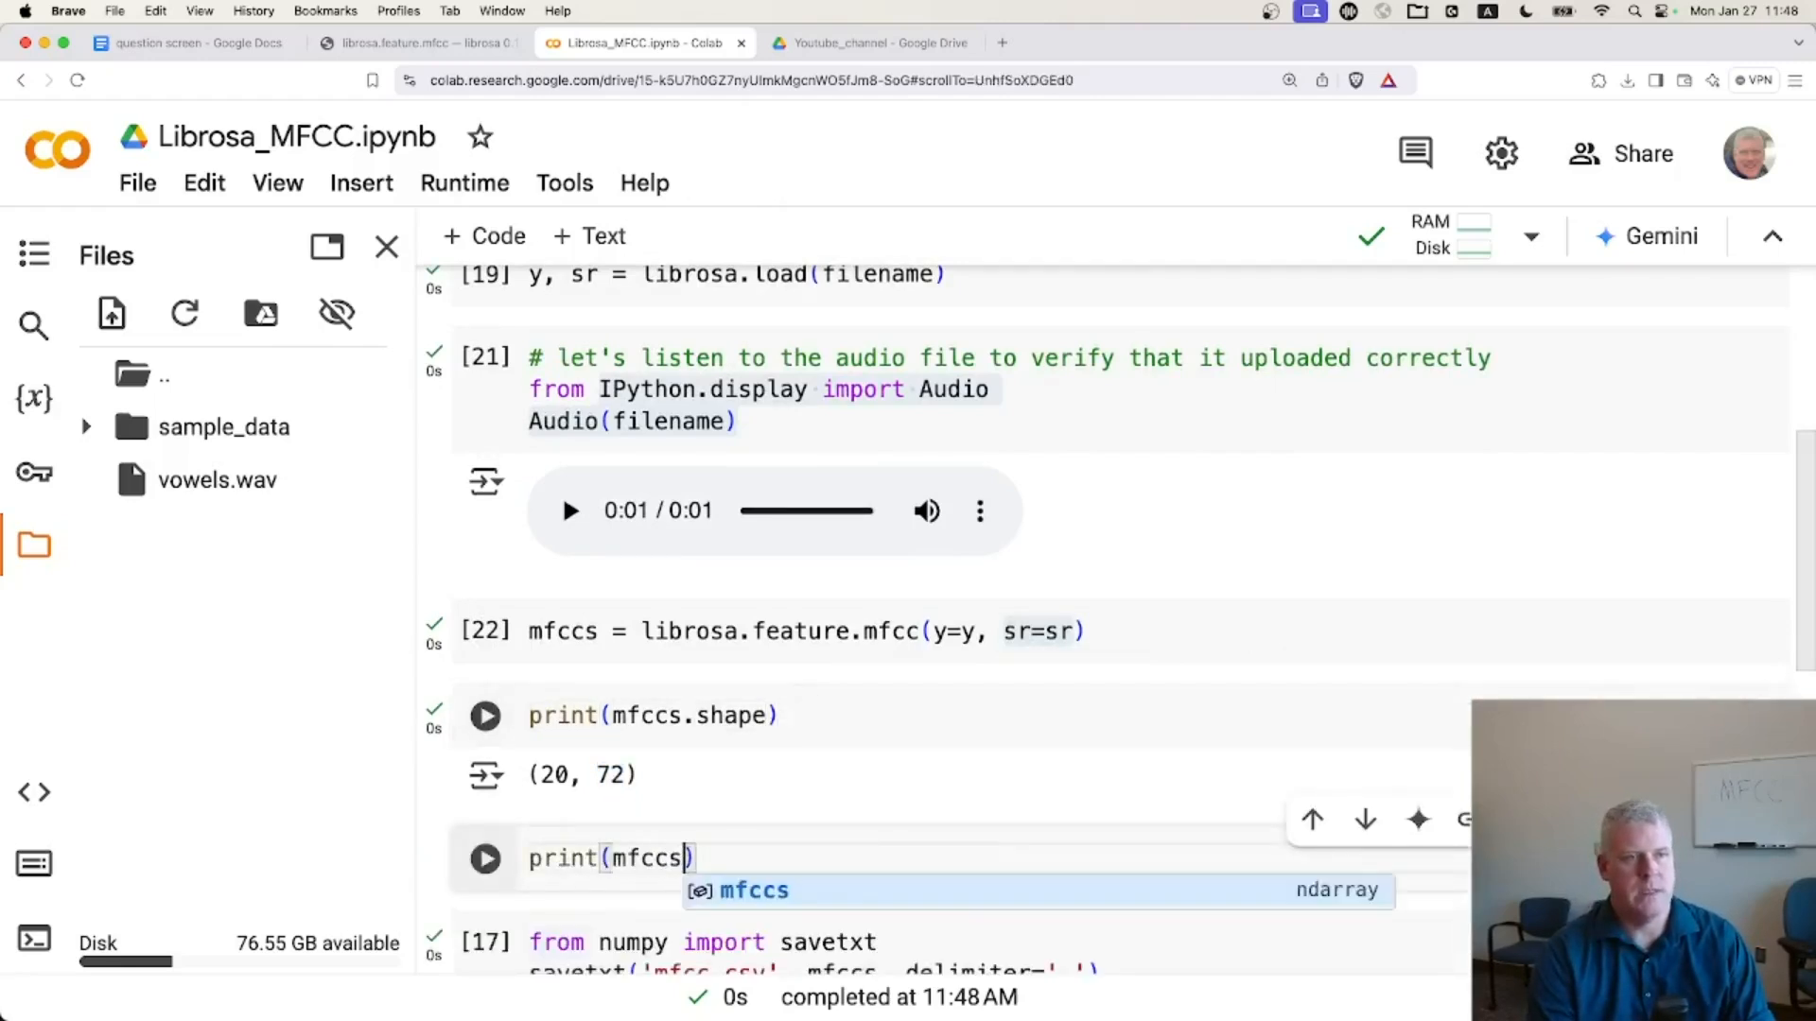
pyautogui.click(486, 857)
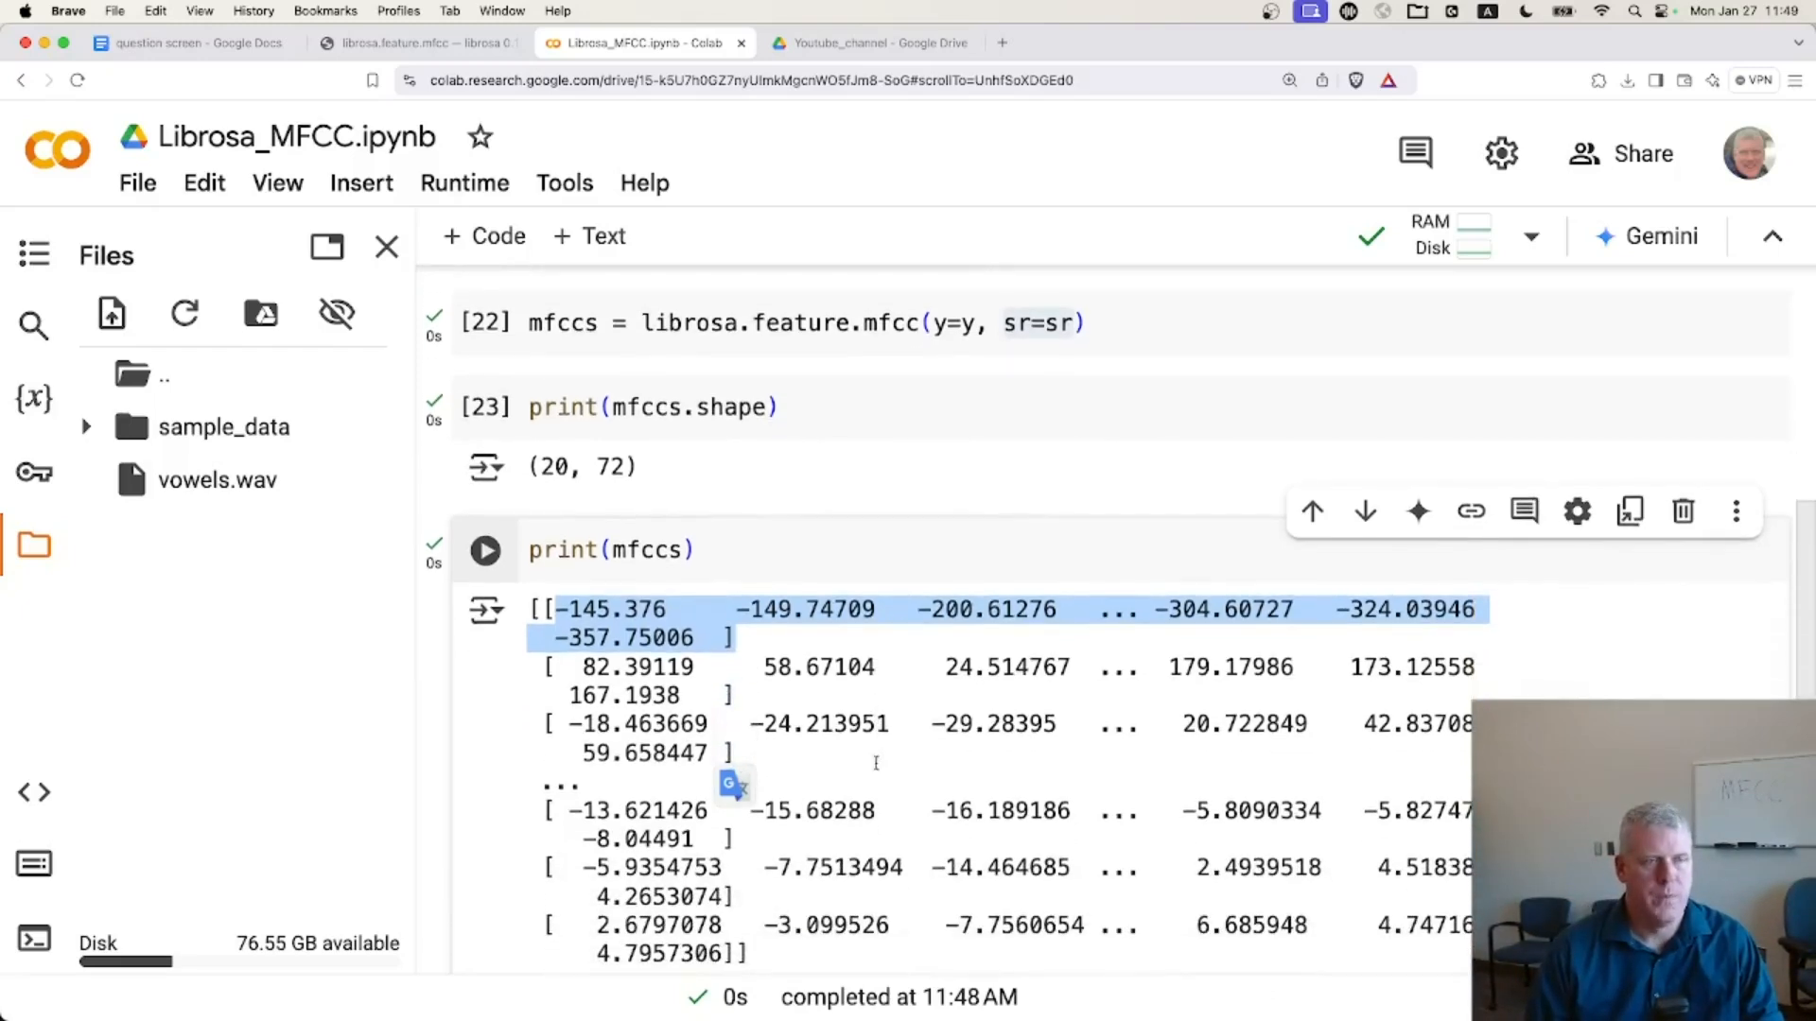
pyautogui.scroll(3)
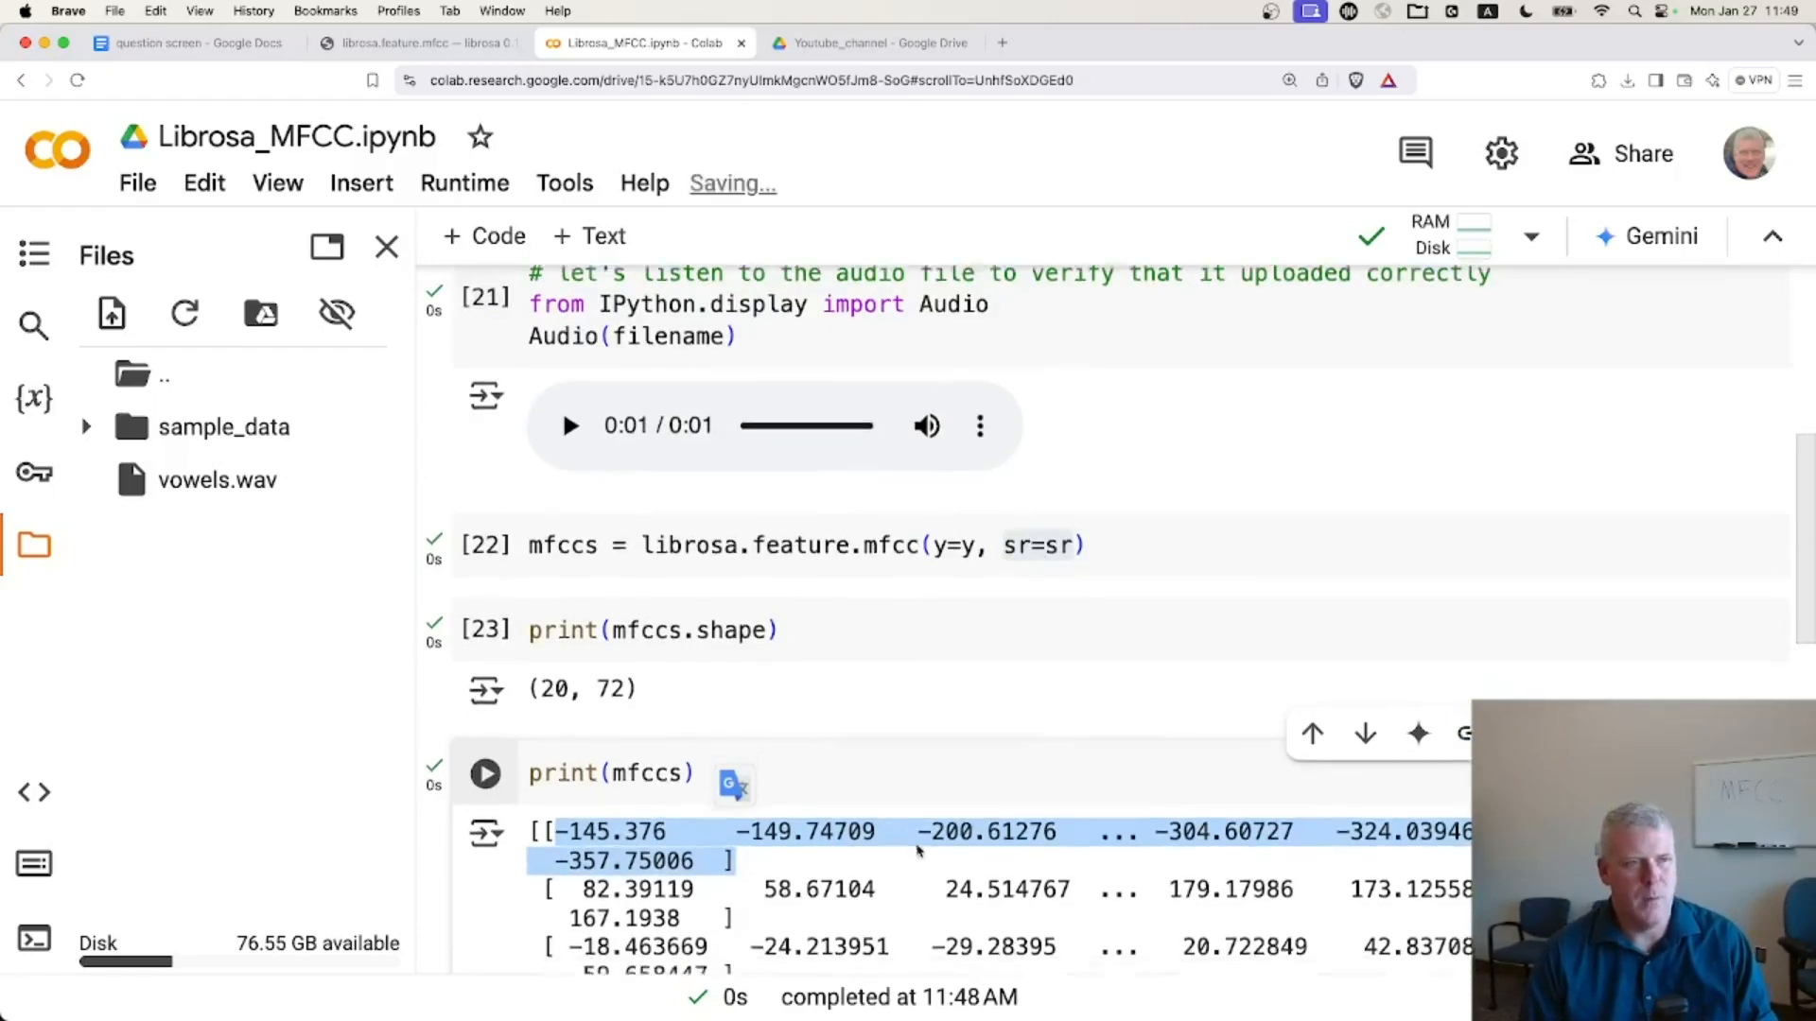
pyautogui.scroll(-3)
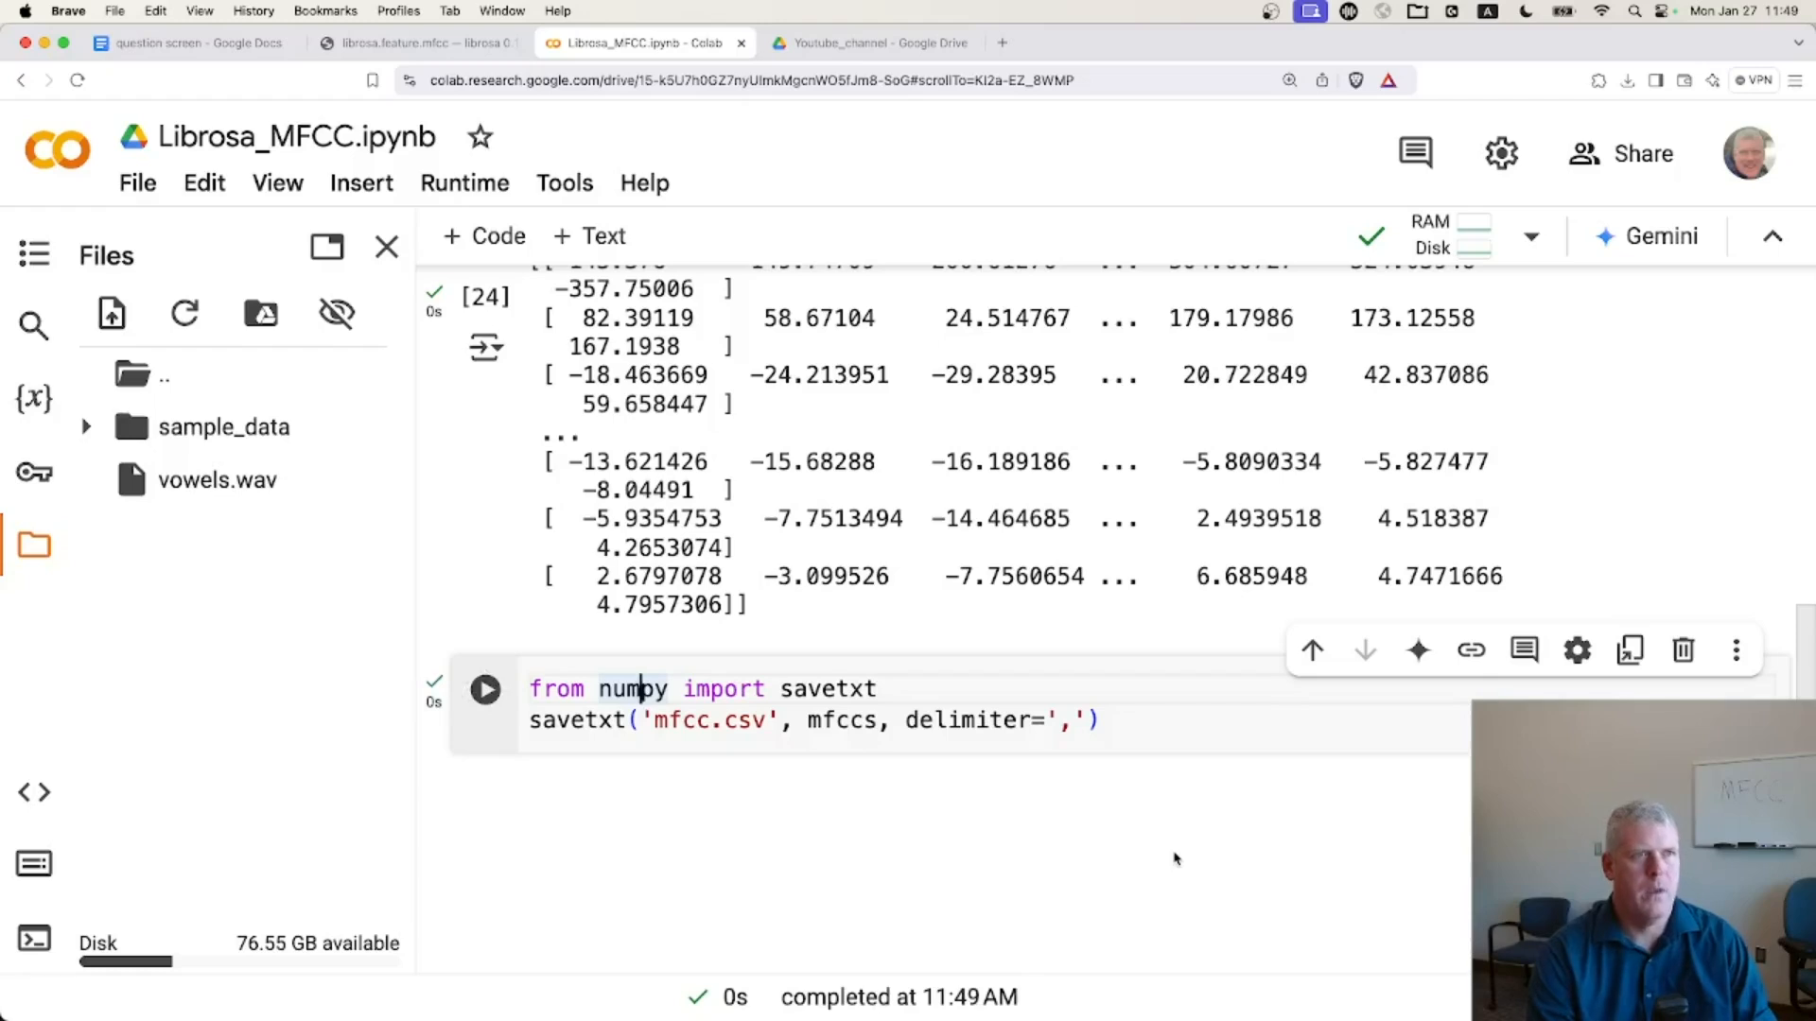
pyautogui.moveTo(1171, 858)
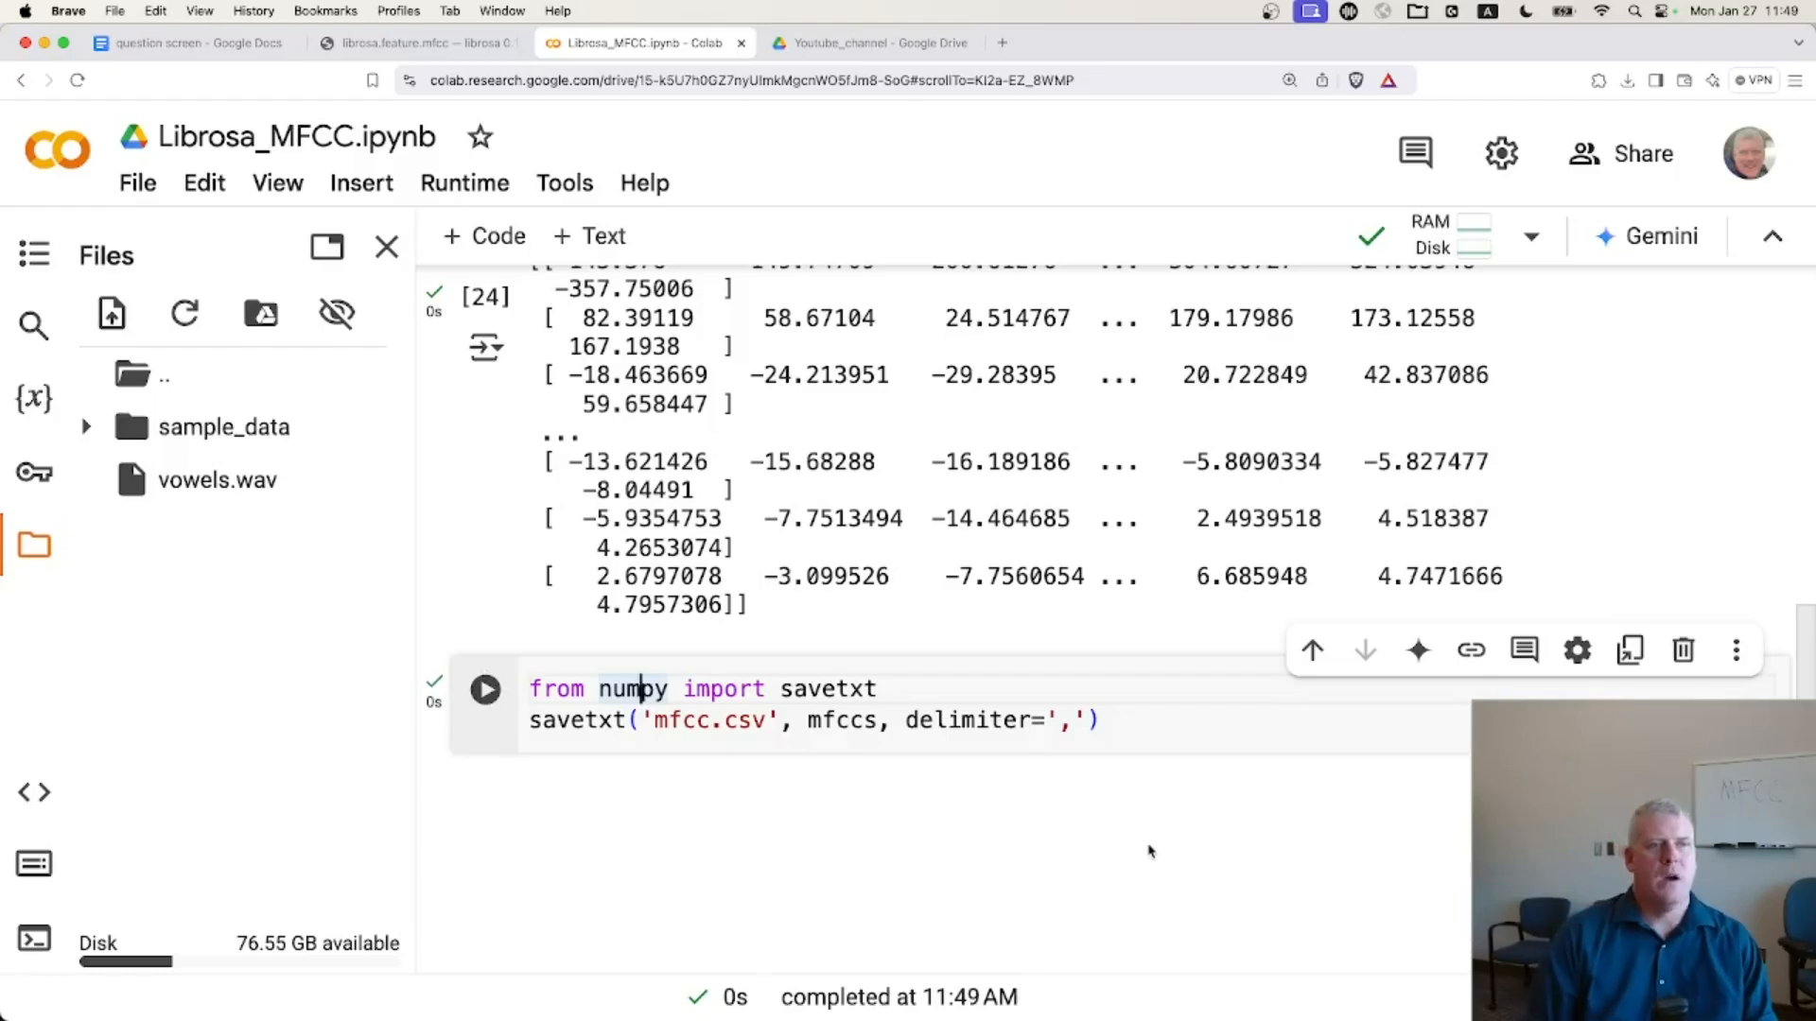
pyautogui.moveTo(486, 636)
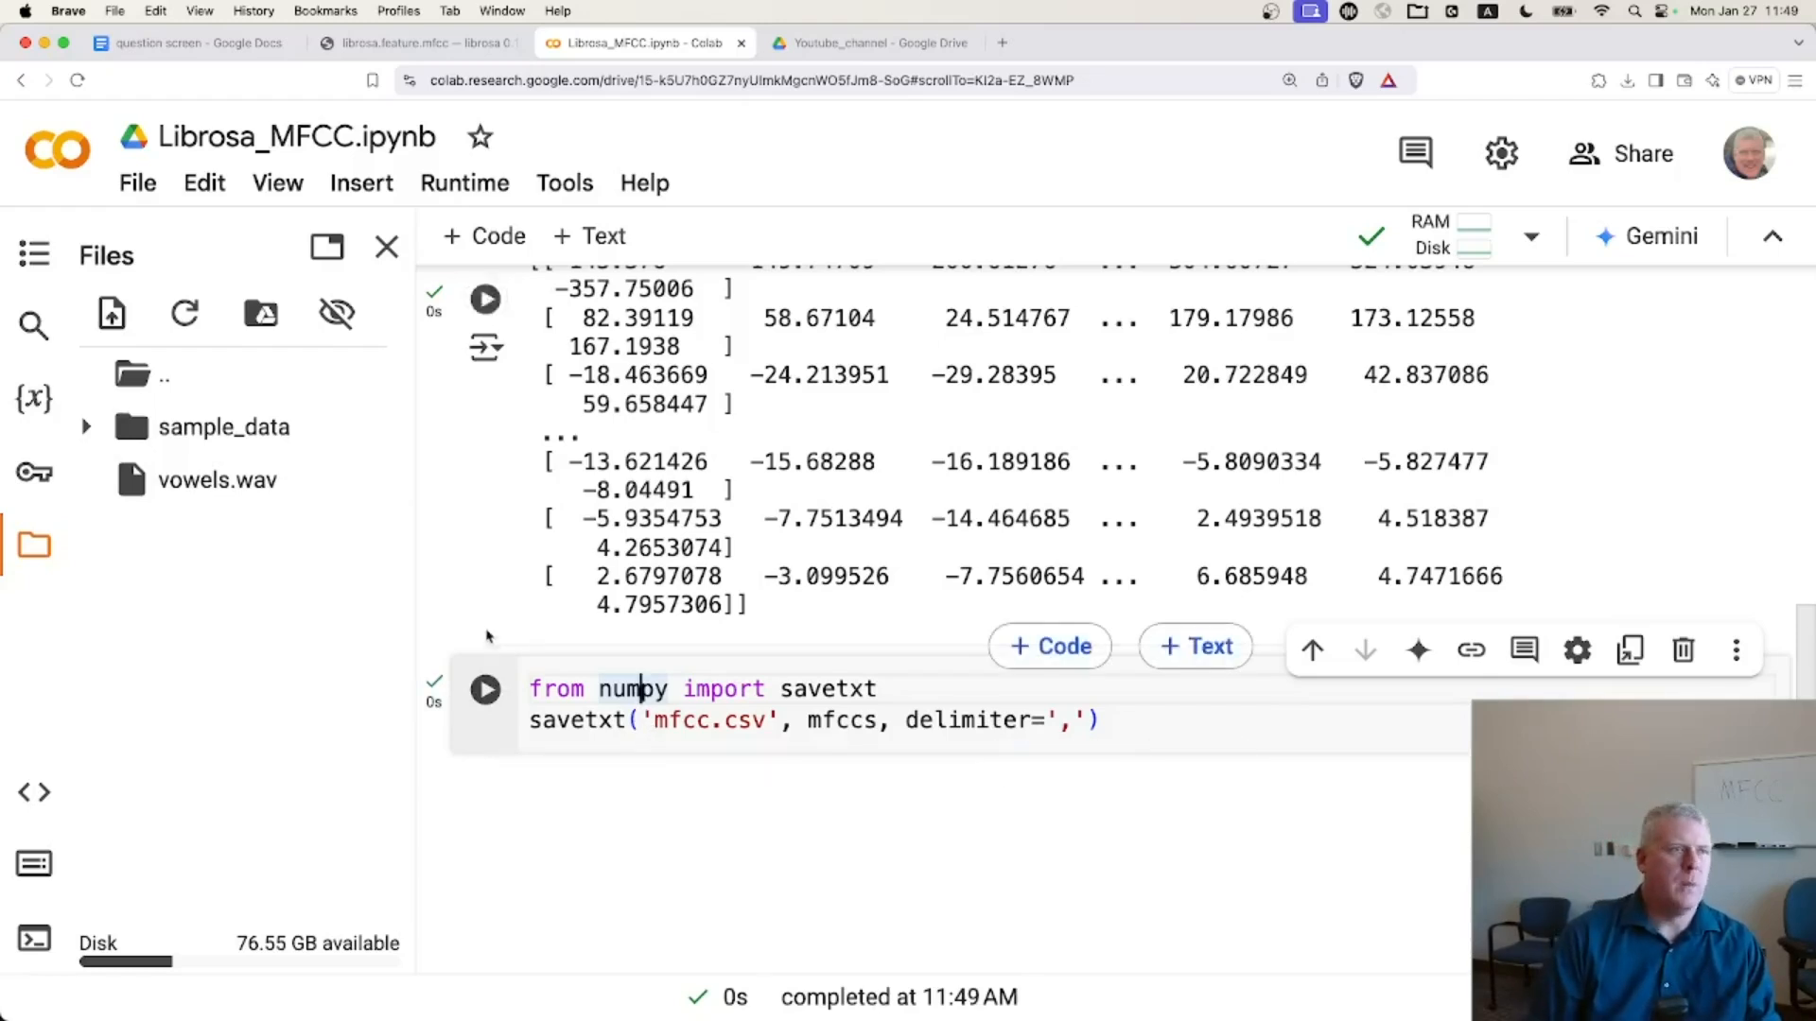
# - Run the savetxt cell to write mfcc.csv, then open the file's options in the Files panel
pyautogui.click(184, 314)
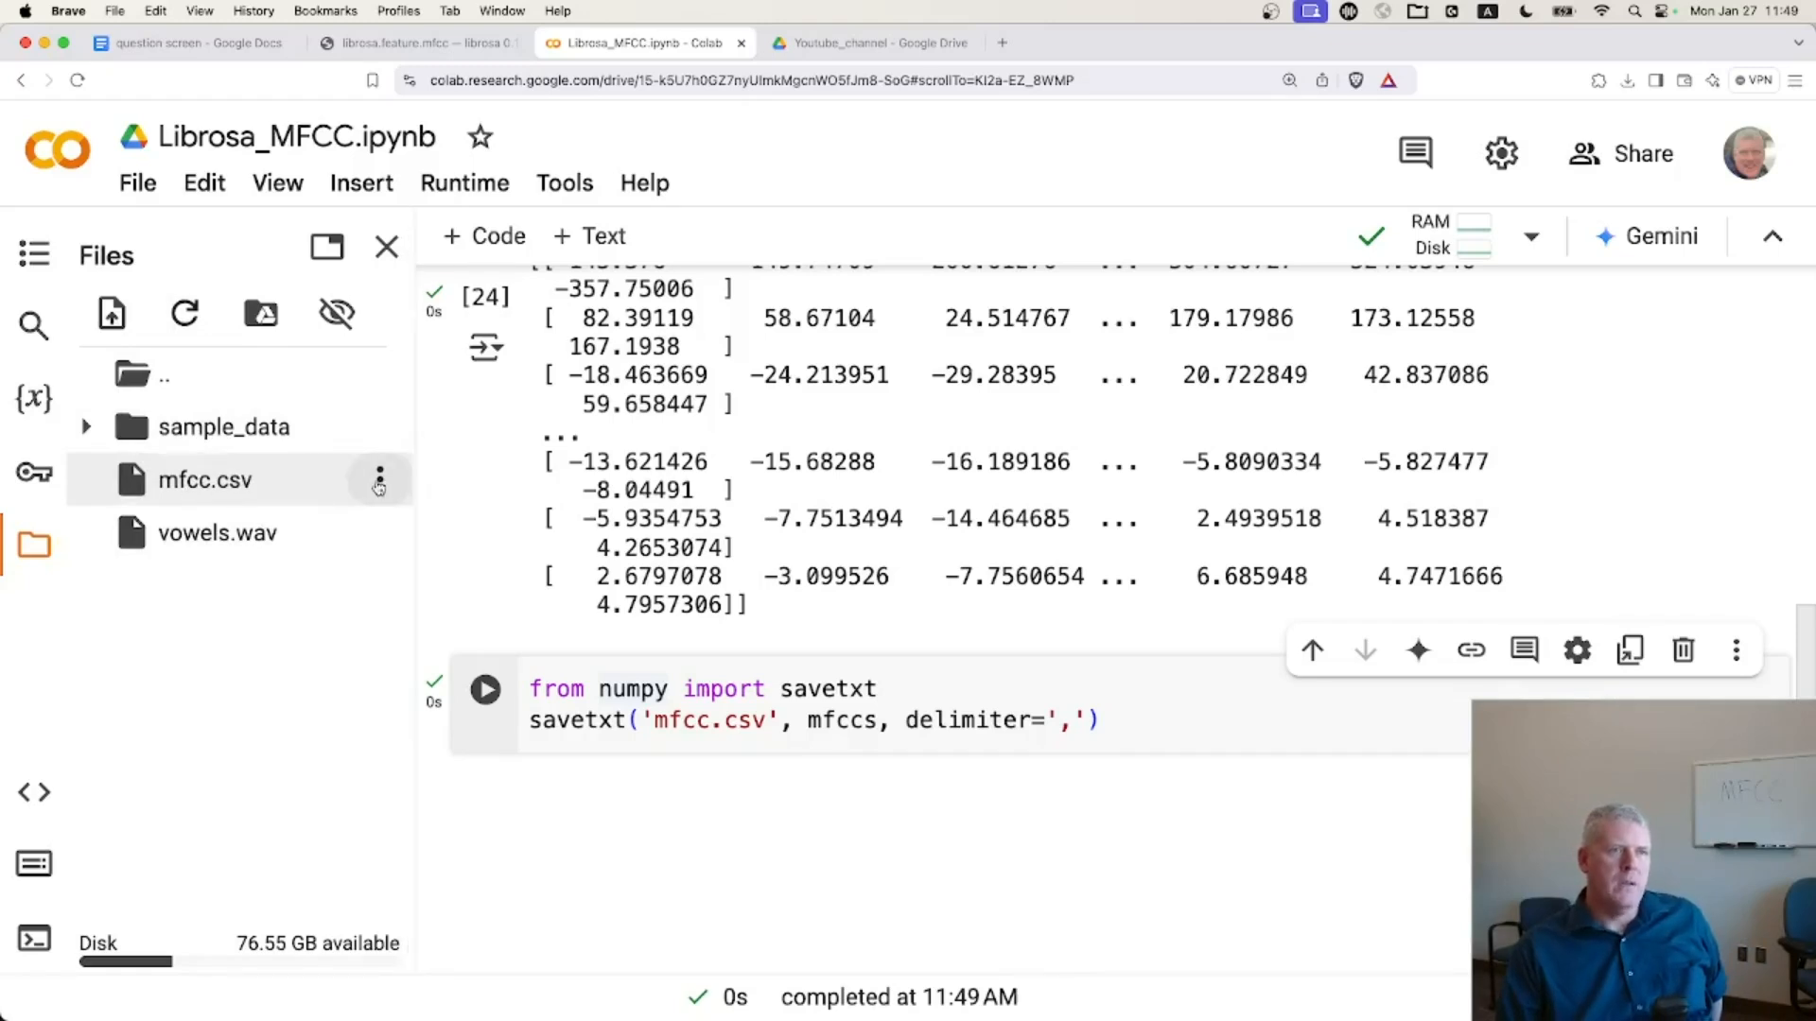
pyautogui.click(378, 480)
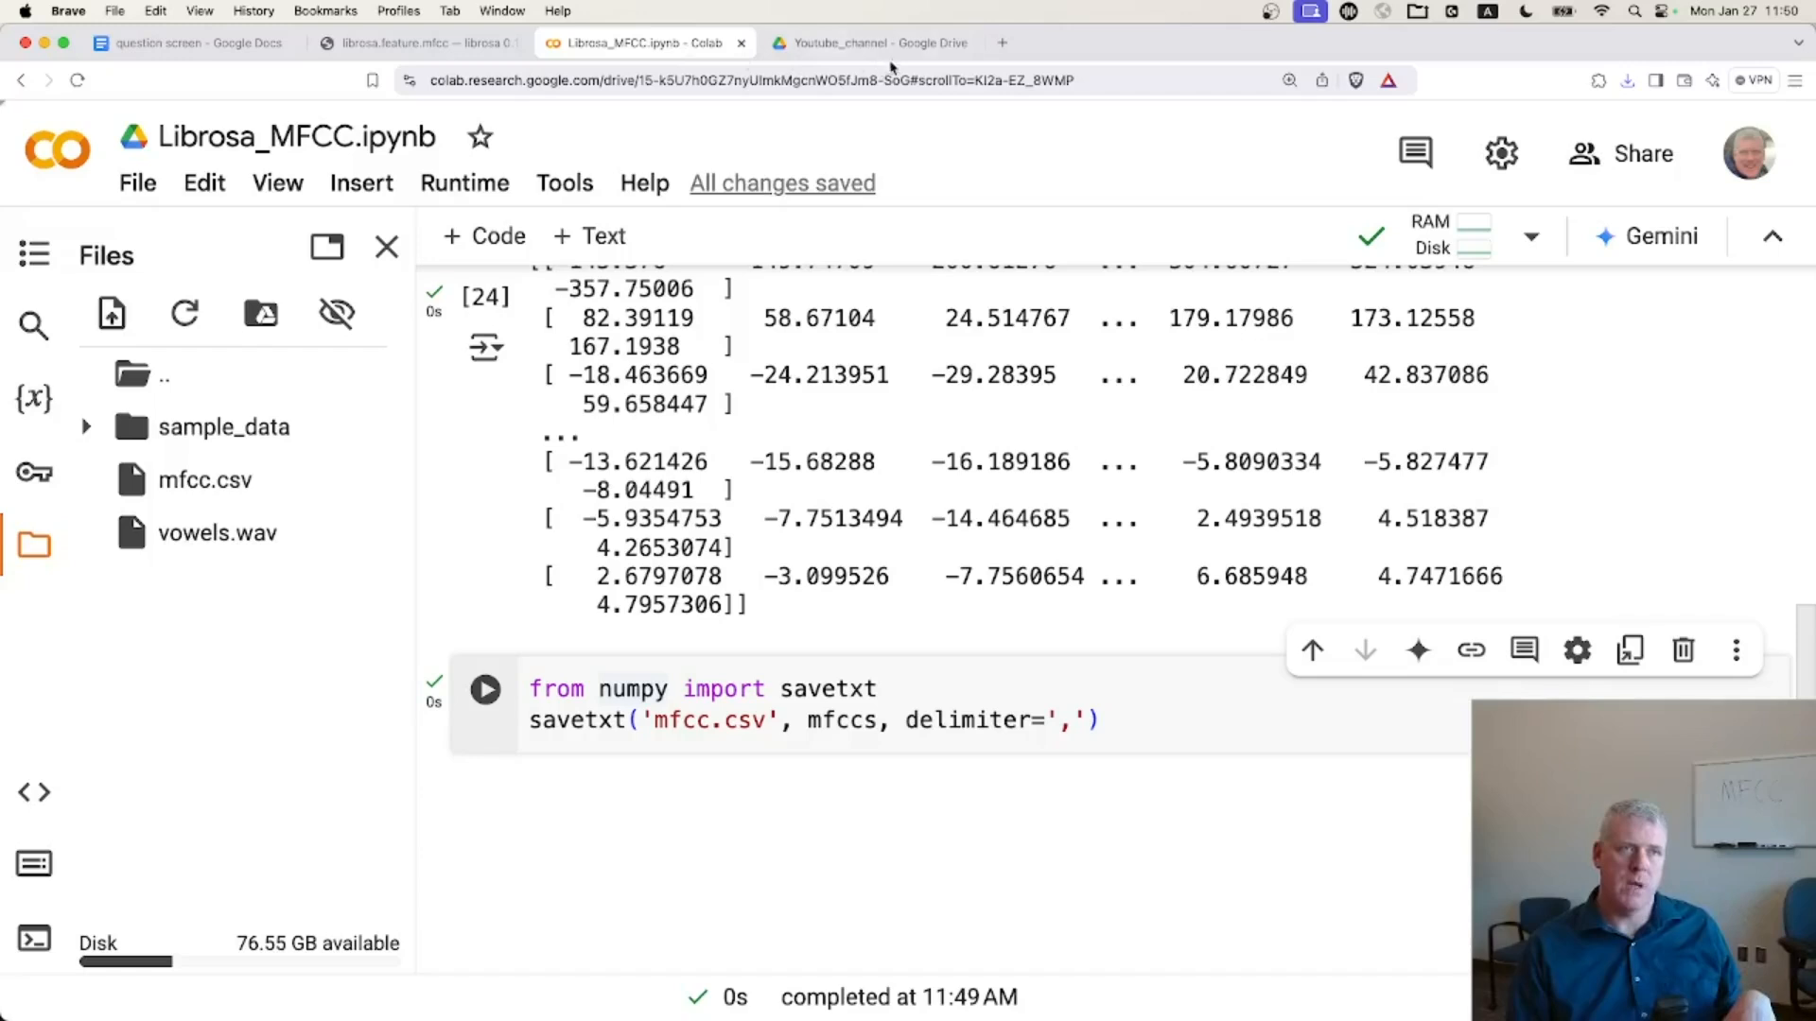
pyautogui.moveTo(868, 42)
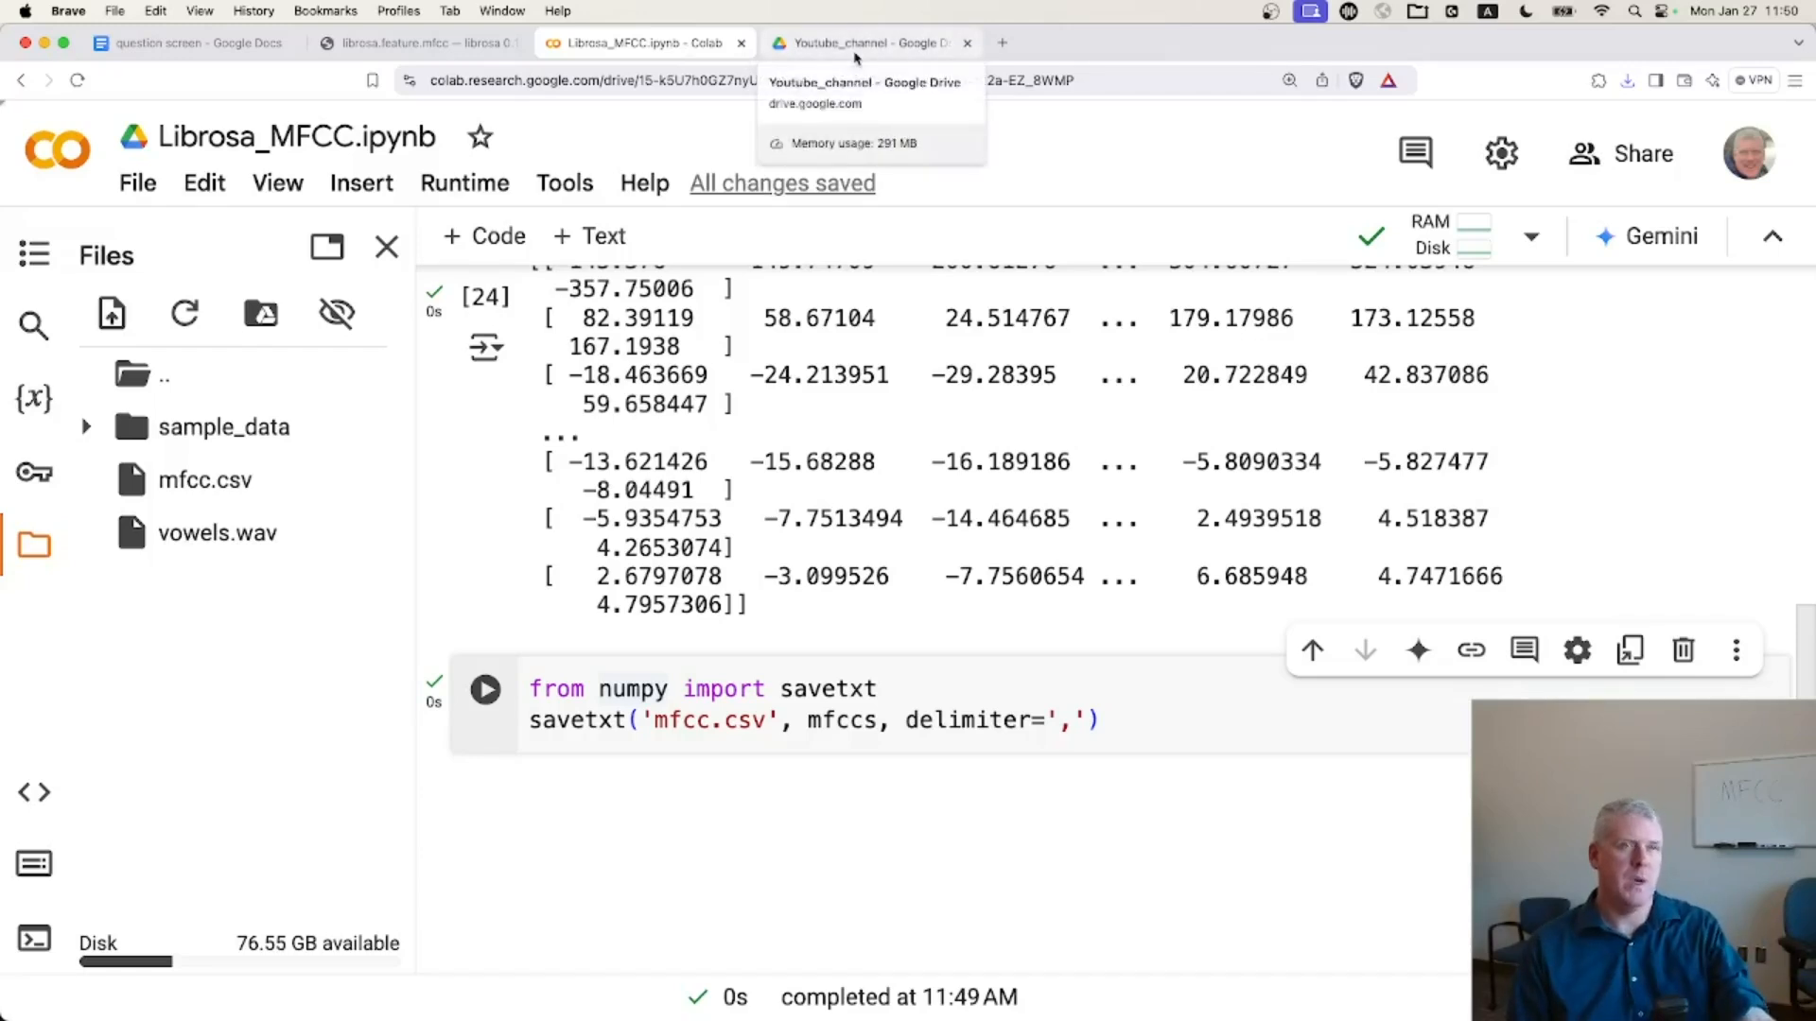
# - Go to the Youtube_channel Drive folder and start creating a new file there
pyautogui.click(862, 43)
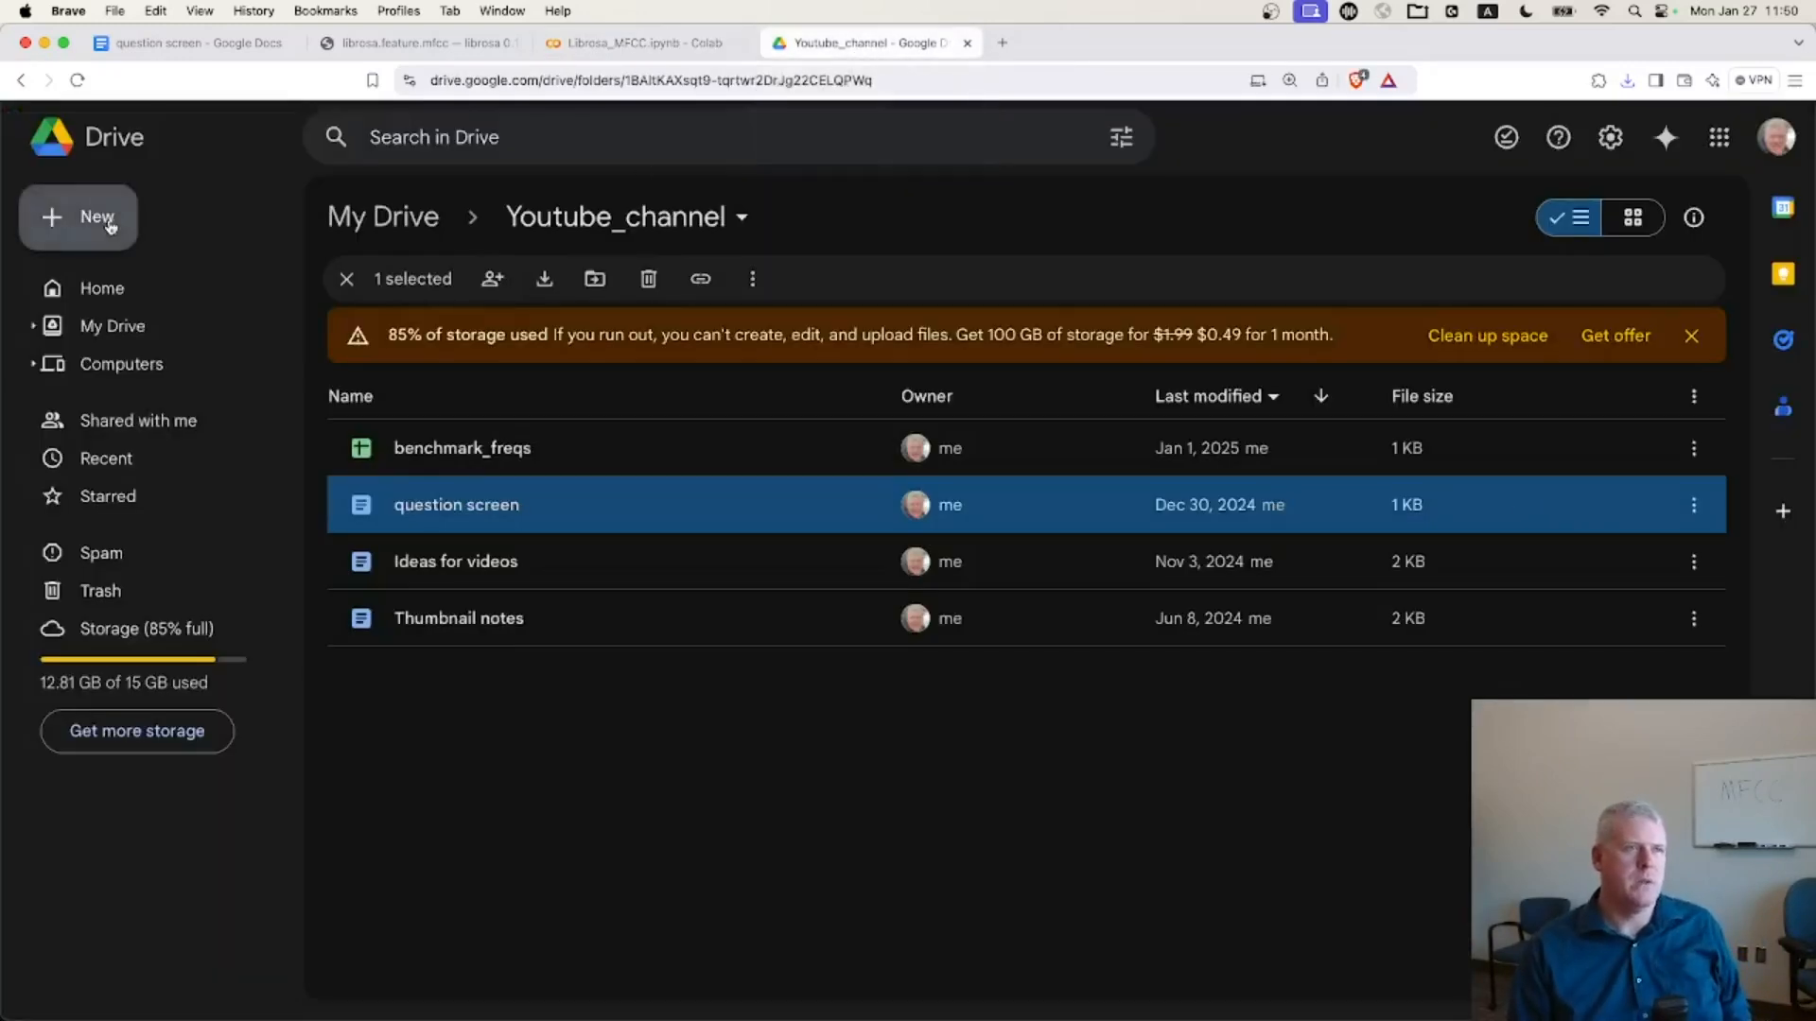
pyautogui.click(77, 217)
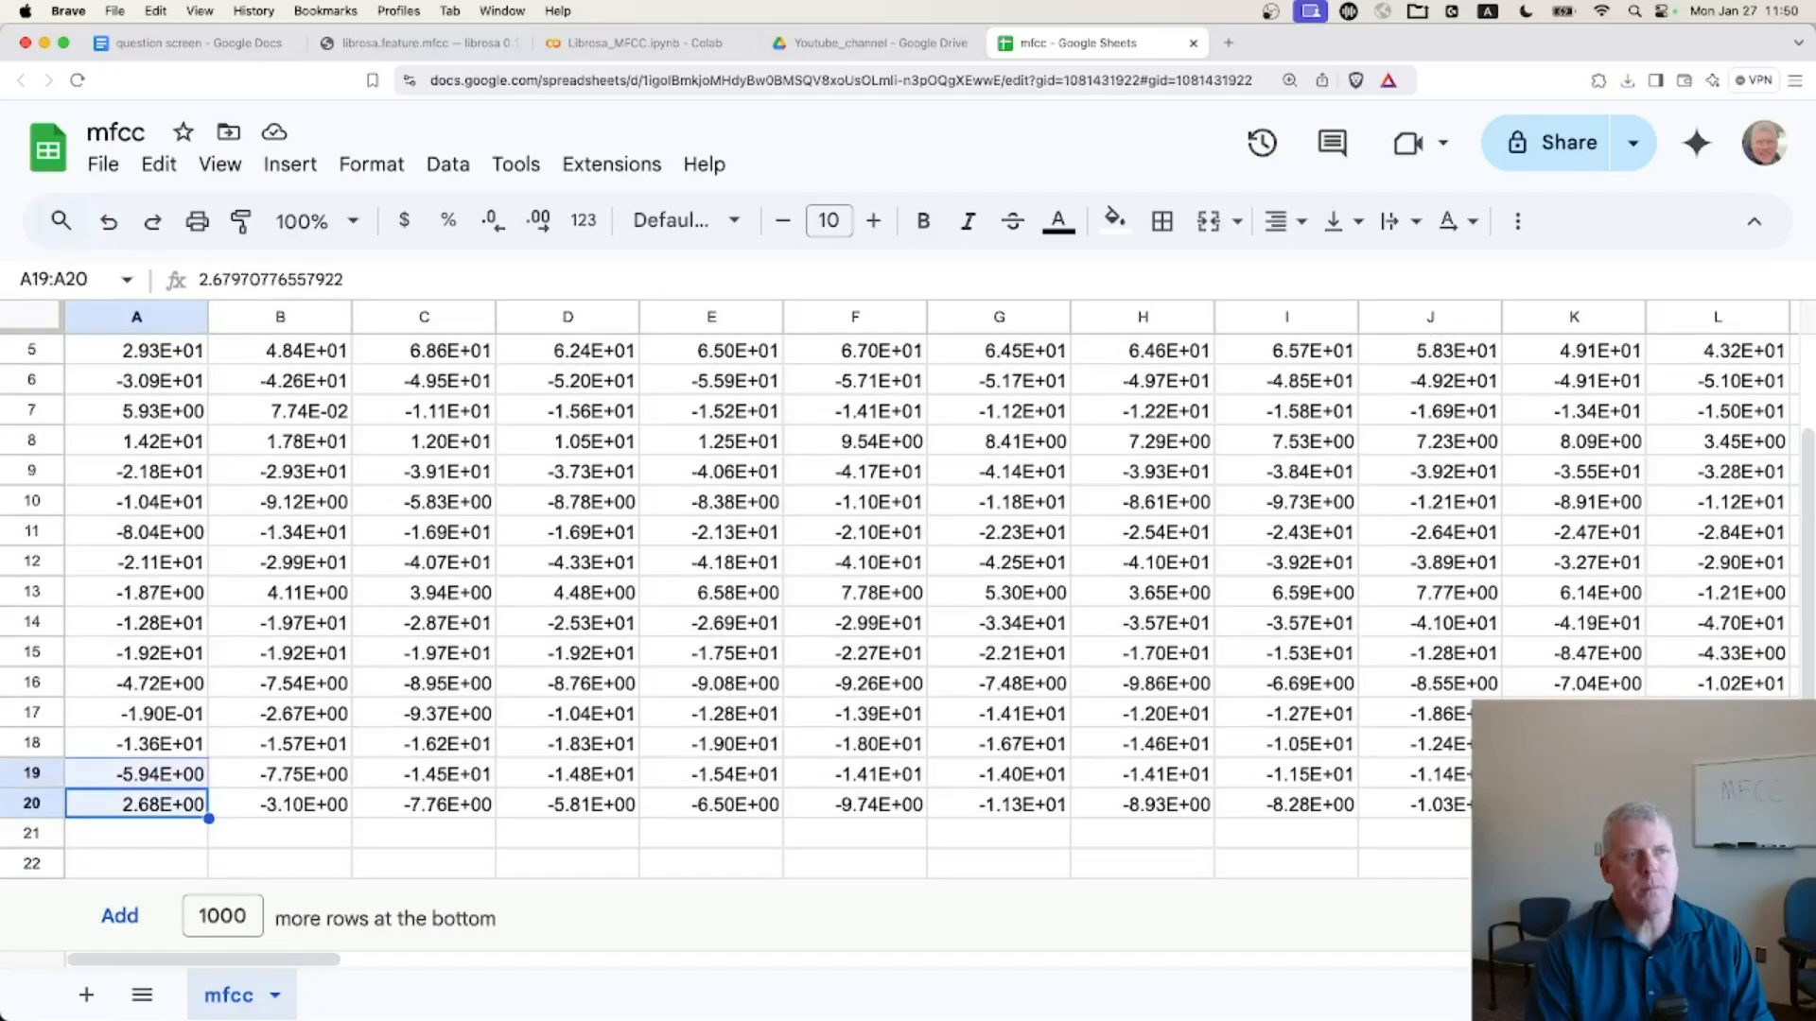
pyautogui.click(135, 350)
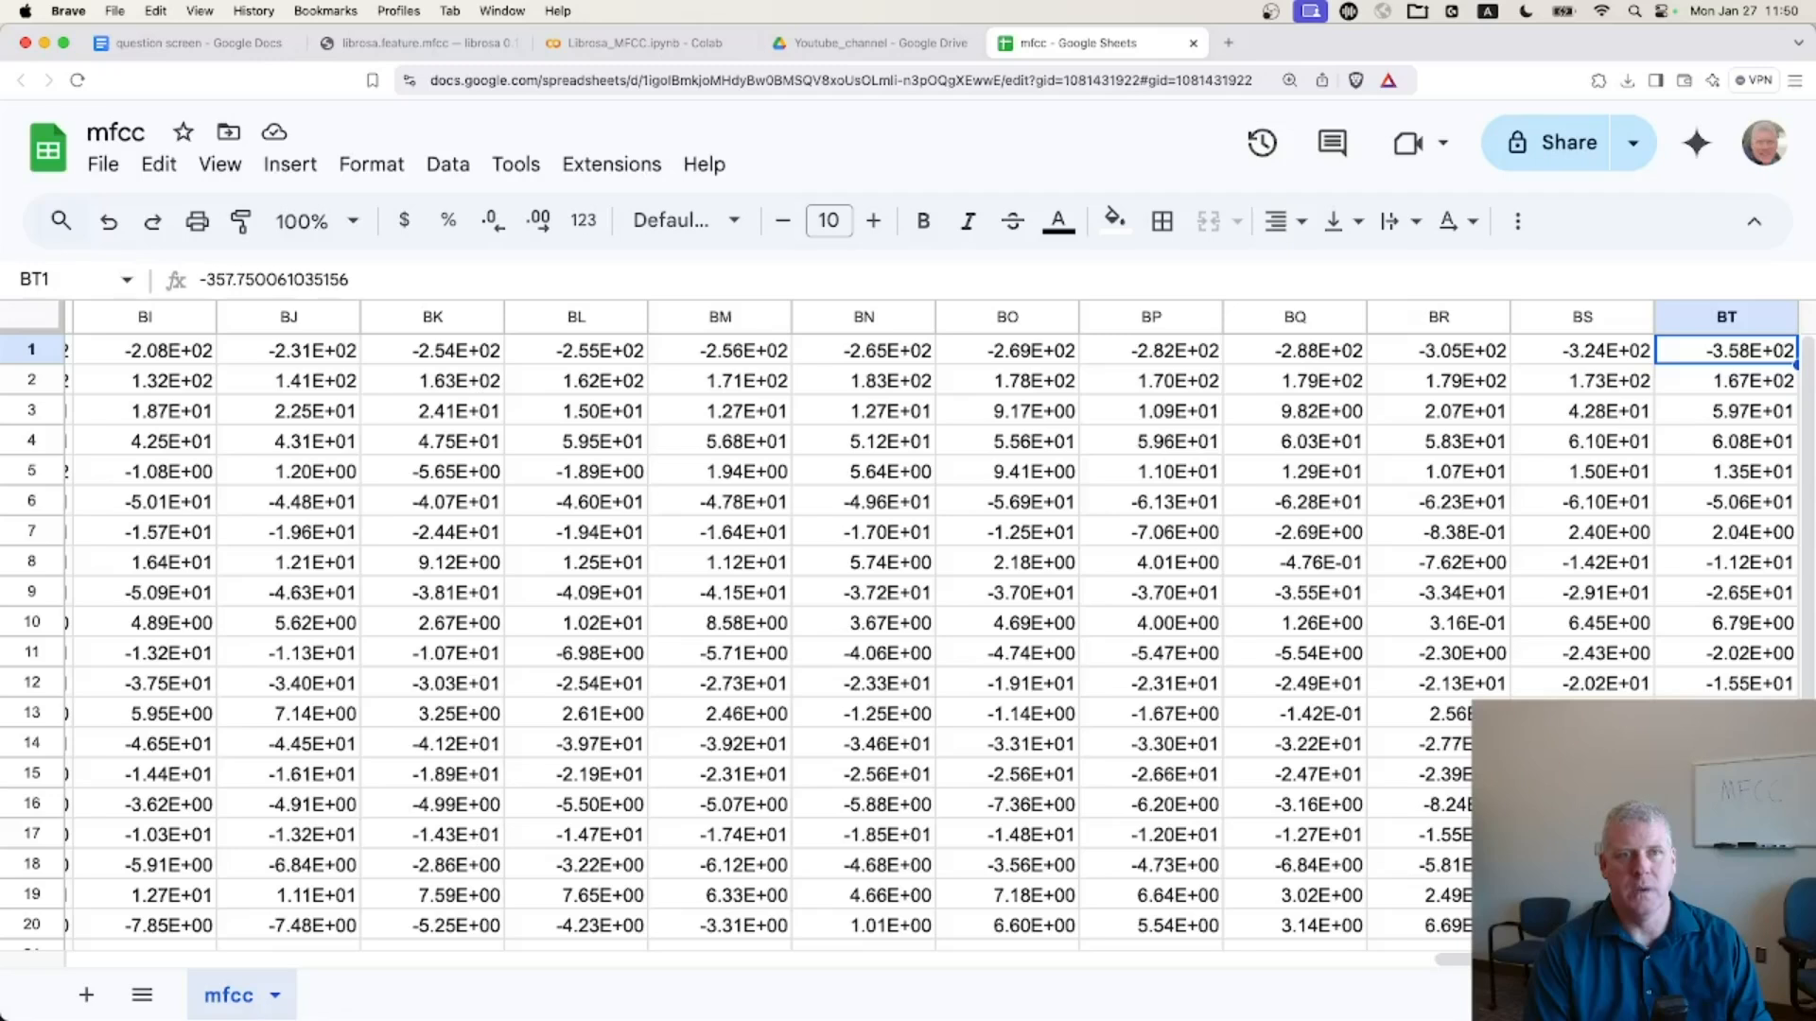
pyautogui.moveTo(1183, 249)
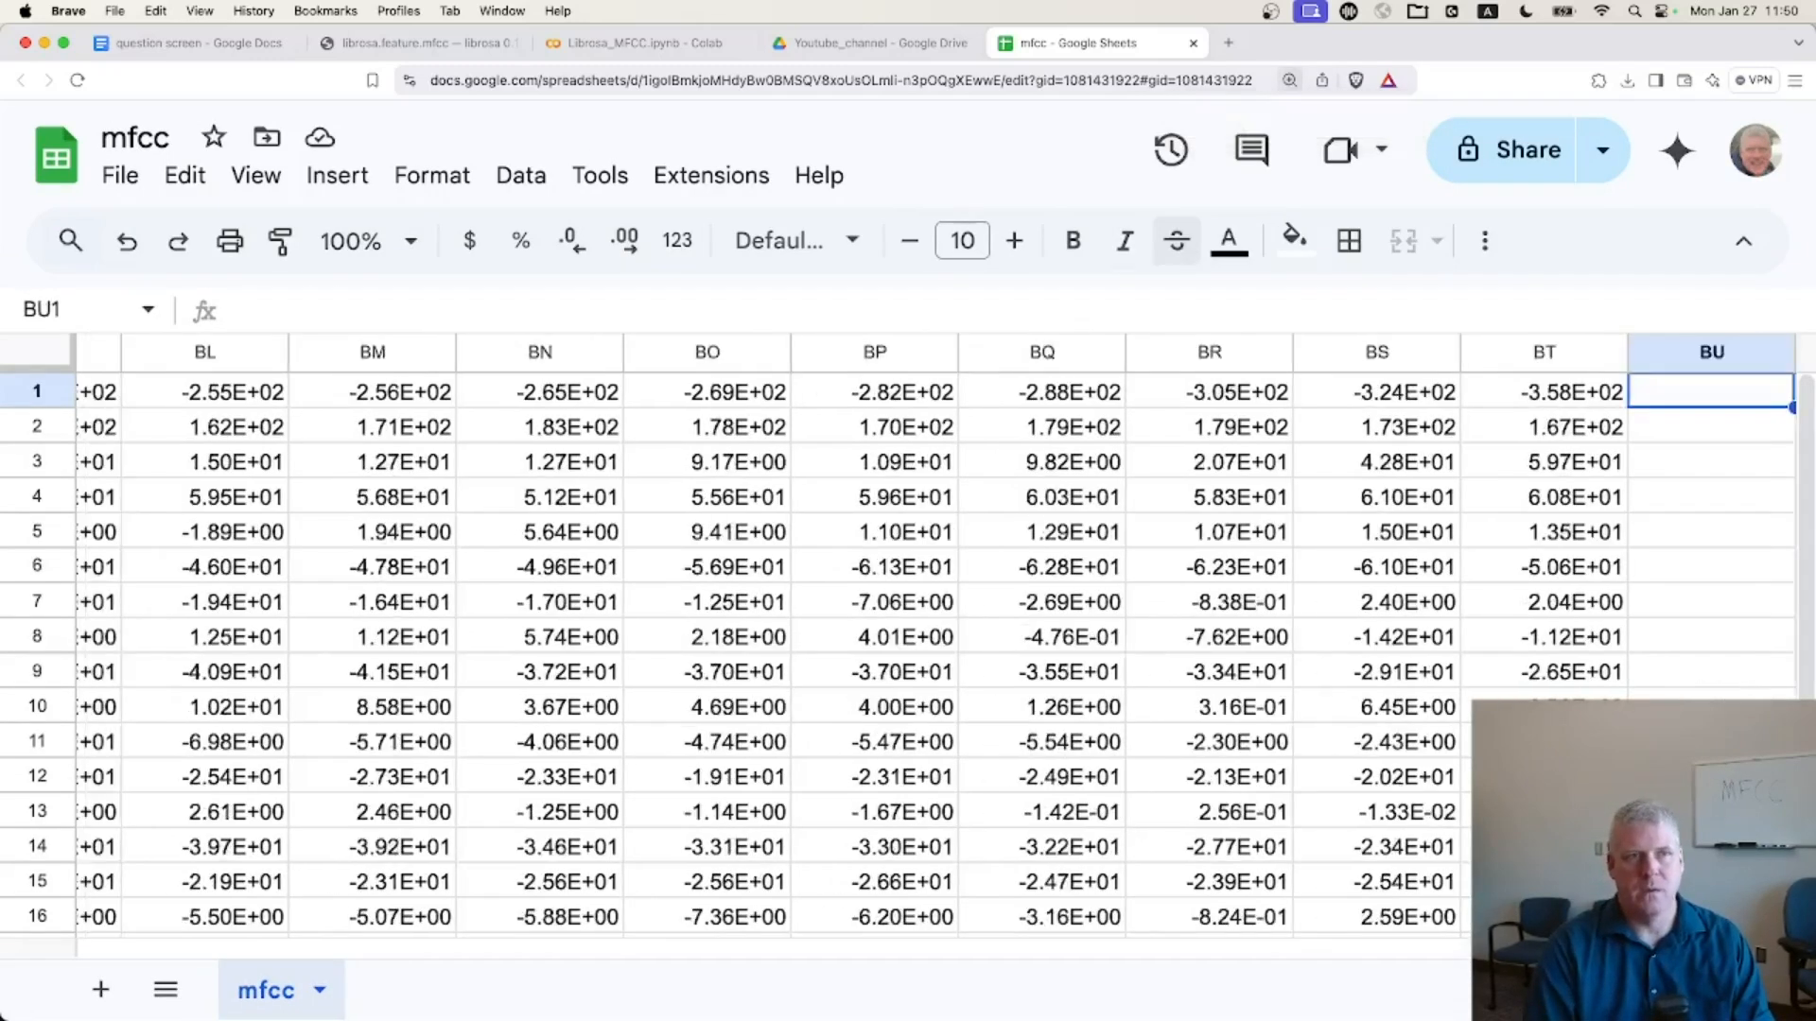
pyautogui.click(1377, 391)
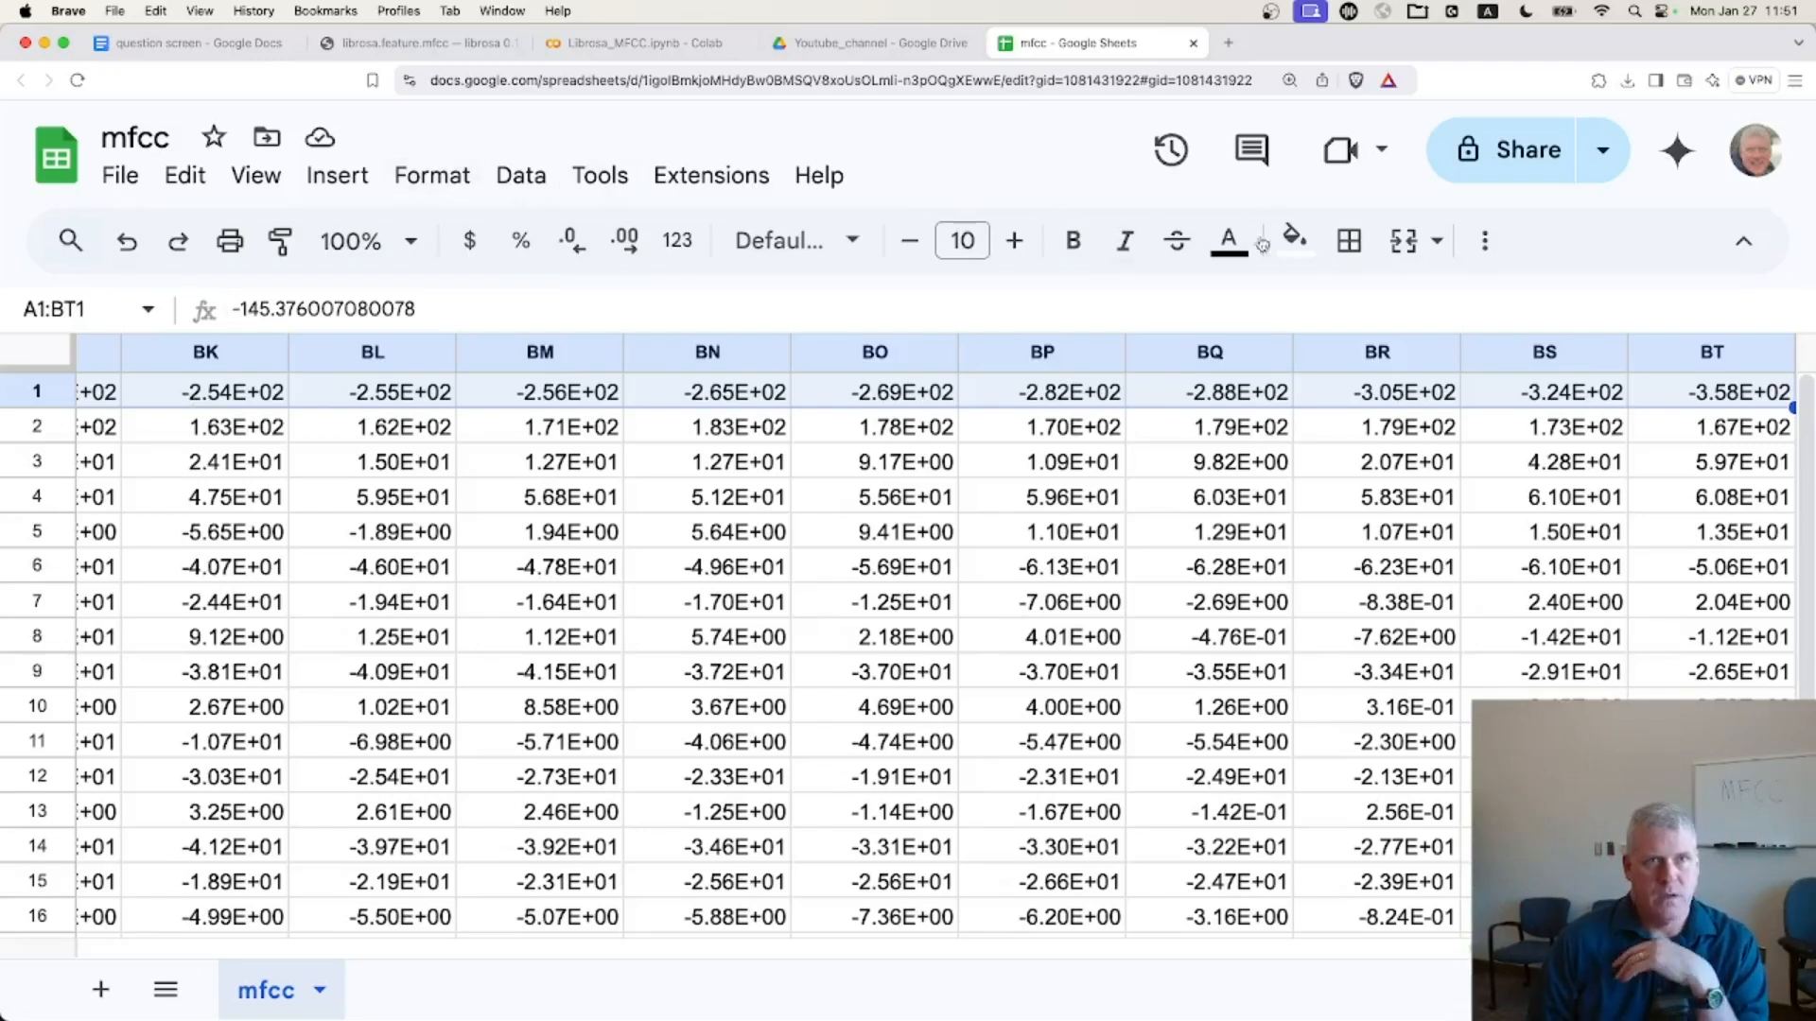
pyautogui.click(335, 175)
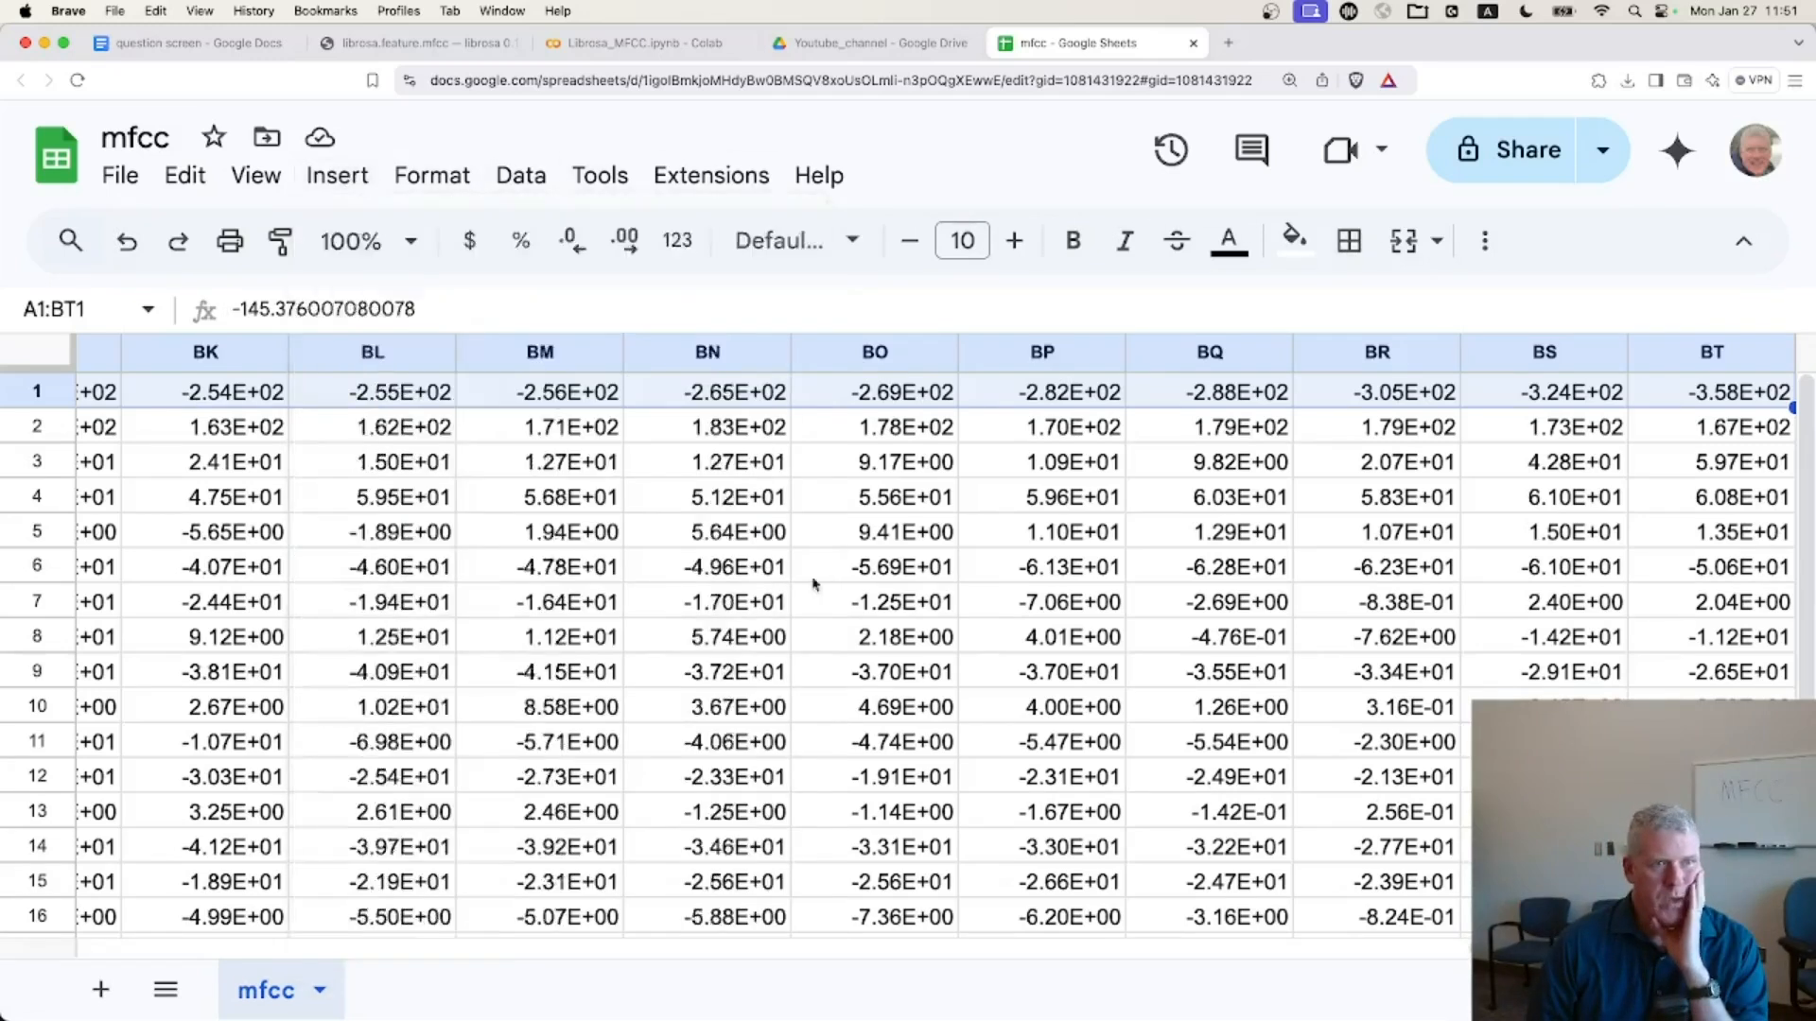
pyautogui.click(336, 175)
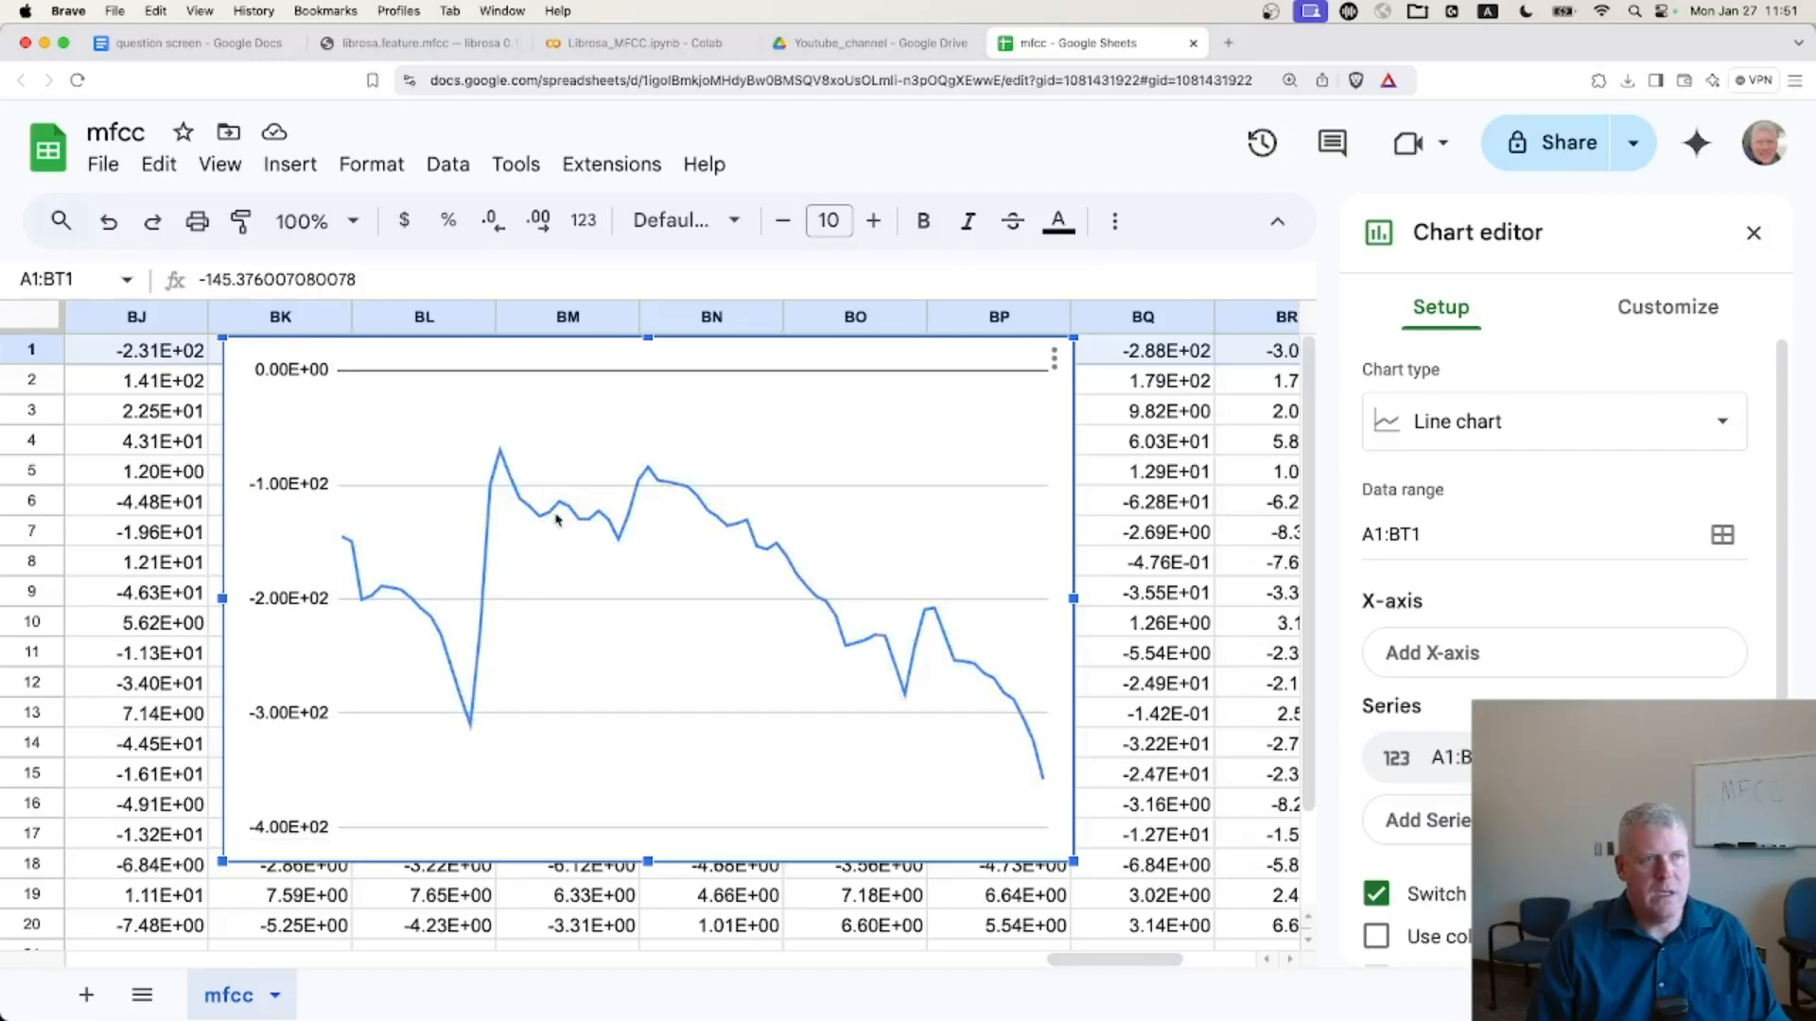
pyautogui.moveTo(1118, 726)
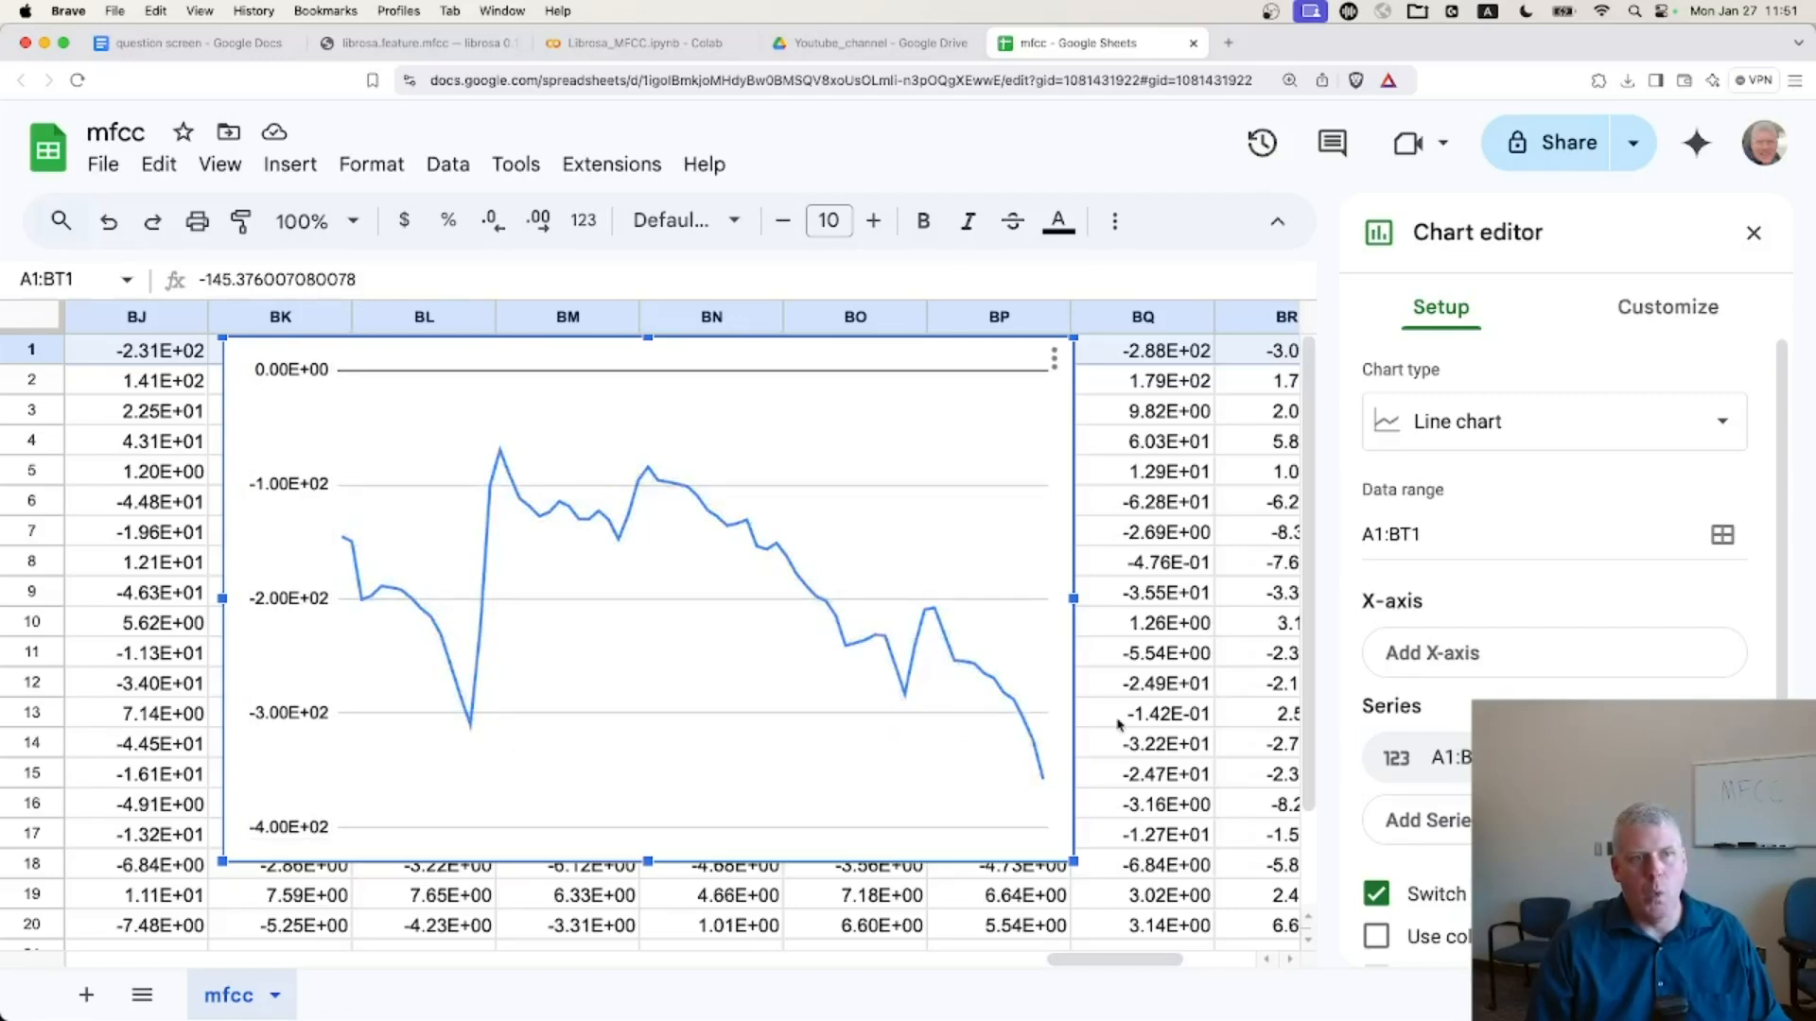
pyautogui.moveTo(1103, 568)
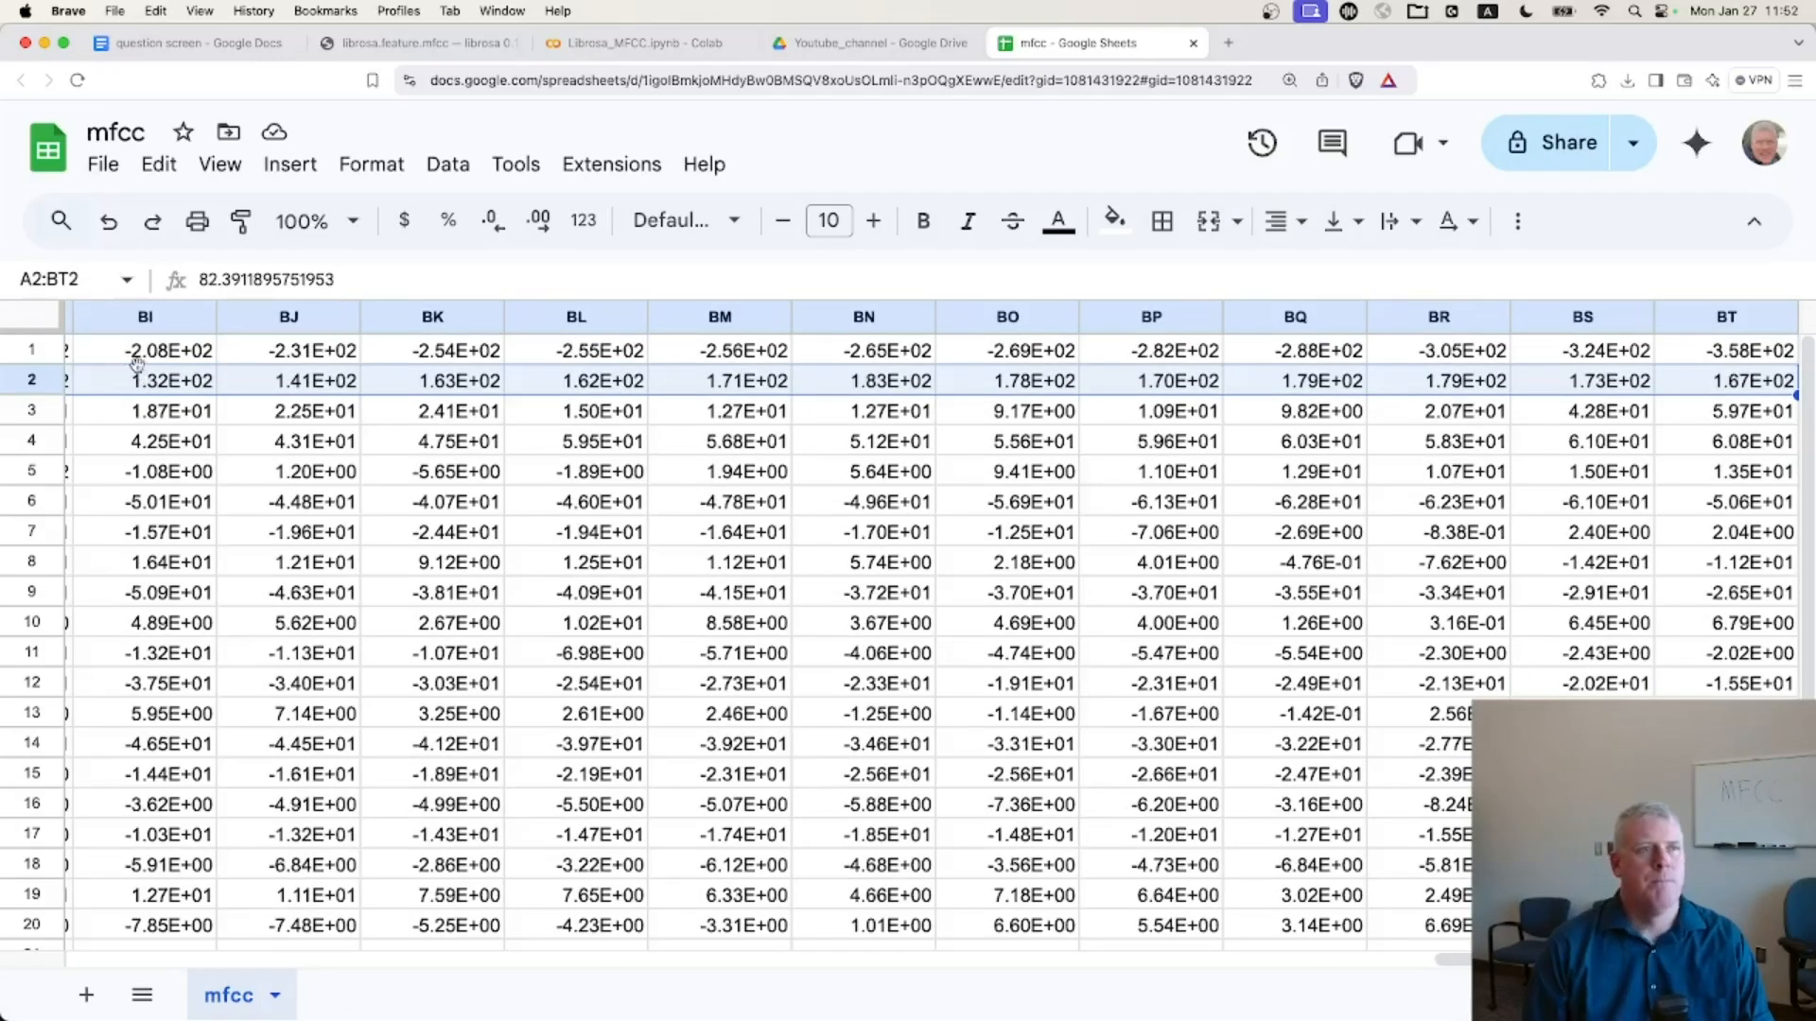
# - Insert line charts of coefficient rows 2 and 3
pyautogui.click(290, 164)
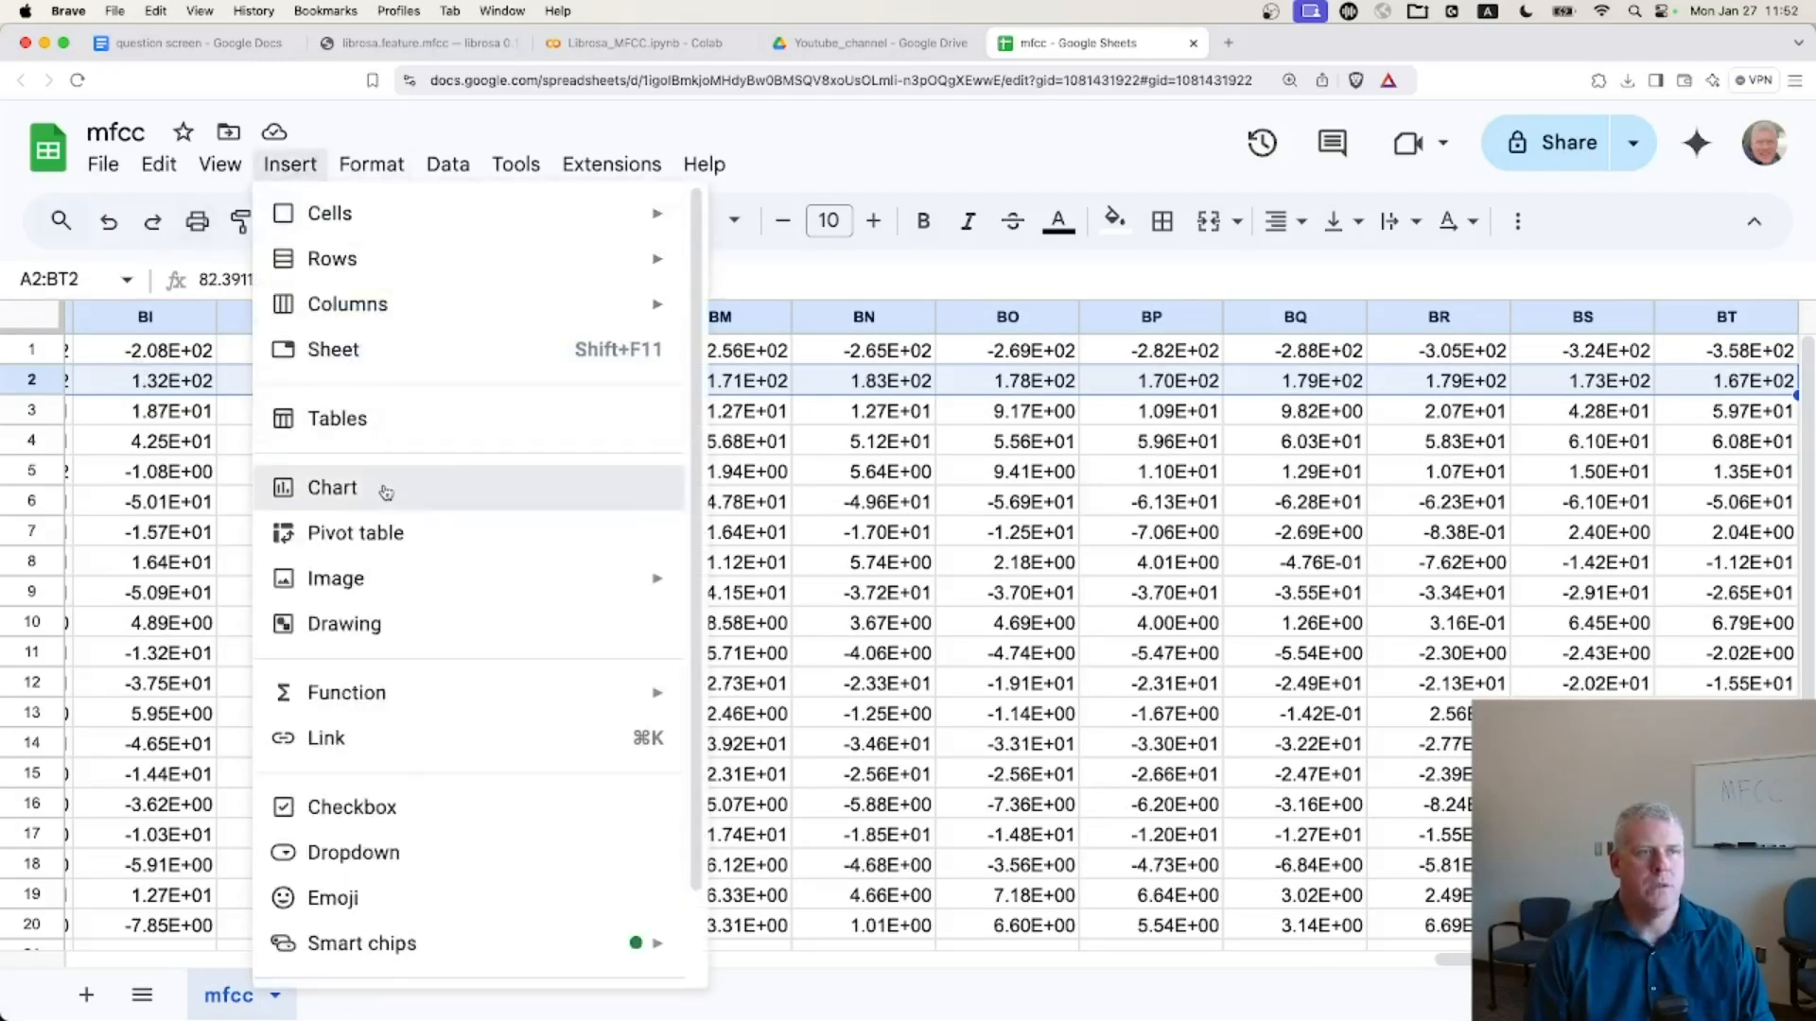
pyautogui.click(332, 488)
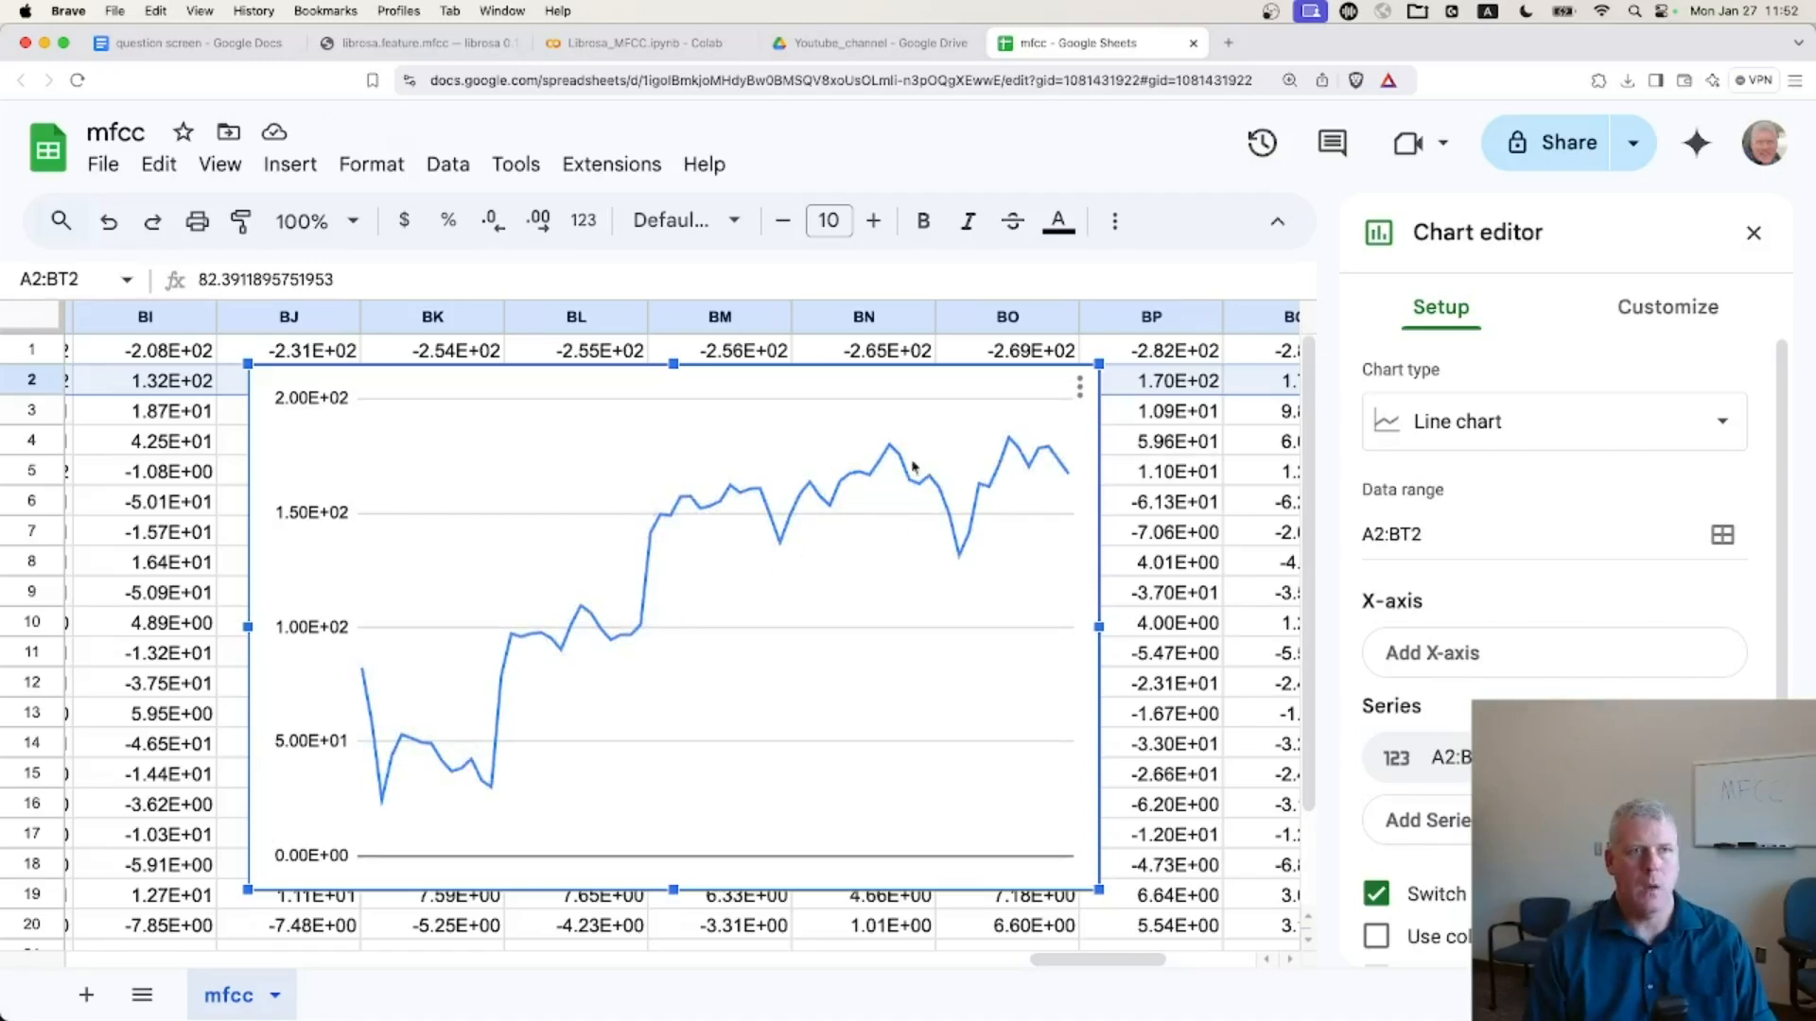
pyautogui.moveTo(1054, 425)
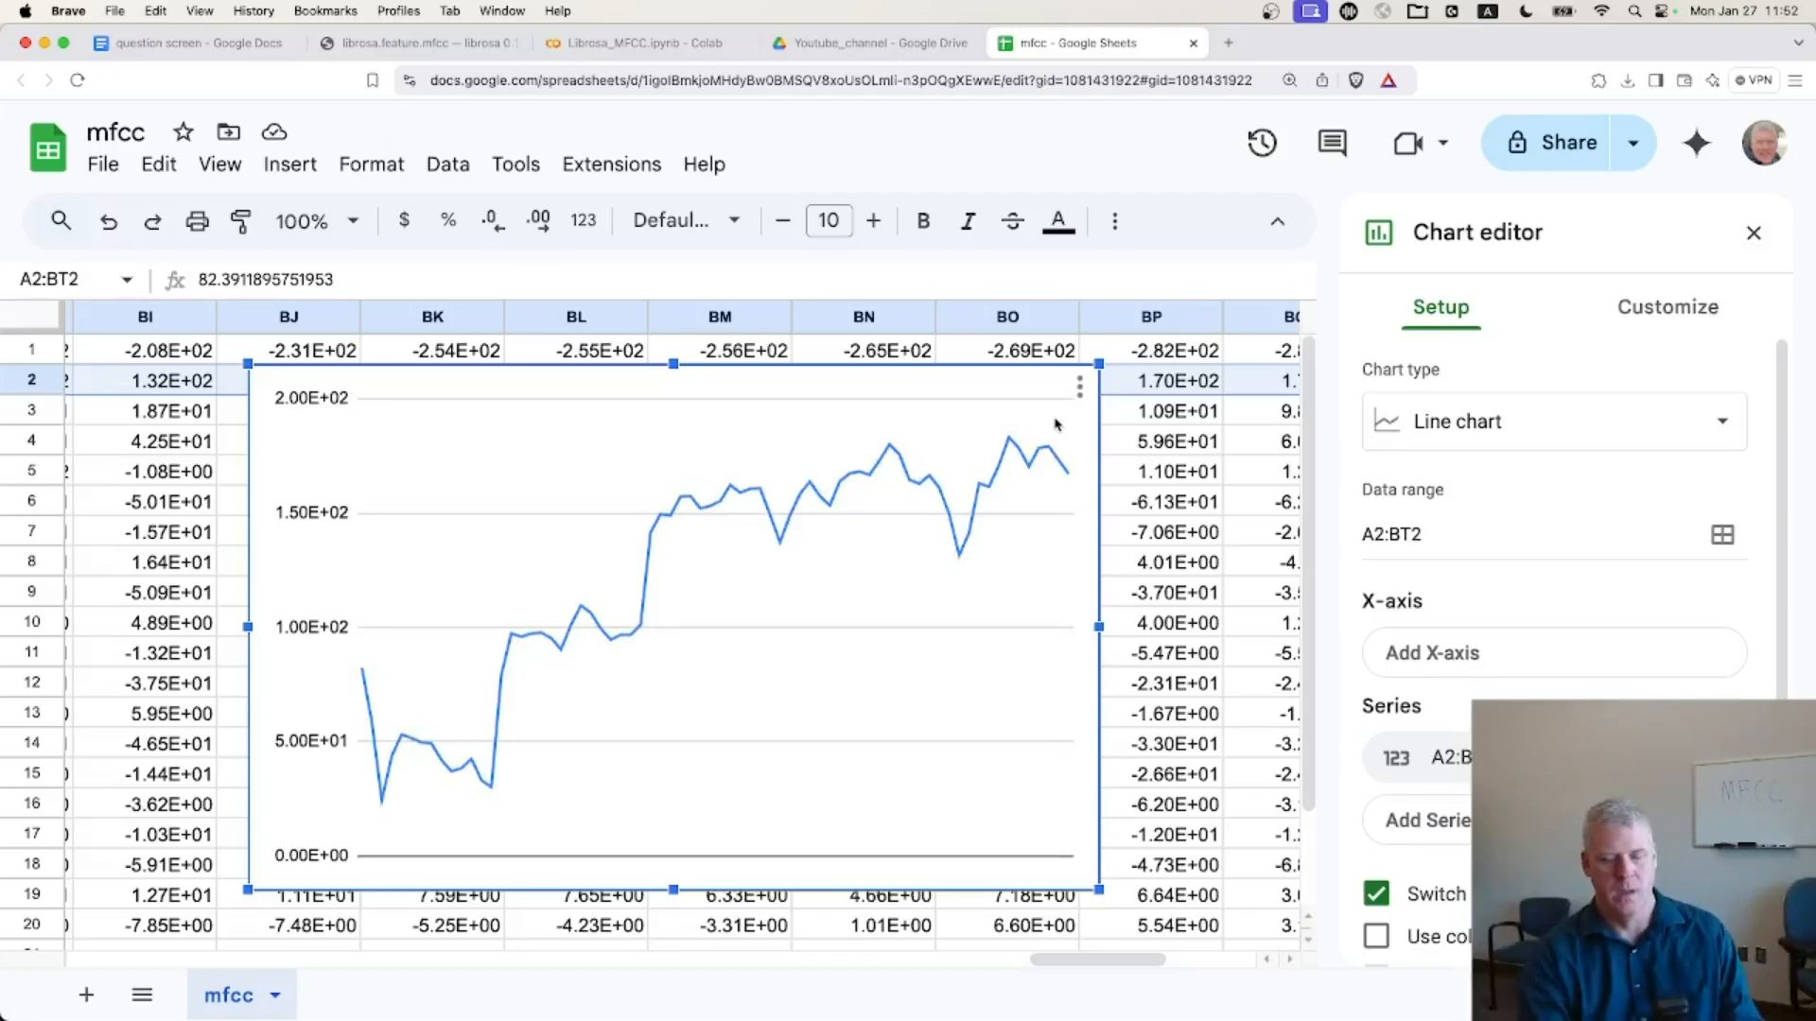
pyautogui.click(1752, 231)
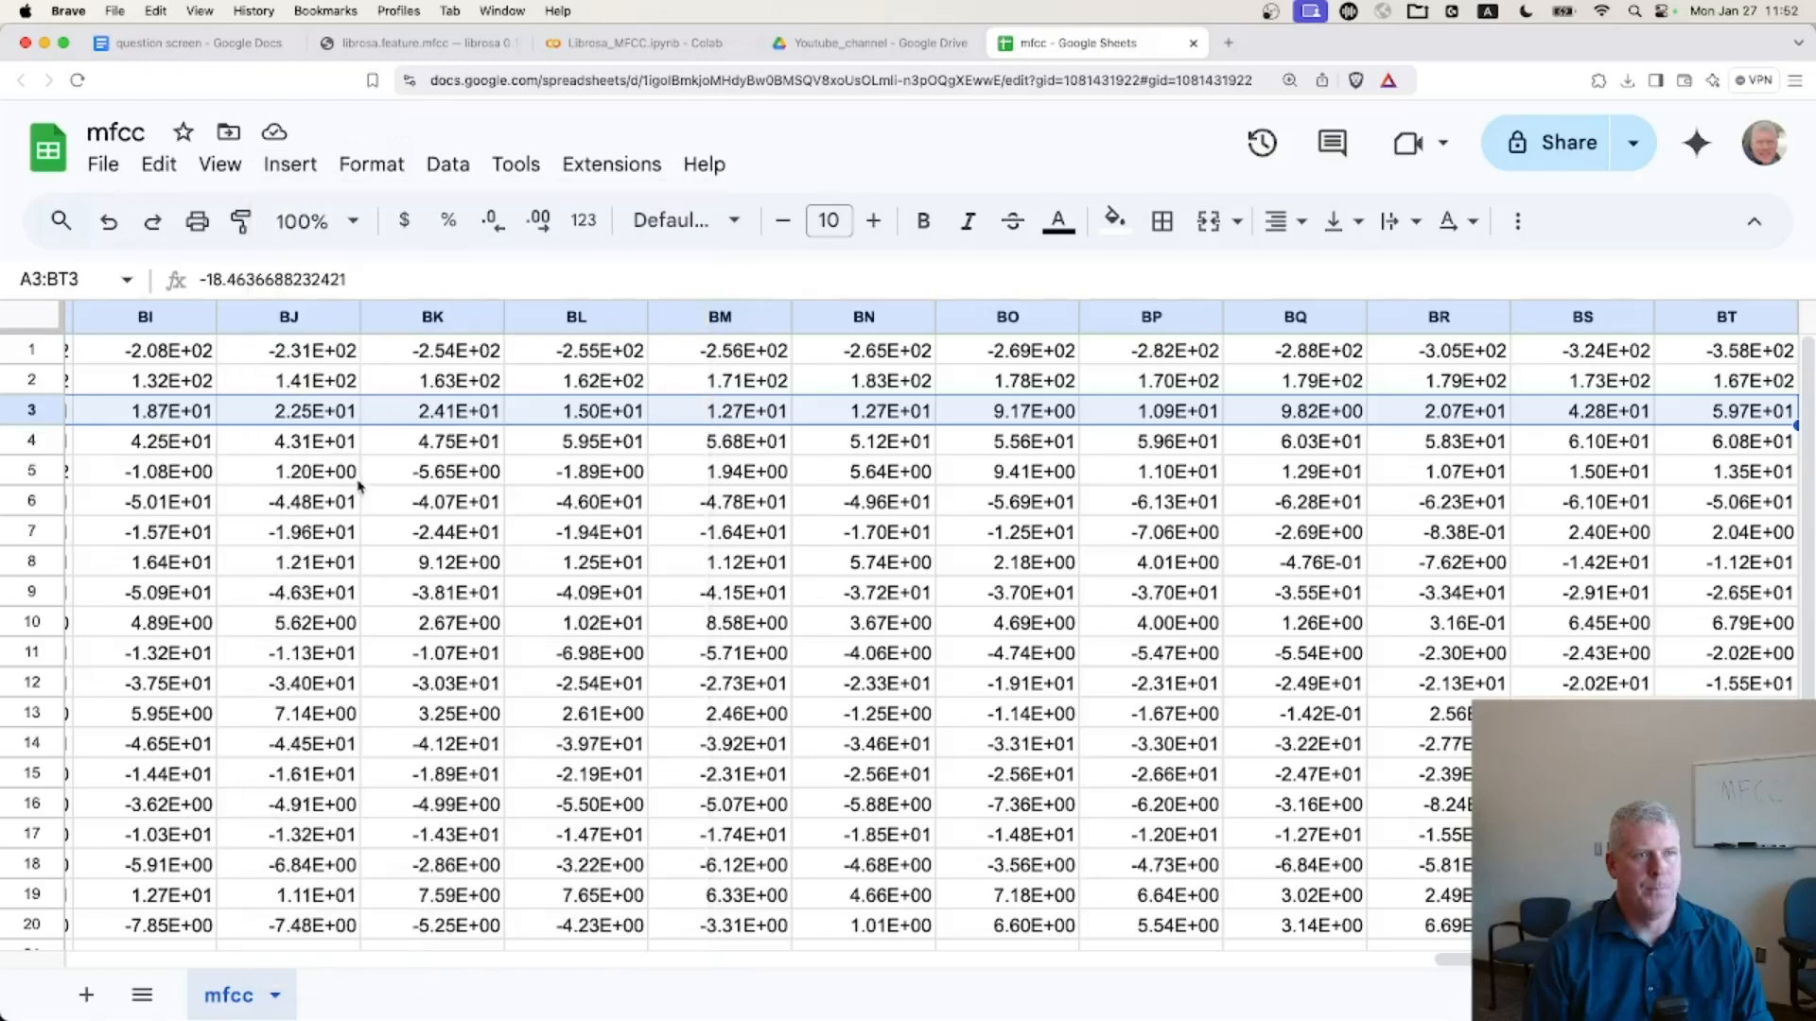
pyautogui.click(289, 164)
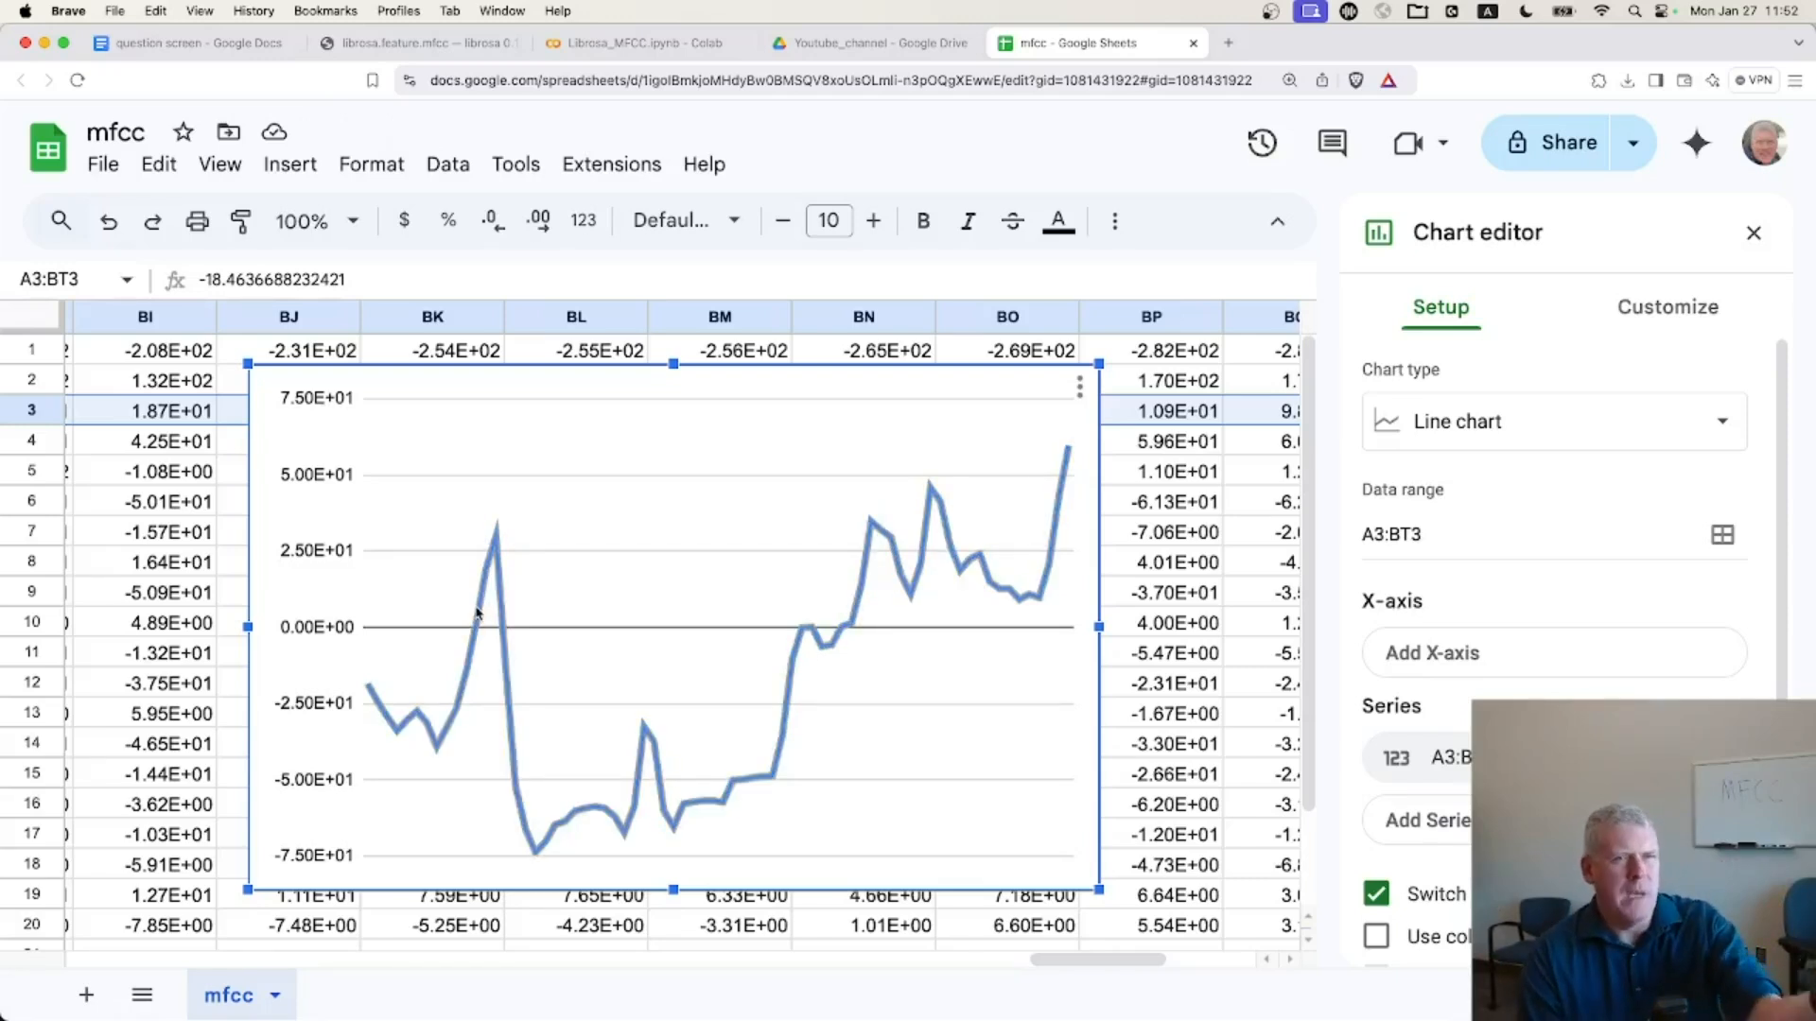
# - Chart row 11 as a line chart, then return to the 'How to get MFCCs with Librosa?' document
pyautogui.click(1754, 231)
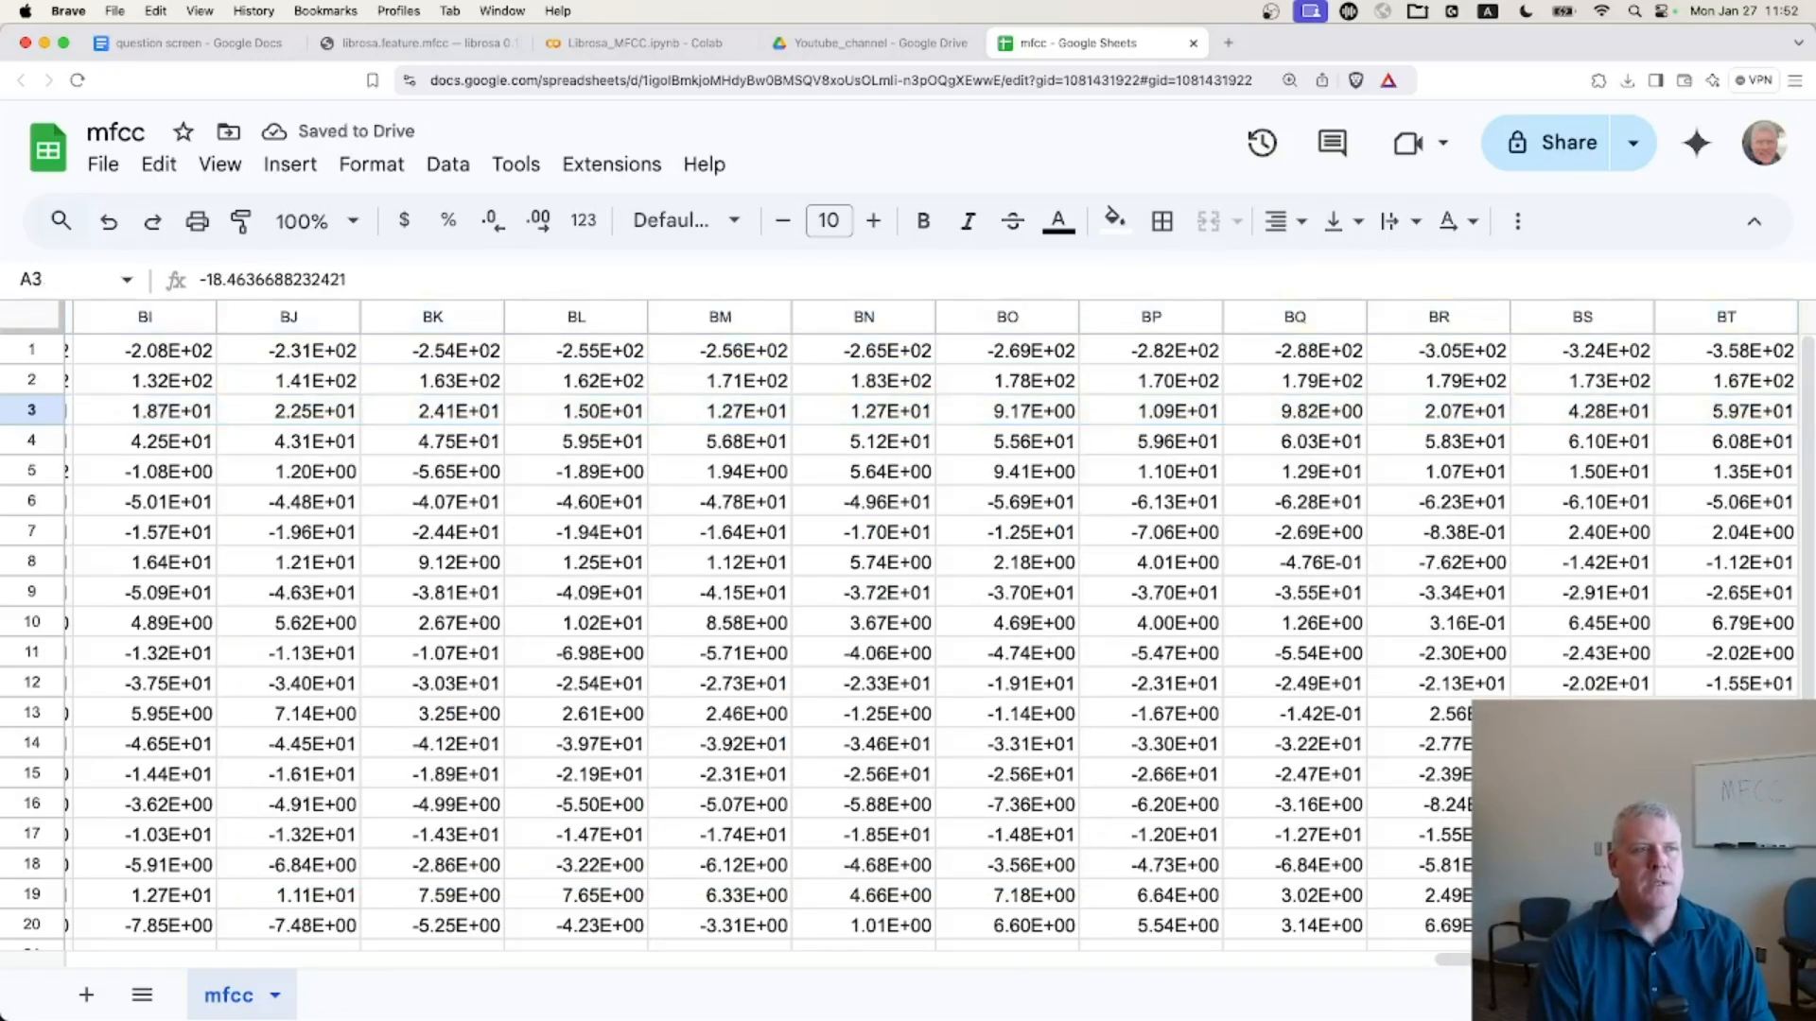
pyautogui.click(432, 442)
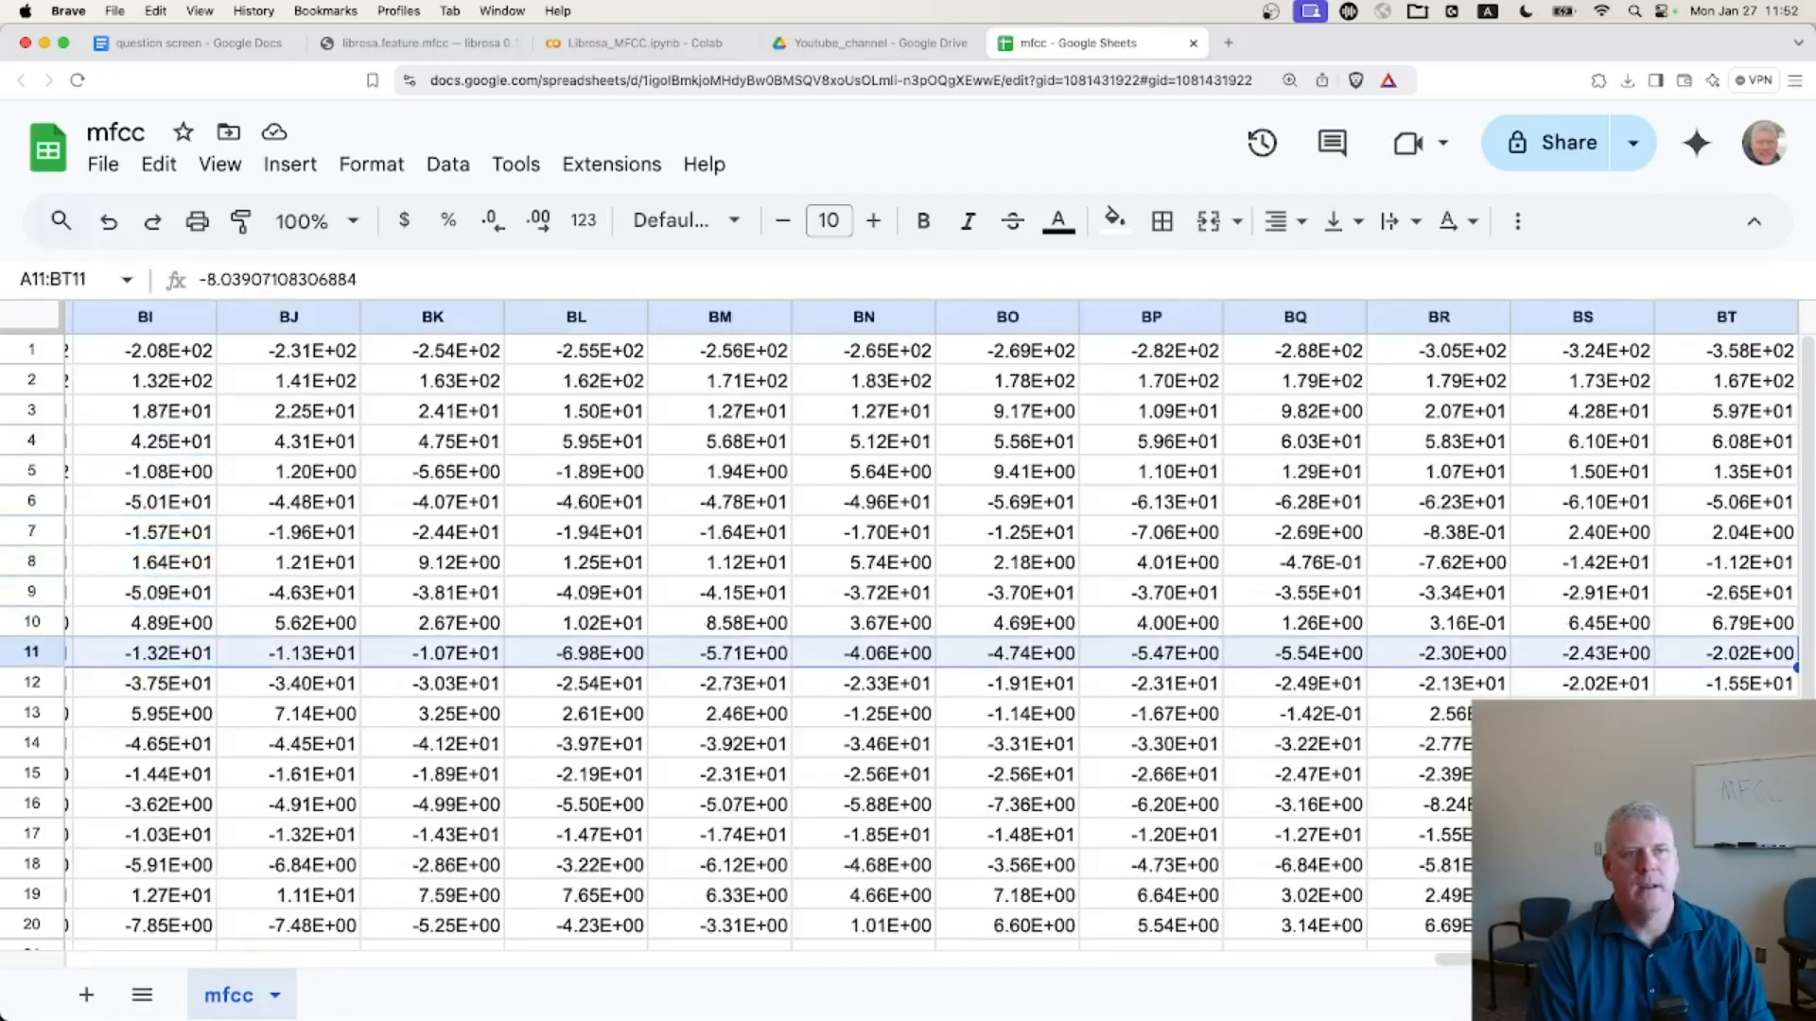
pyautogui.moveTo(359, 316)
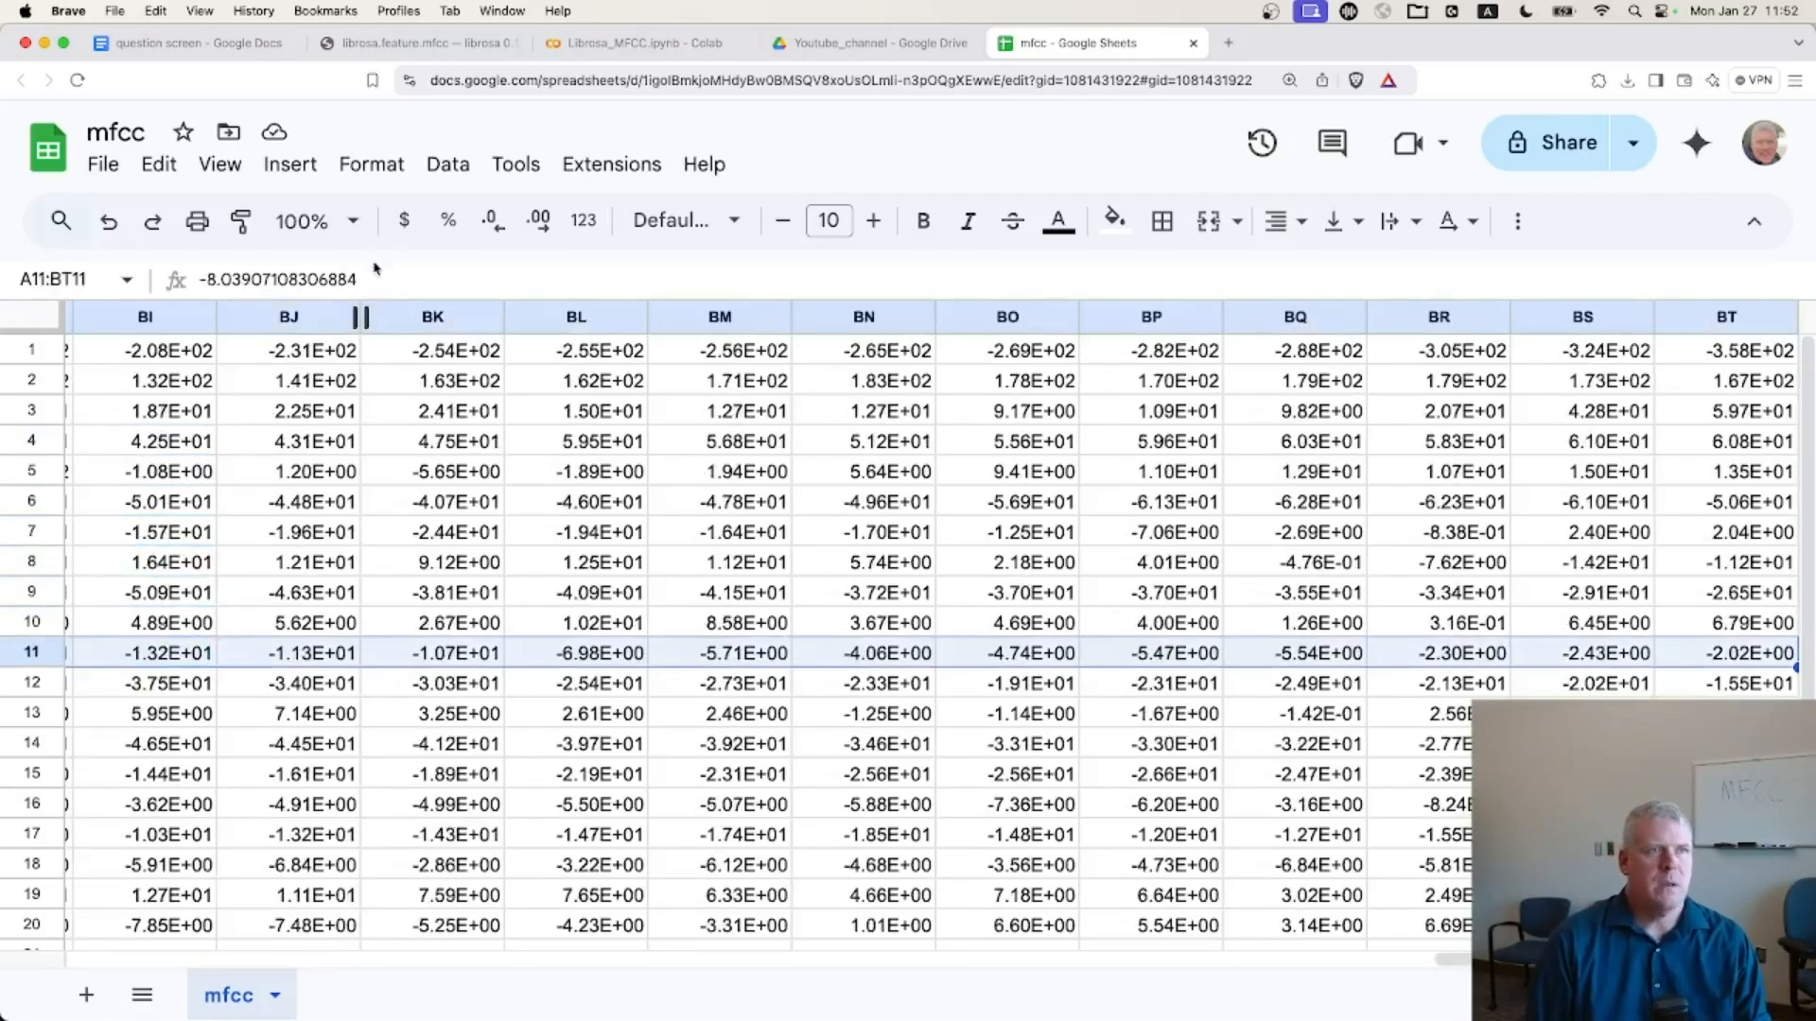
pyautogui.click(289, 164)
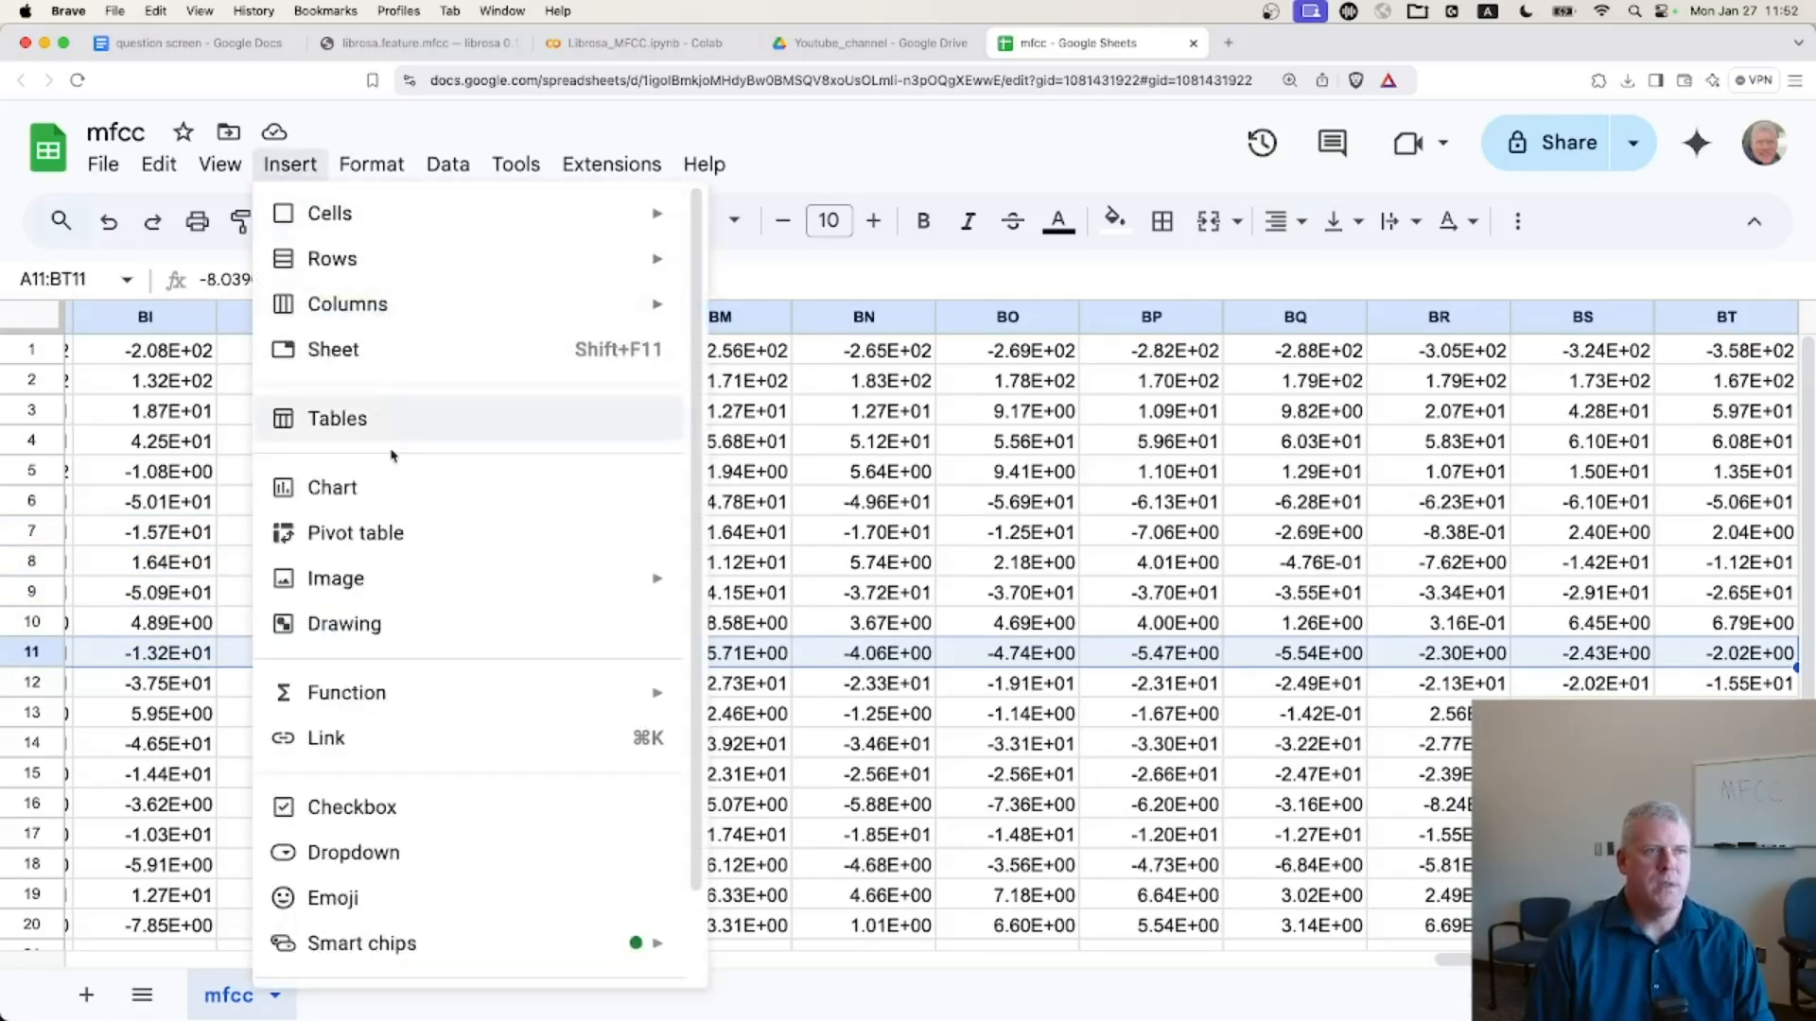
pyautogui.click(332, 486)
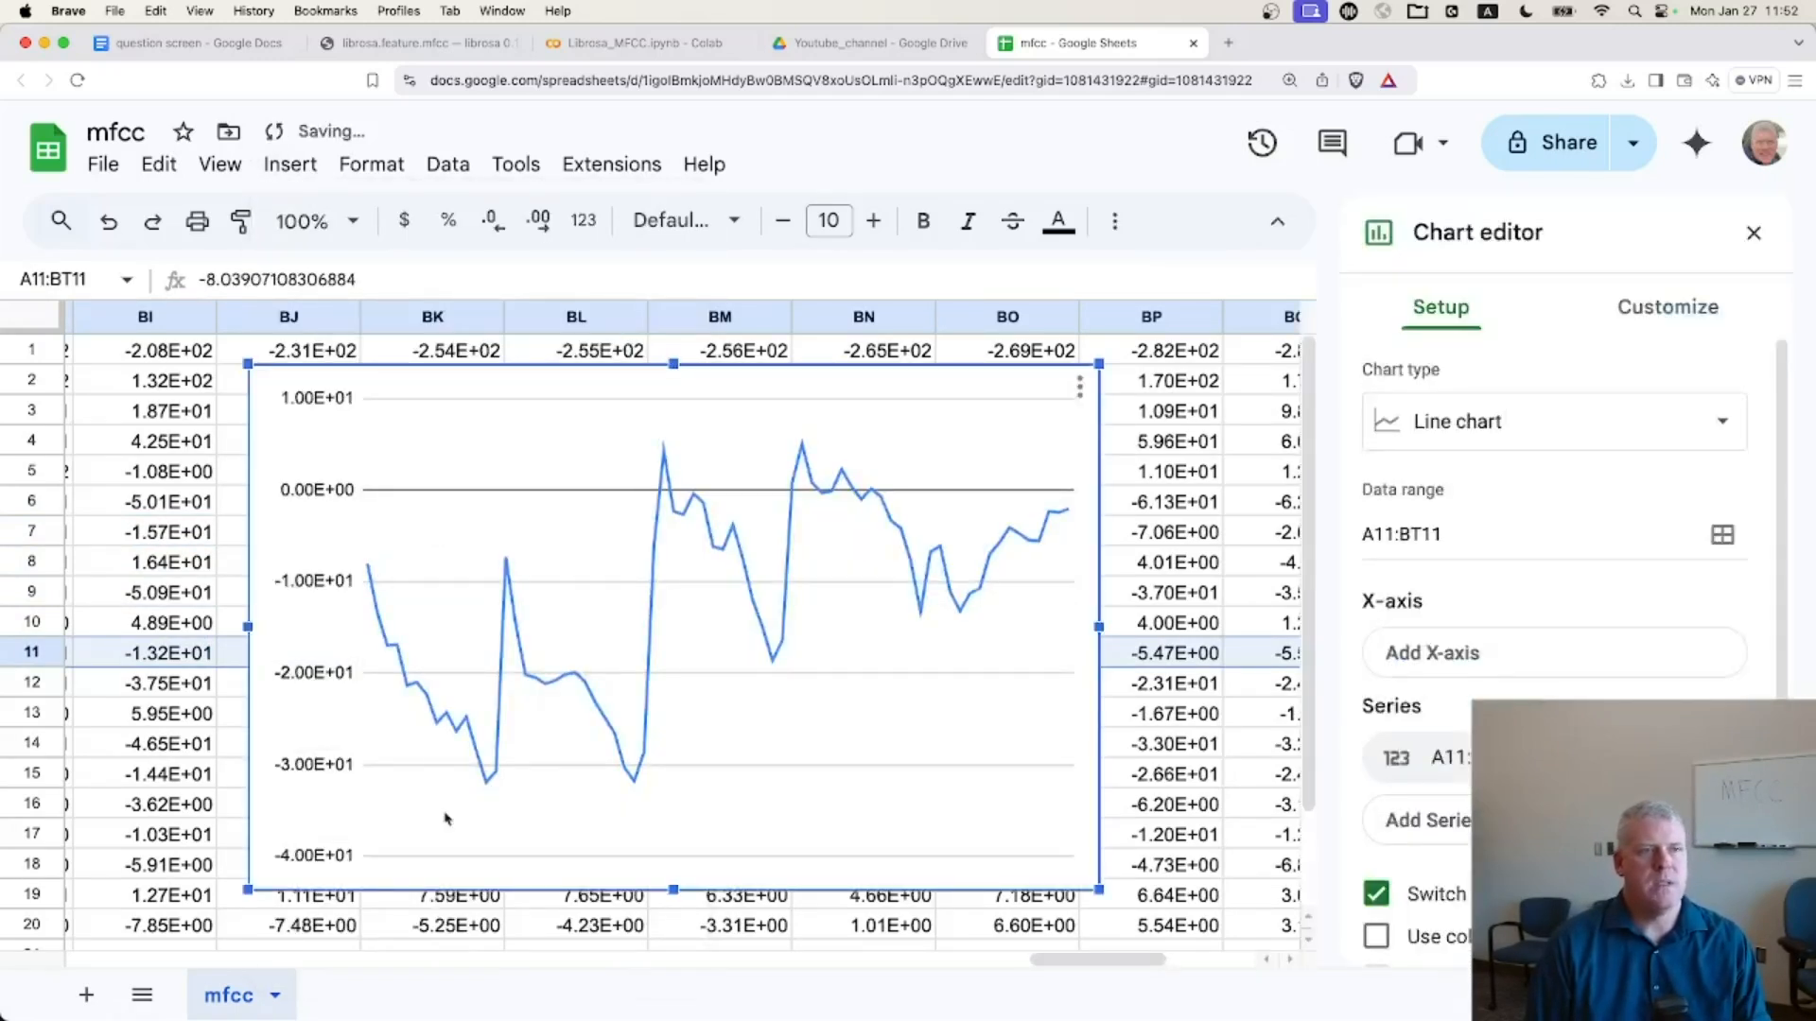
pyautogui.moveTo(985, 743)
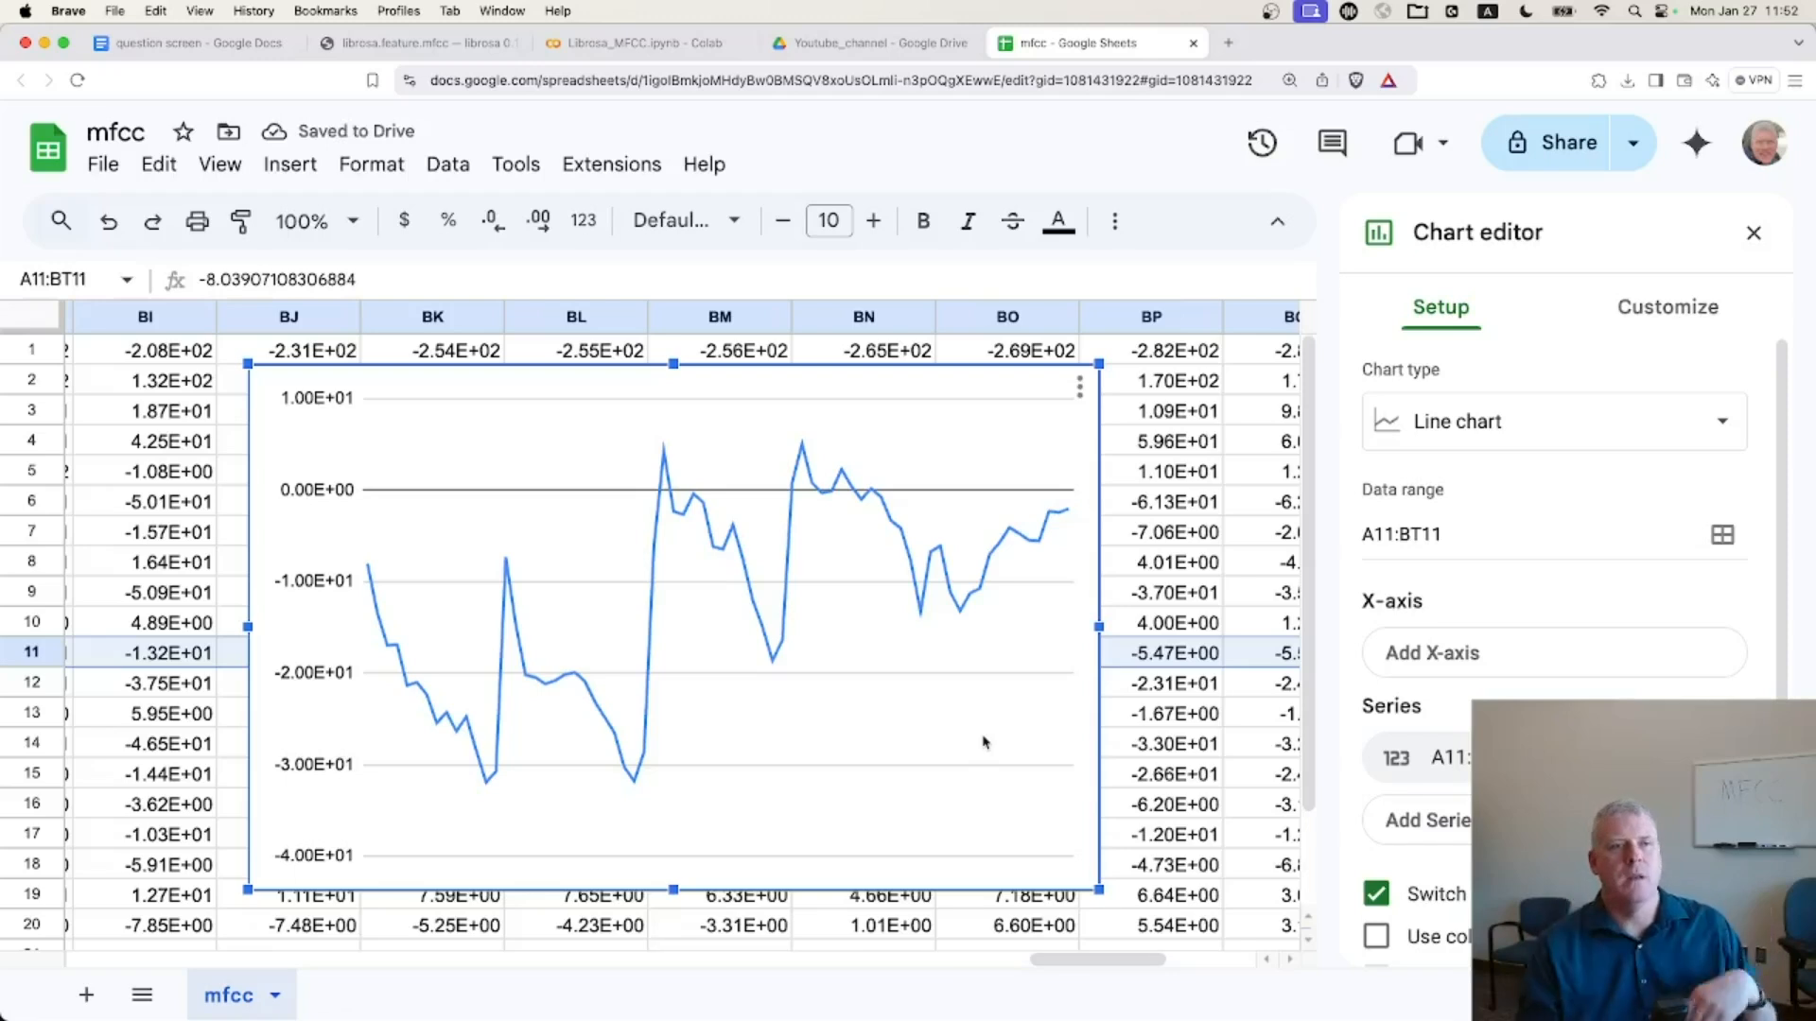
pyautogui.moveTo(718, 703)
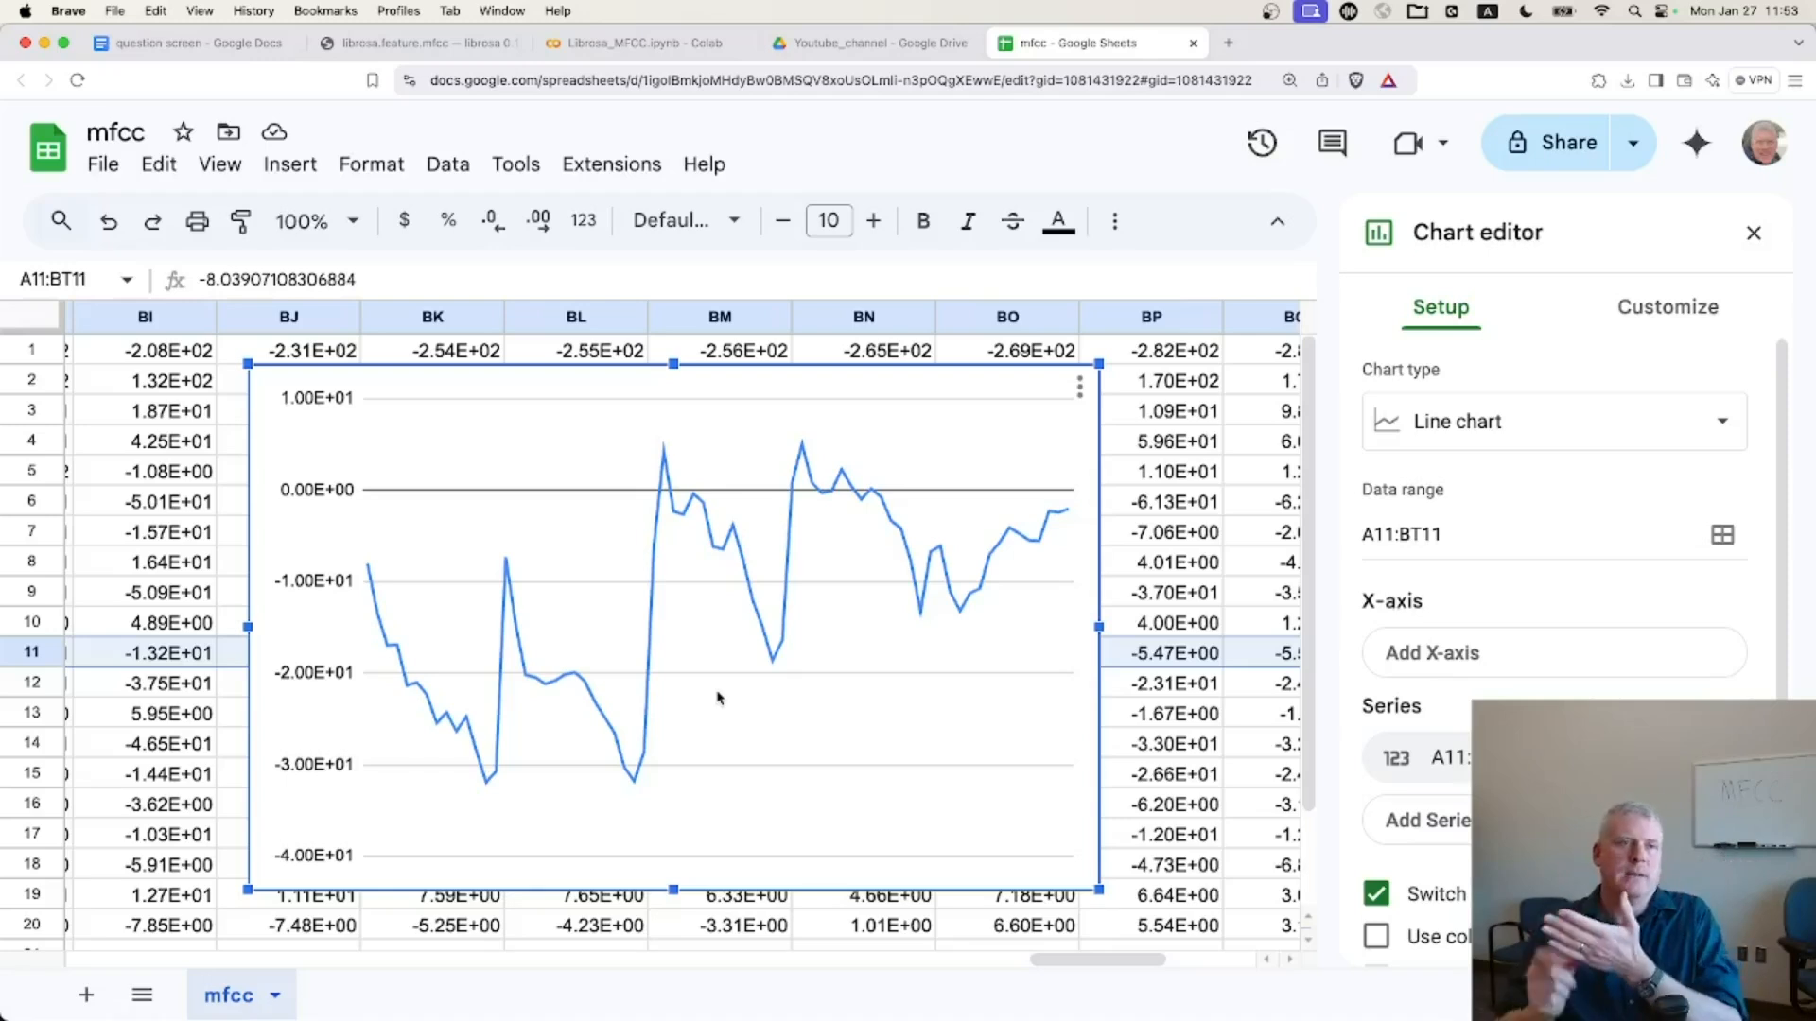
pyautogui.moveTo(465, 784)
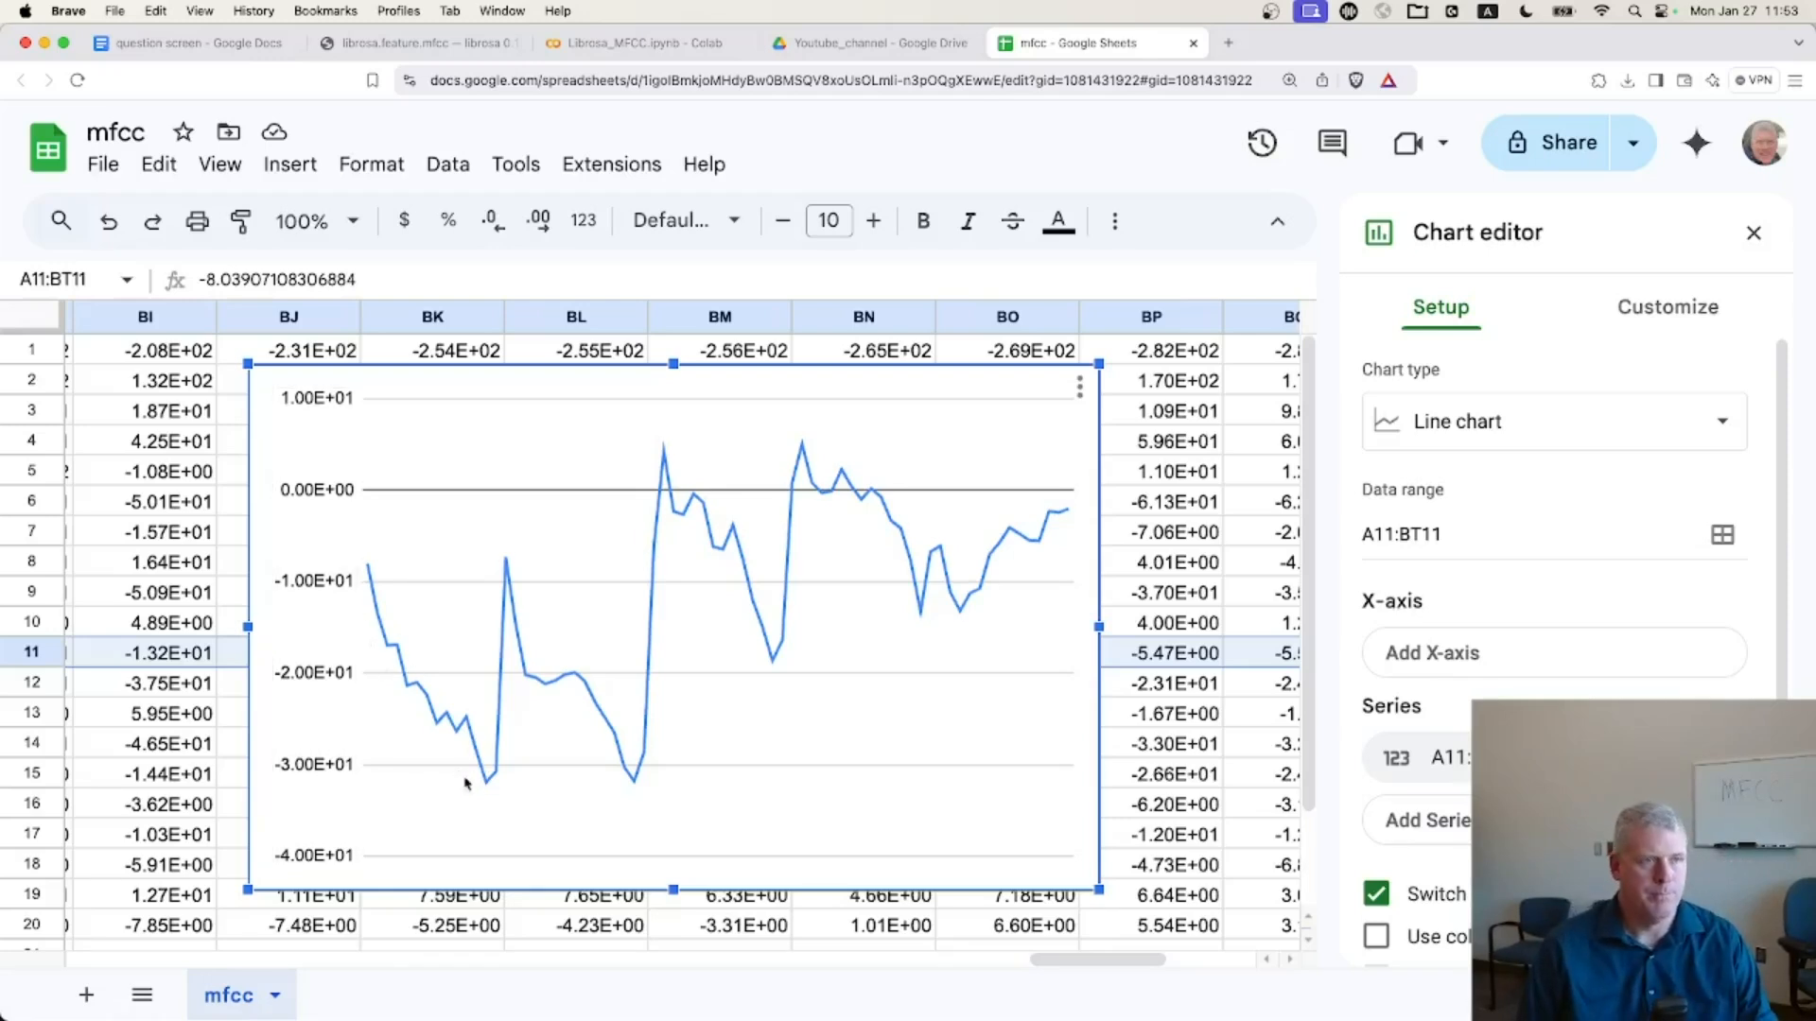
pyautogui.moveTo(1341, 733)
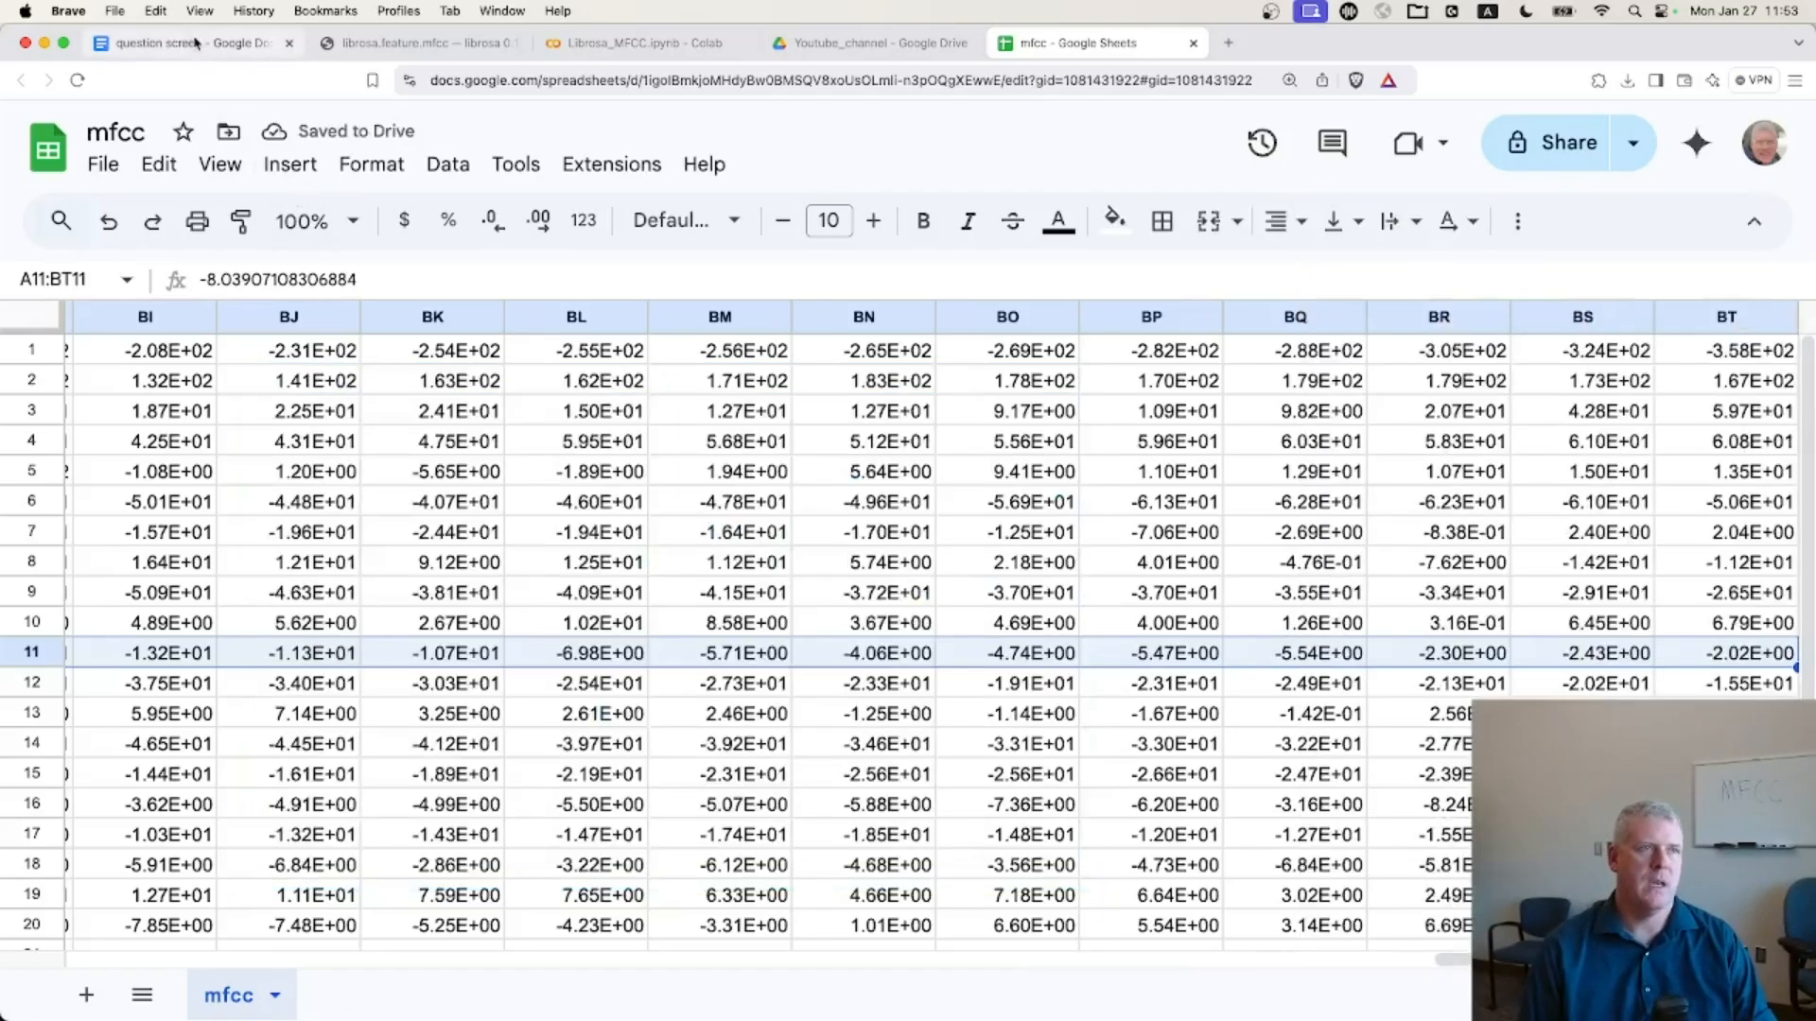
pyautogui.click(185, 42)
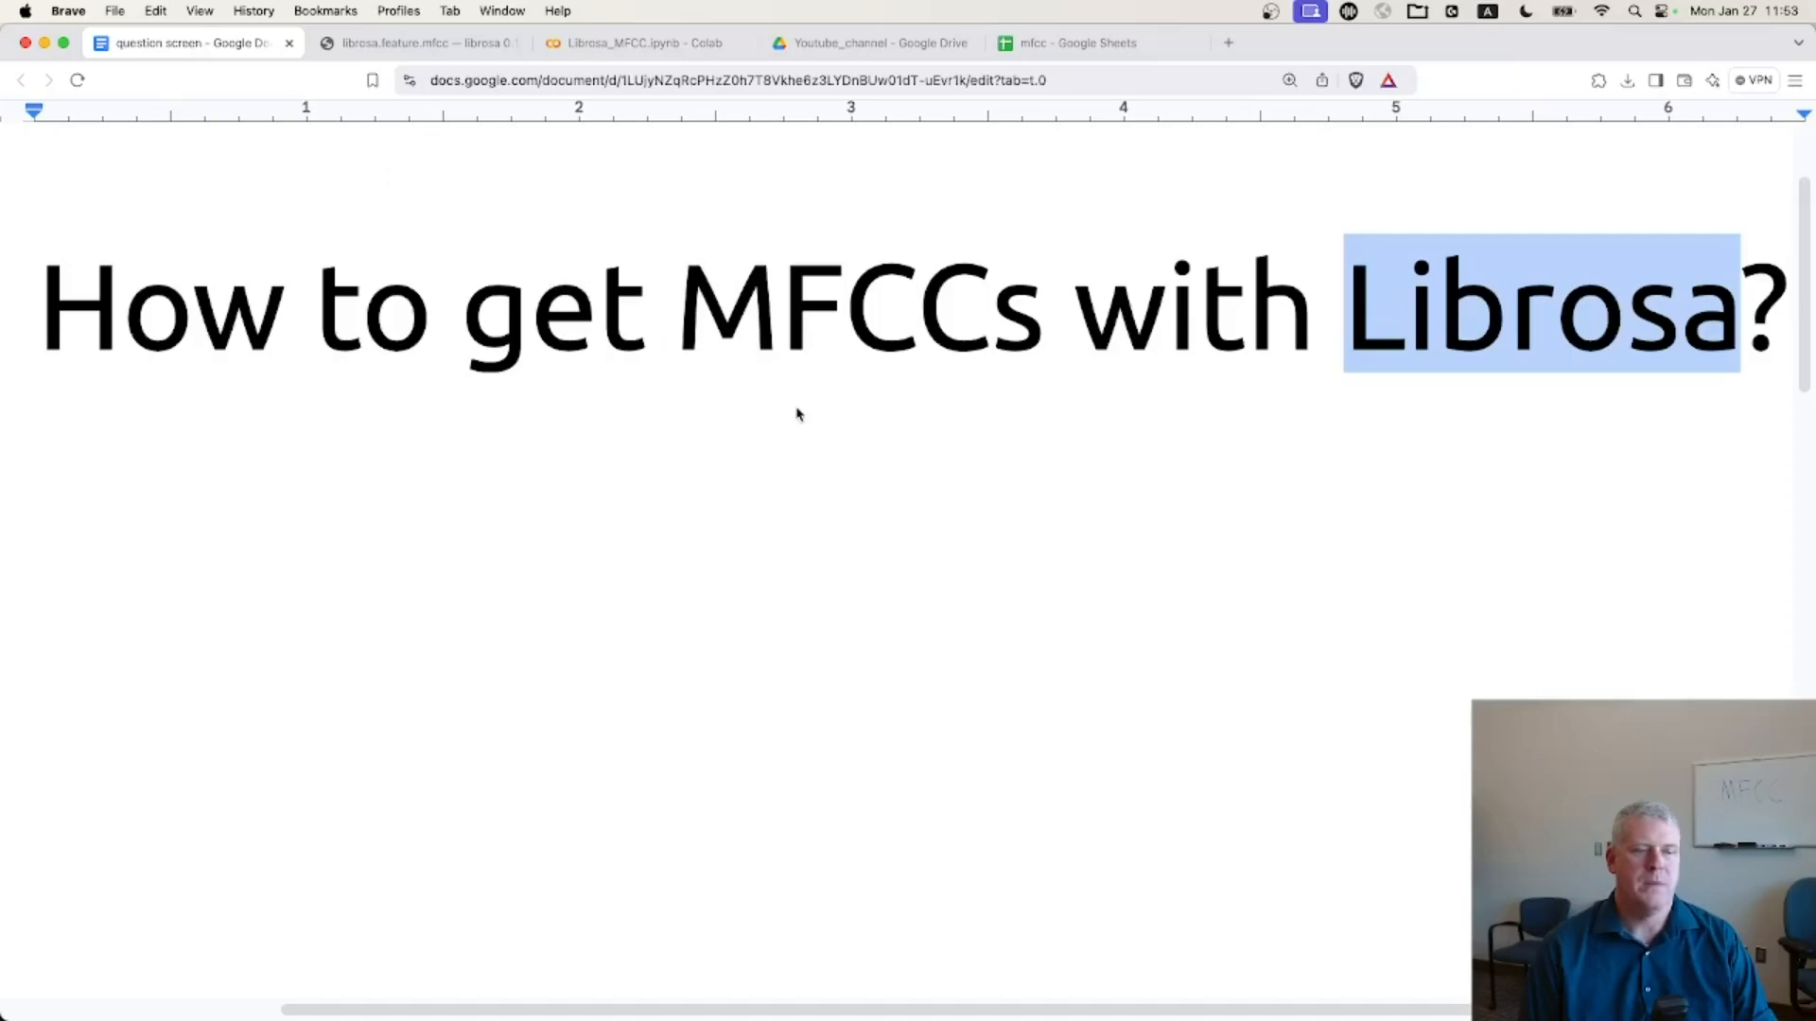
pyautogui.click(914, 306)
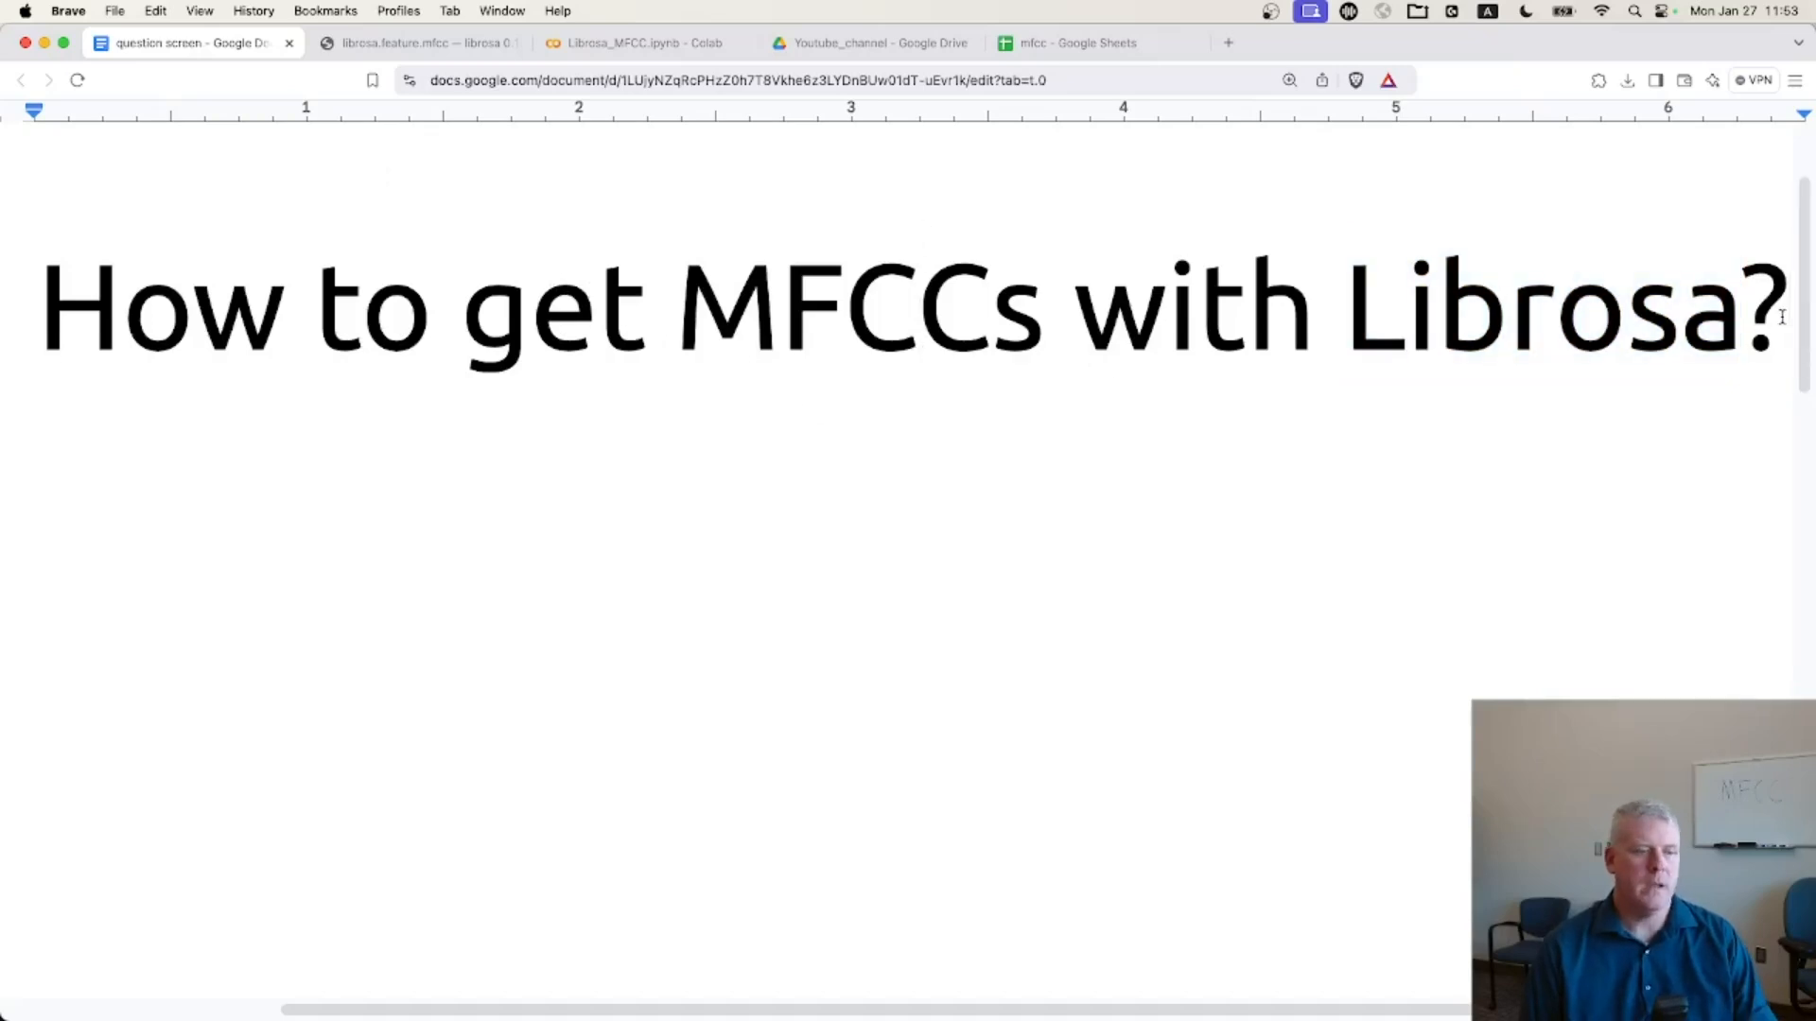
# - Bring the Librosa_MFCC notebook back and scroll up to its title and librosa loading cell
pyautogui.click(635, 43)
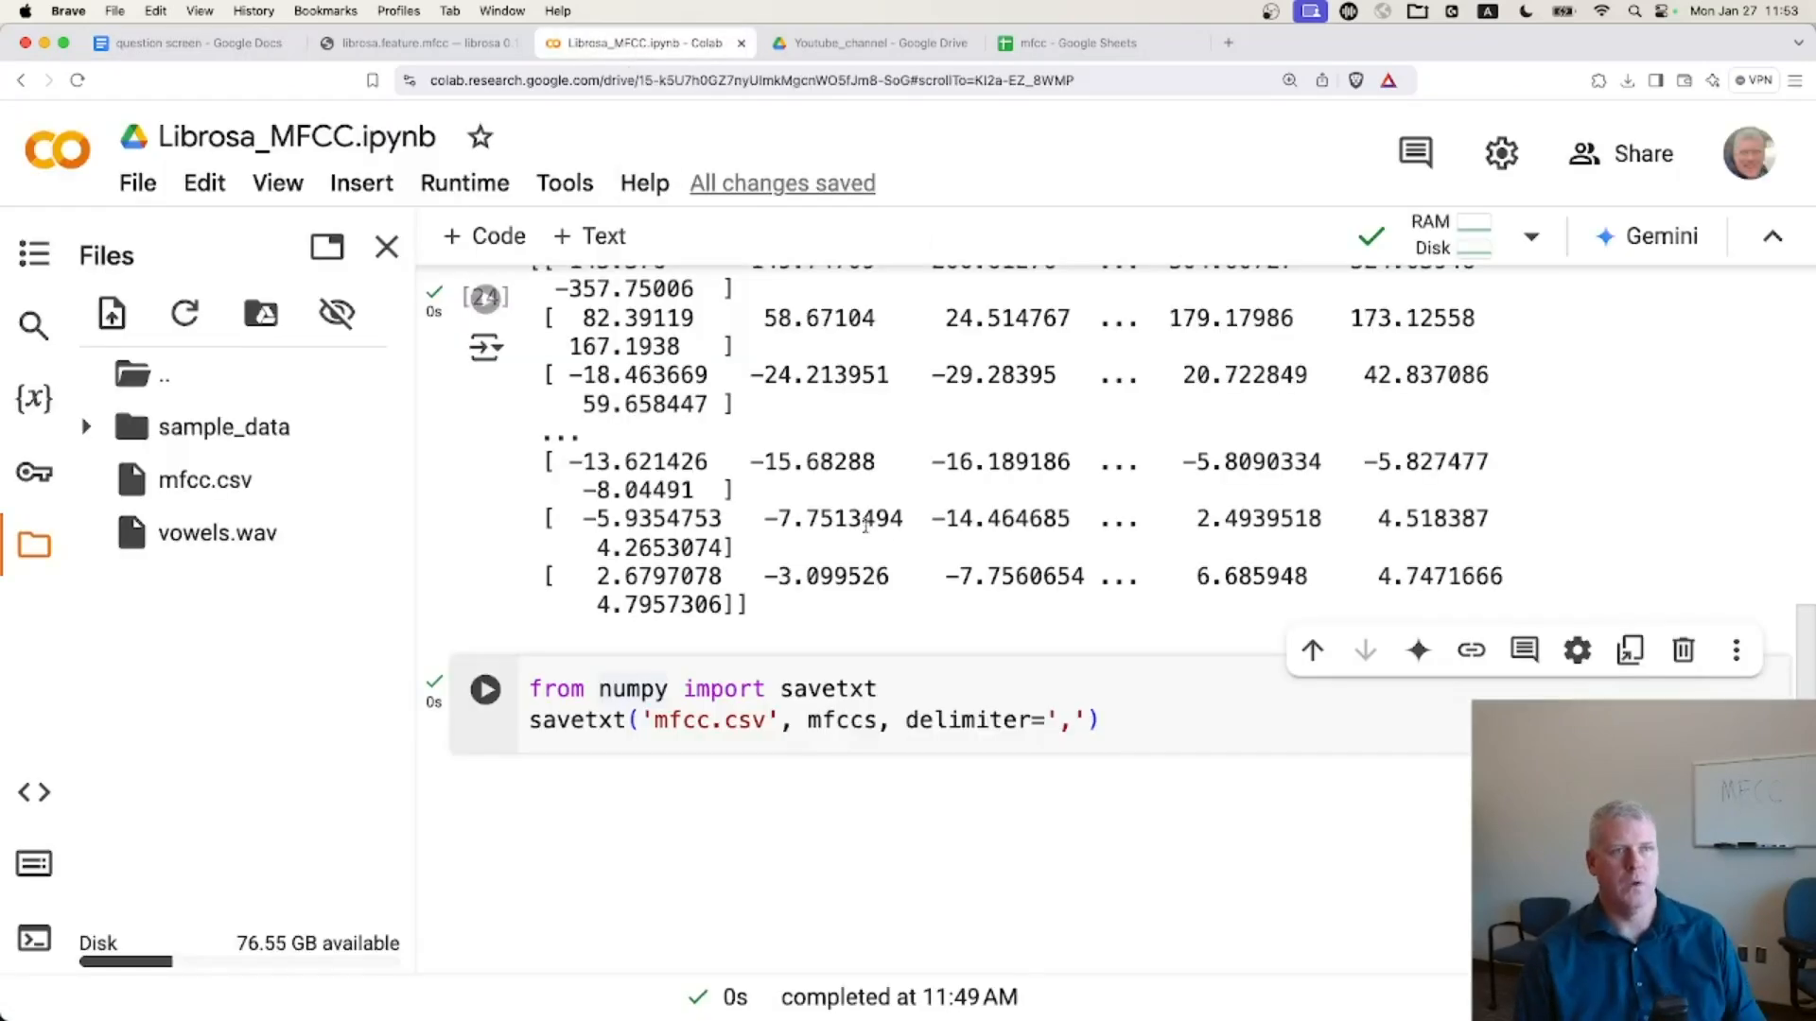
pyautogui.scroll(3)
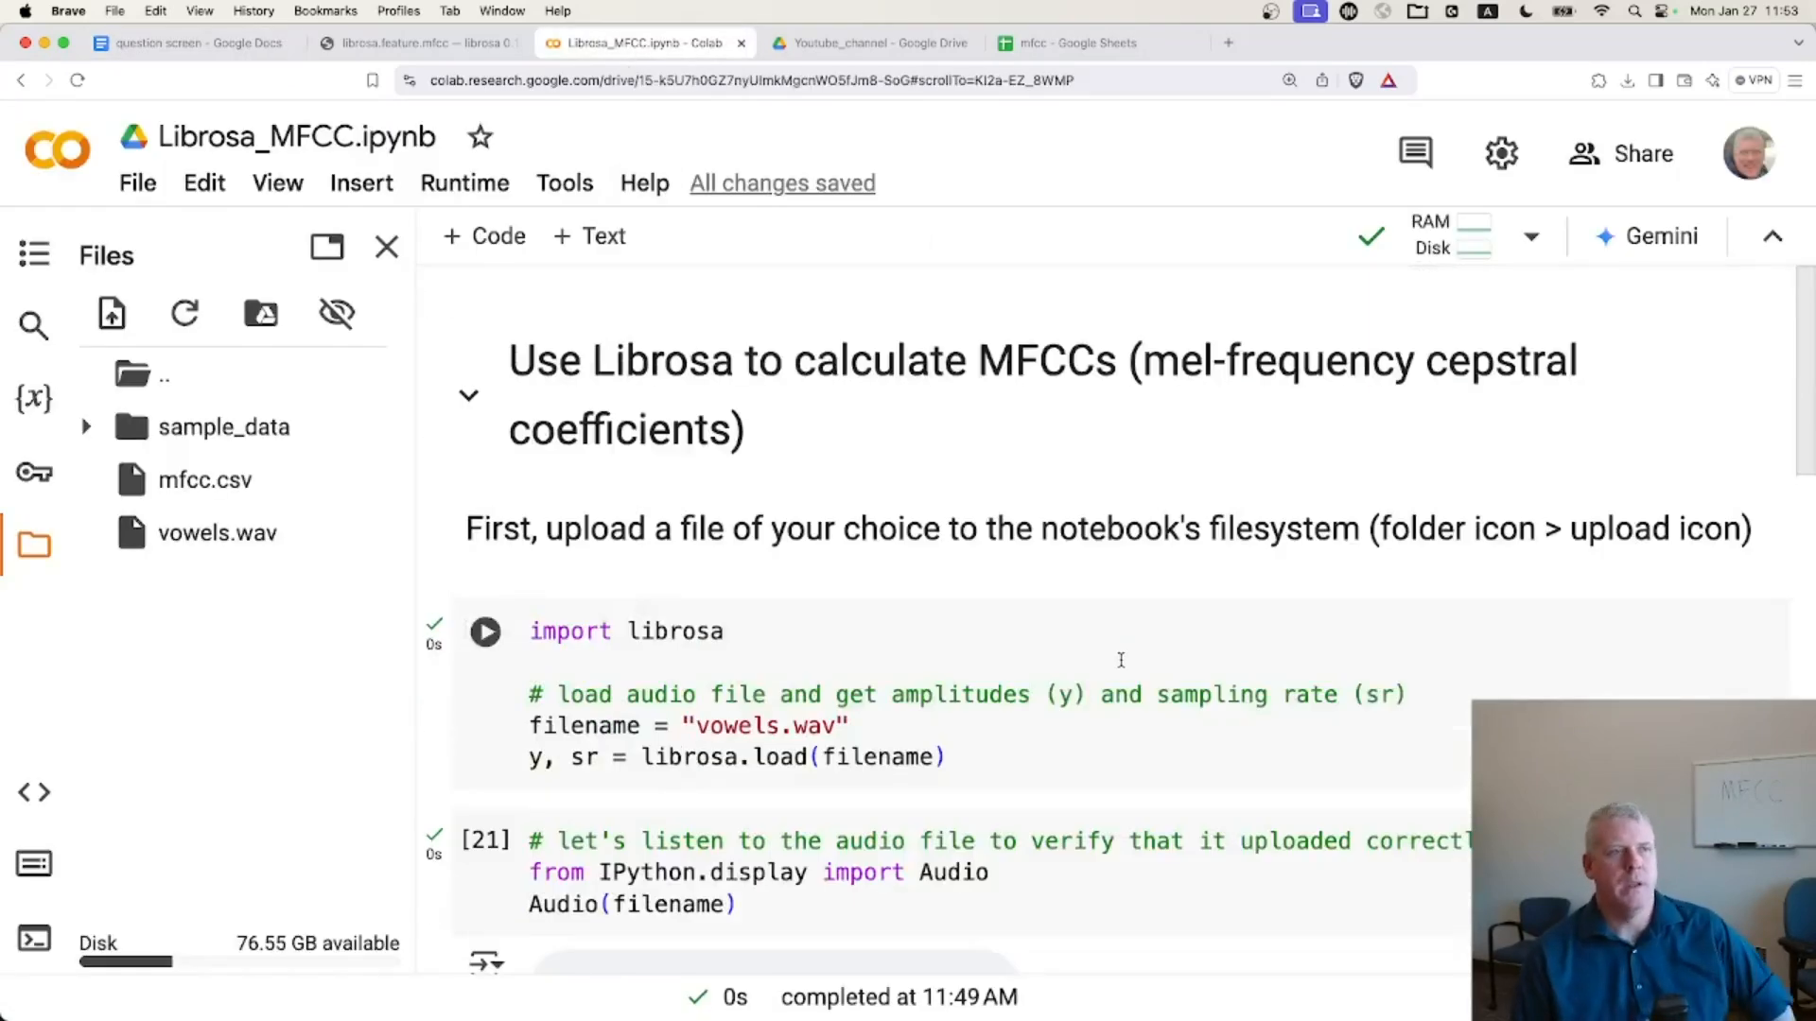
pyautogui.moveTo(1232, 630)
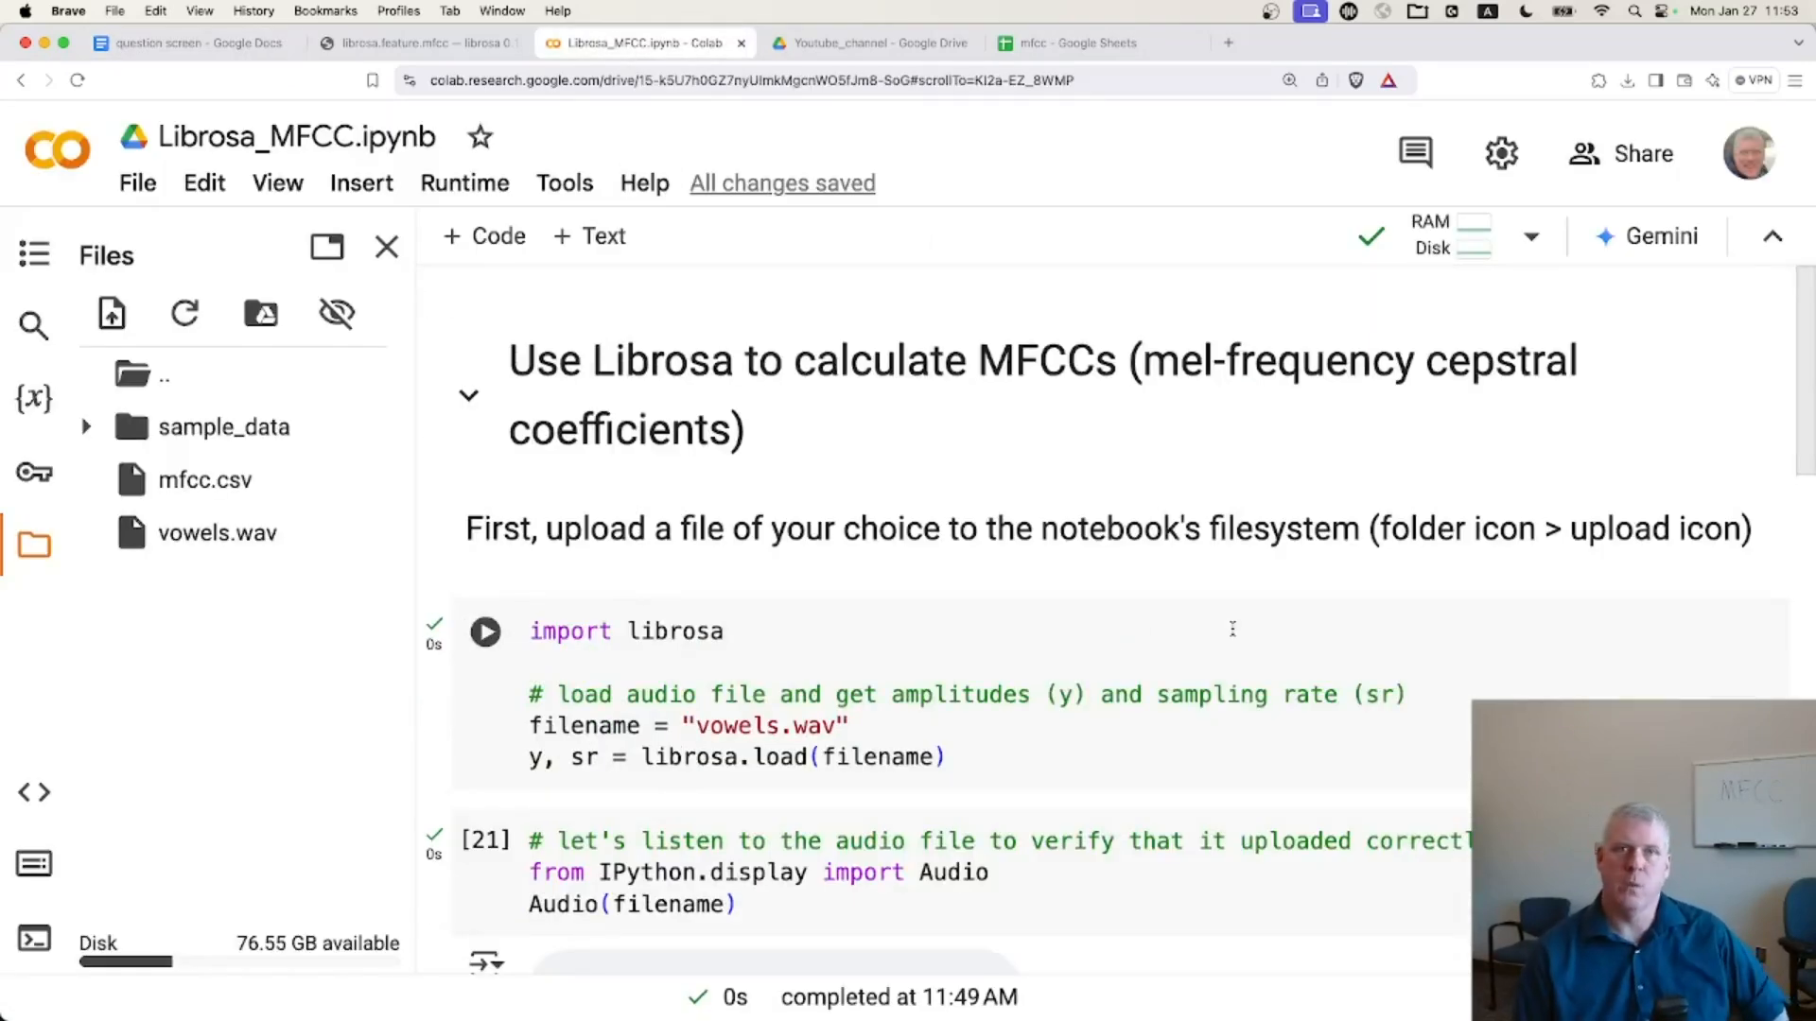